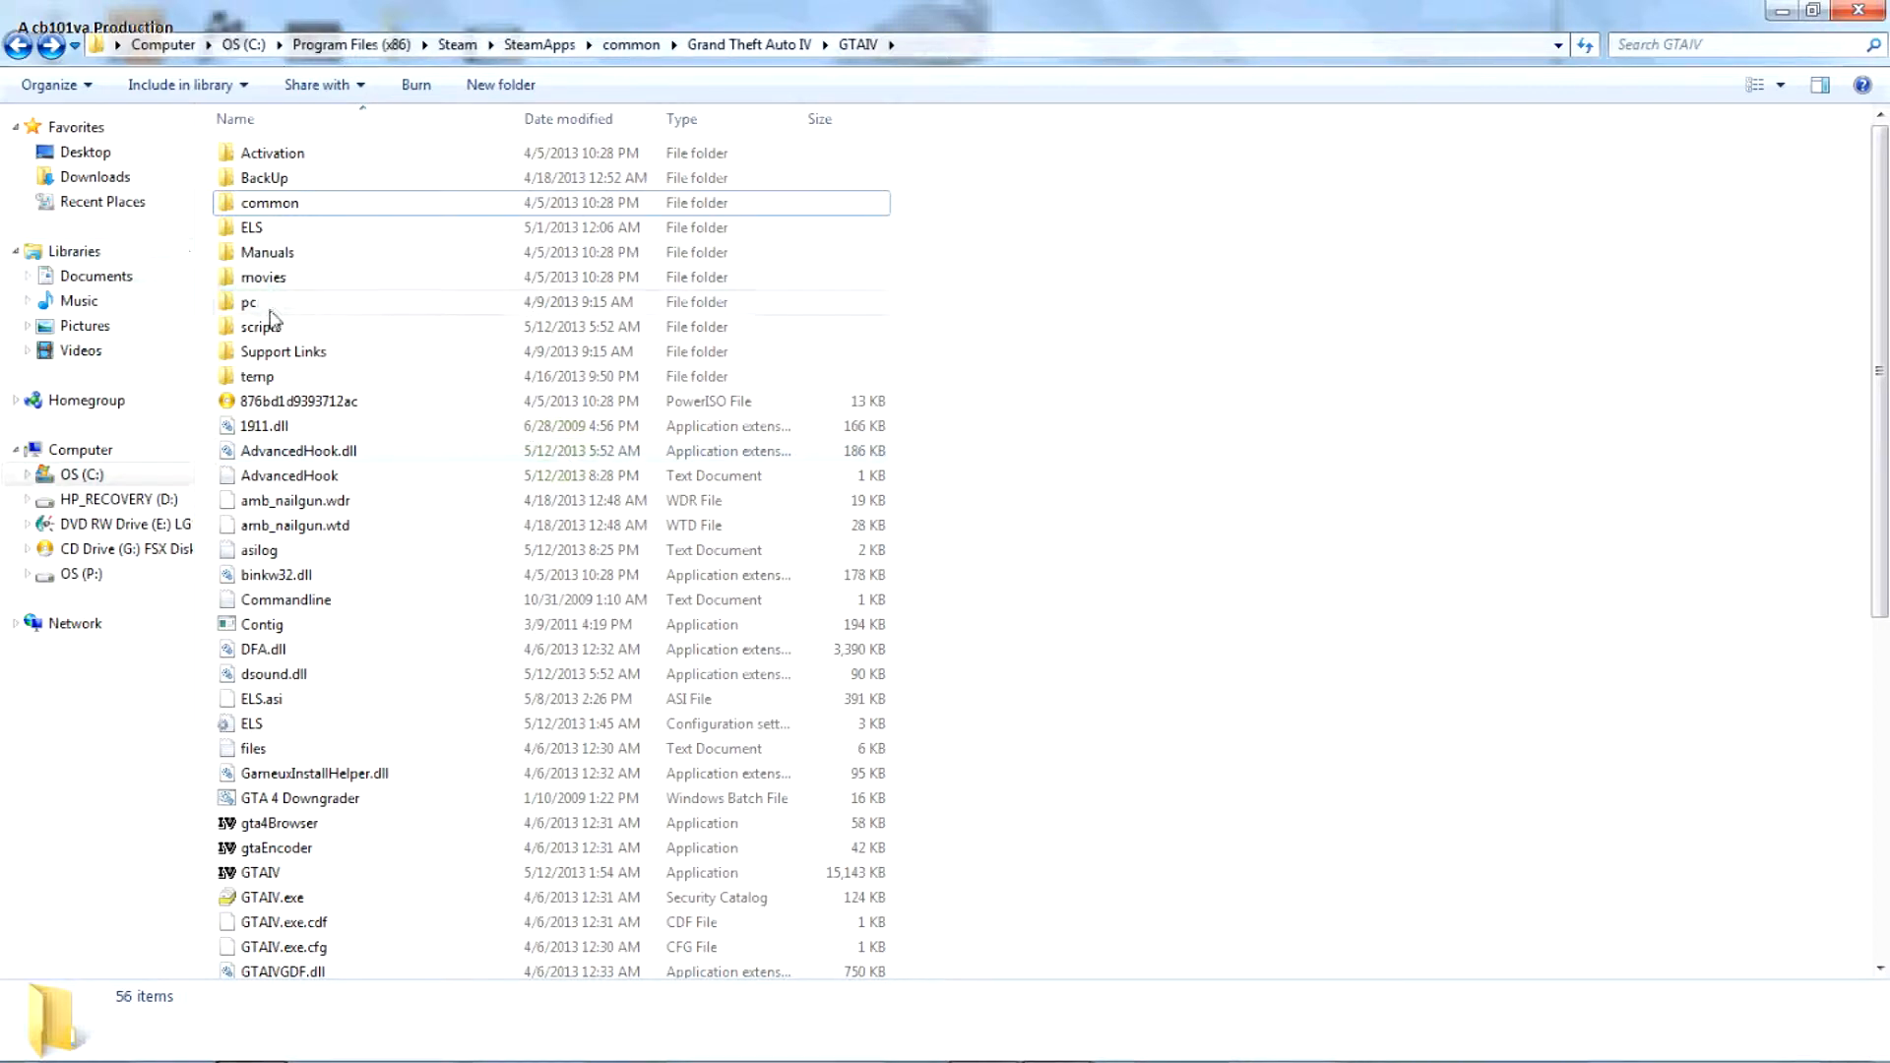
- Open the GTAIV scripts folder, listing its 16 mod script and DLL files
{"action": "double_click", "coordinate": [258, 325]}
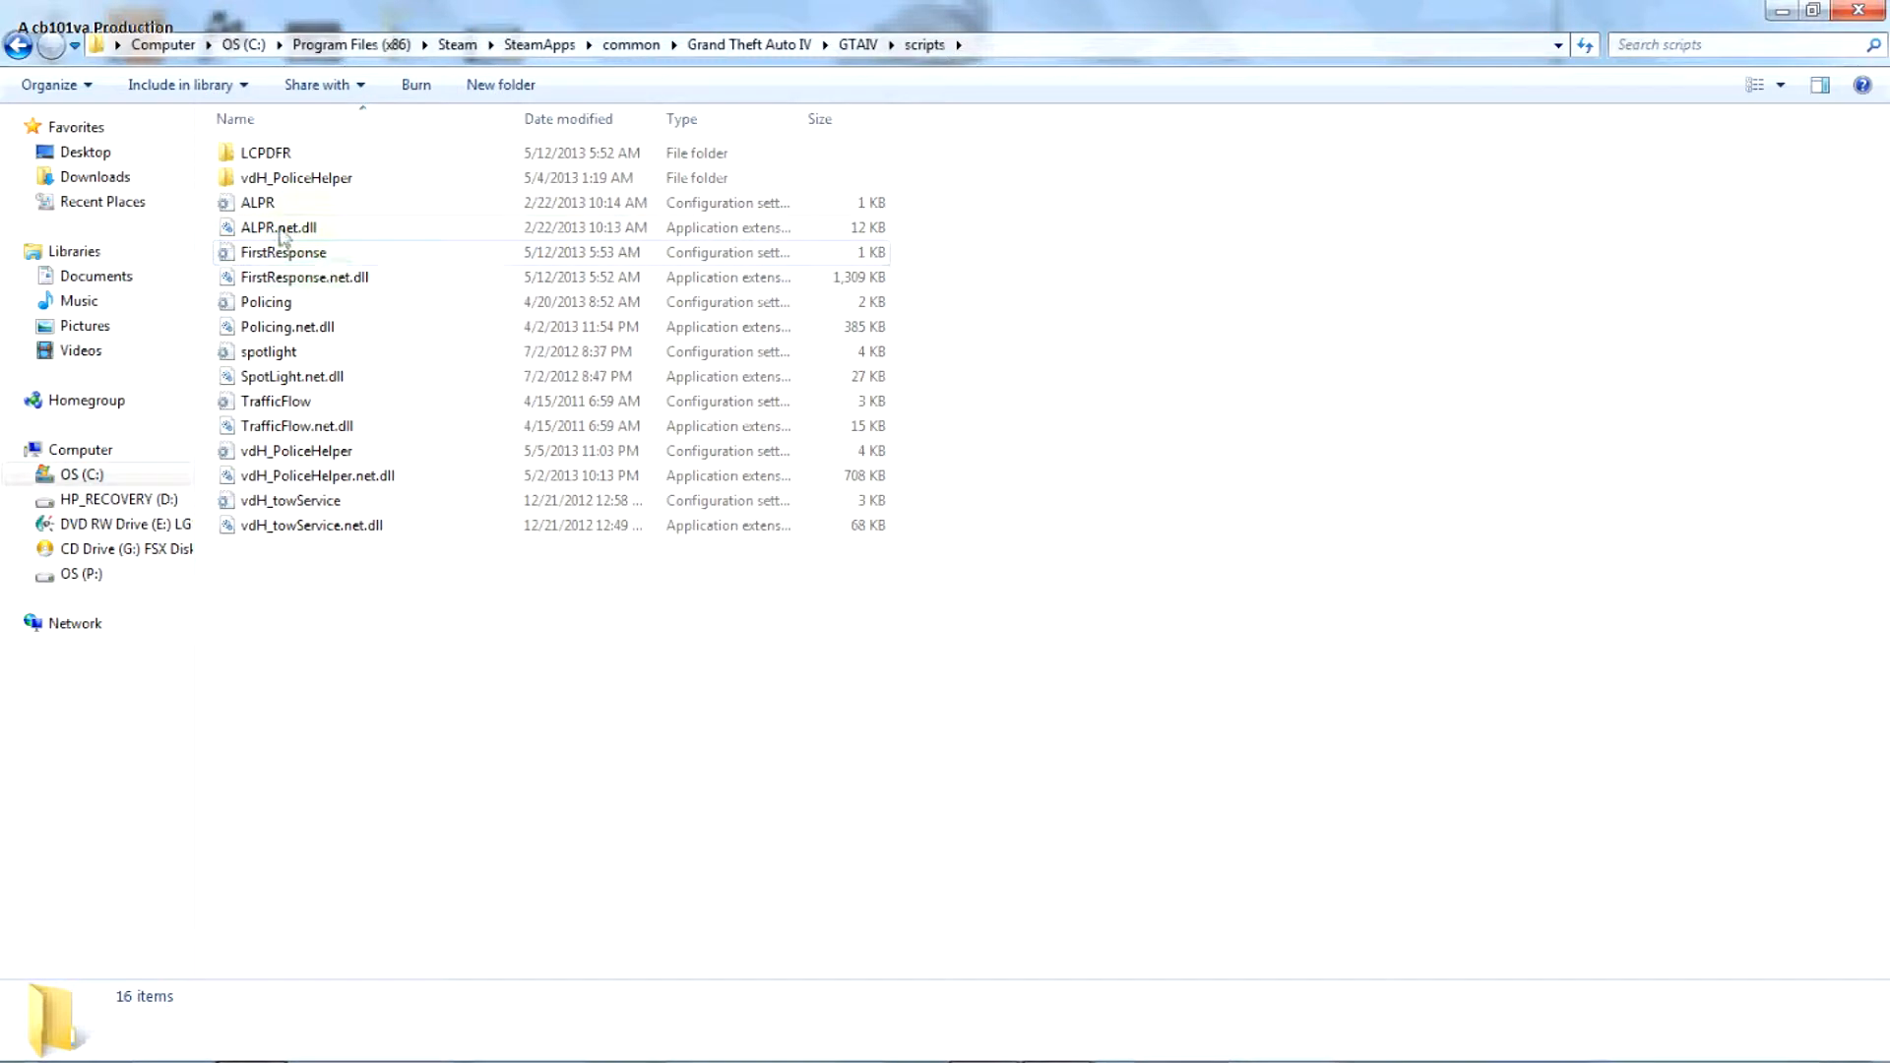
{"action": "mouse_move", "coordinate": [271, 530]}
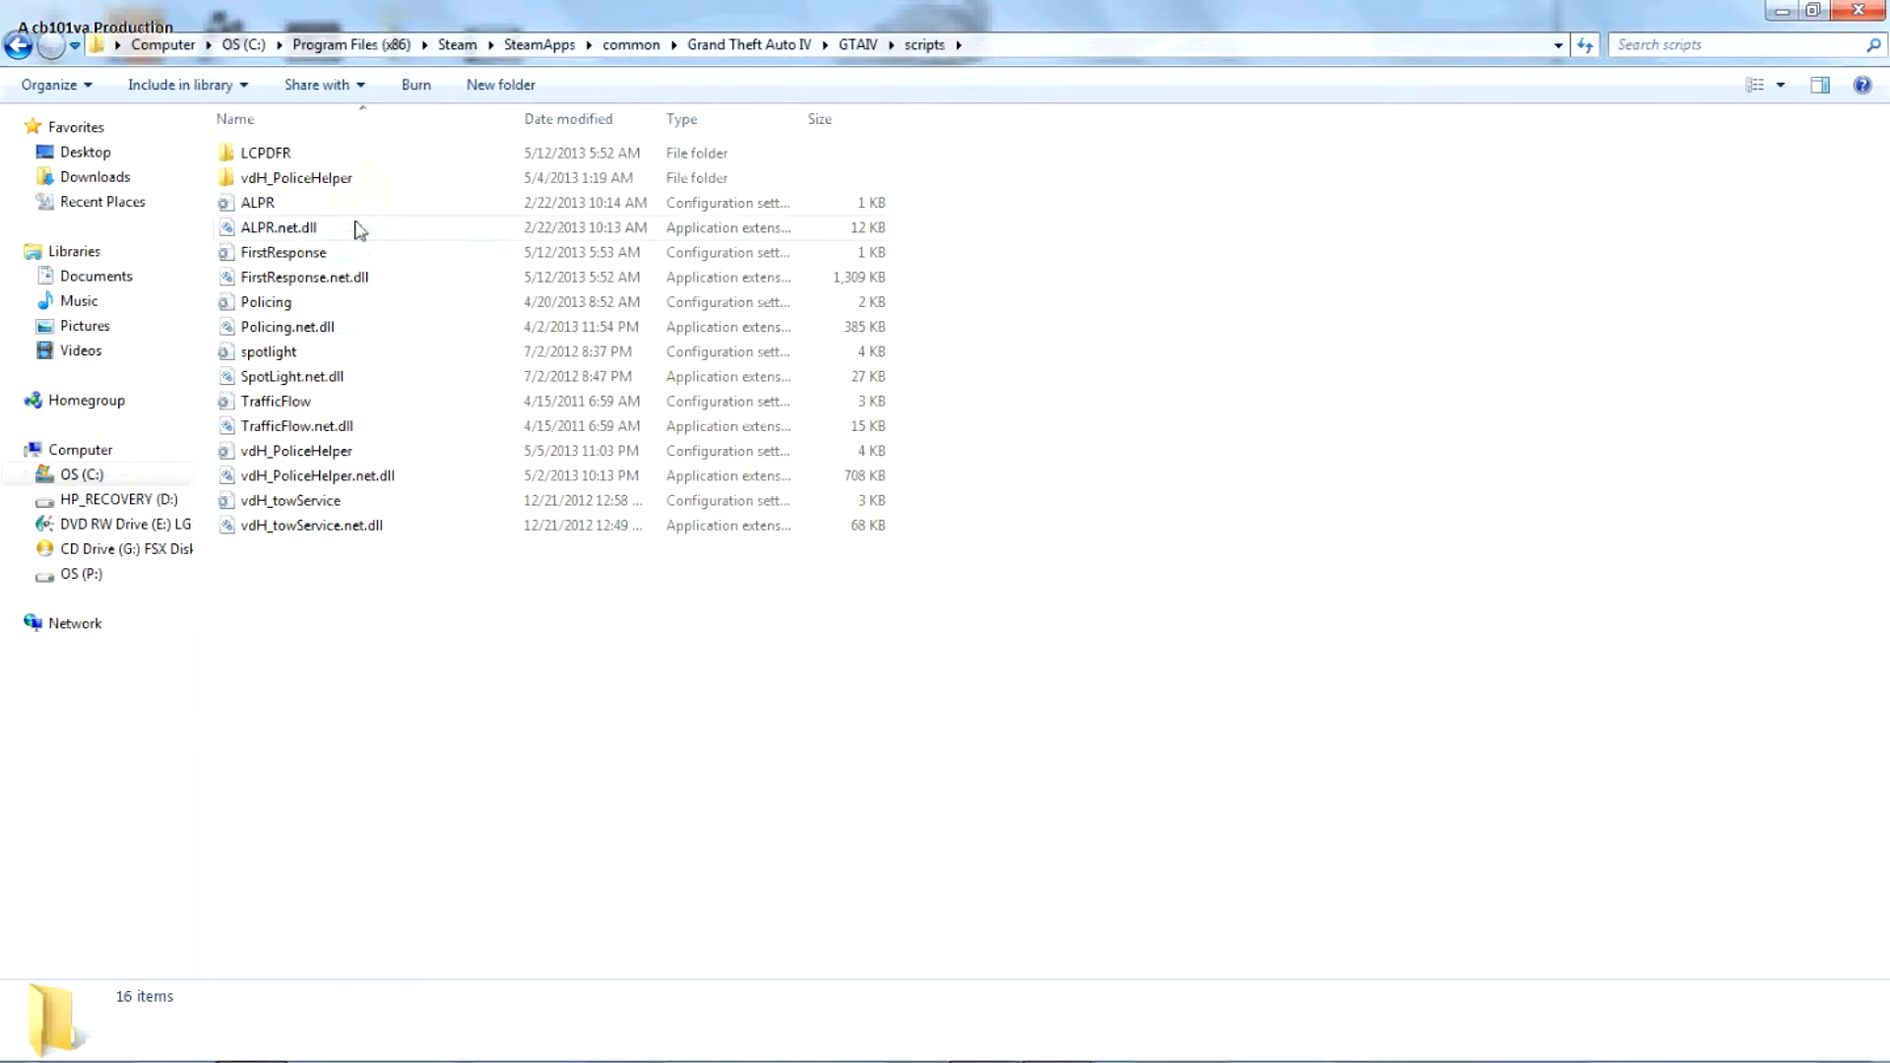
- Open FirstResponse.ini, set ShowHolsteredTaserOnPlayer to True, then close without saving
{"action": "double_click", "coordinate": [283, 253]}
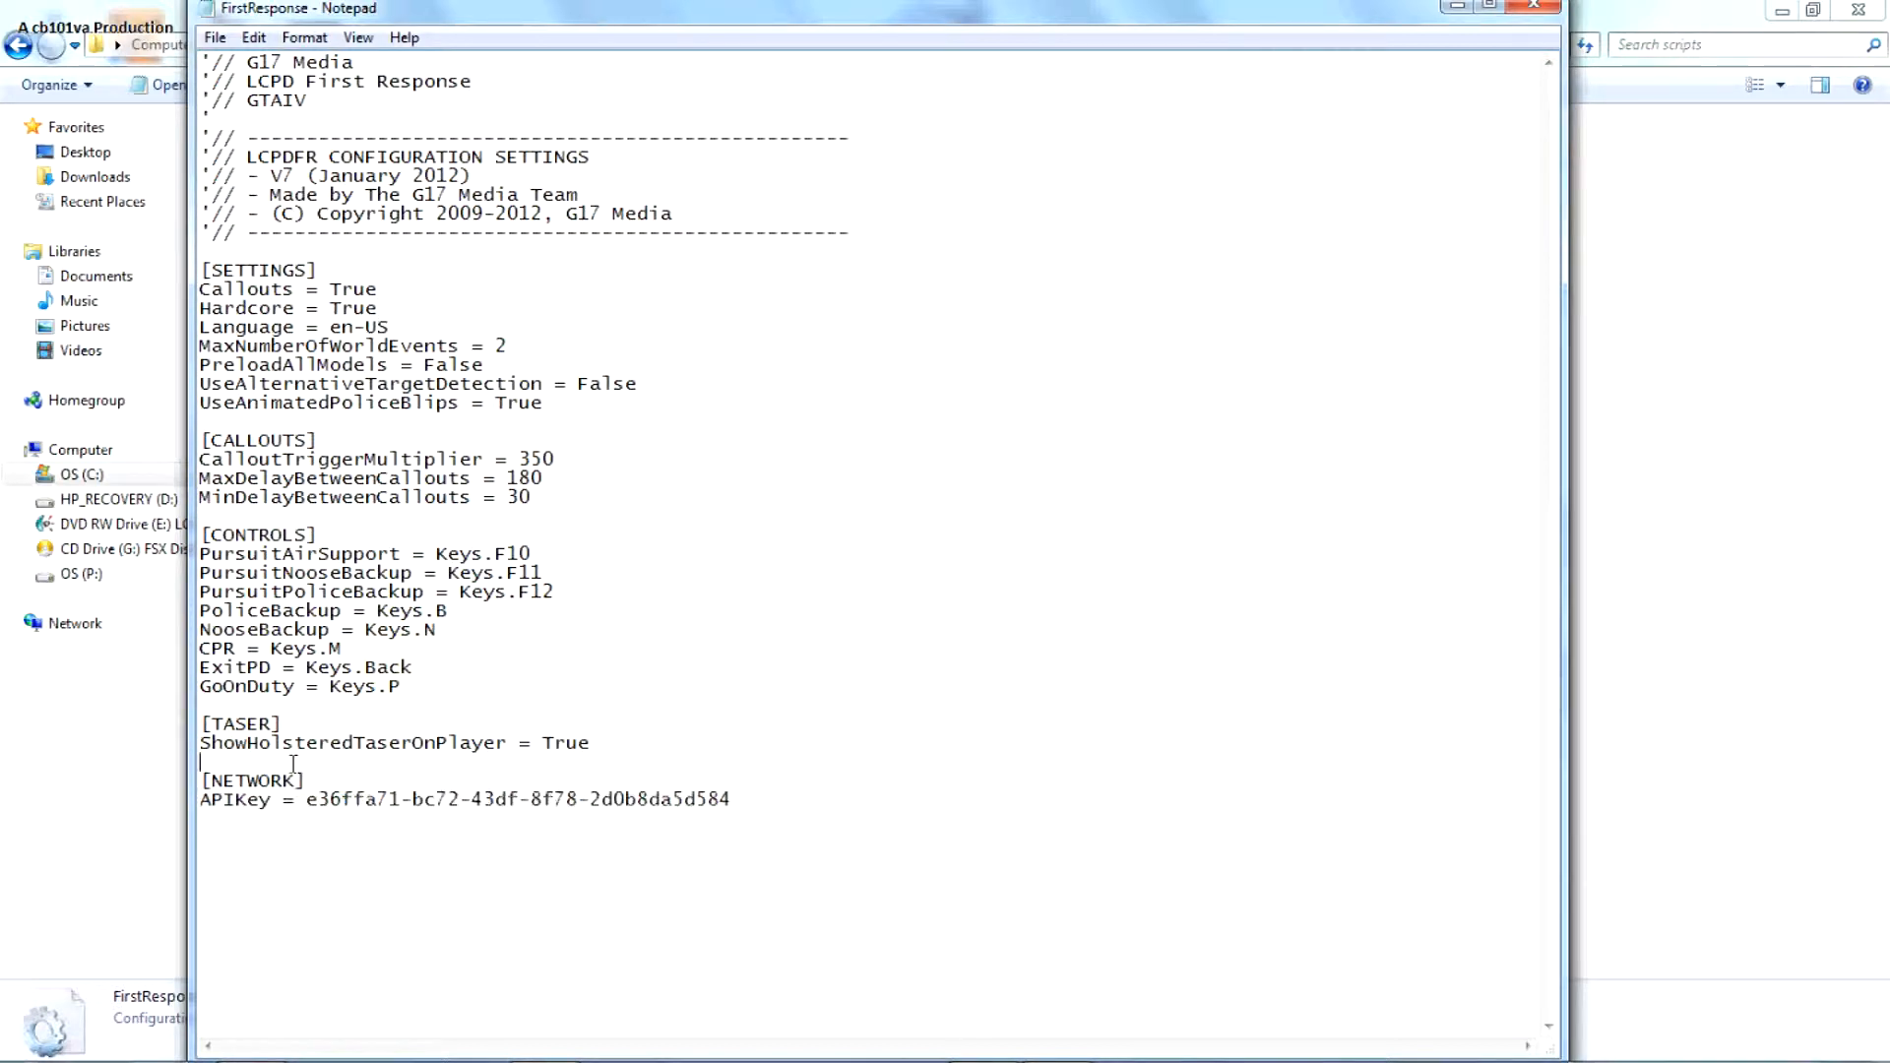
{"action": "left_click_drag", "start_coordinate": [236, 724], "coordinate": [464, 743]}
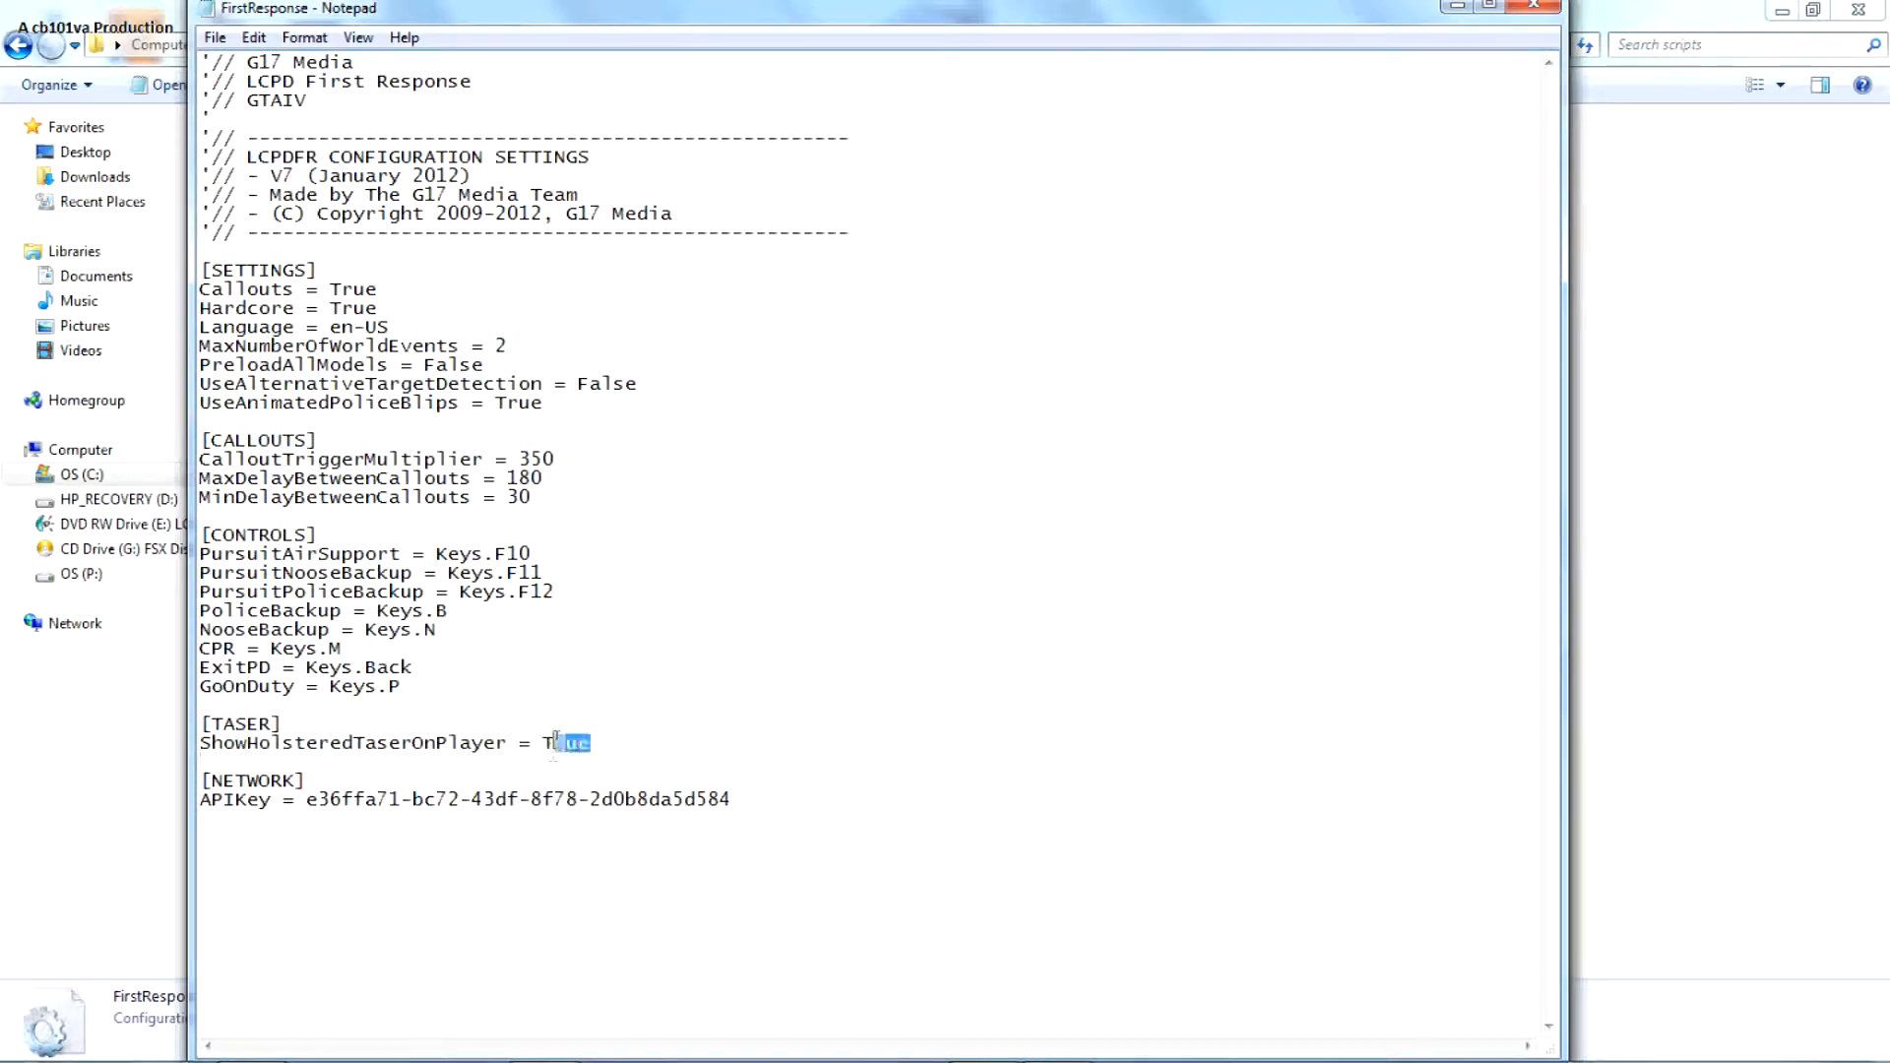
{"action": "type", "text": "Fa"}
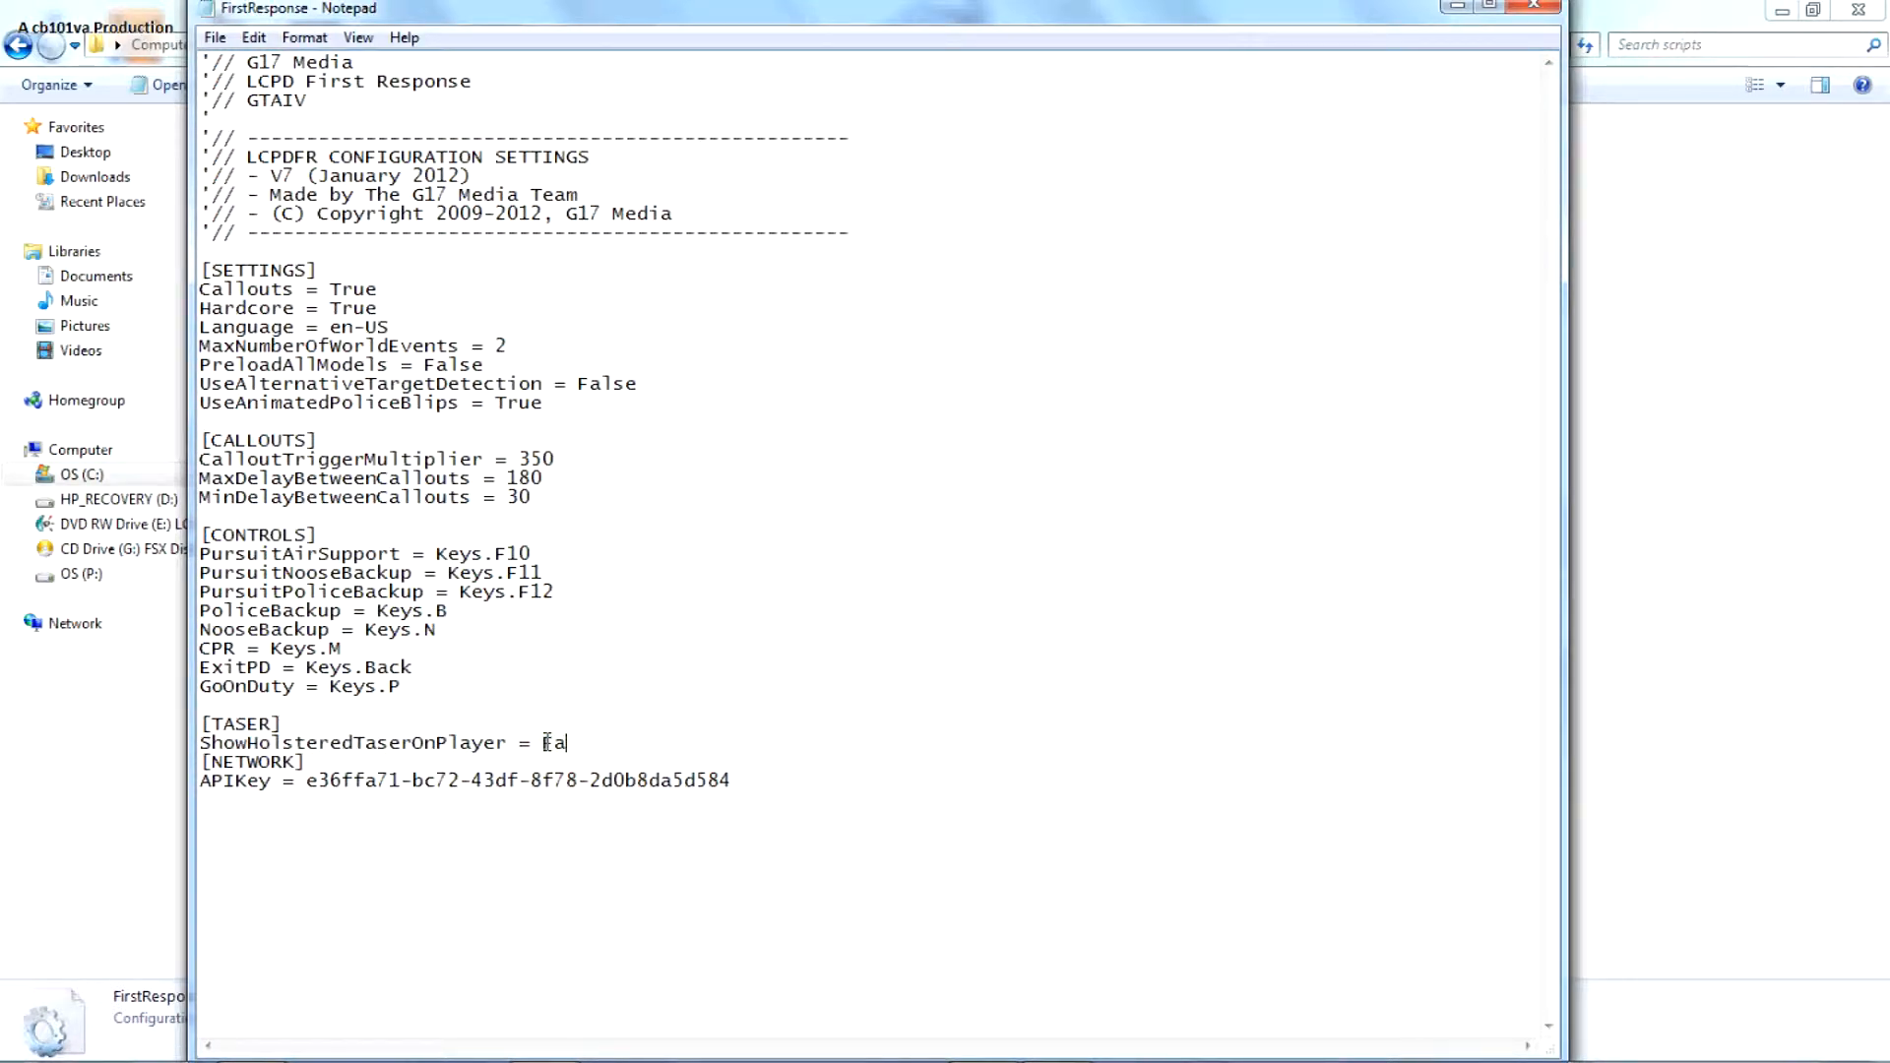
{"action": "key", "text": "BackSpace"}
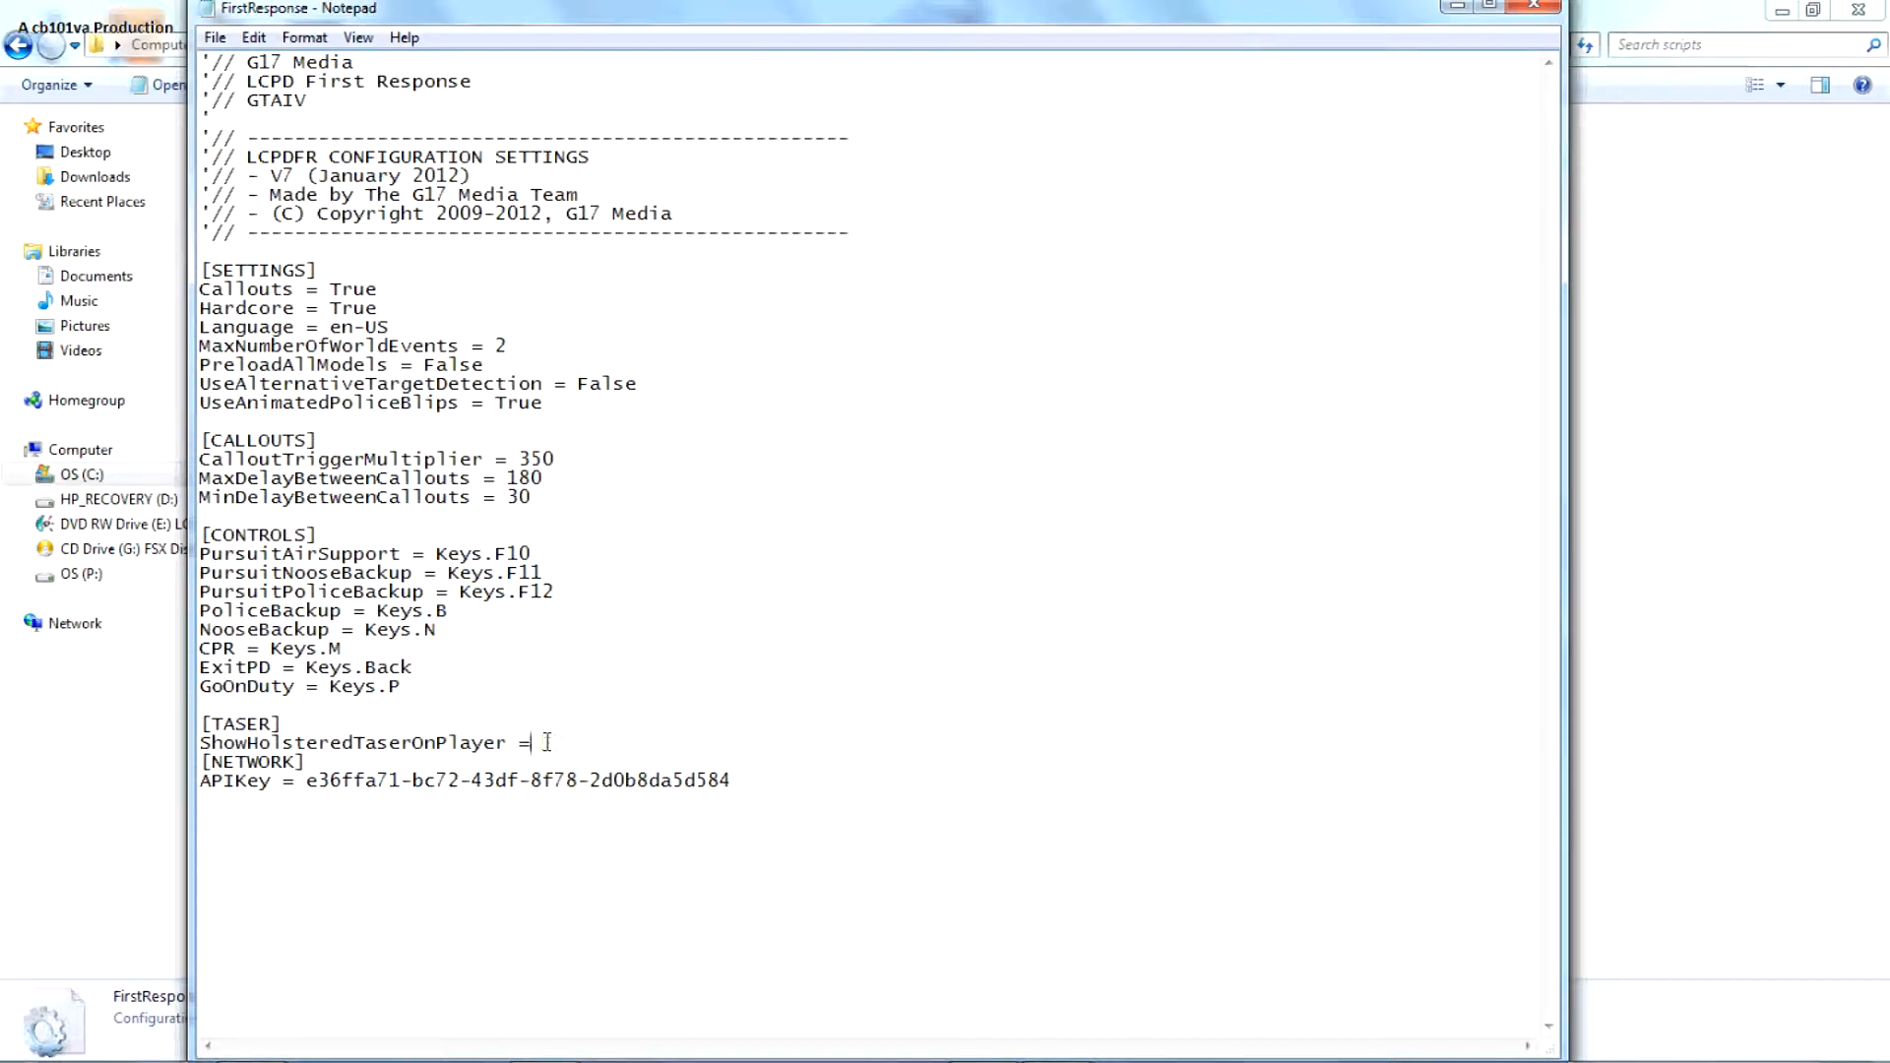
{"action": "type", "text": "True"}
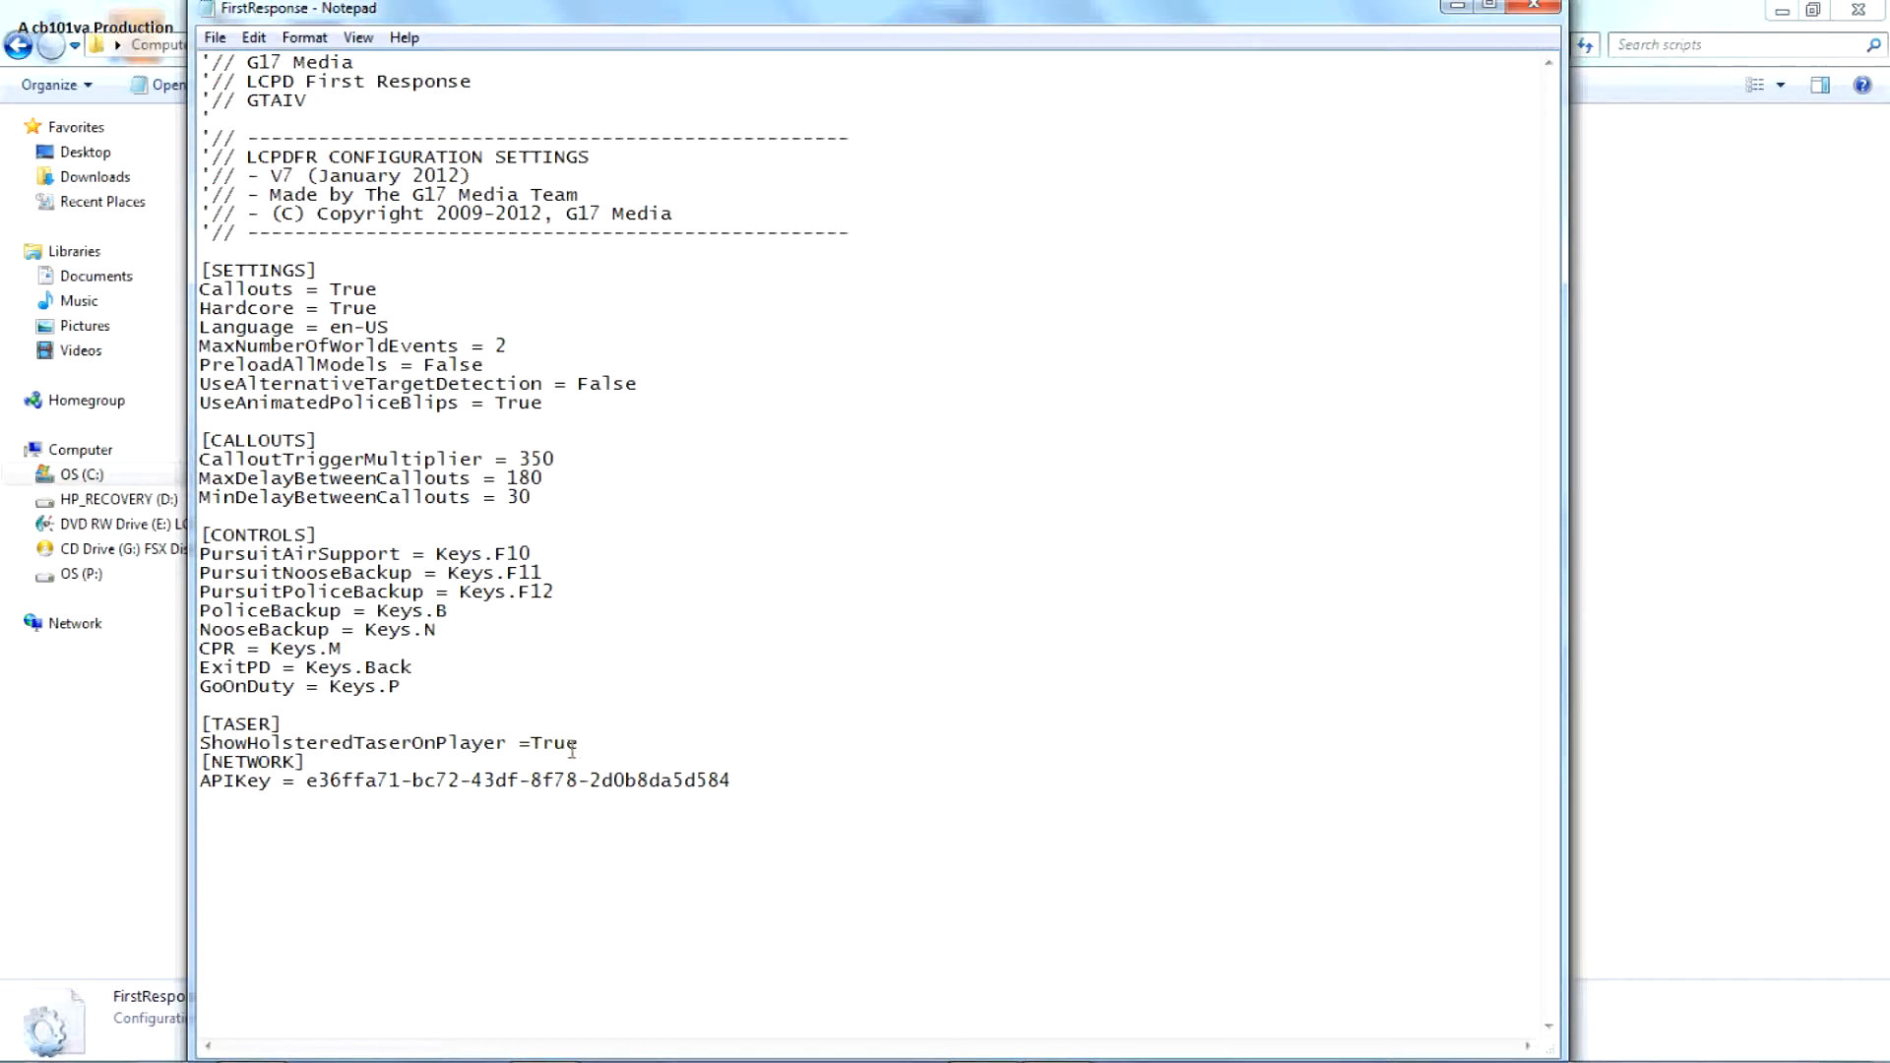
{"action": "mouse_move", "coordinate": [657, 350]}
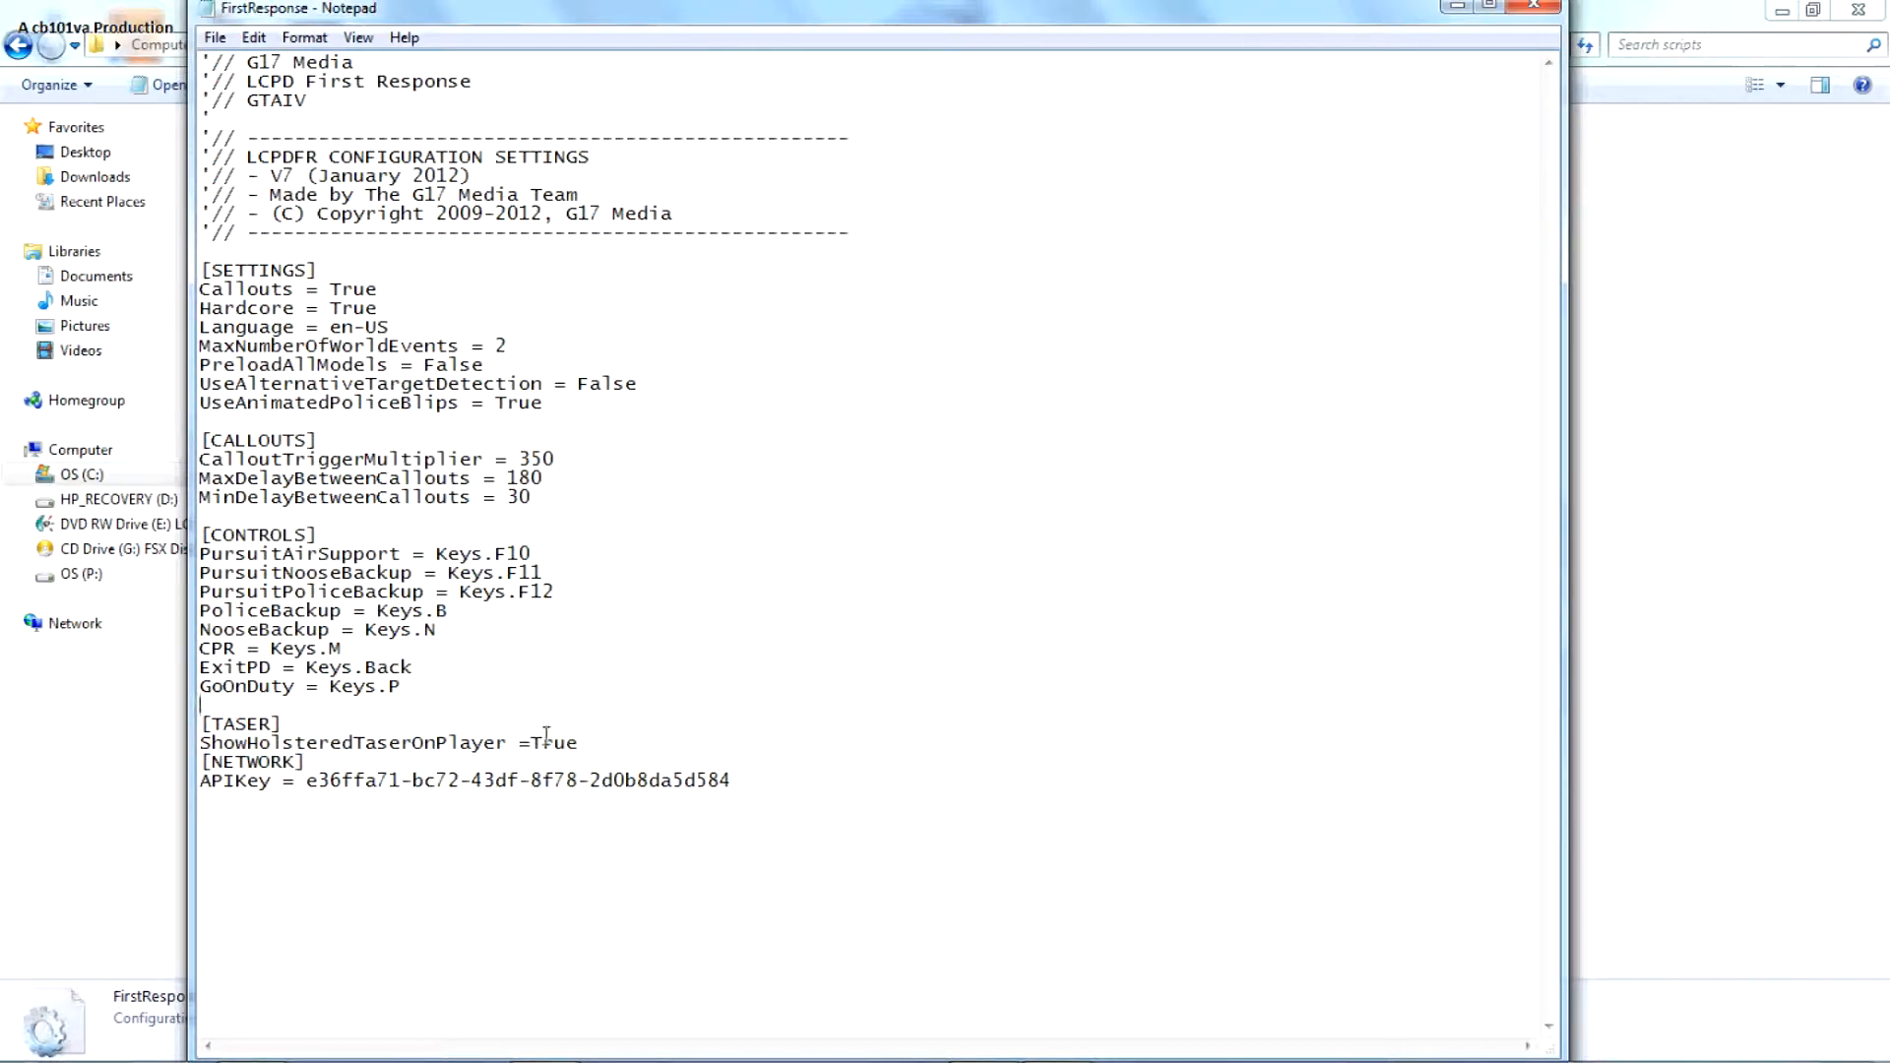
{"action": "left_click", "coordinate": [1532, 7]}
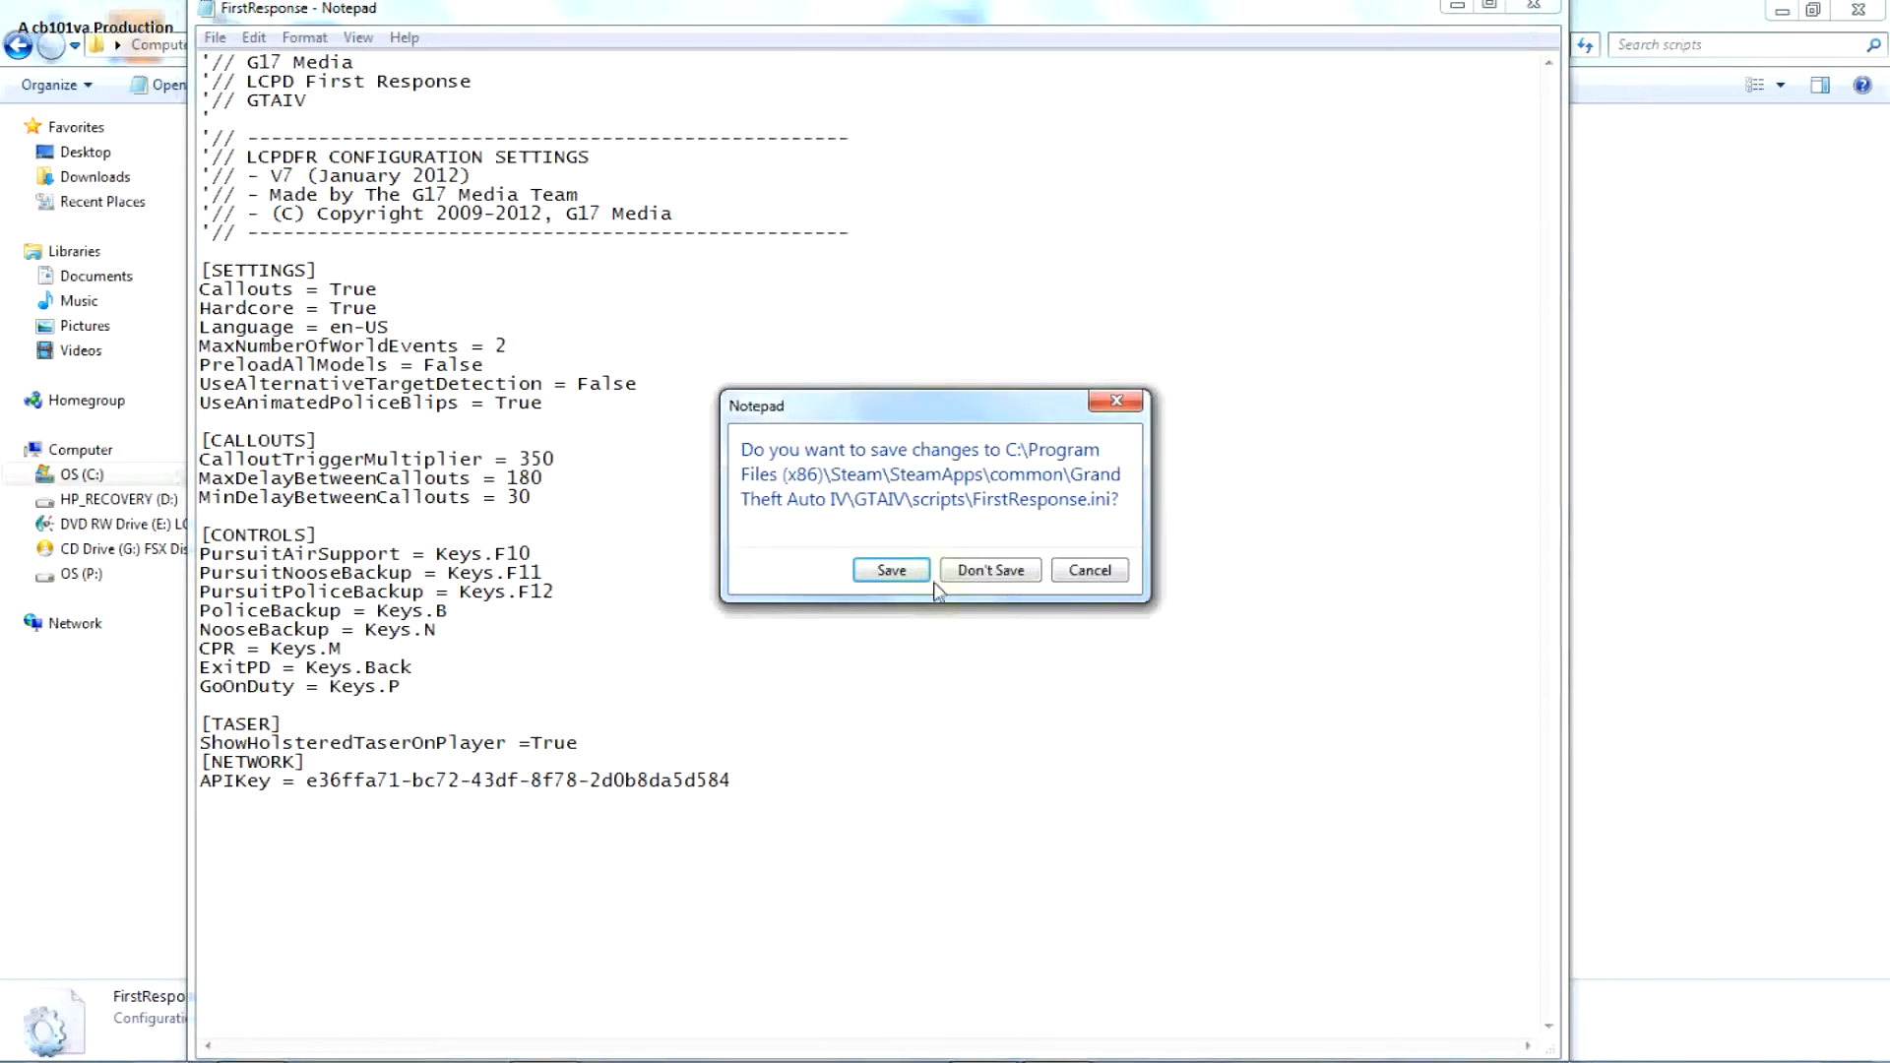
{"action": "left_click", "coordinate": [989, 570]}
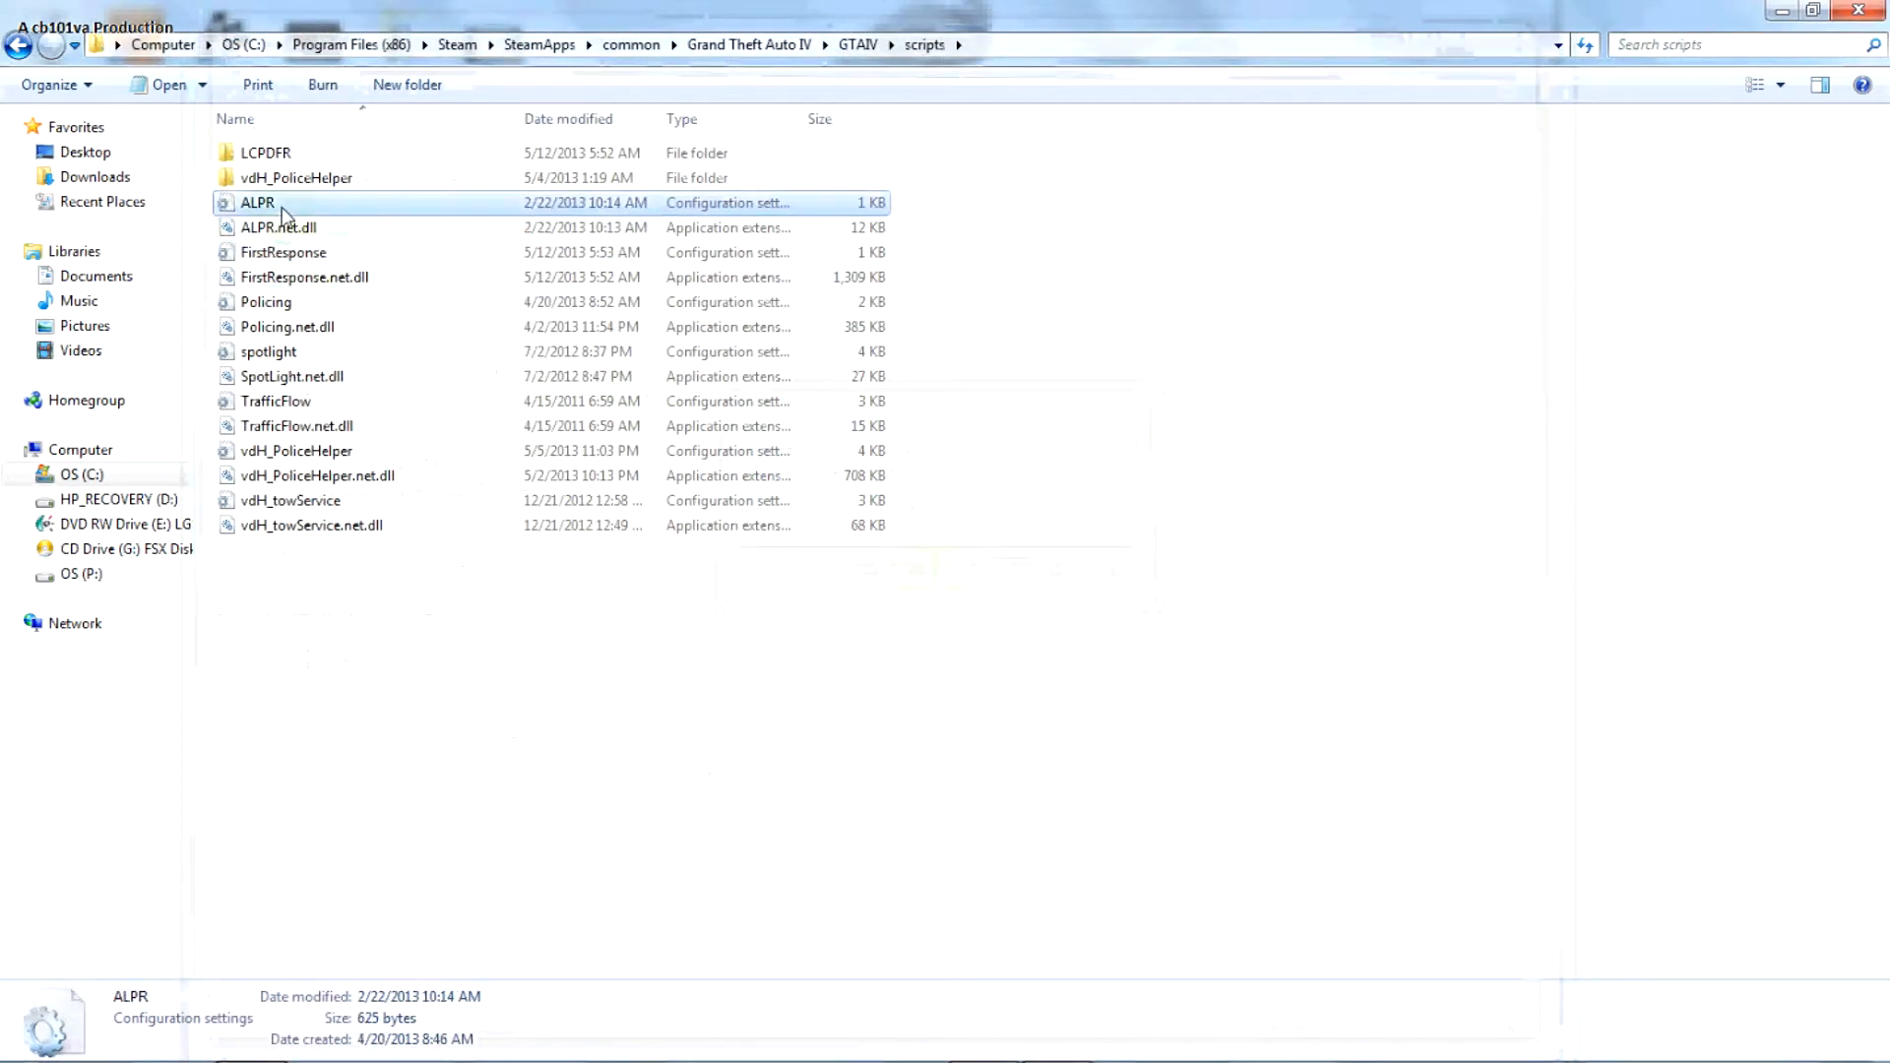
- Open ALPR.ini and review its plate reader settings, including font size
{"action": "double_click", "coordinate": [260, 202]}
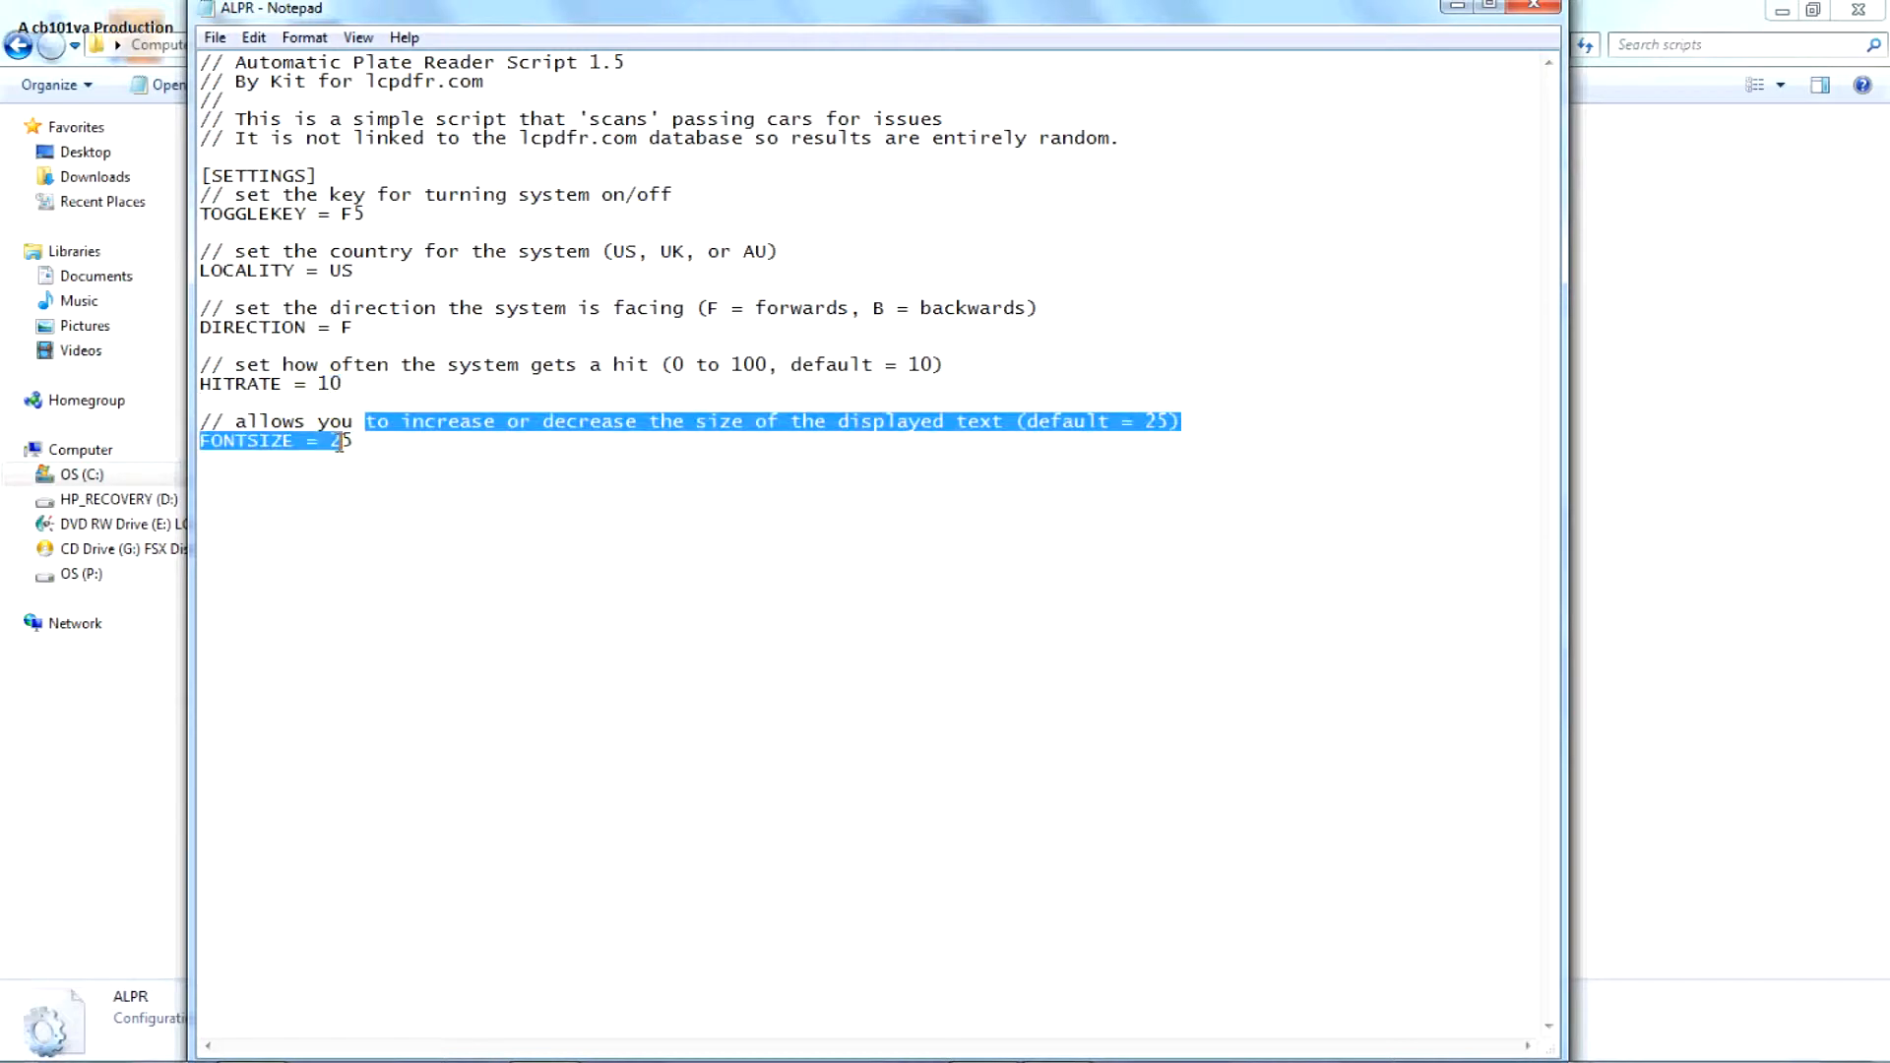
{"action": "left_click", "coordinate": [379, 268]}
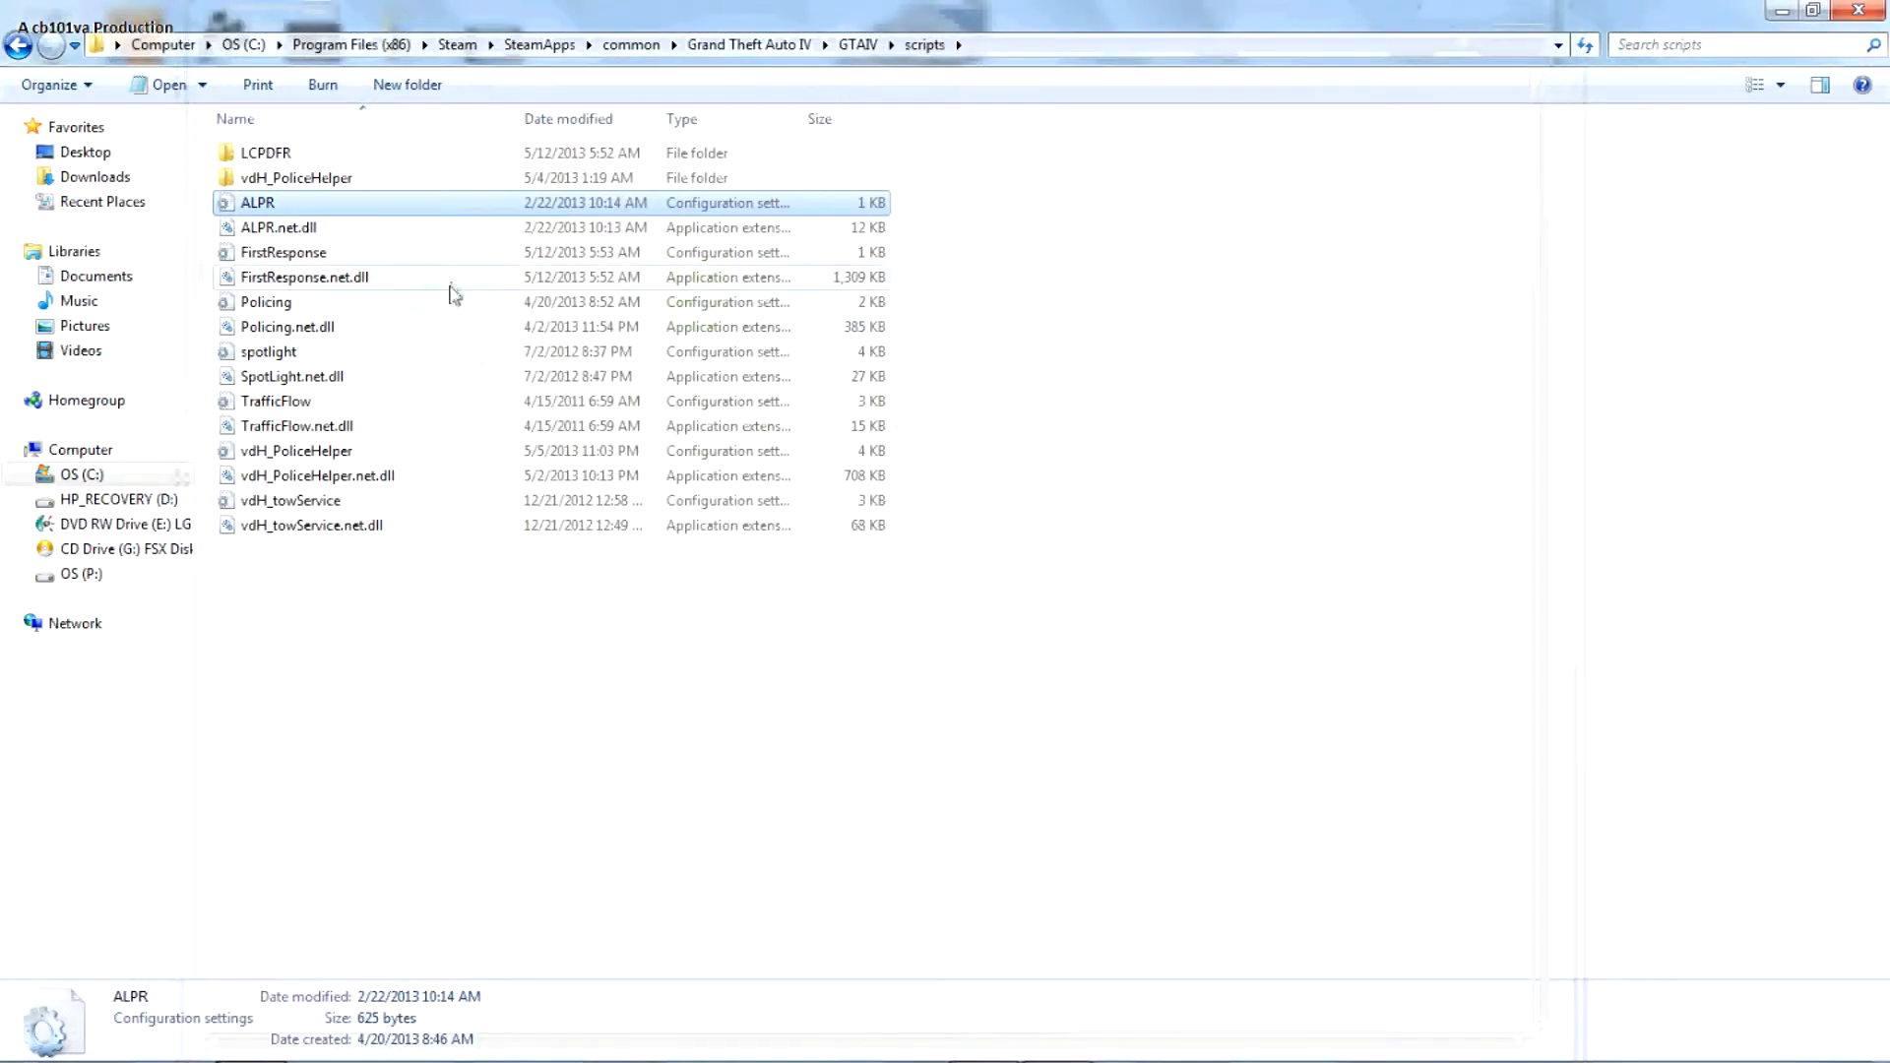
- Open Policing.ini and highlight Unit Tac 5, Resist Arrest TRUE, Call Distance Close, USE DIALOGUE TRUE
{"action": "double_click", "coordinate": [265, 302]}
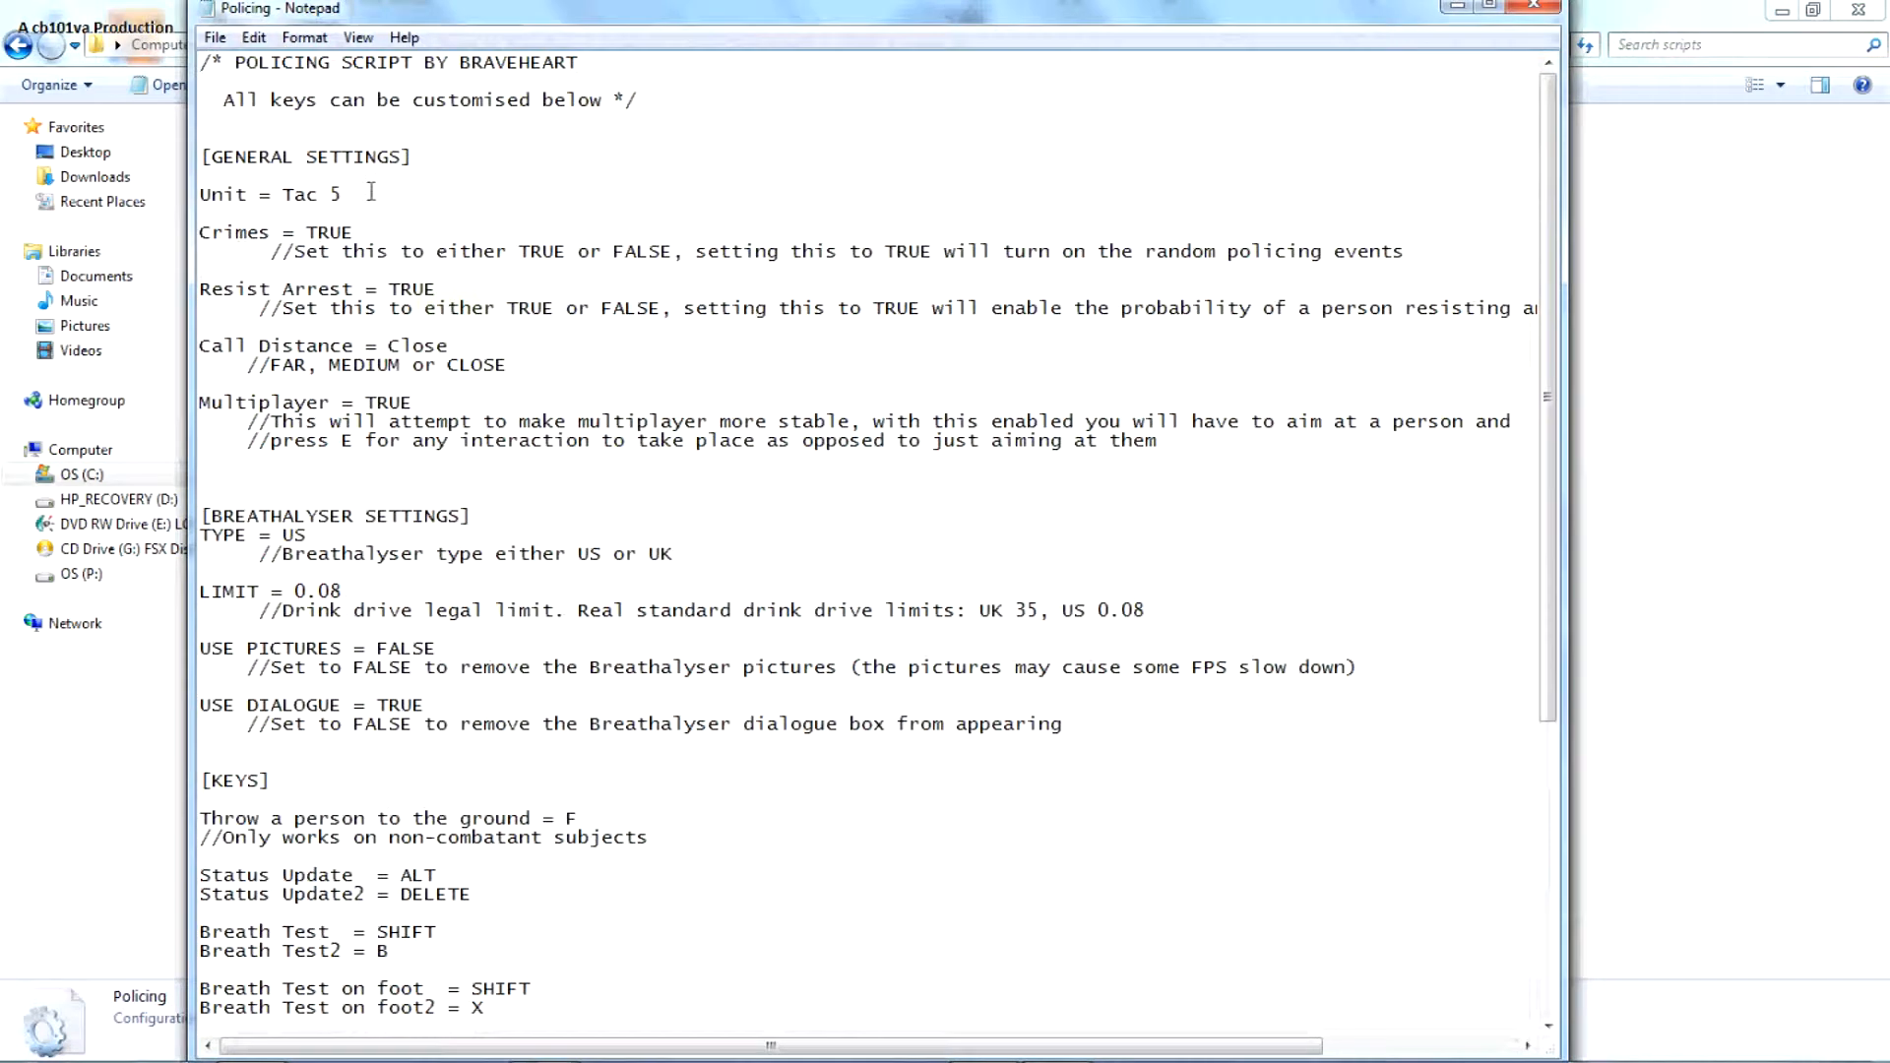
{"action": "left_click_drag", "start_coordinate": [283, 193], "coordinate": [341, 193]}
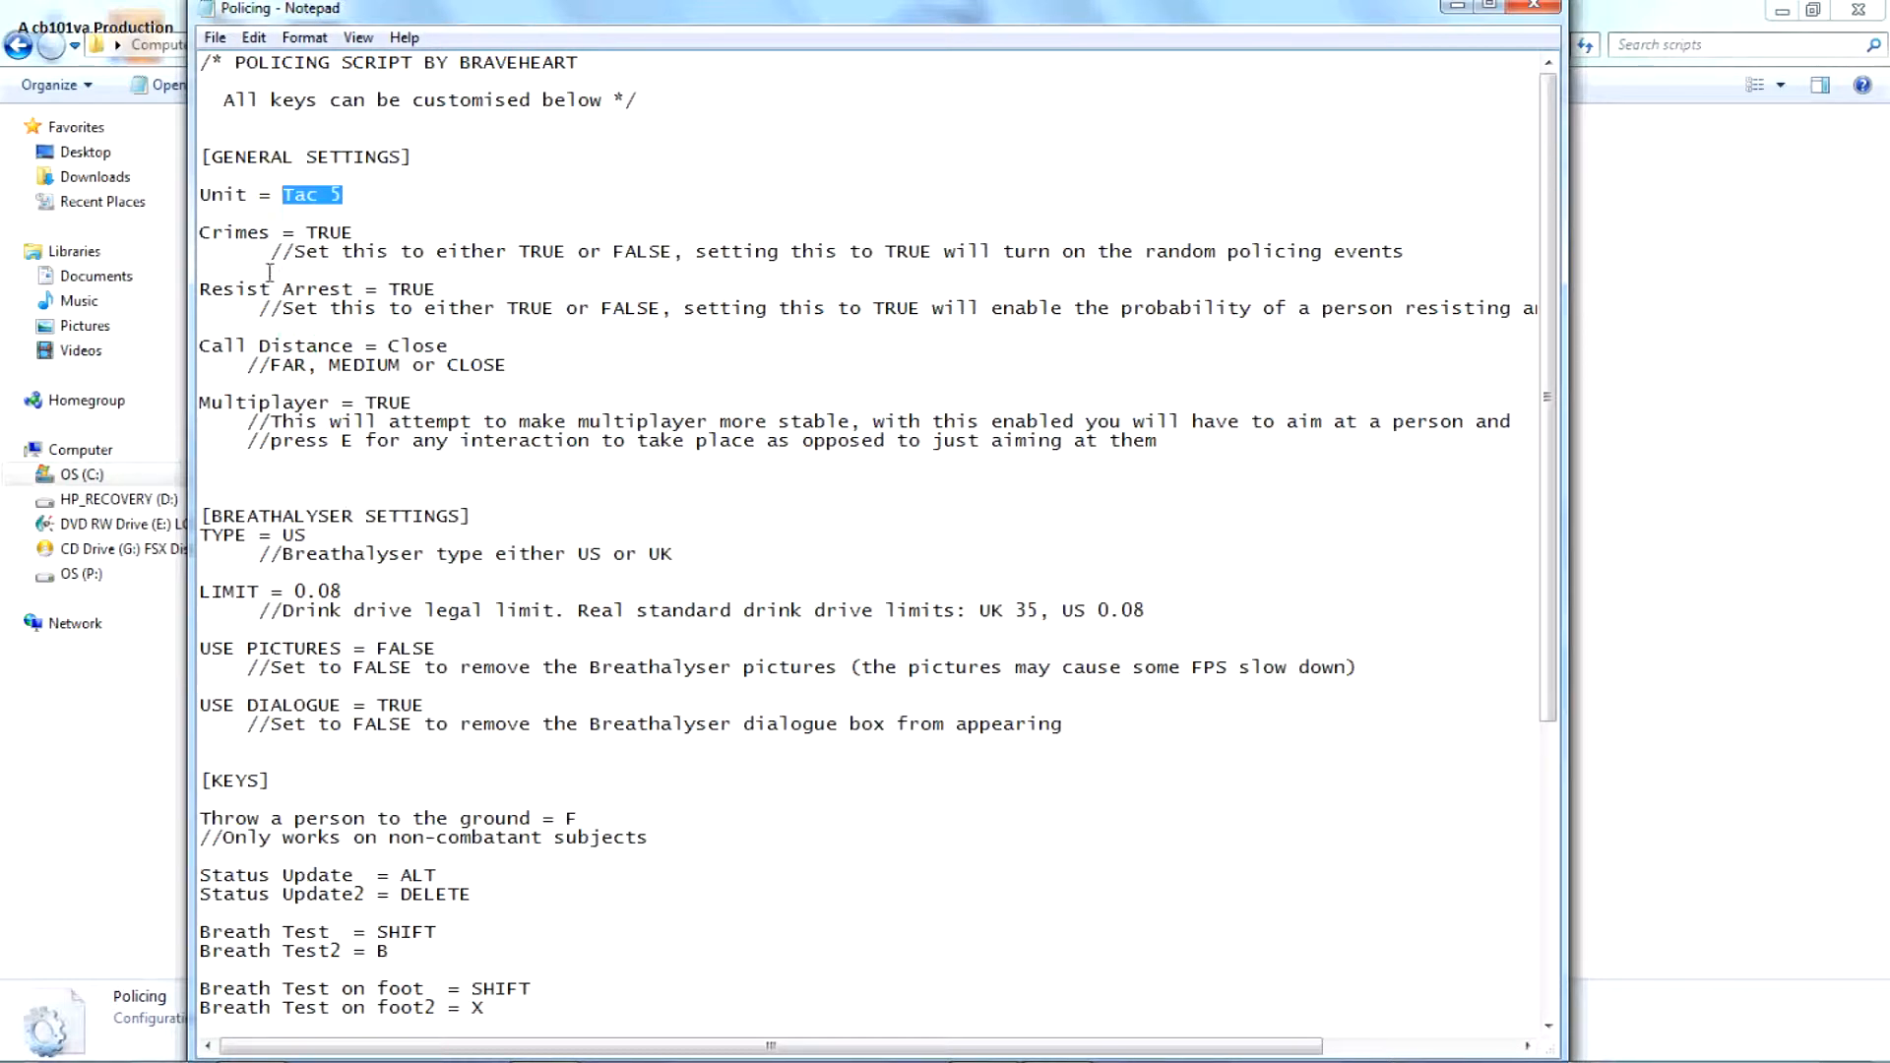
{"action": "double_click", "coordinate": [328, 232]}
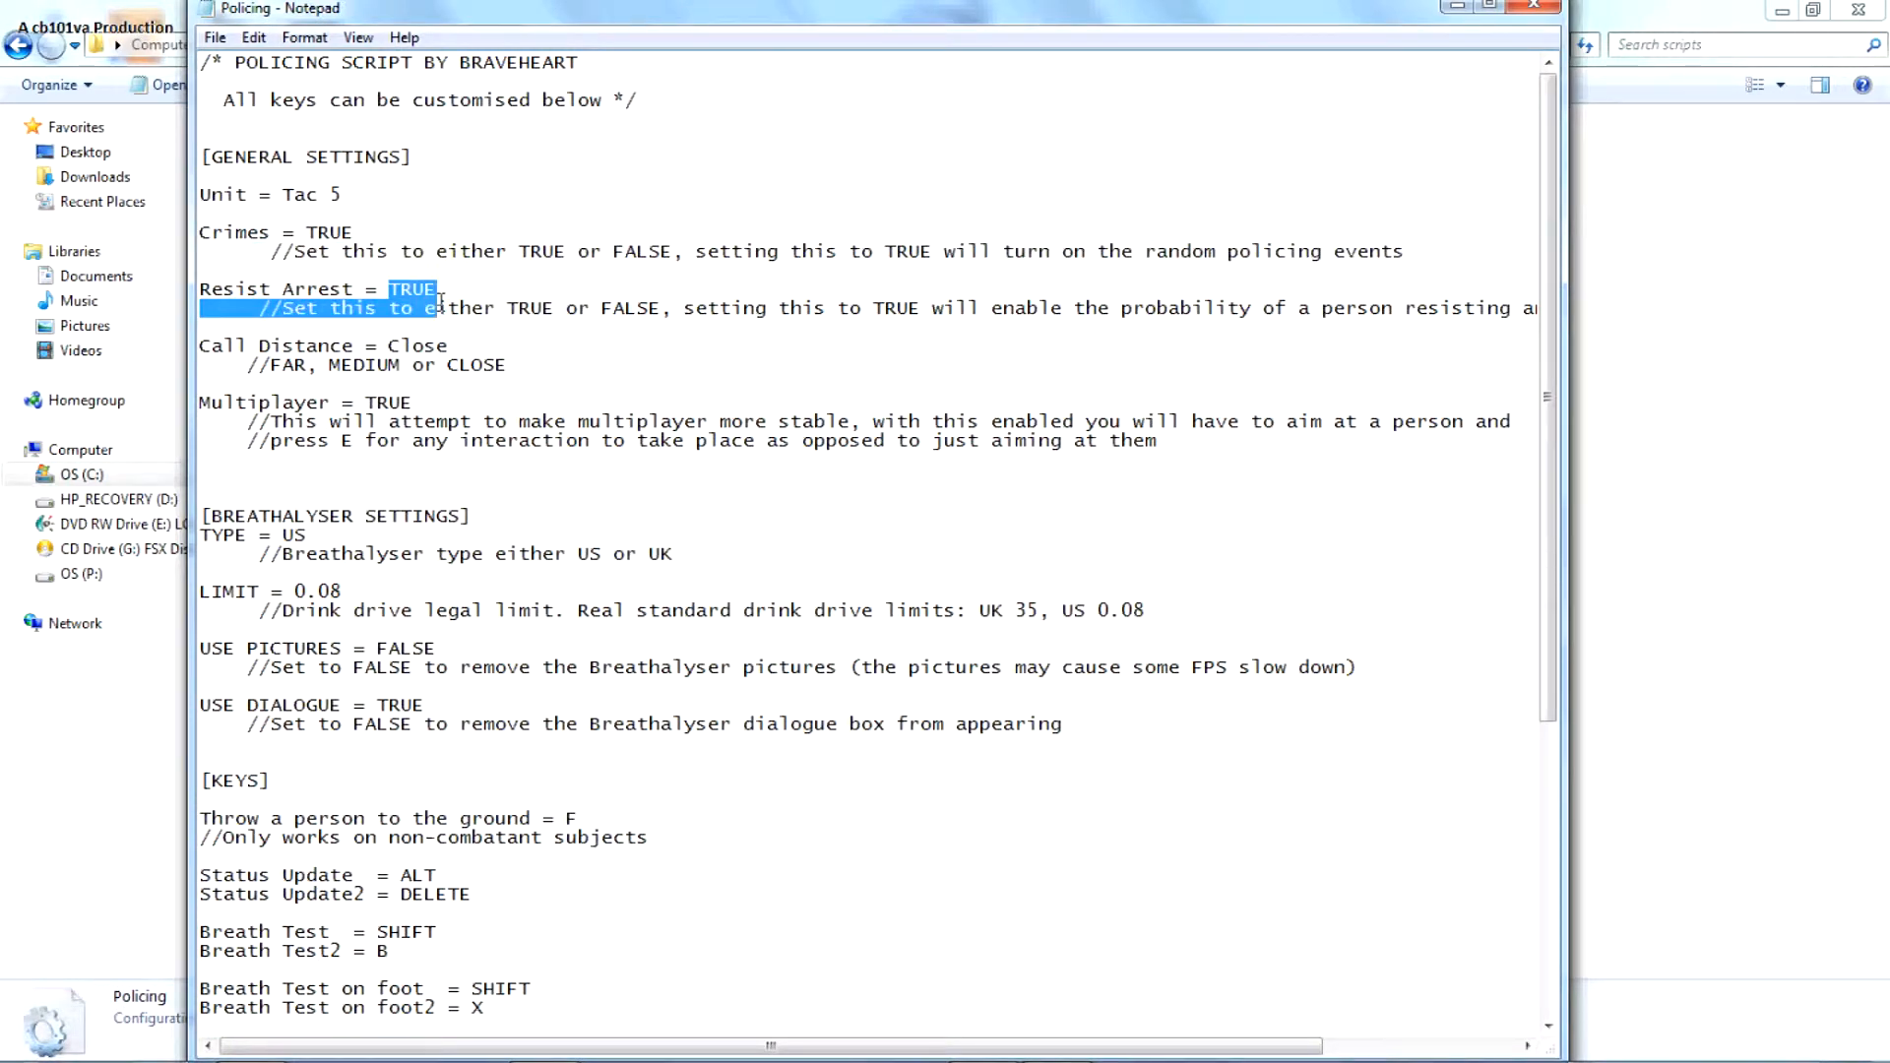
{"action": "double_click", "coordinate": [413, 344]}
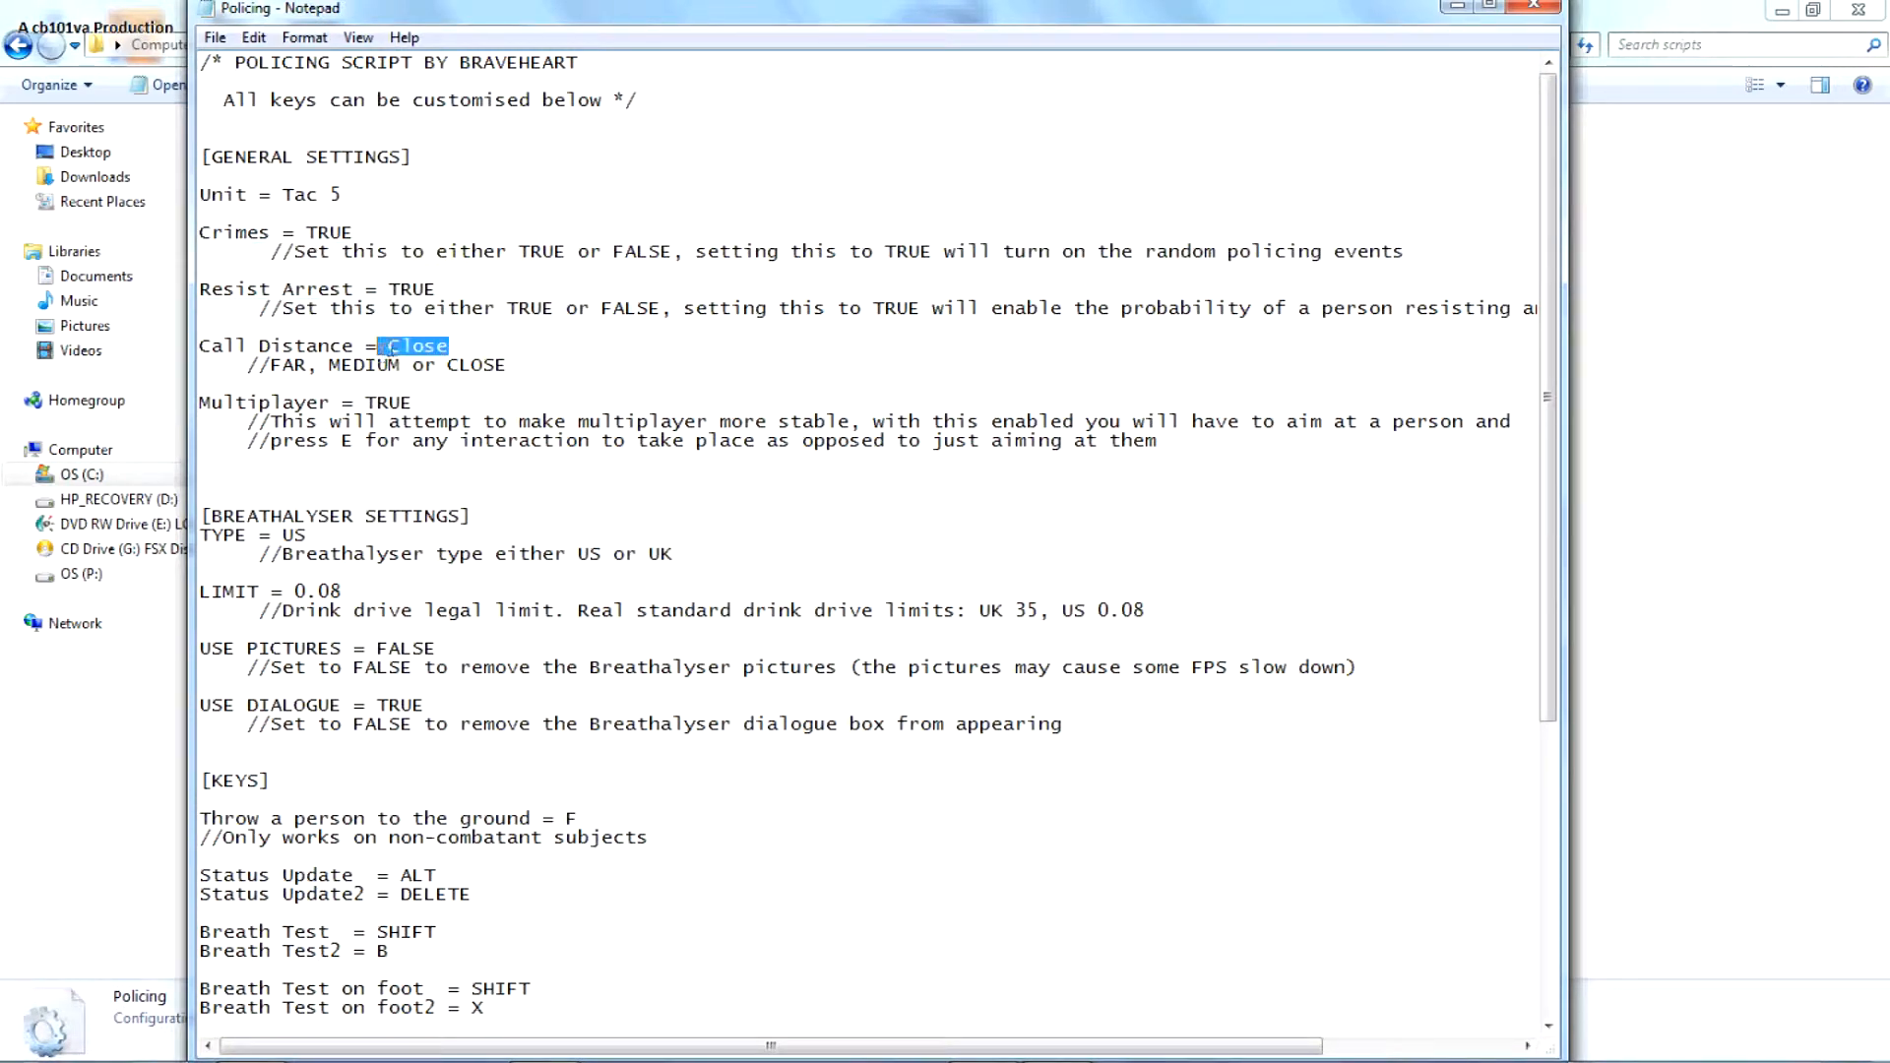
{"action": "left_click", "coordinate": [74, 475]}
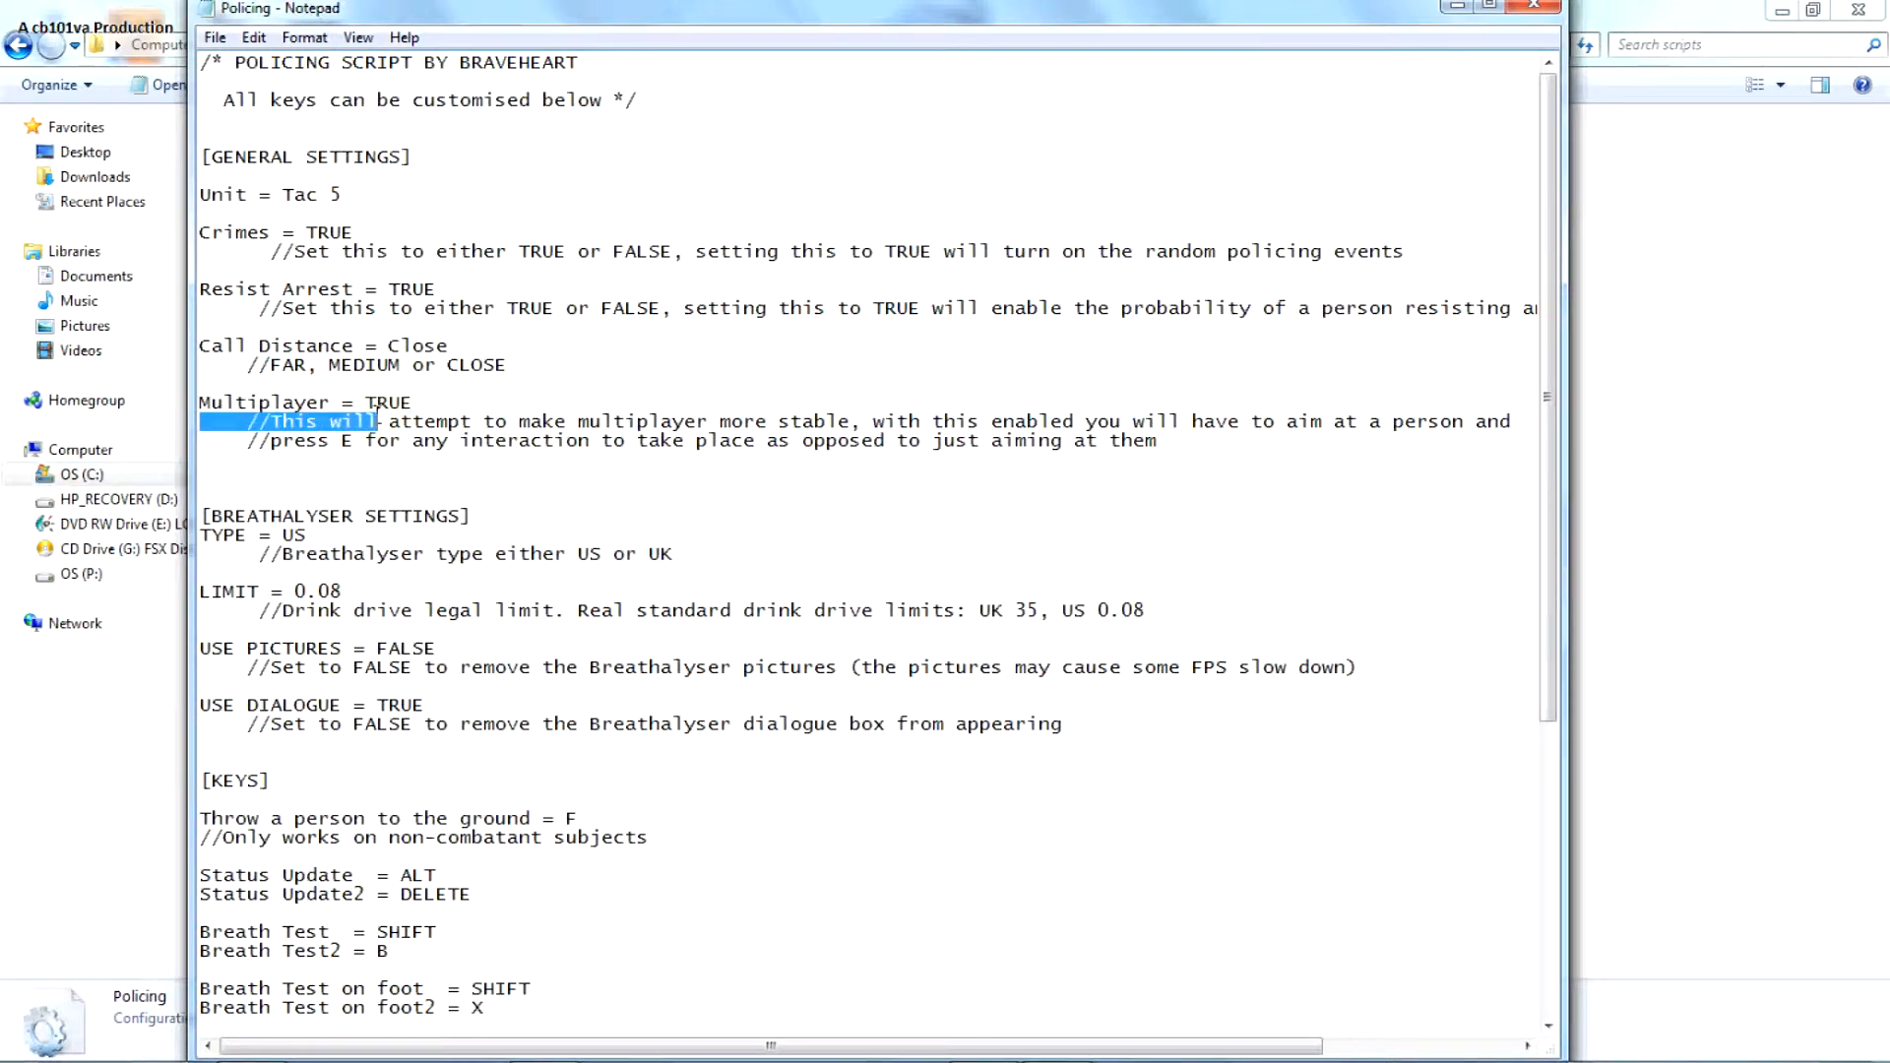
{"action": "double_click", "coordinate": [388, 402]}
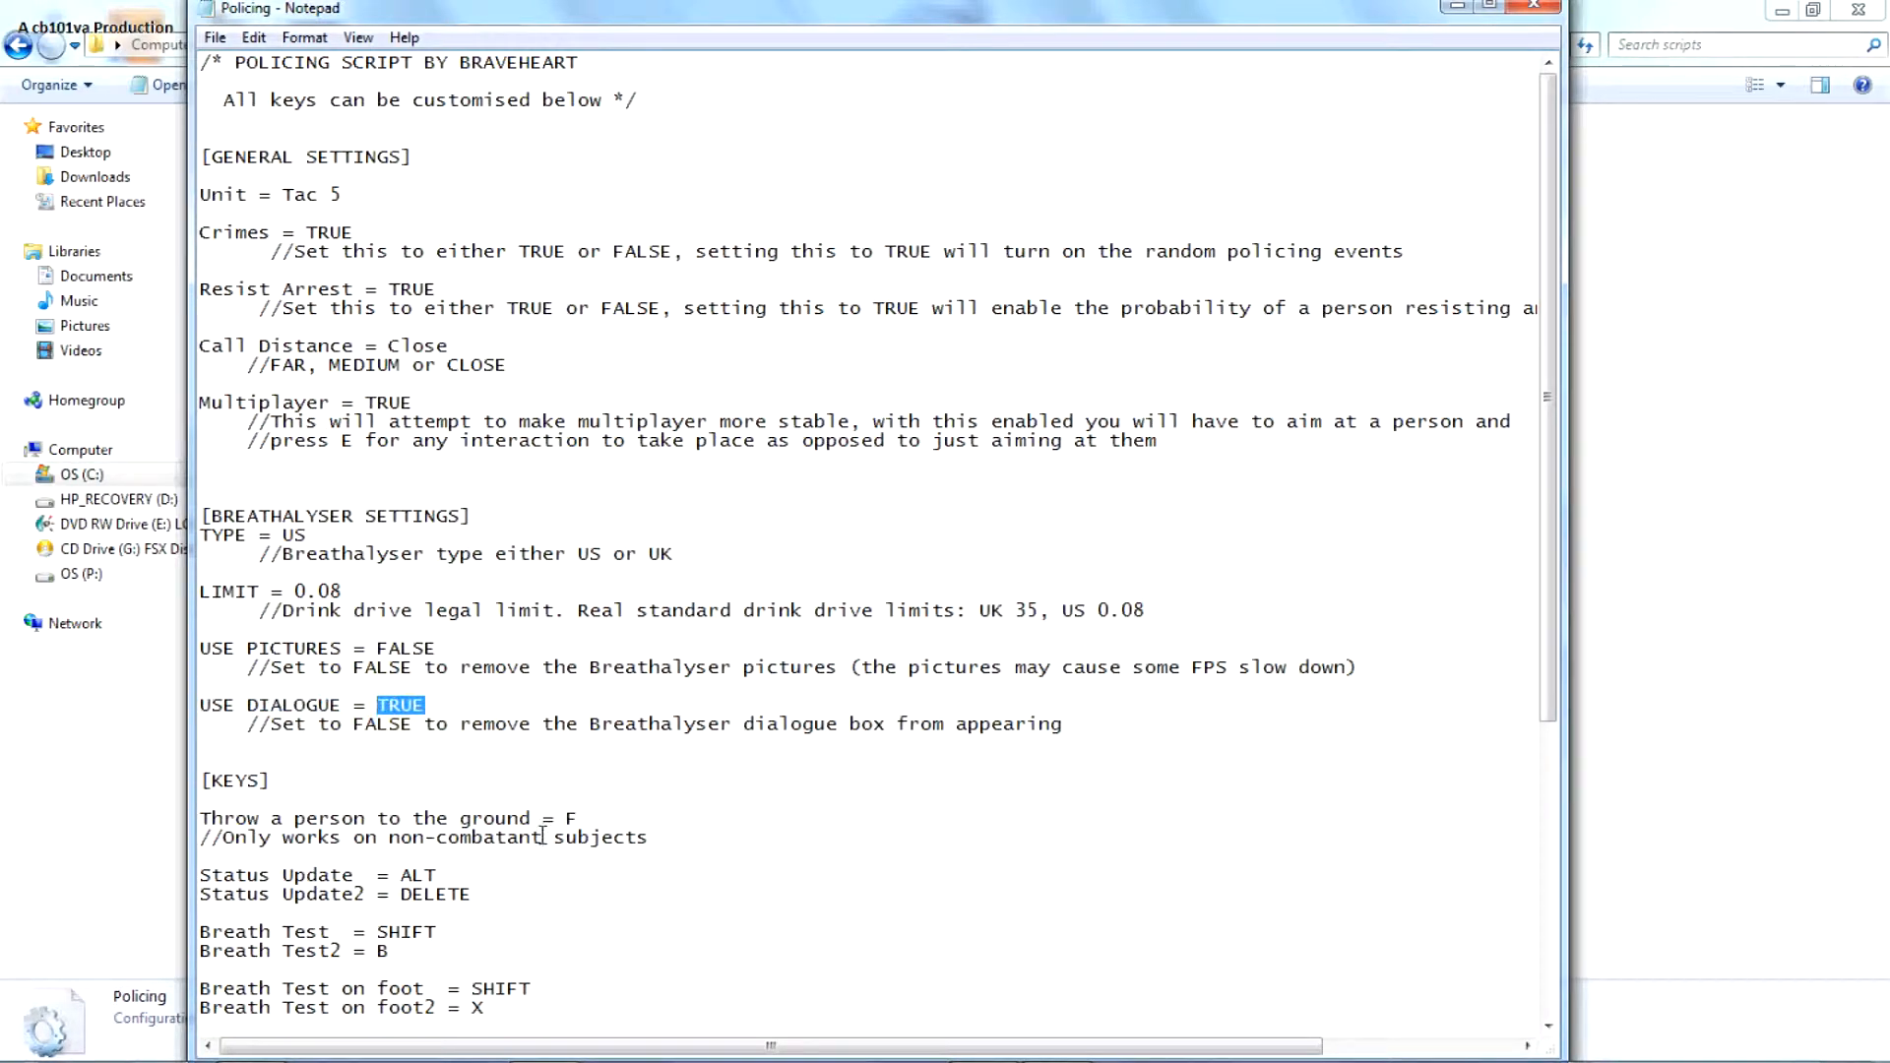
- Scroll Policing.ini down to the [KEYS] bindings such as Stop Car and Breath Test
{"action": "scroll", "scroll_direction": "down", "scroll_amount": 3}
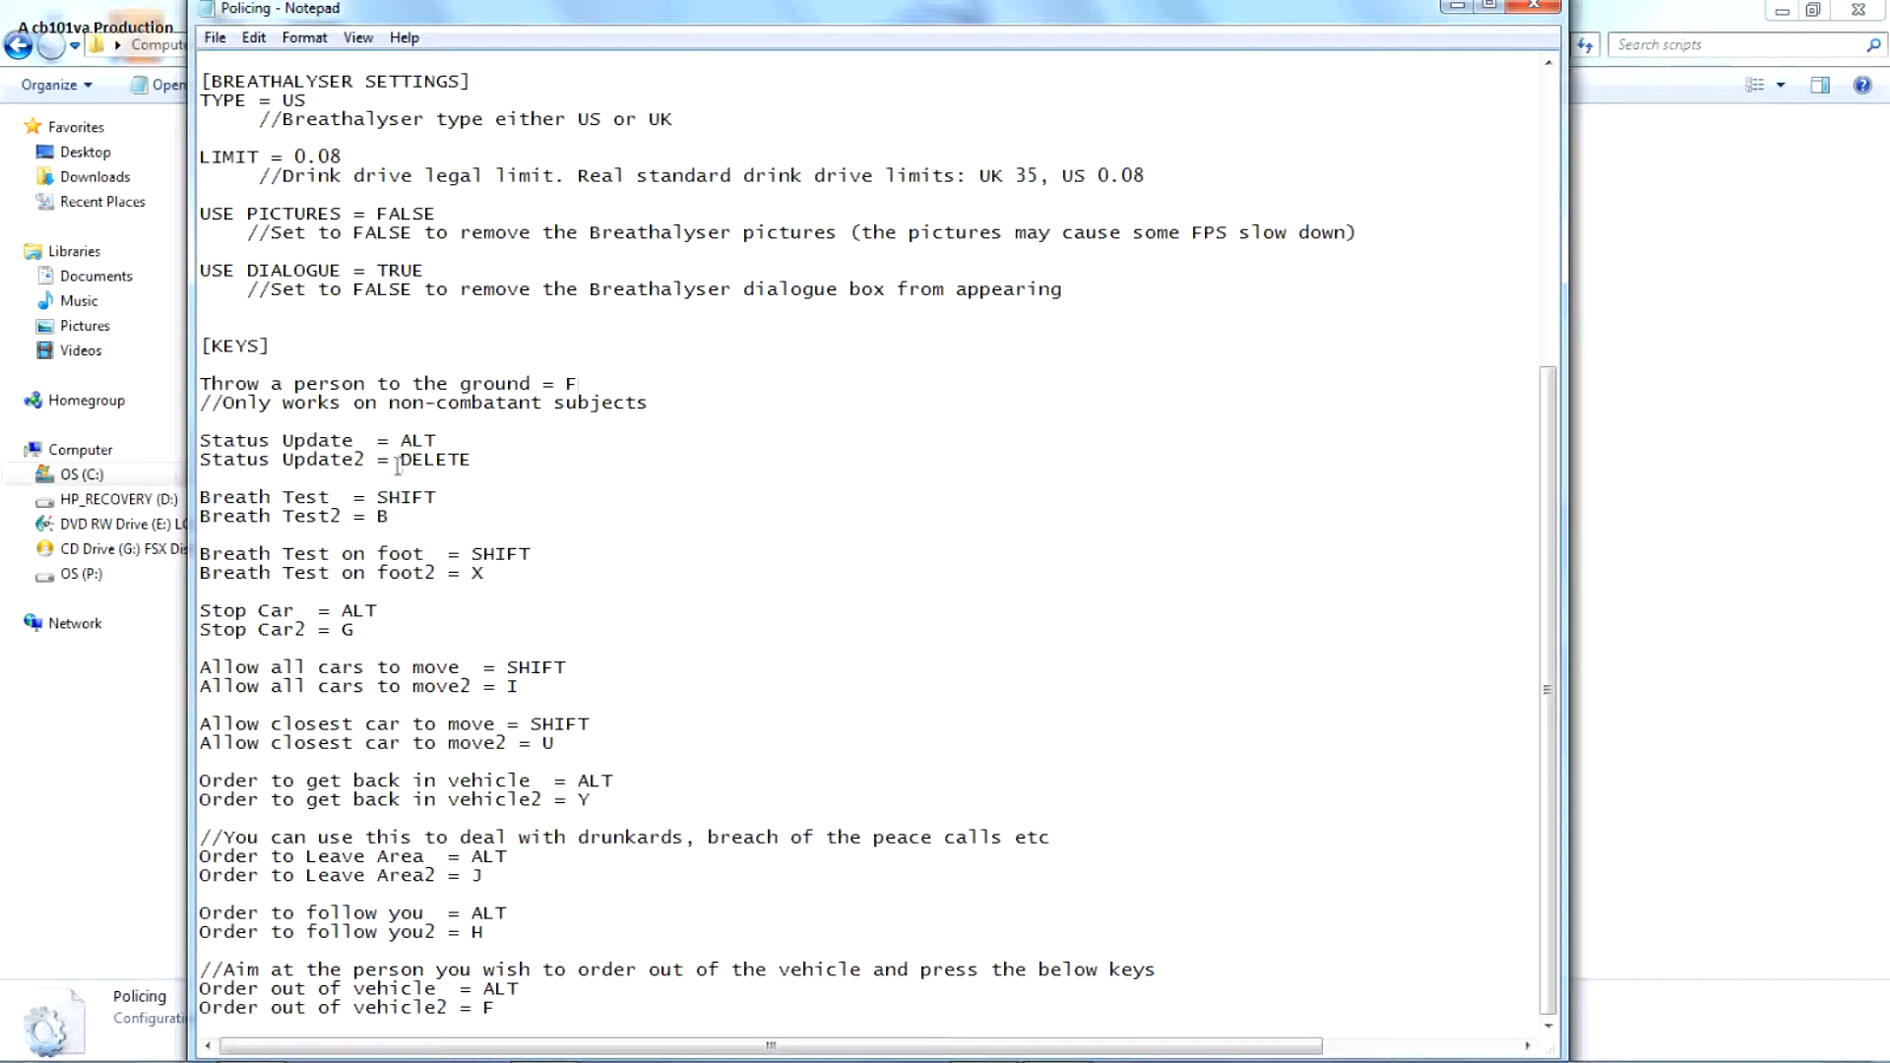
{"action": "mouse_move", "coordinate": [426, 440]}
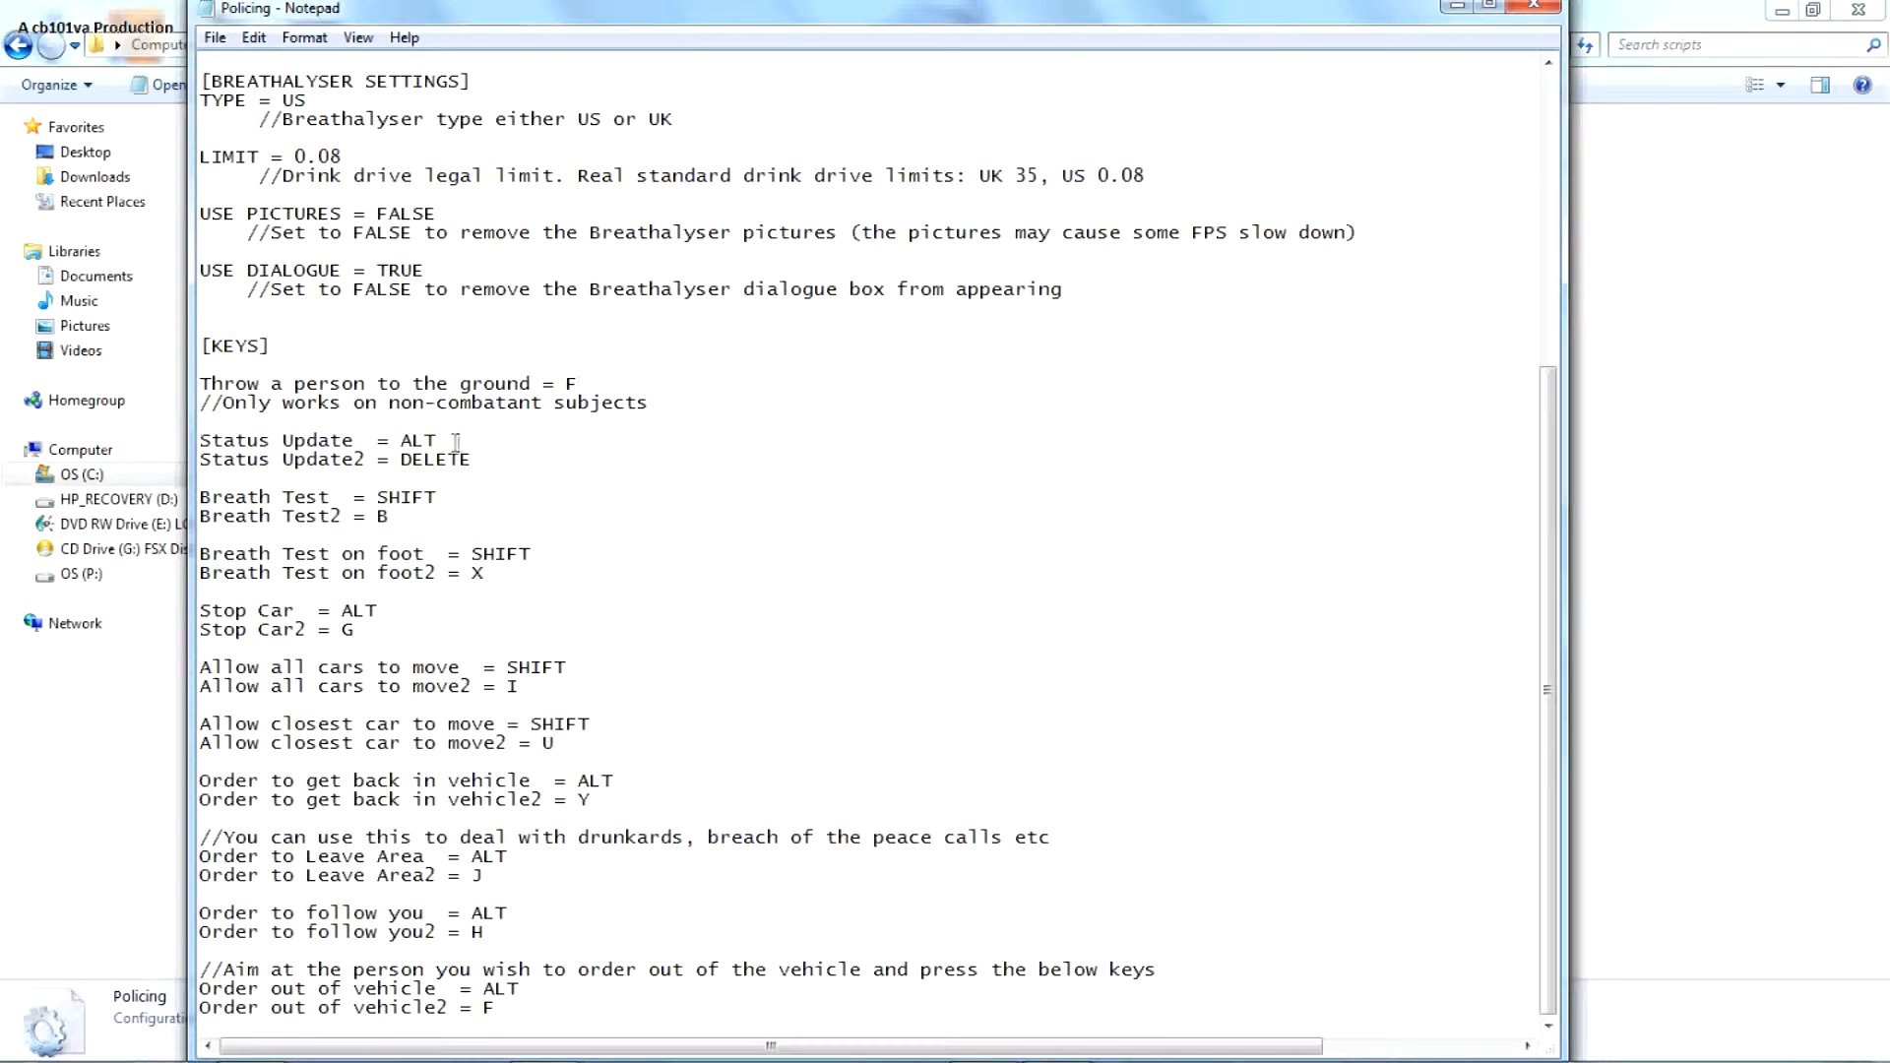
{"action": "mouse_move", "coordinate": [67, 589]}
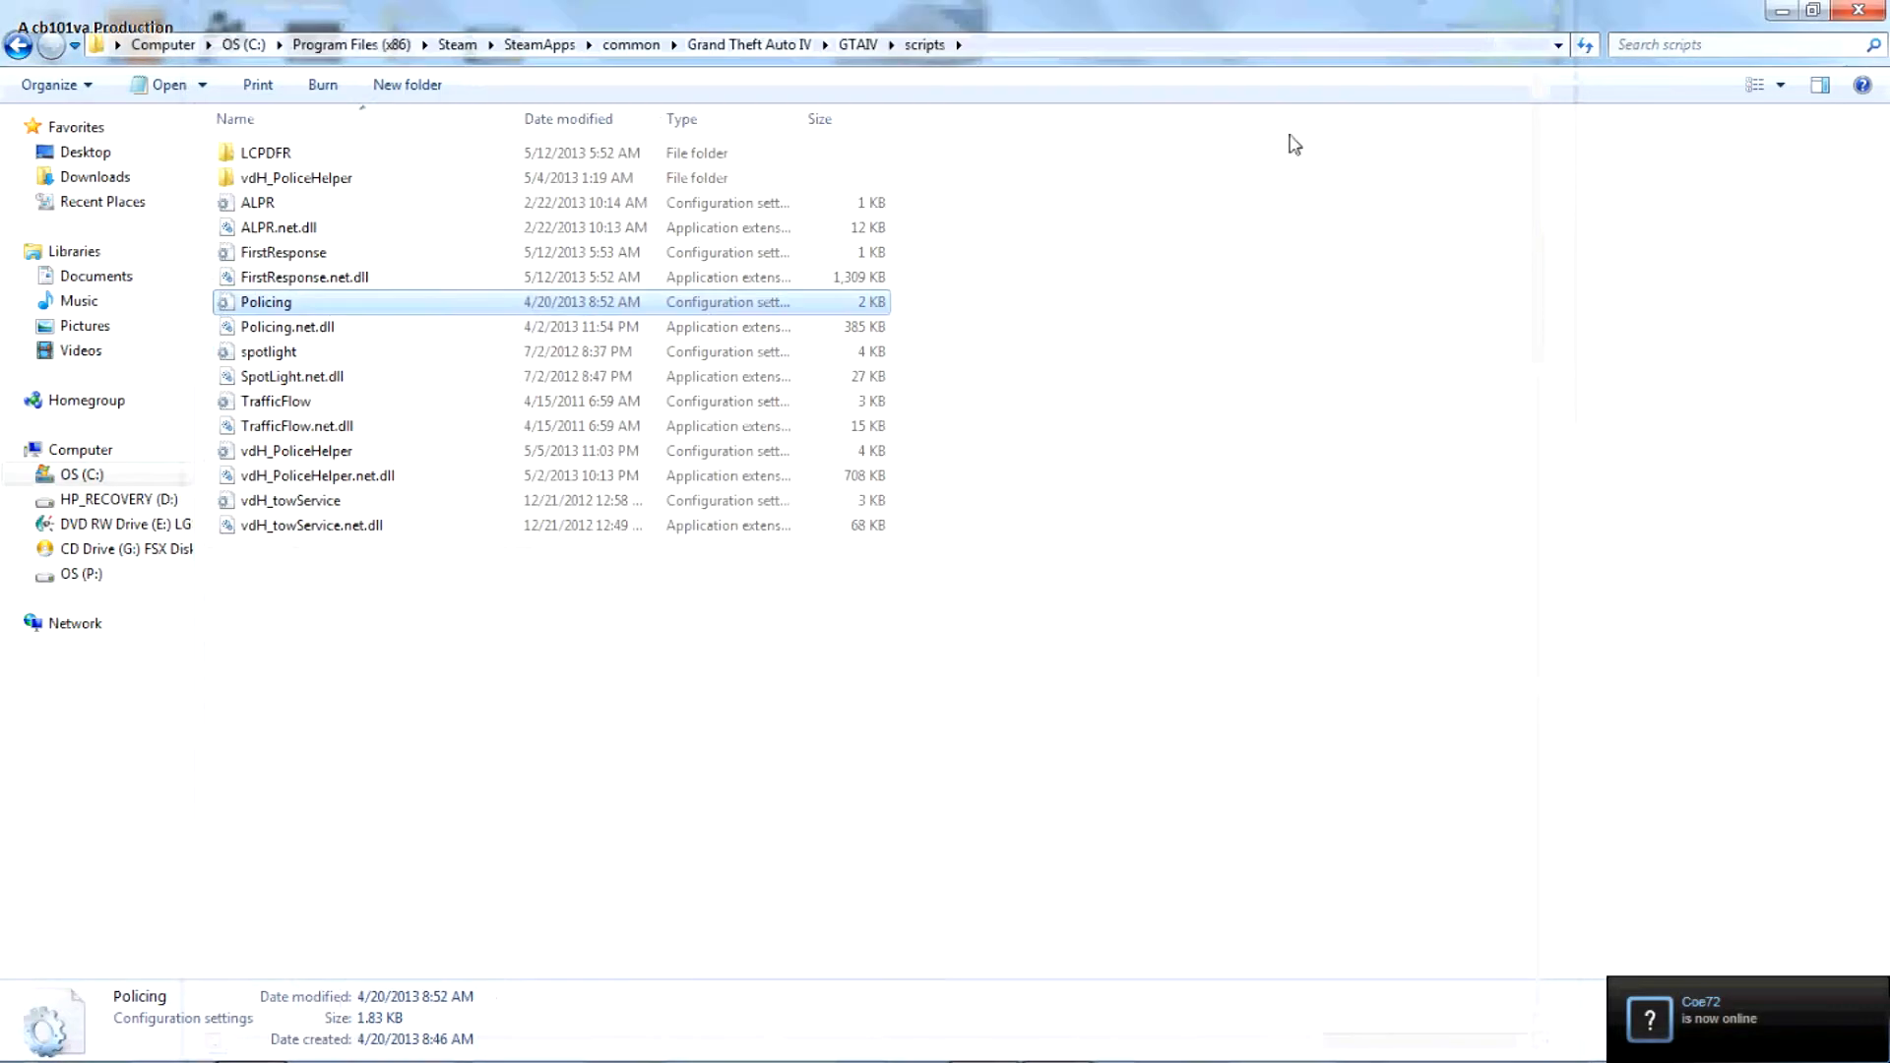
- Open the spotlight settings file and scroll through its vehicle position values
{"action": "left_click", "coordinate": [268, 351]}
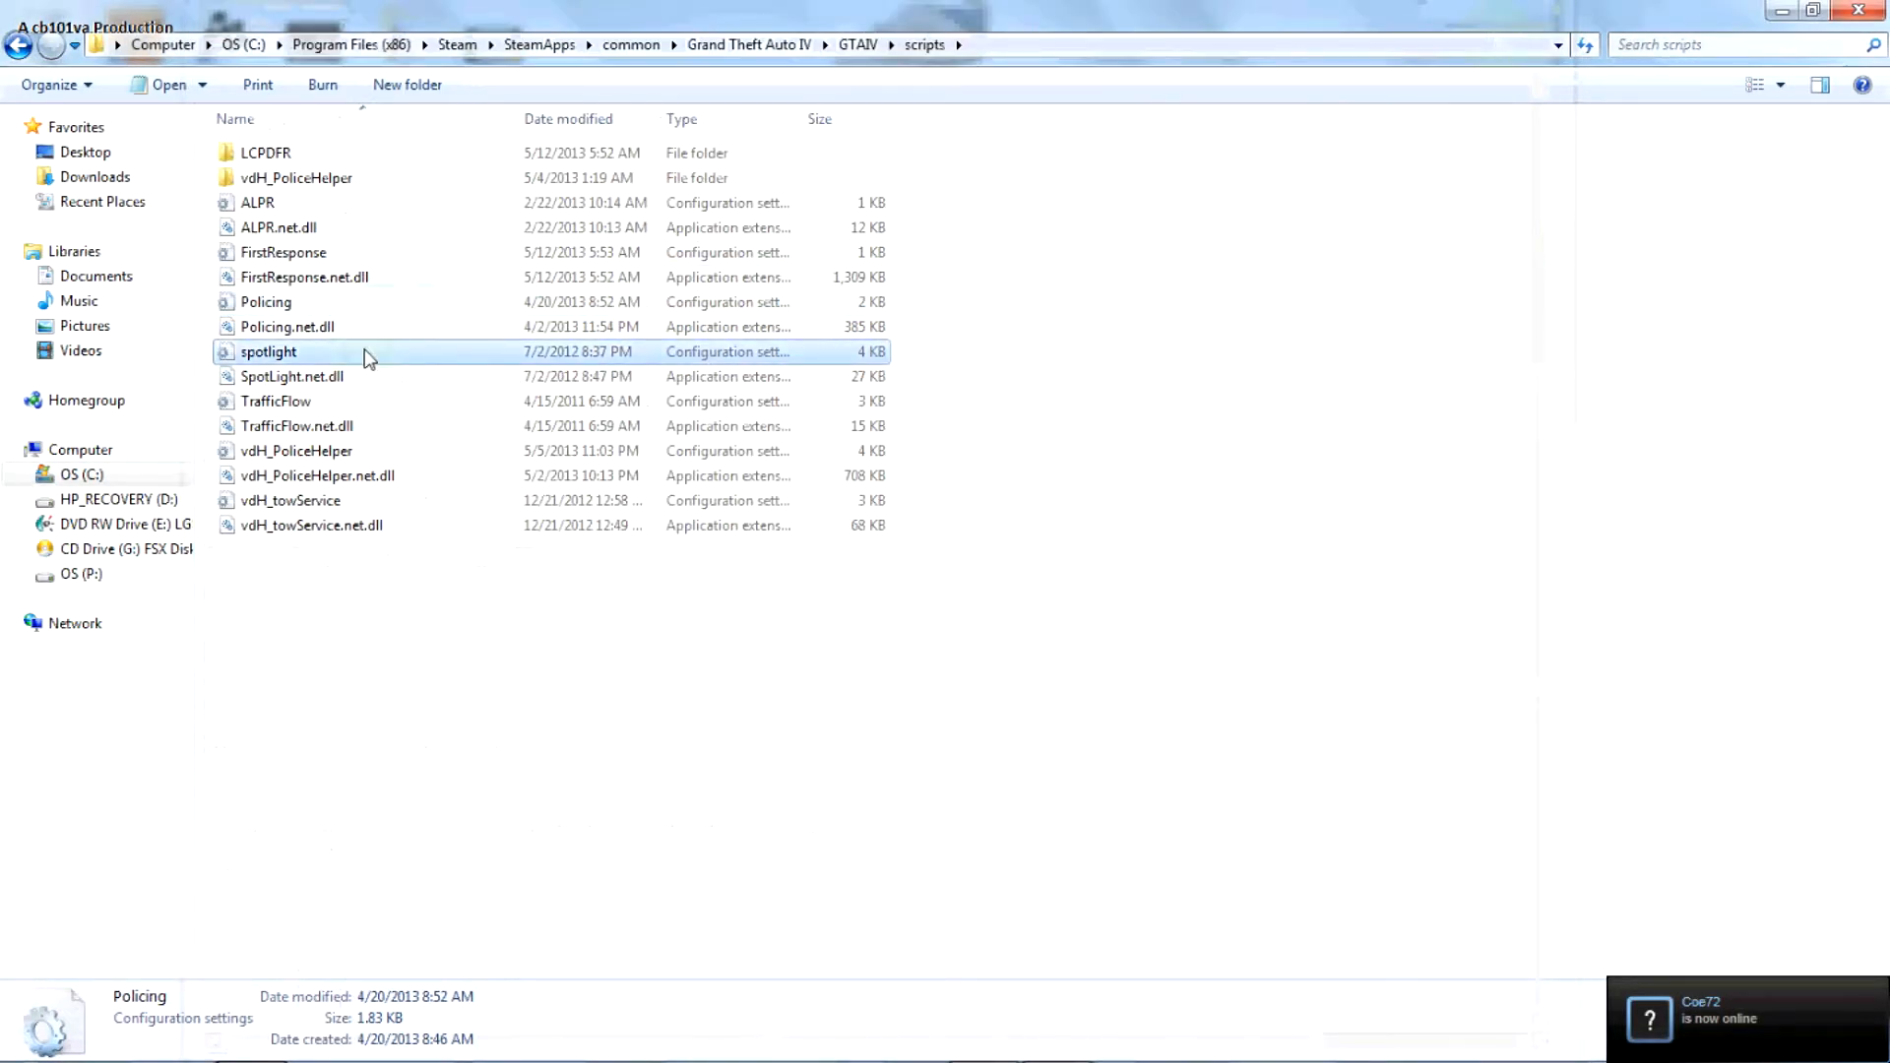
{"action": "double_click", "coordinate": [268, 351]}
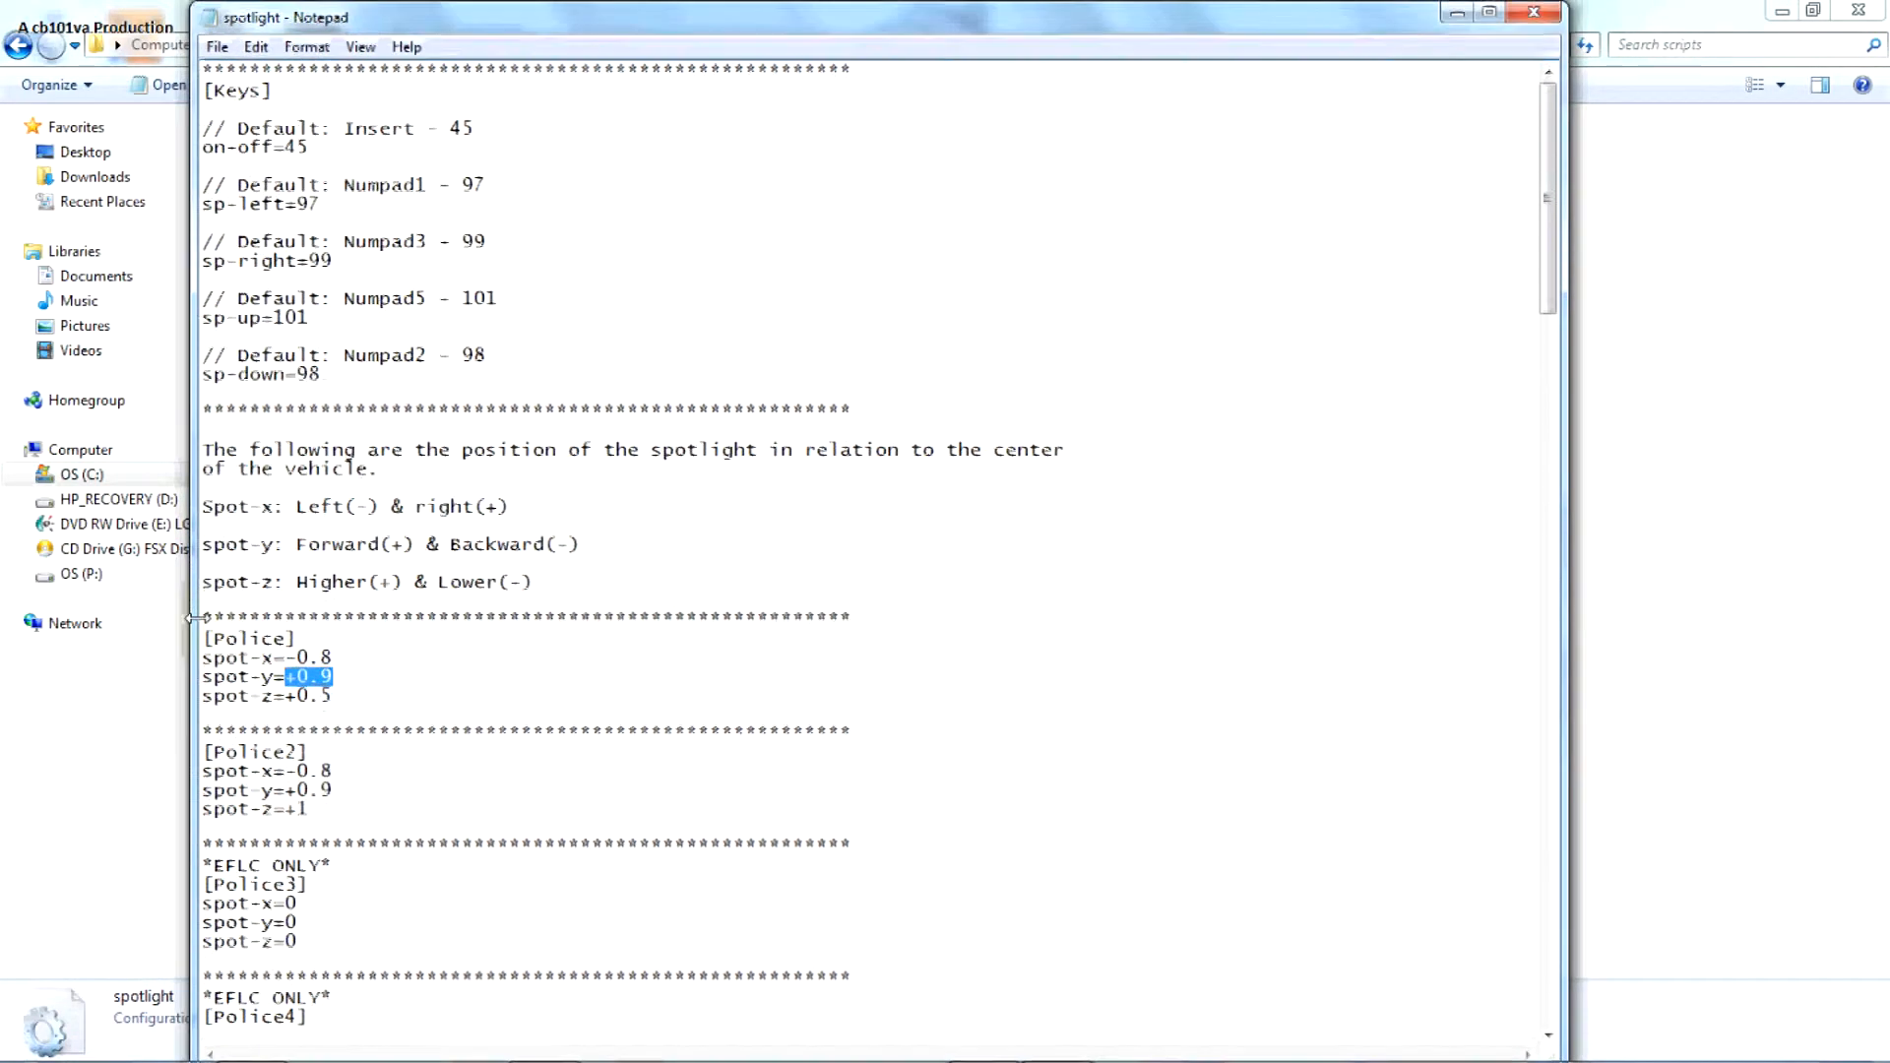
{"action": "scroll", "scroll_direction": "down", "scroll_amount": 3}
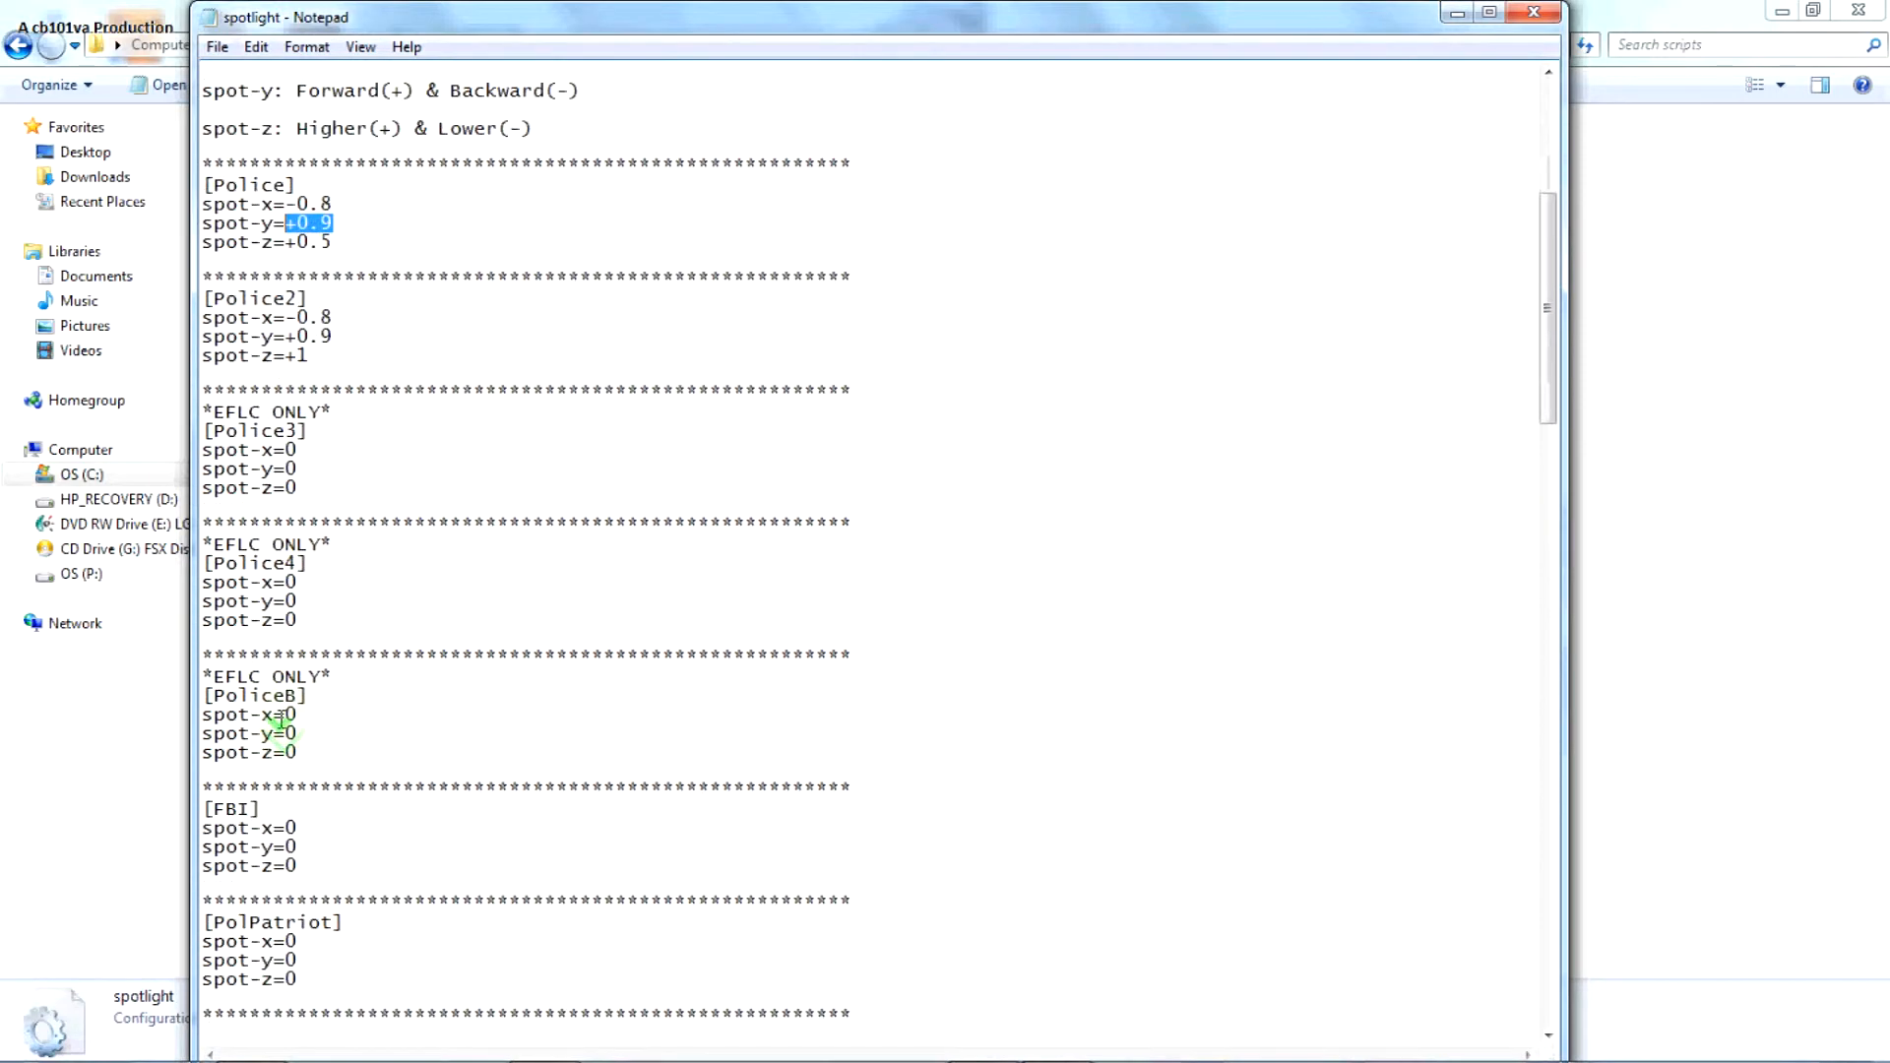
{"action": "scroll", "scroll_direction": "down", "scroll_amount": 3}
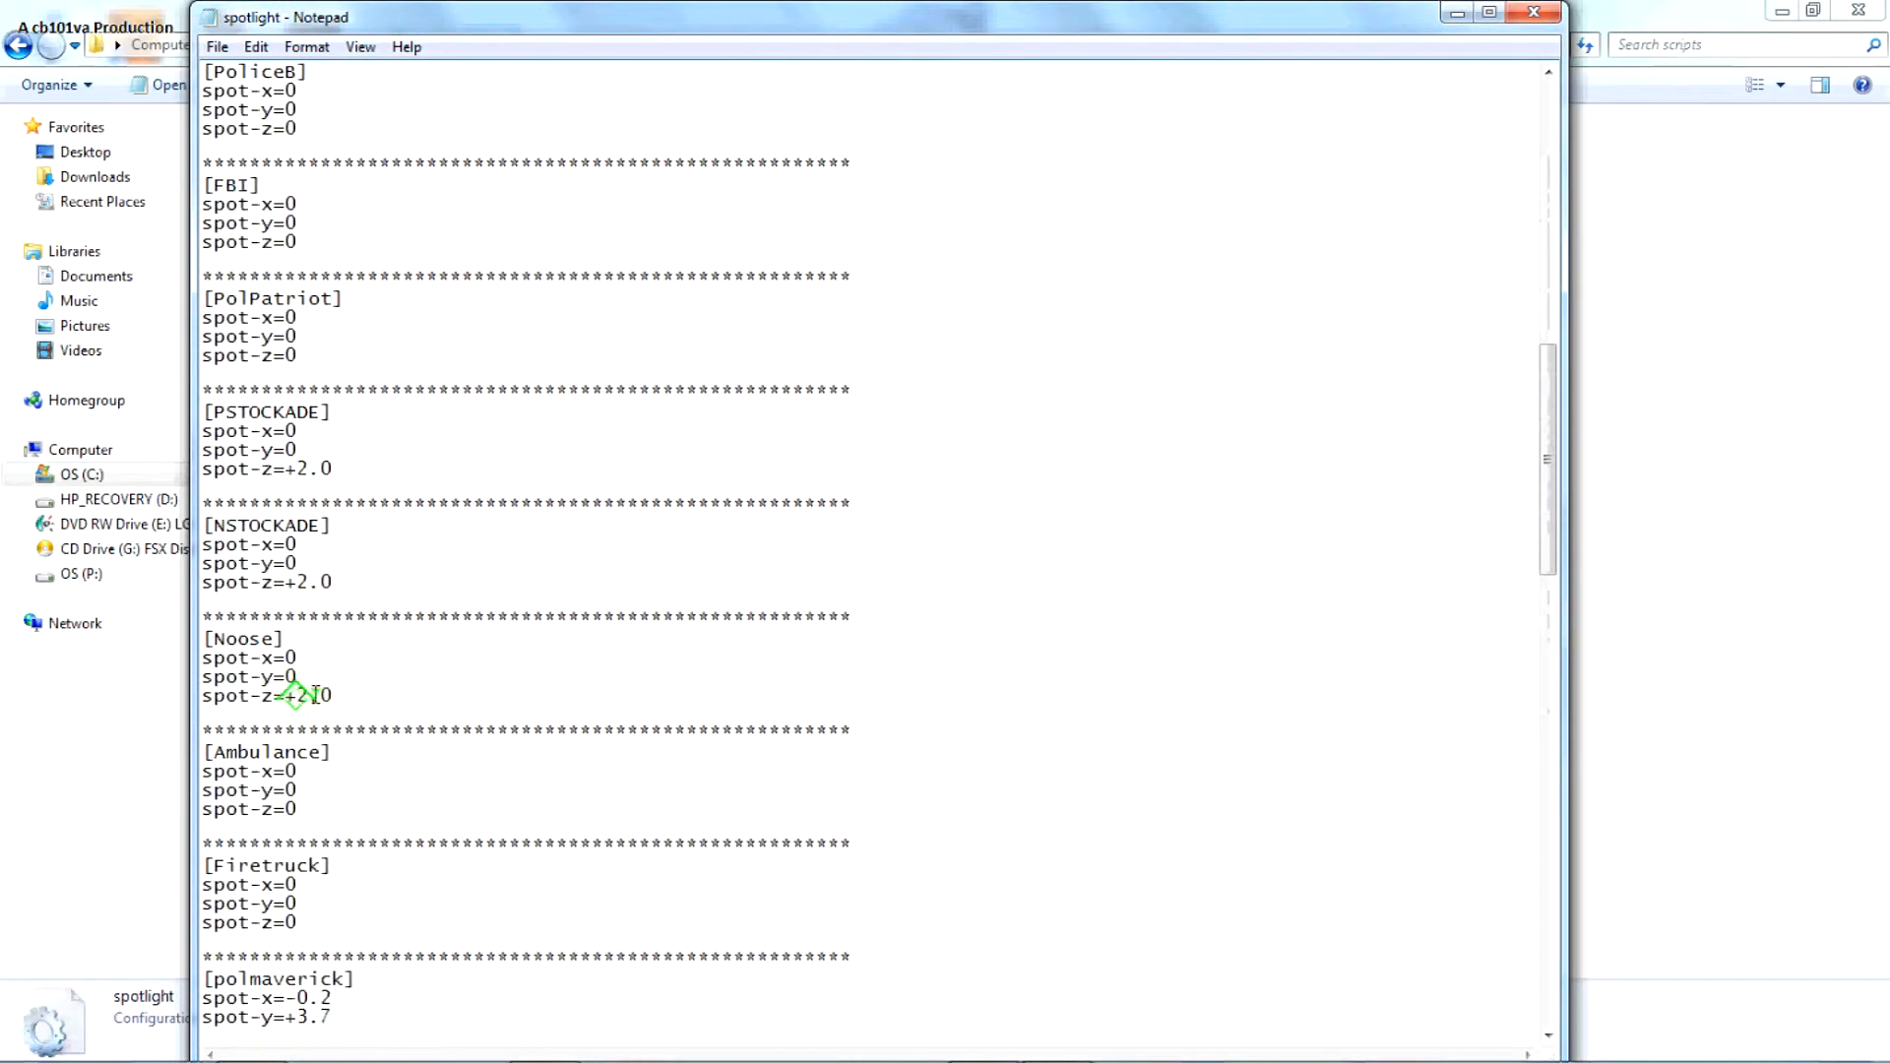
{"action": "scroll", "scroll_direction": "down", "scroll_amount": 3}
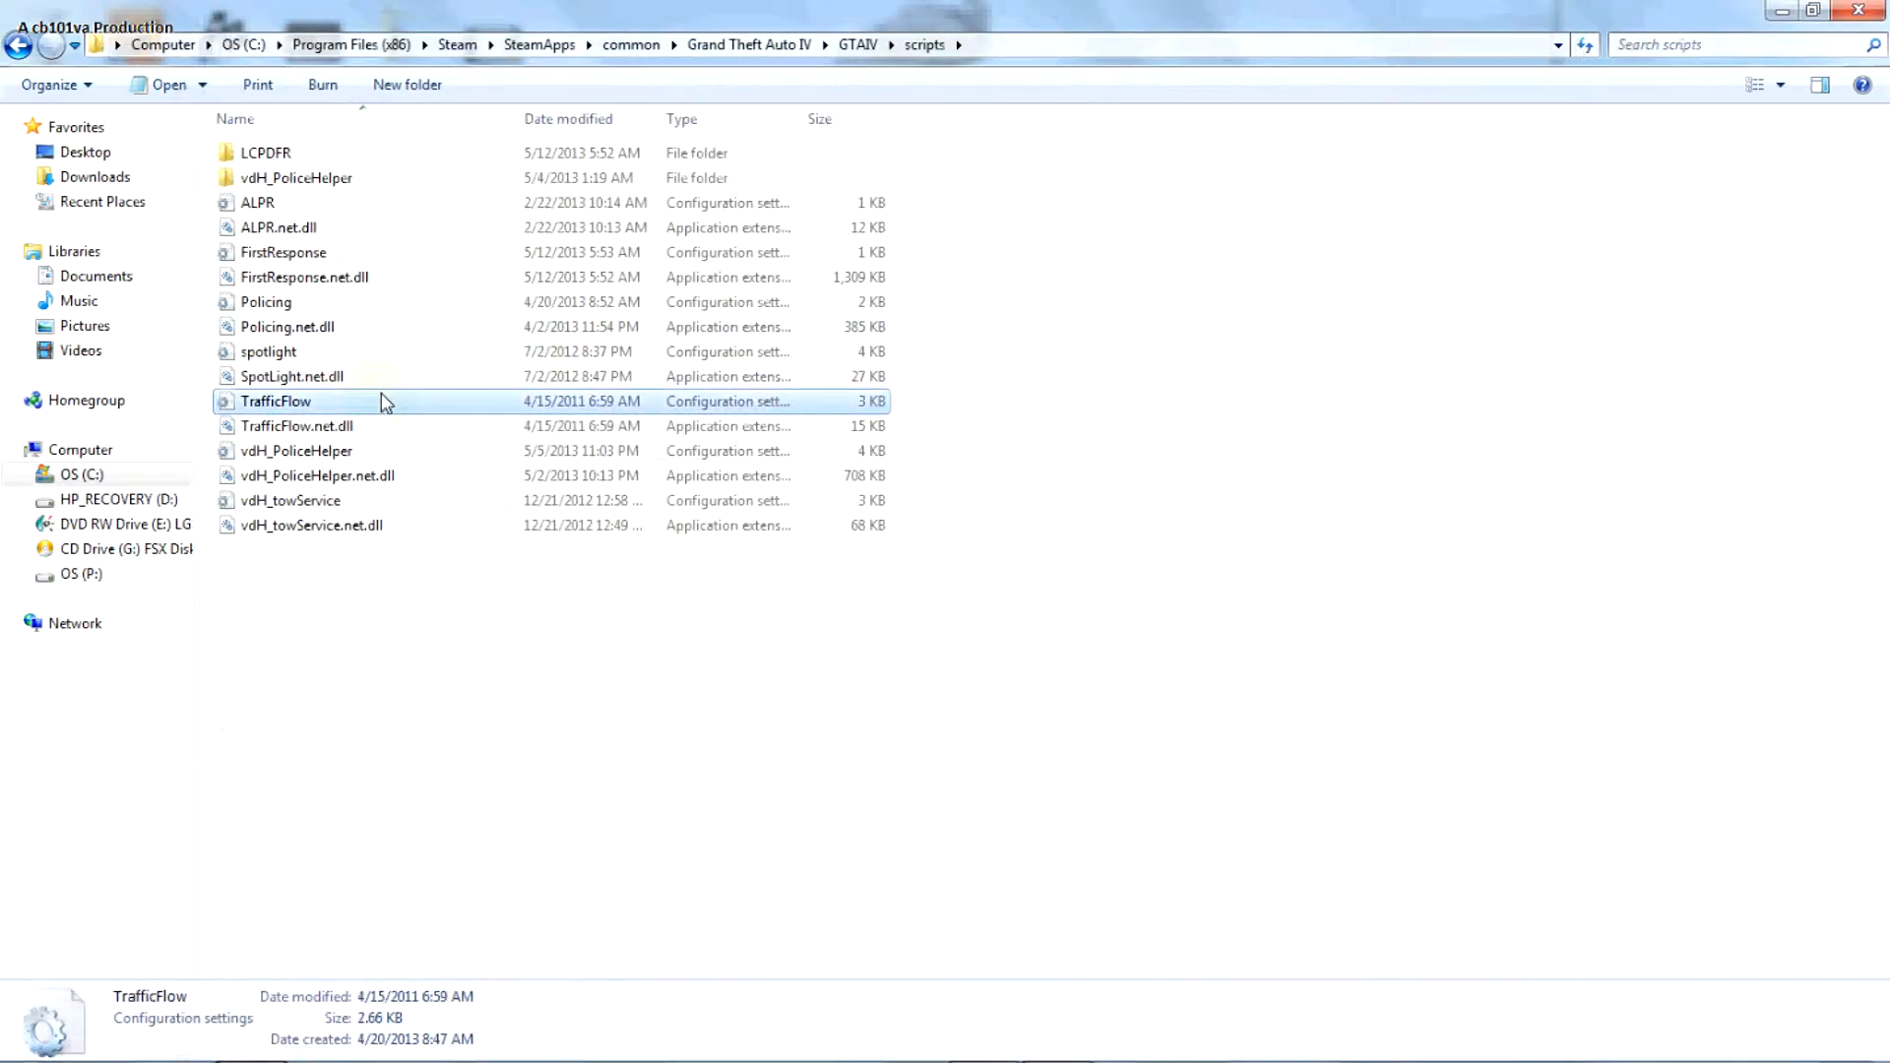
- Open TrafficFlow.ini, scroll through its vehicle pool and dispatch settings, then close it
{"action": "double_click", "coordinate": [275, 401]}
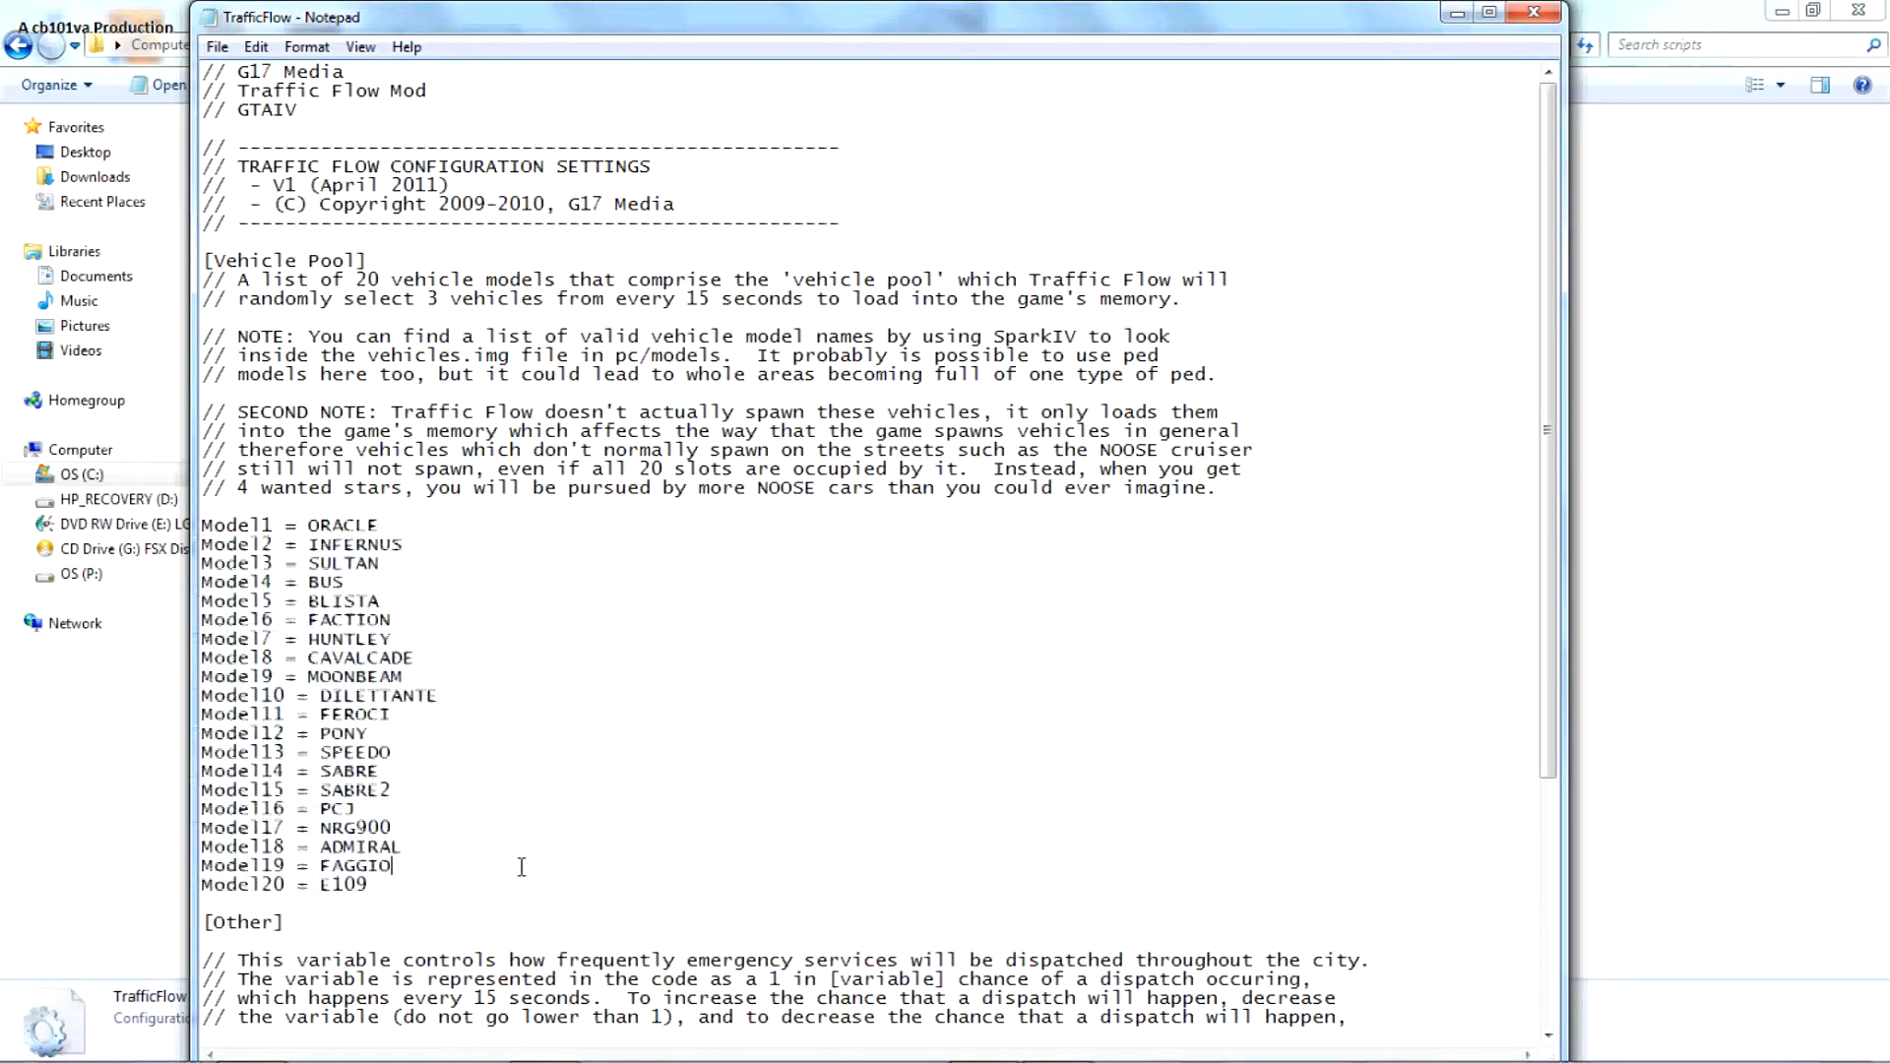
{"action": "scroll", "scroll_direction": "down", "scroll_amount": 3}
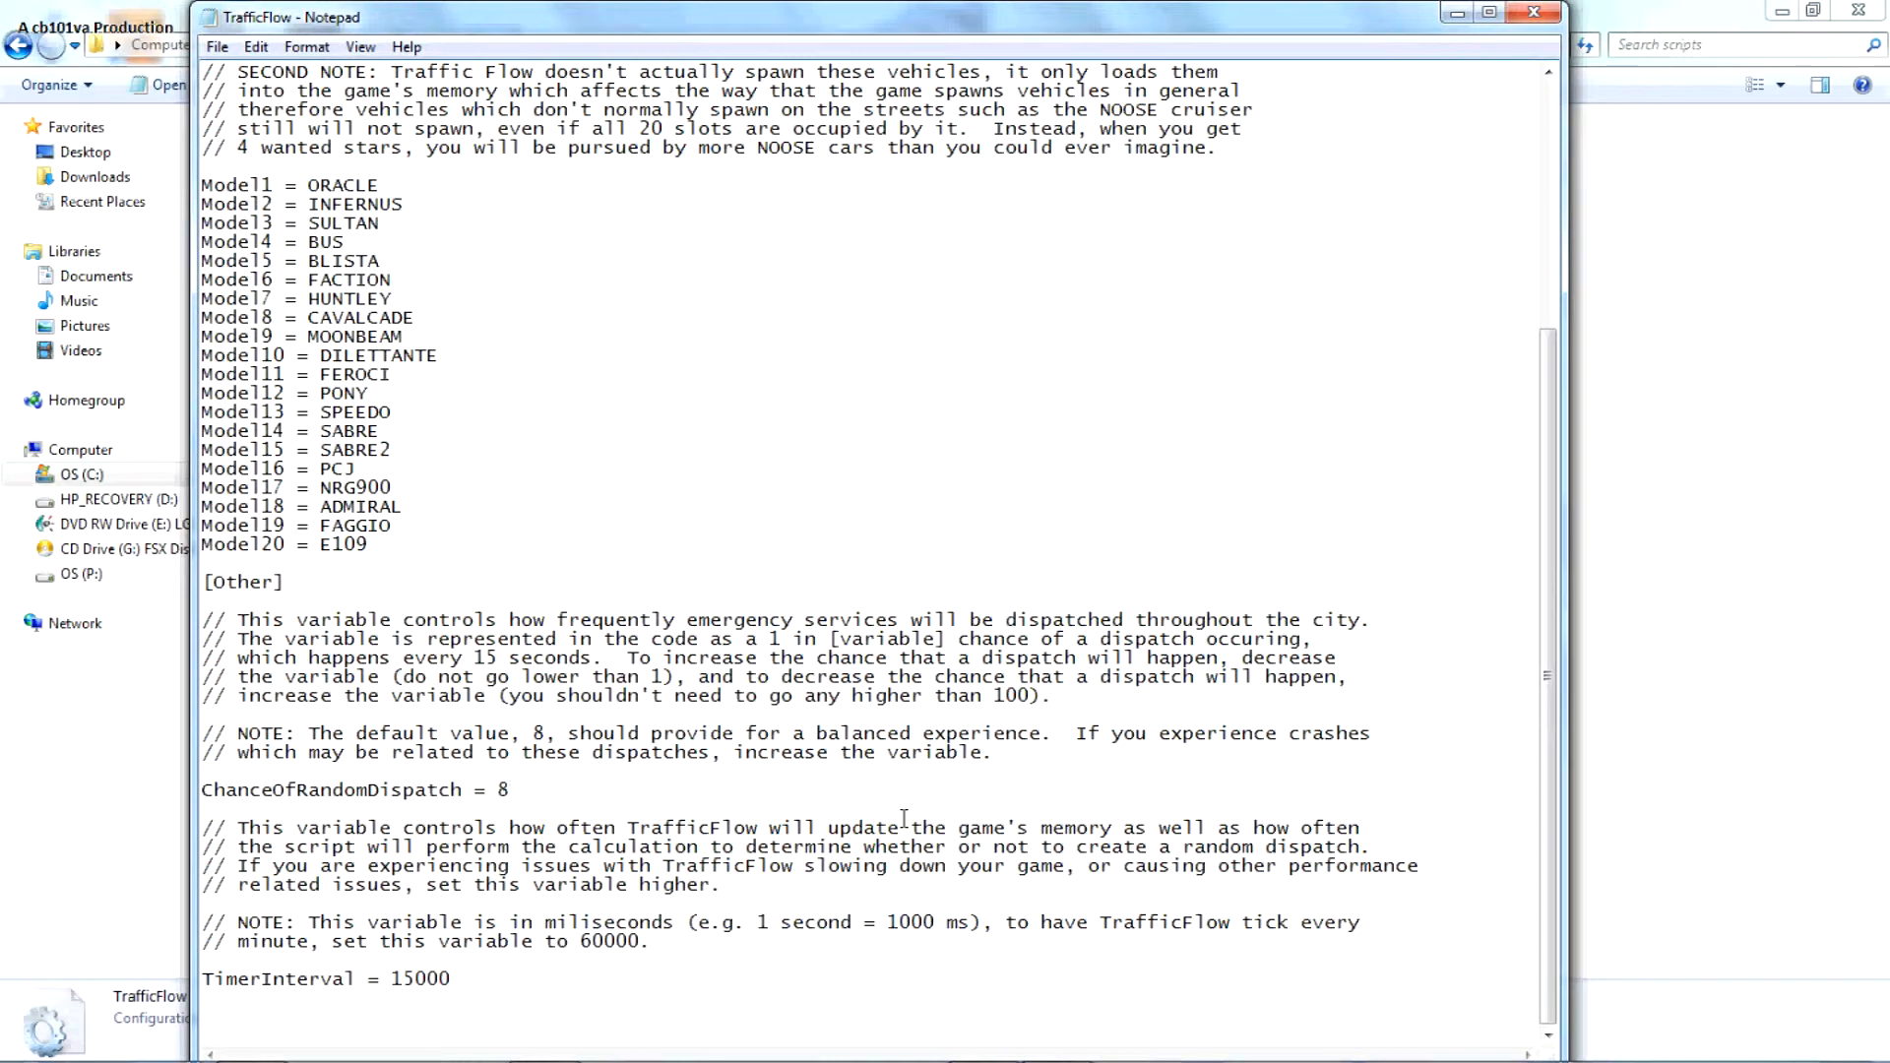
{"action": "left_click_drag", "start_coordinate": [319, 826], "coordinate": [1019, 865]}
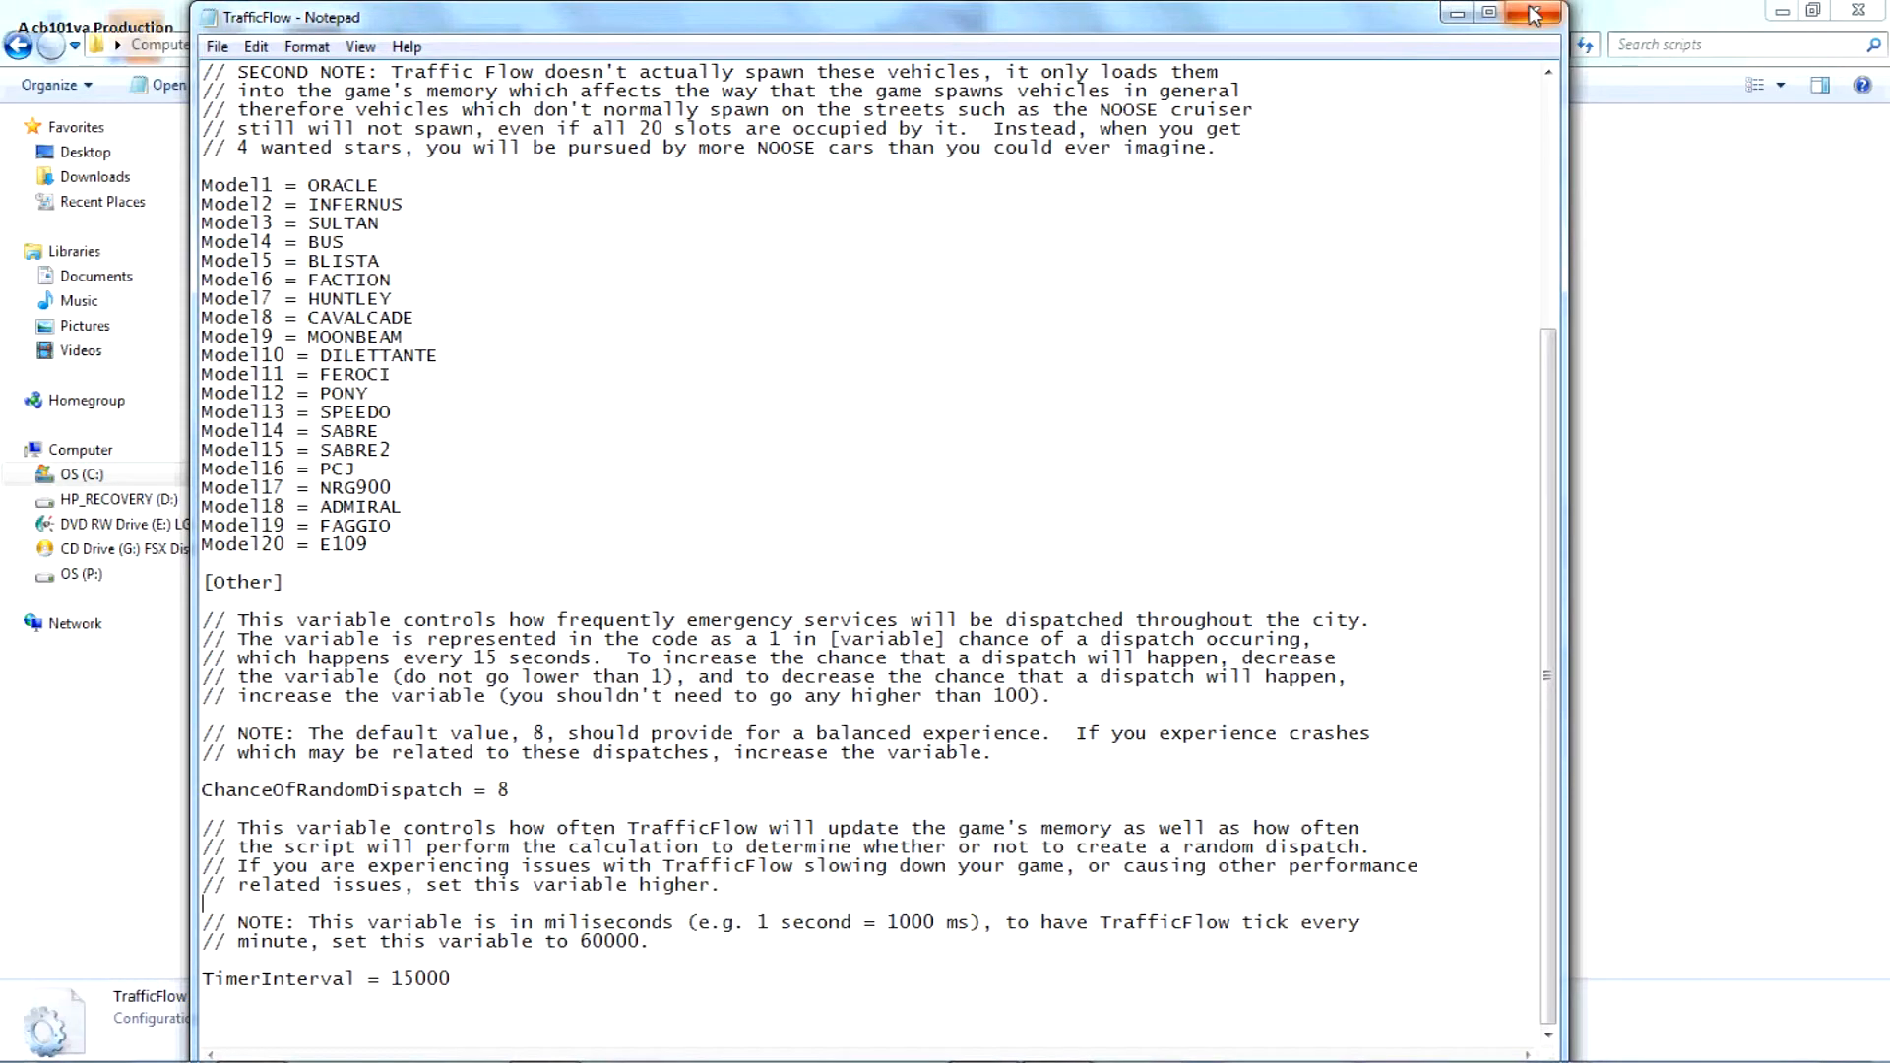
{"action": "left_click", "coordinate": [1527, 12]}
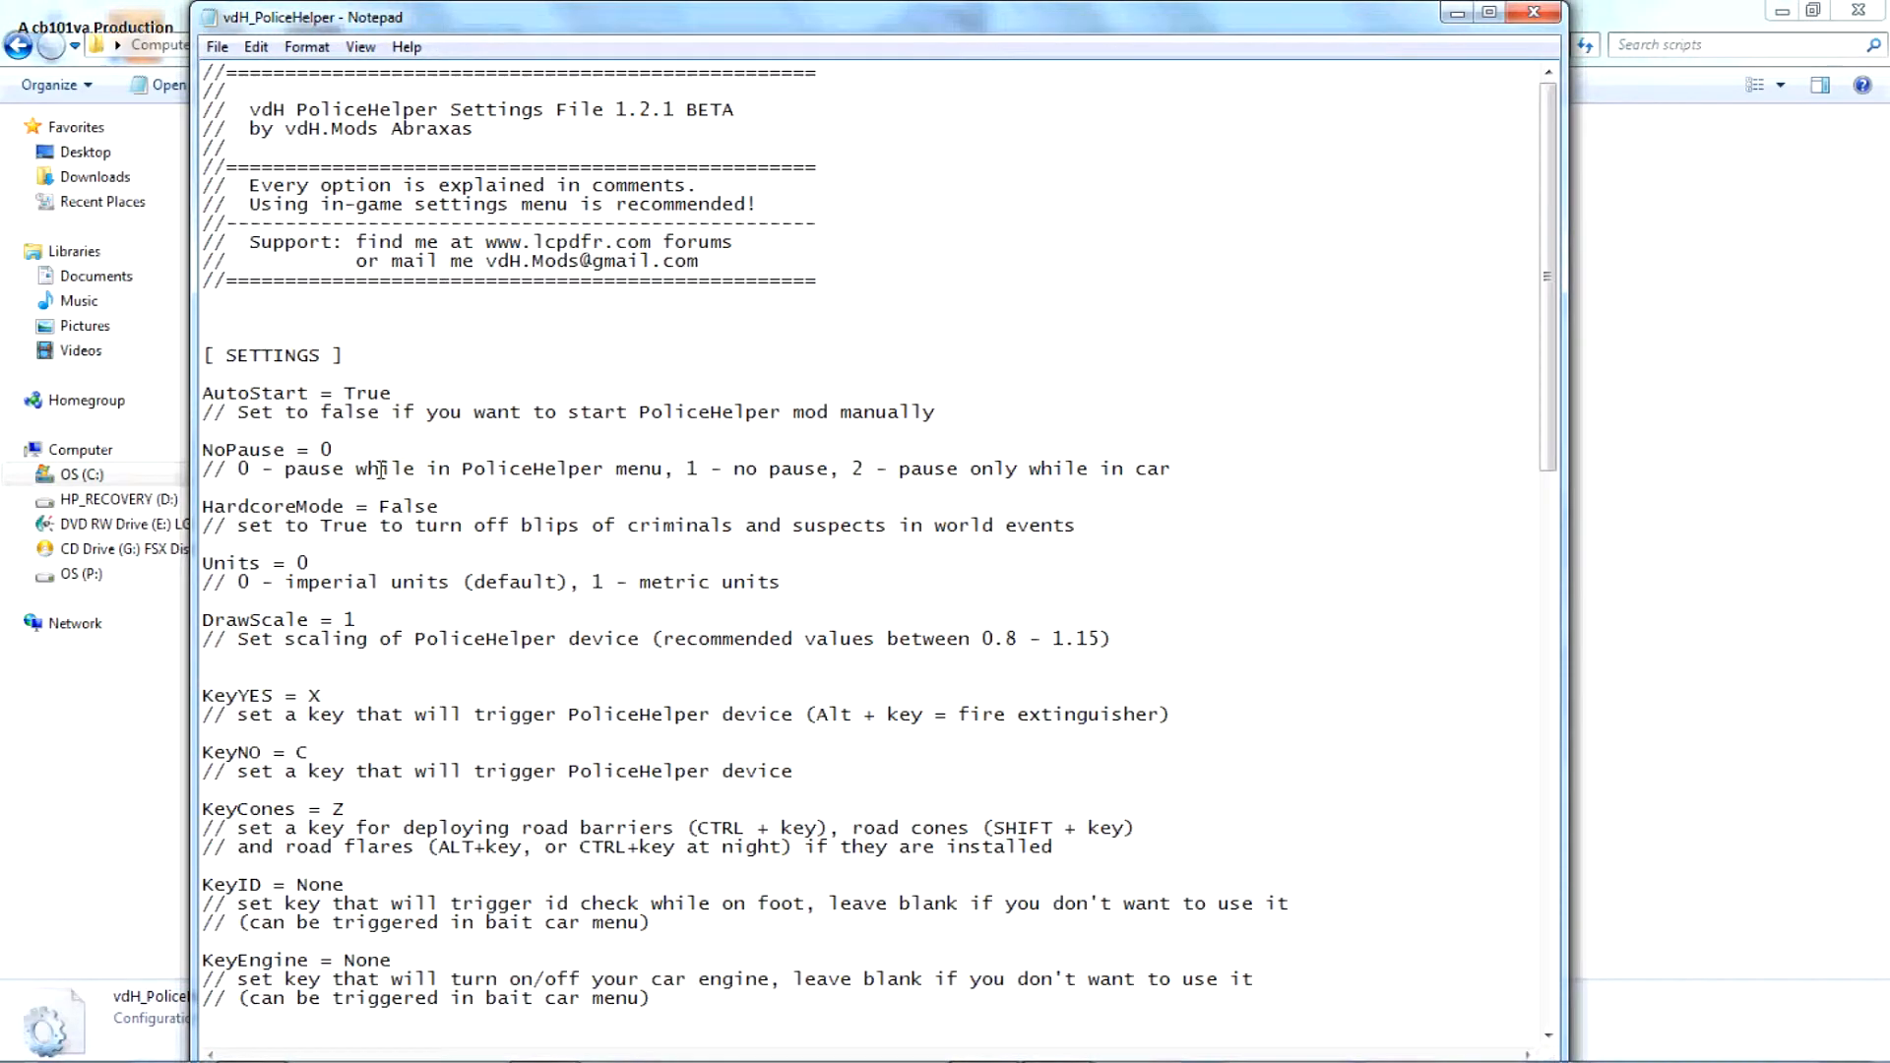
- Highlight the DrawScale value, TrafficEventsTimeout lines and world events comment in vdH_PoliceHelper.ini
{"action": "double_click", "coordinate": [403, 506]}
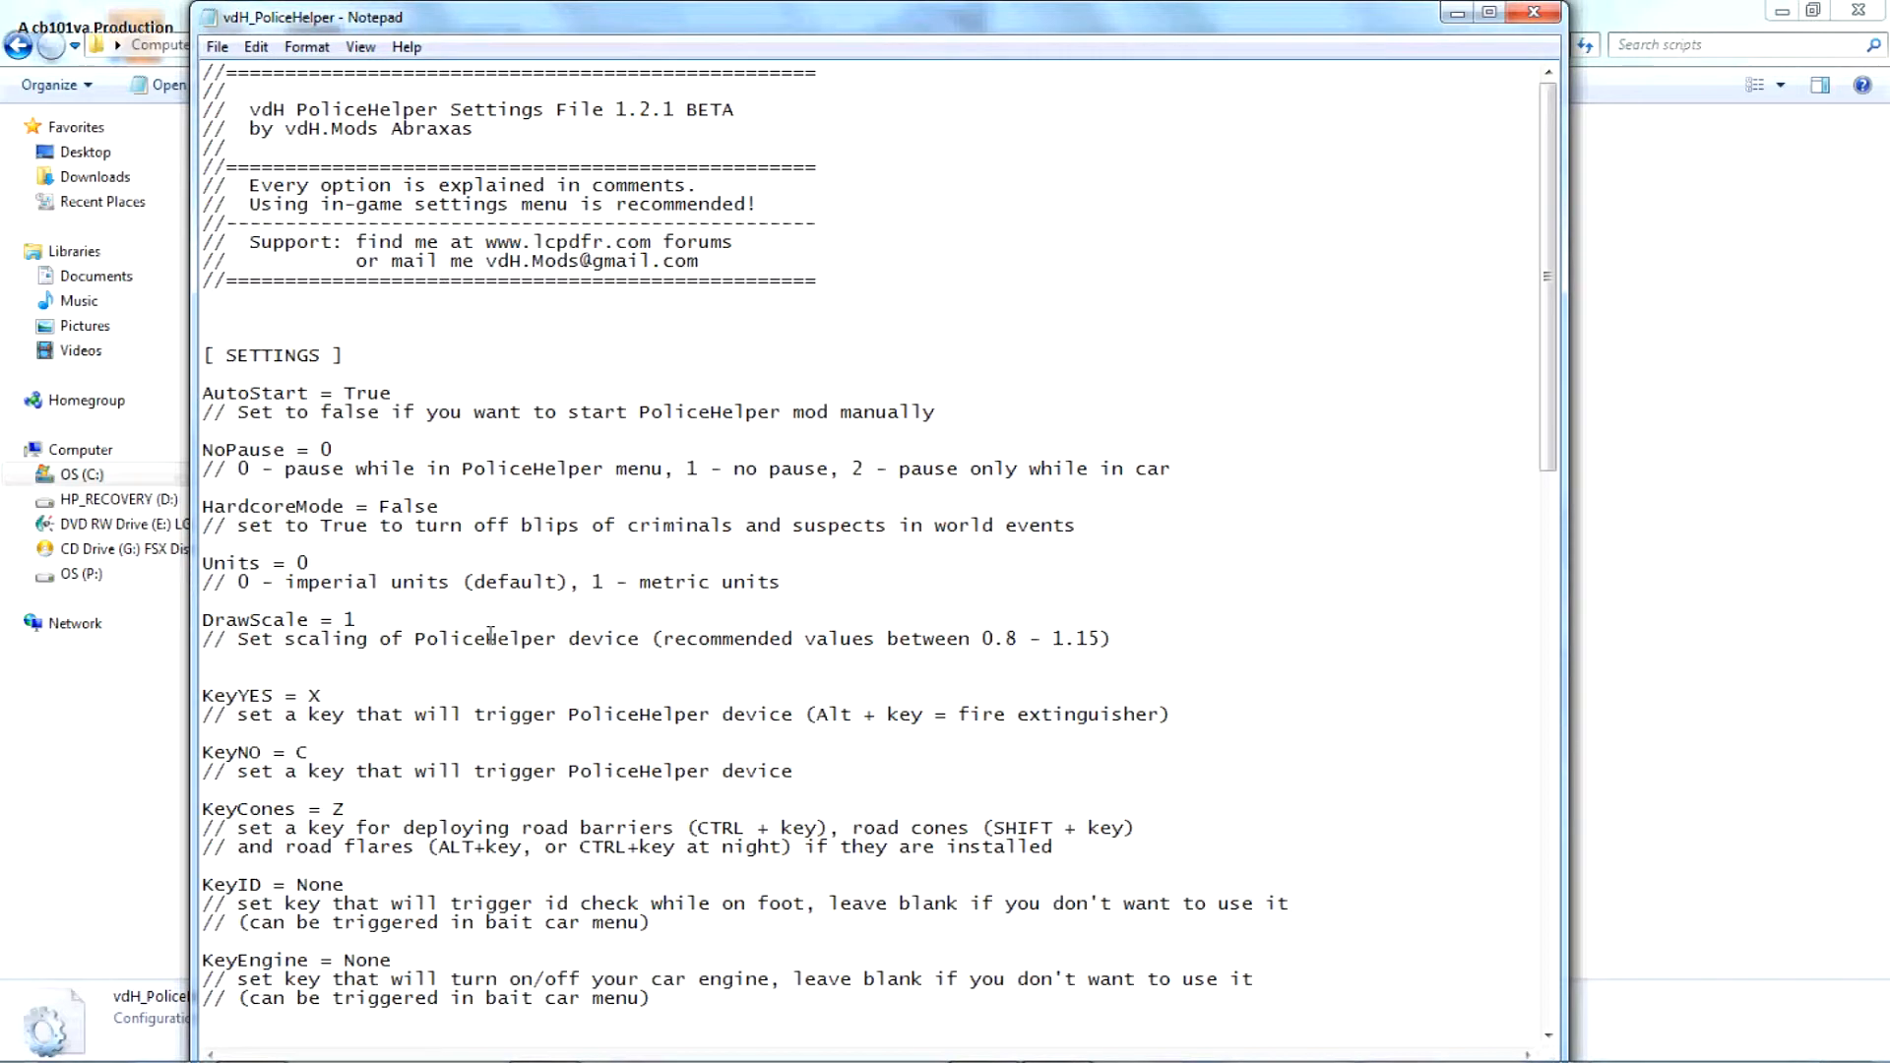
{"action": "double_click", "coordinate": [344, 619]}
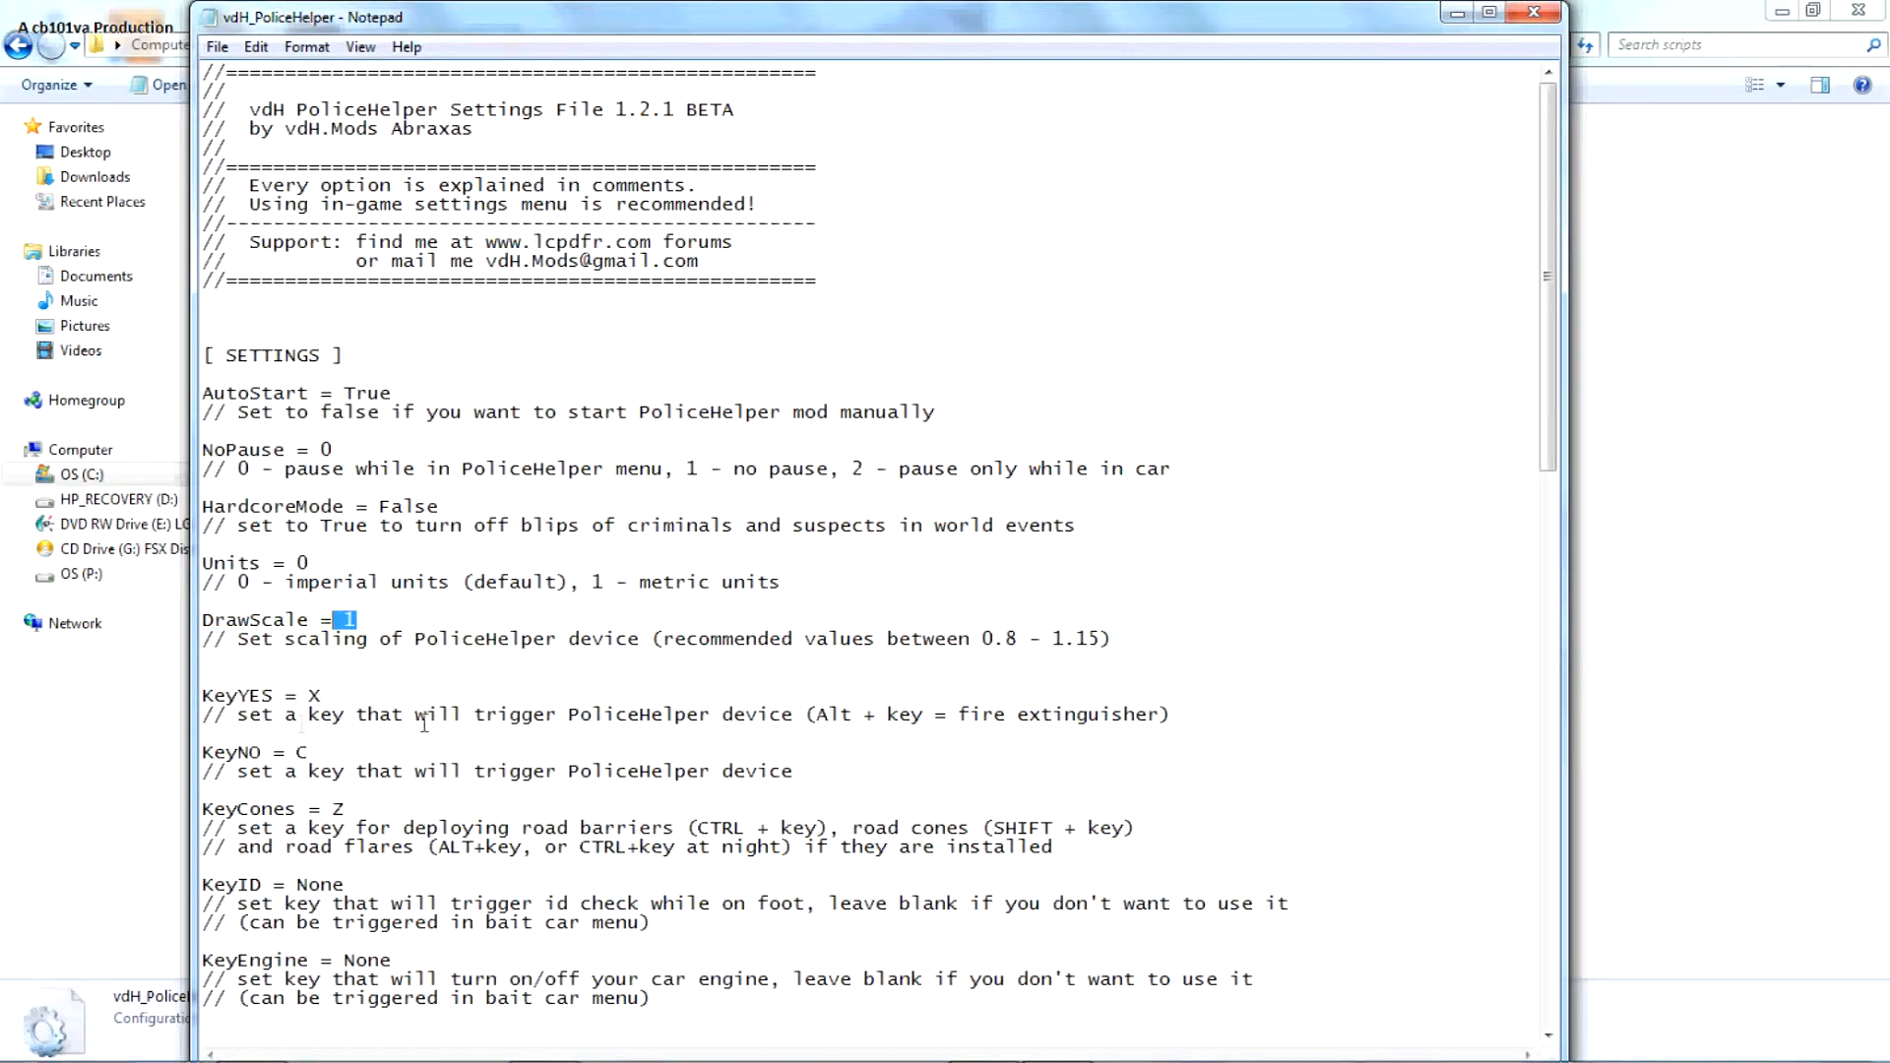
{"action": "scroll", "scroll_direction": "down", "scroll_amount": 3}
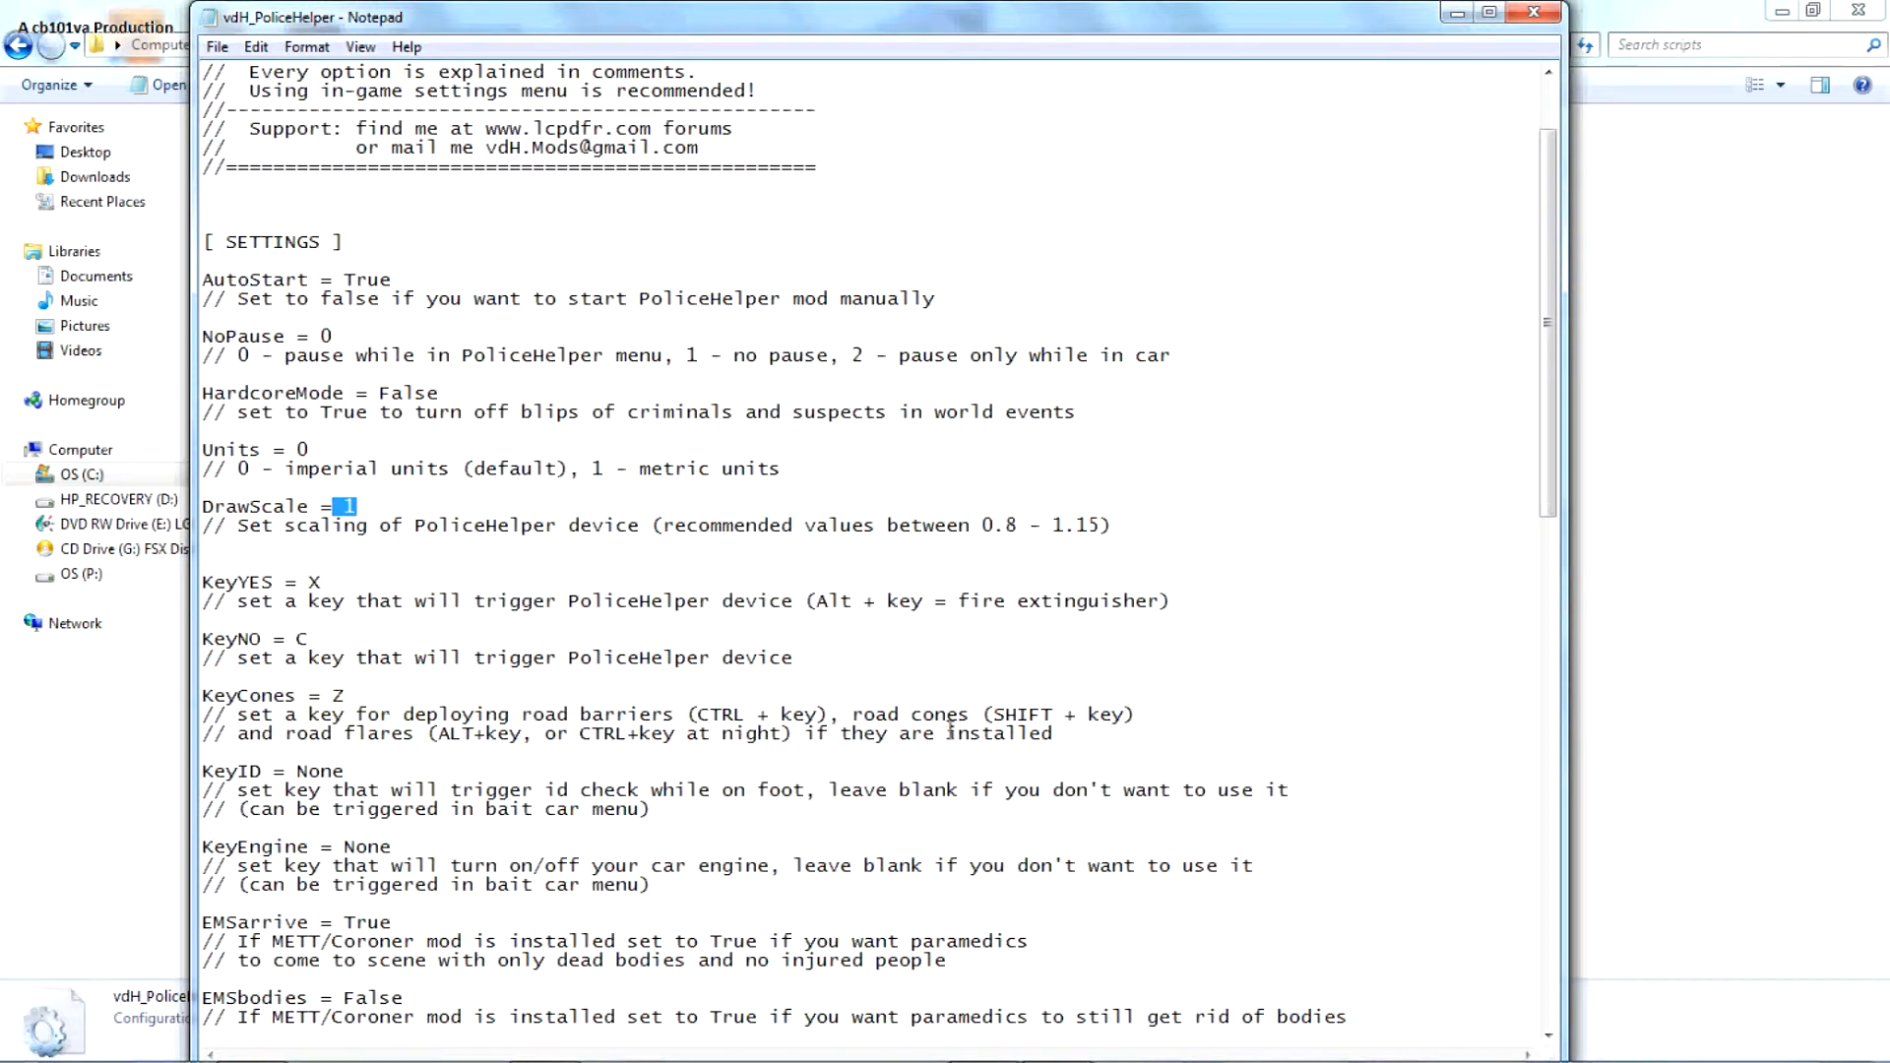
{"action": "double_click", "coordinate": [394, 733]}
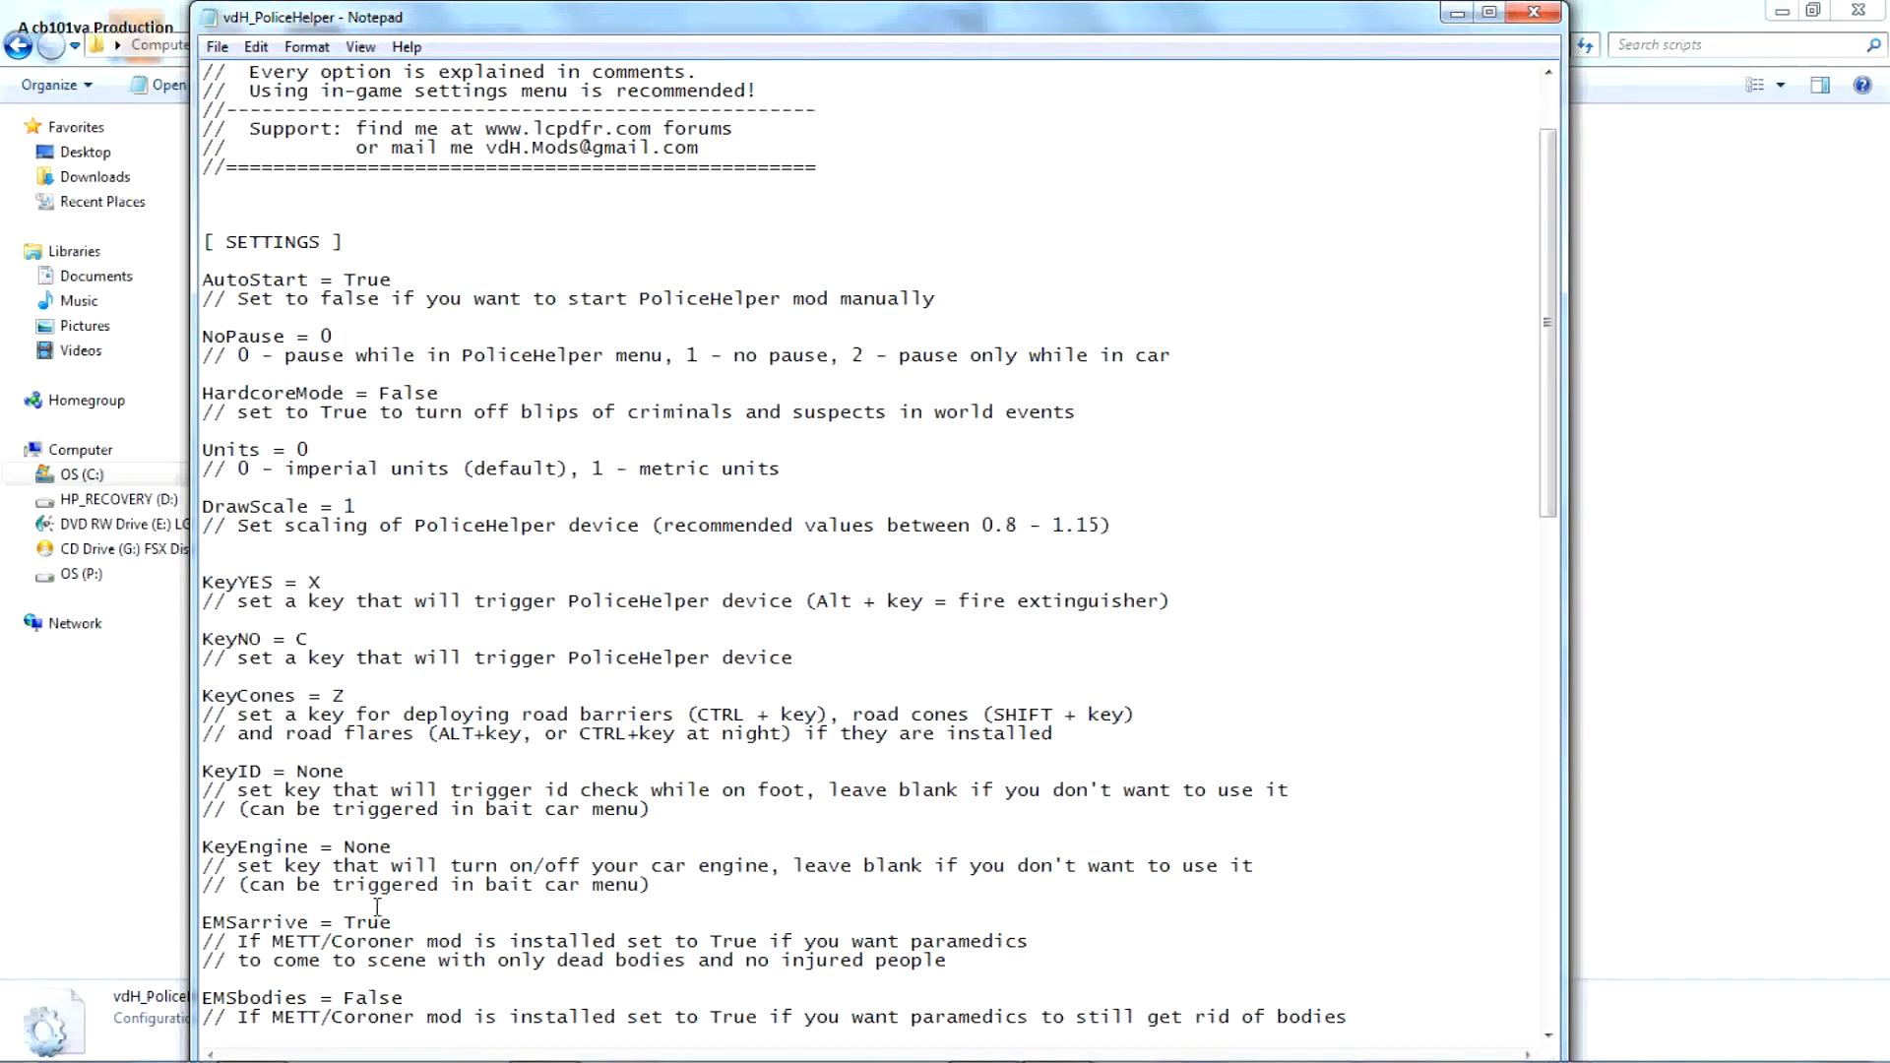
{"action": "scroll", "scroll_direction": "down", "scroll_amount": 3}
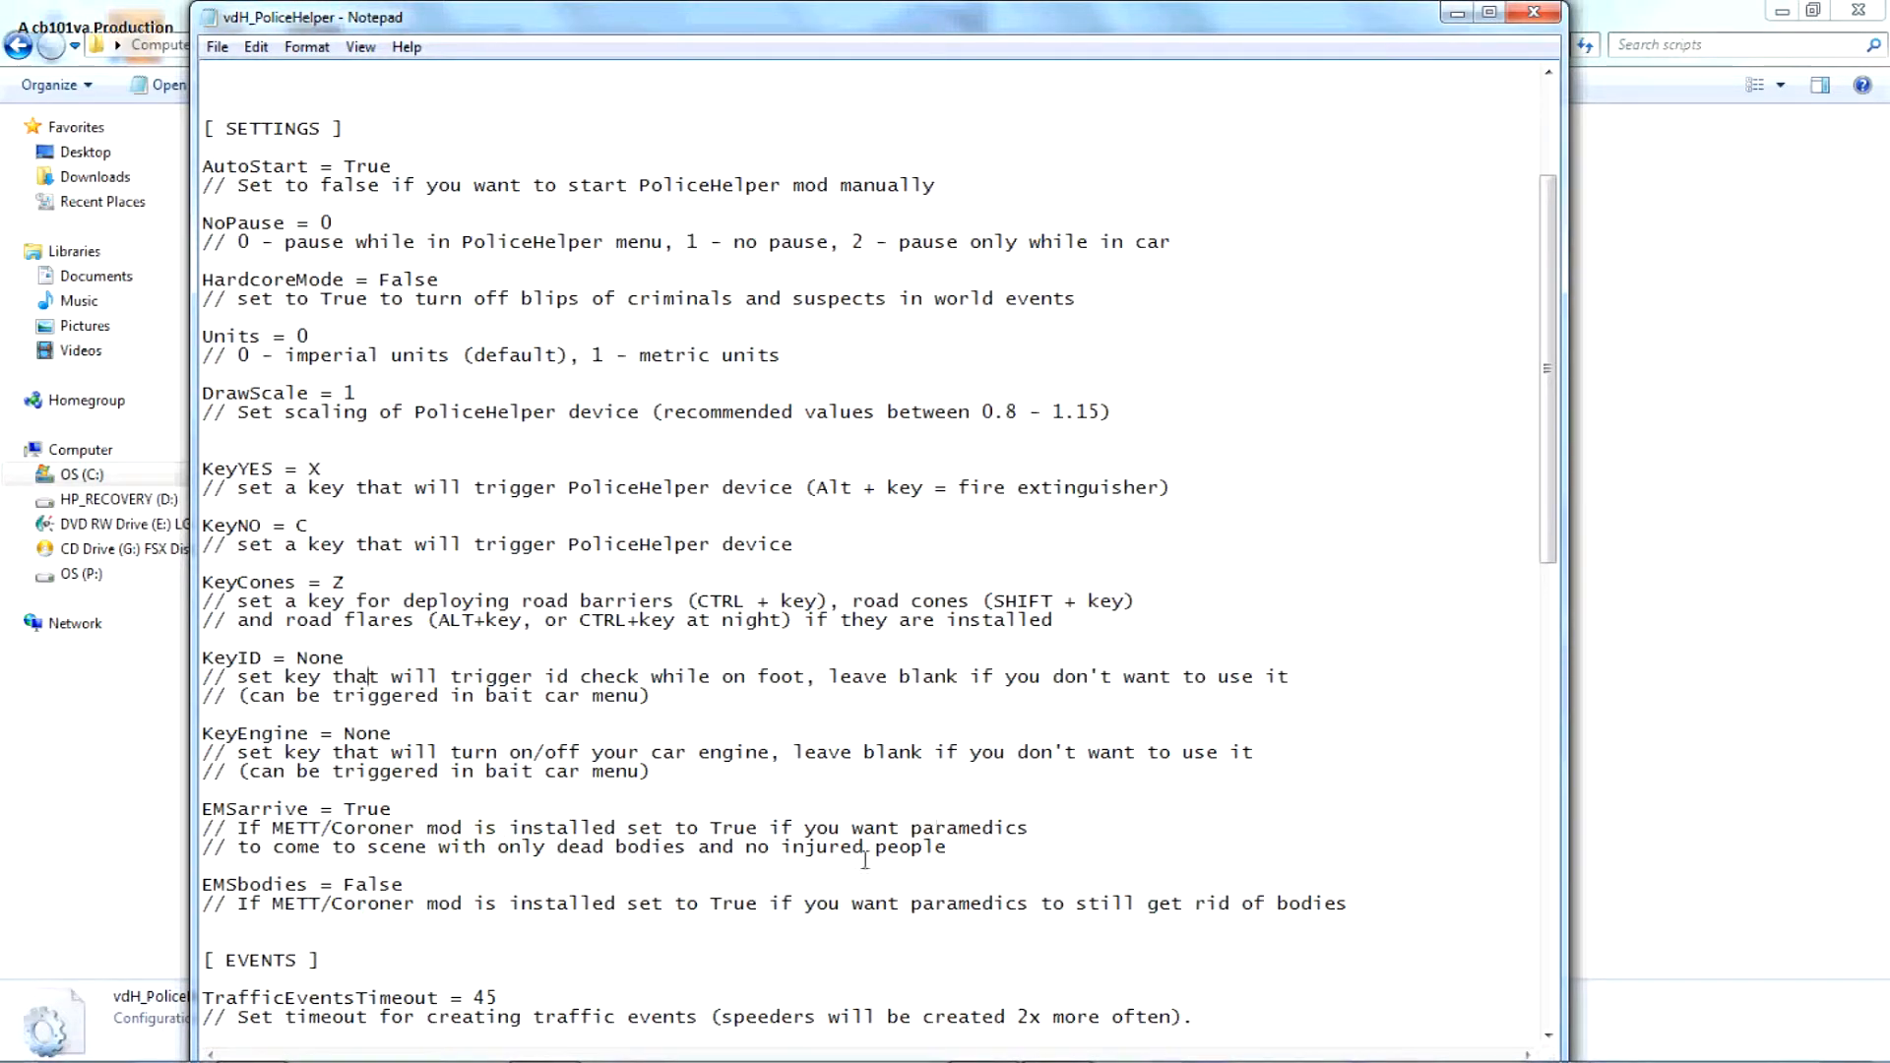
{"action": "scroll", "scroll_direction": "down", "scroll_amount": 3}
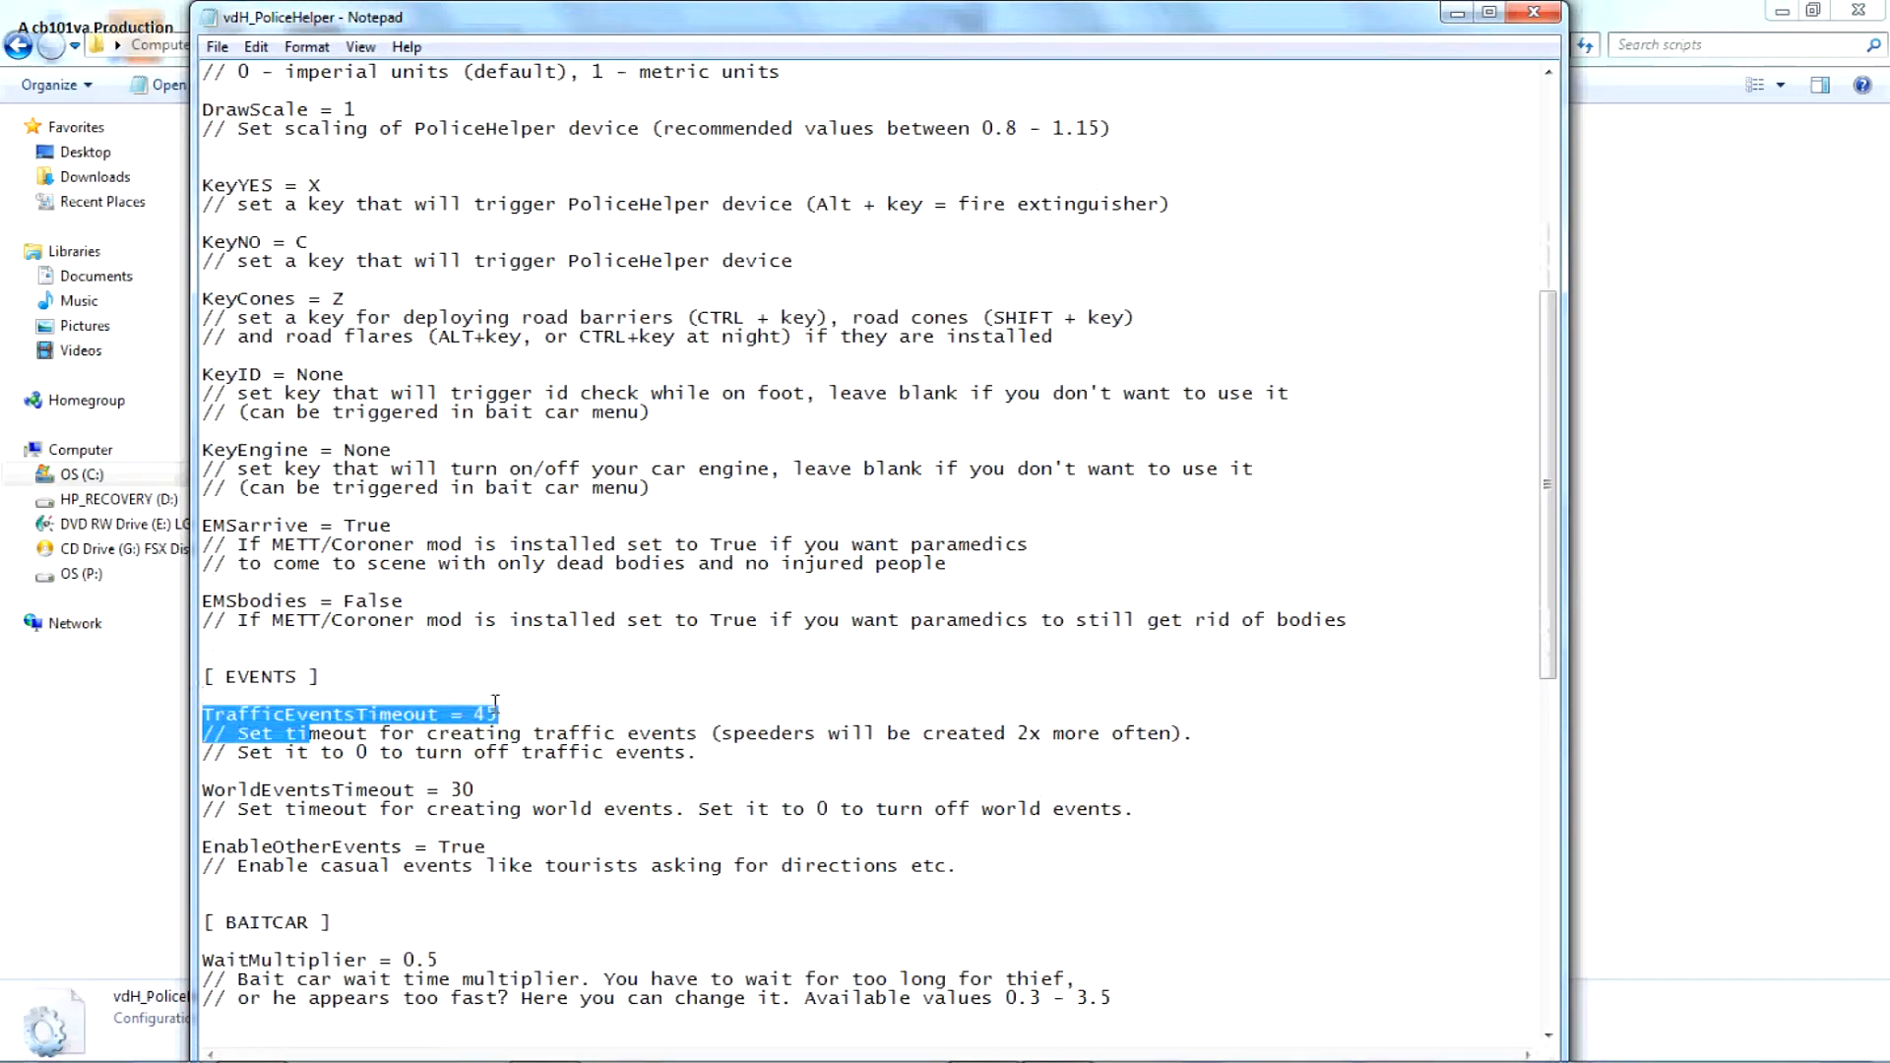
{"action": "left_click", "coordinate": [330, 828]}
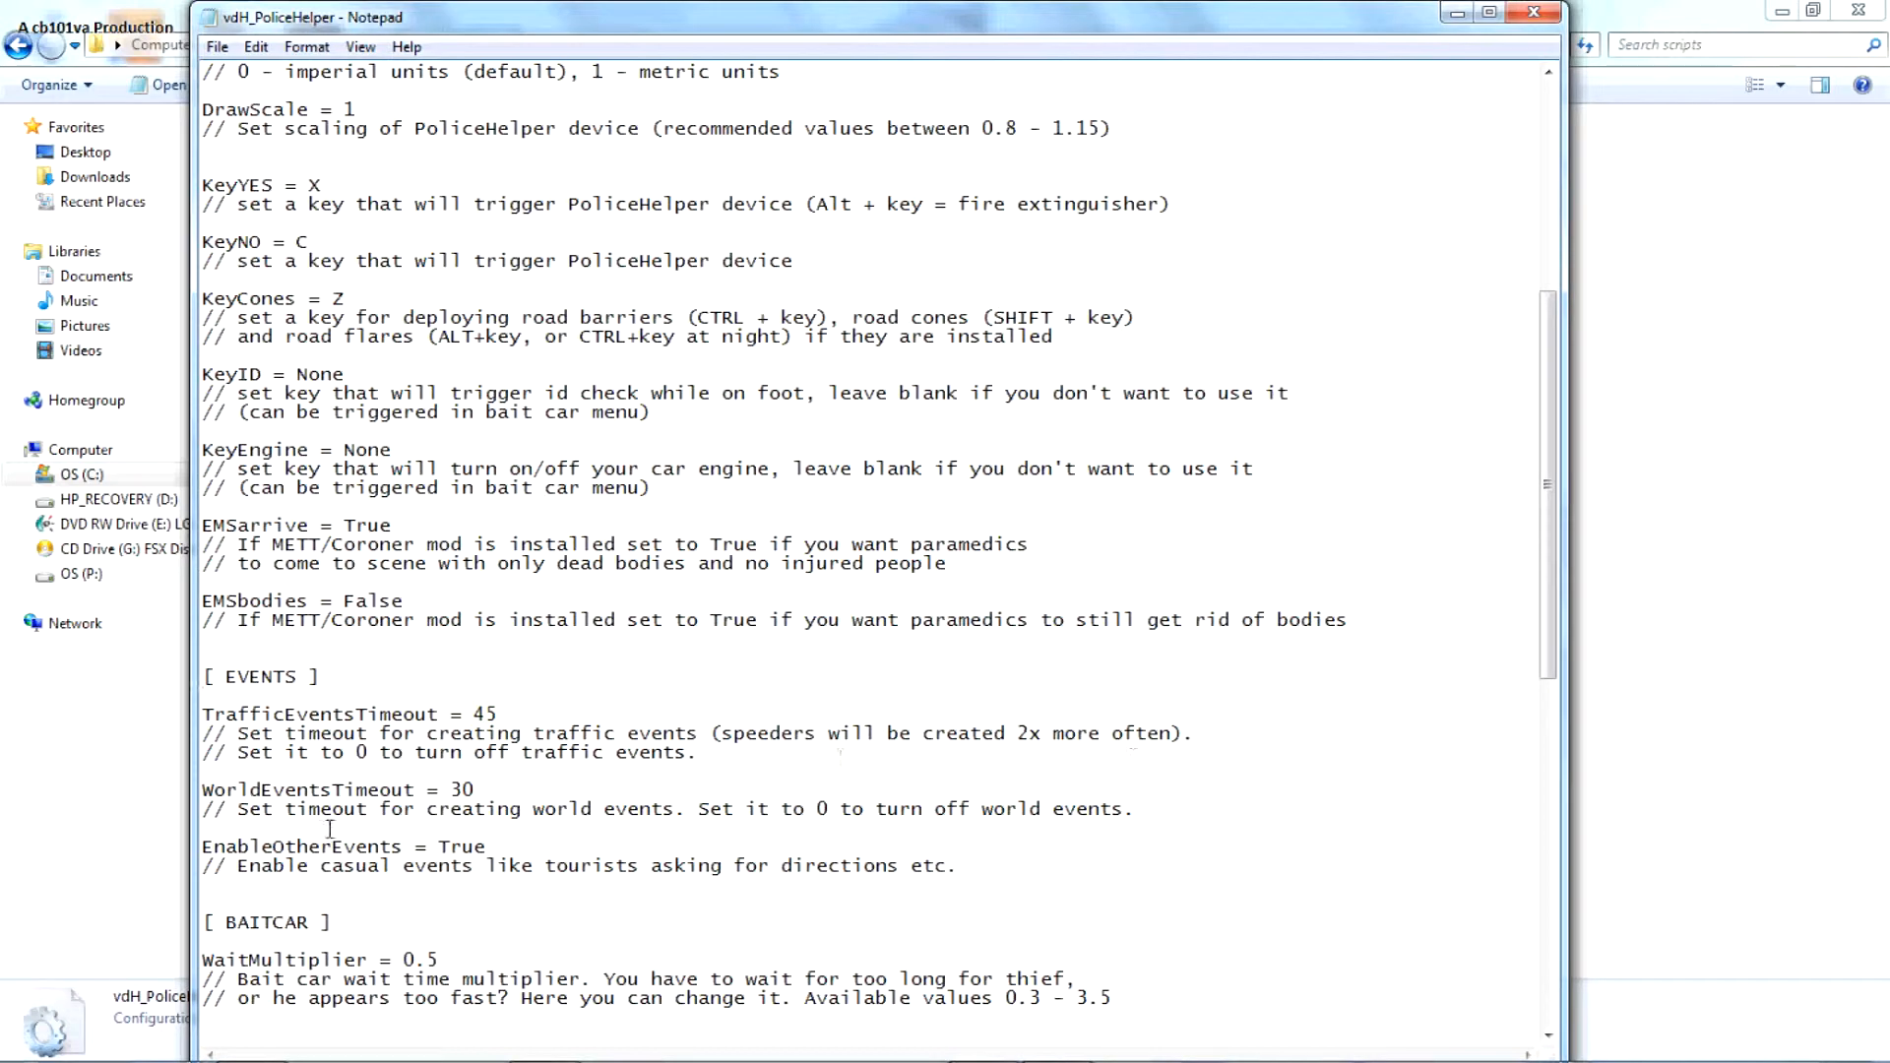
{"action": "left_click_drag", "start_coordinate": [737, 807], "coordinate": [1000, 807]}
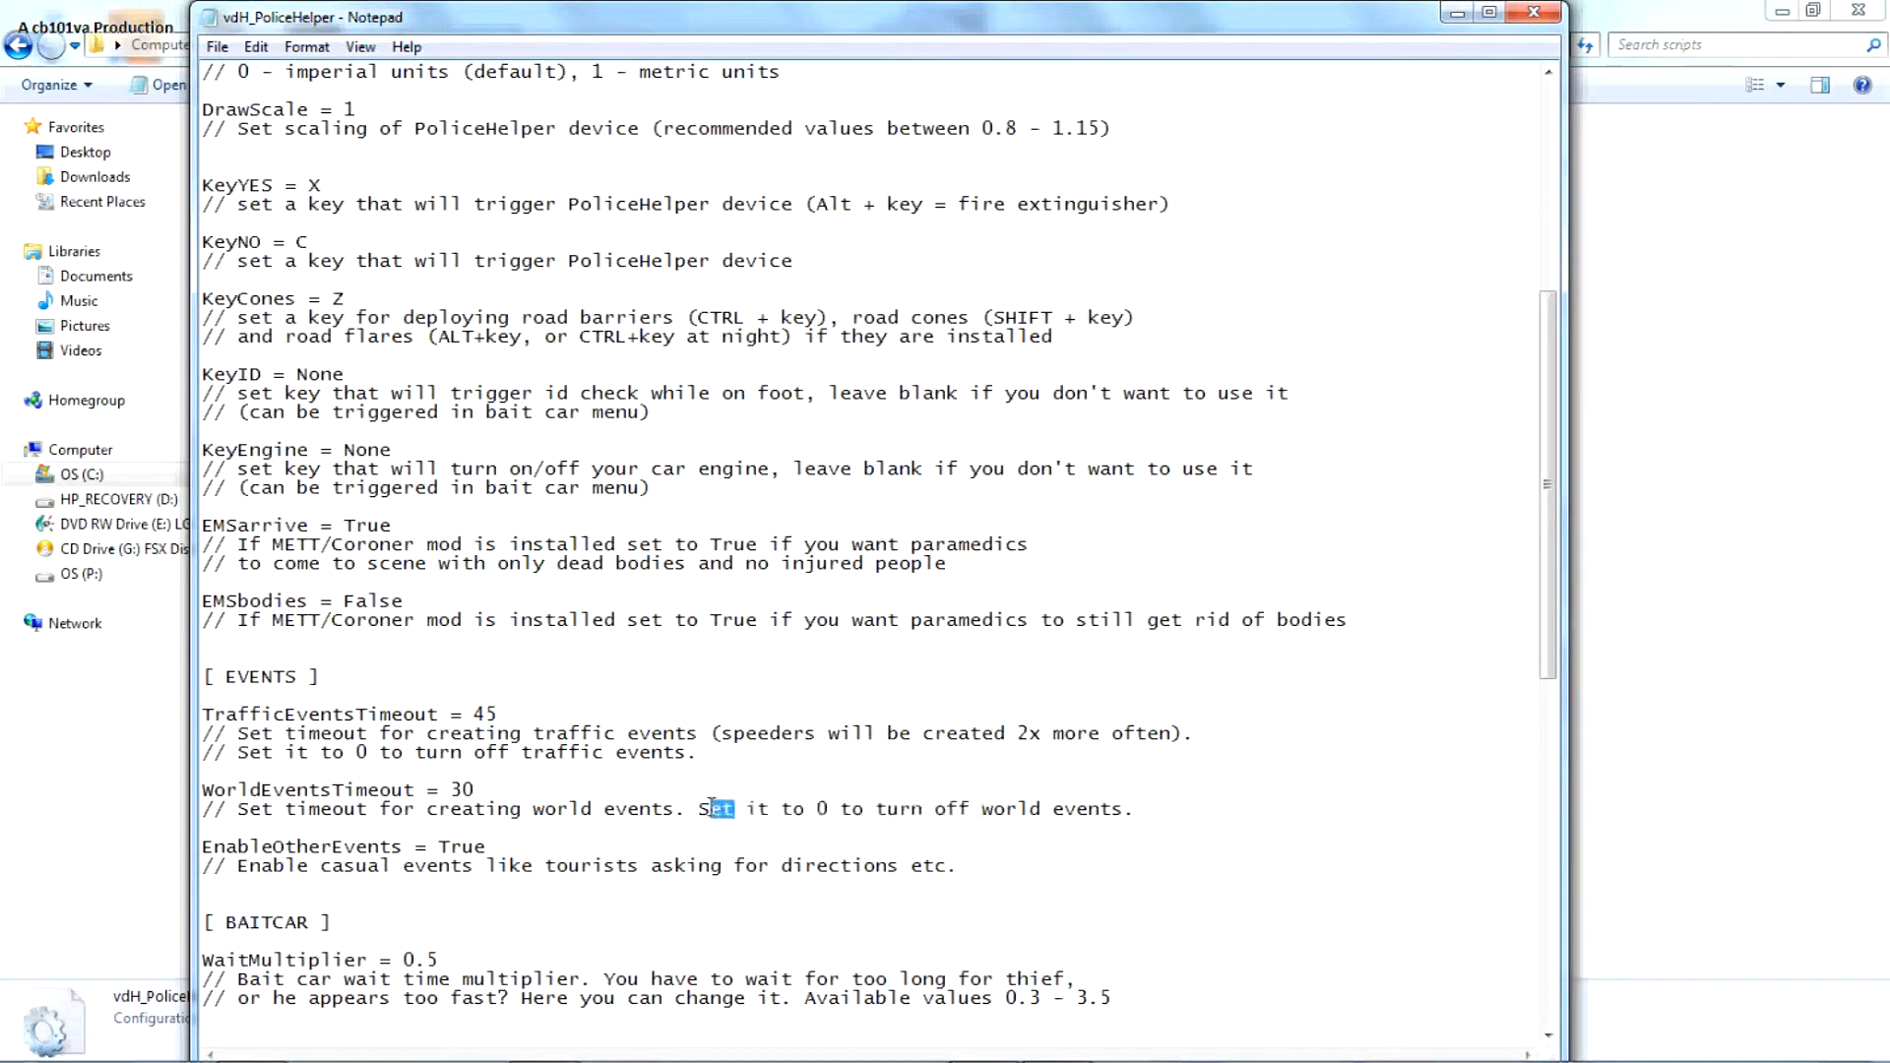
{"action": "left_click_drag", "start_coordinate": [741, 809], "coordinate": [1131, 809]}
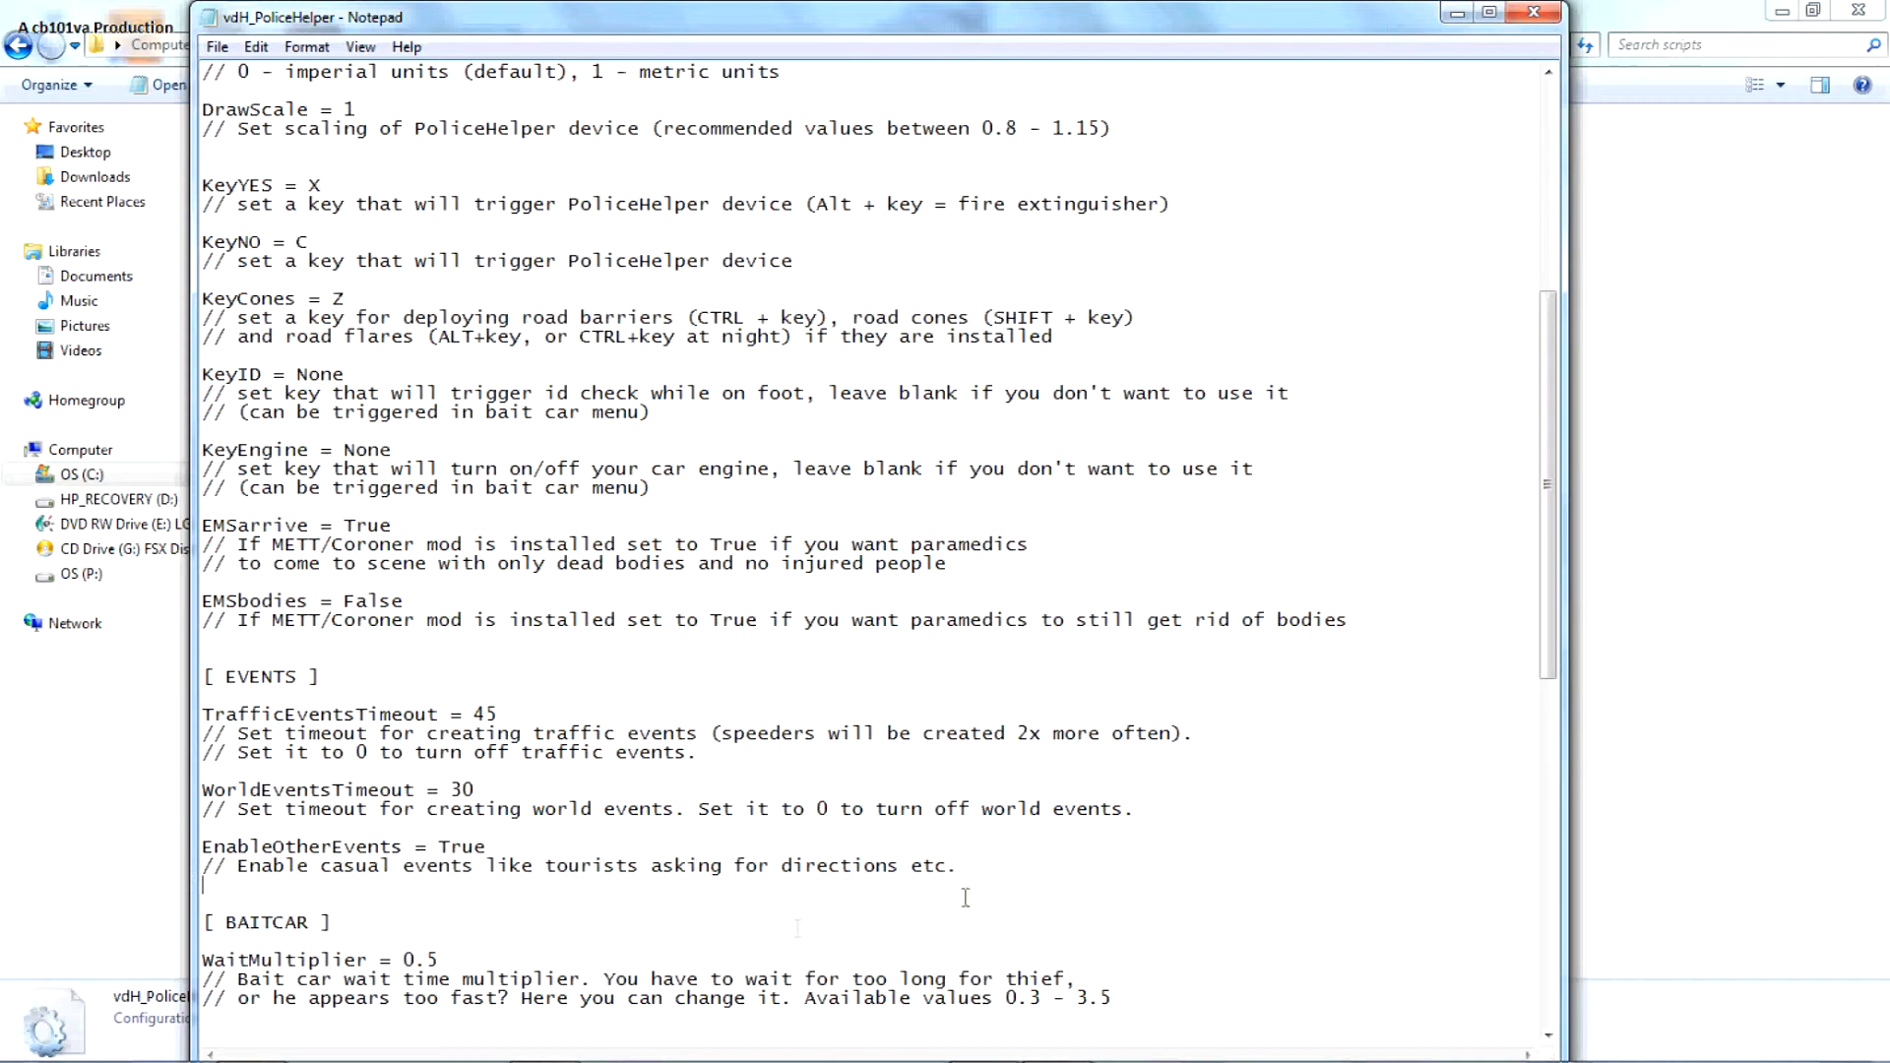
- Scroll further, highlighting WaitMultiplier and bait car, roadblock and Cone settings
{"action": "scroll", "scroll_direction": "down", "scroll_amount": 3}
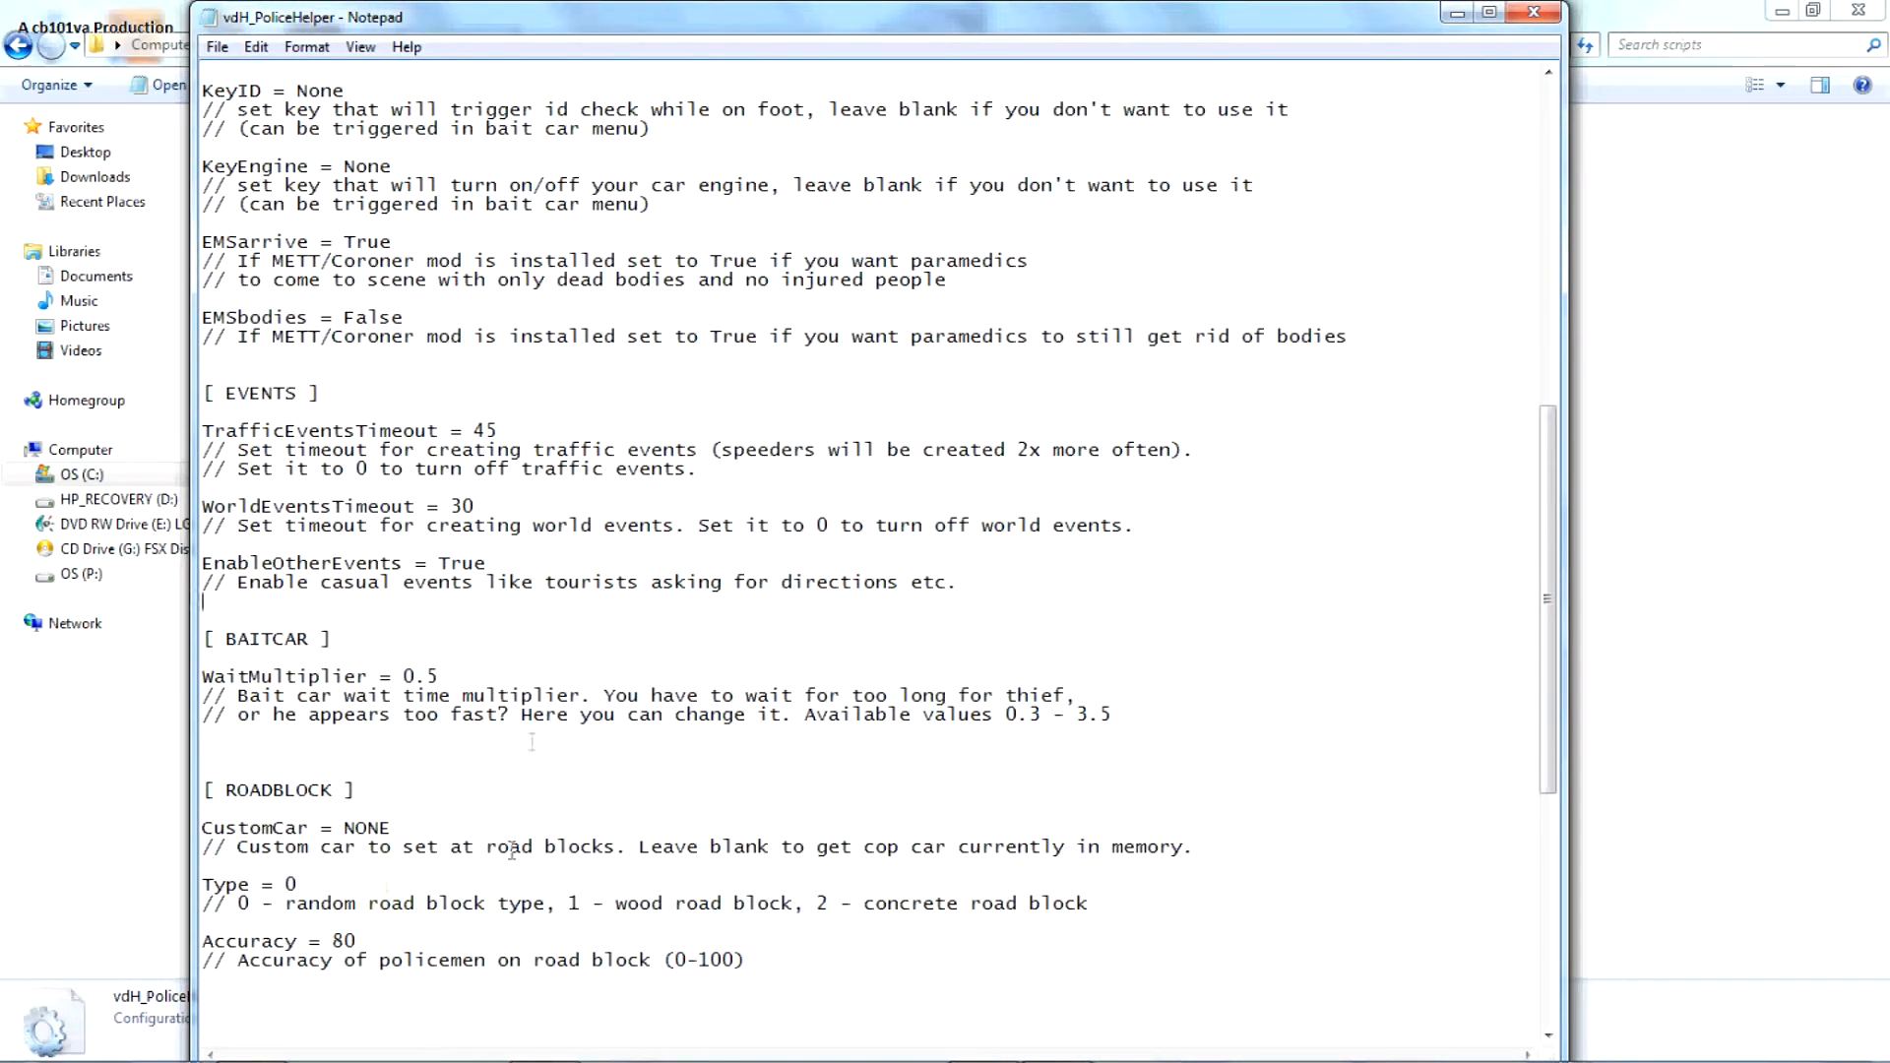
{"action": "double_click", "coordinate": [417, 675]}
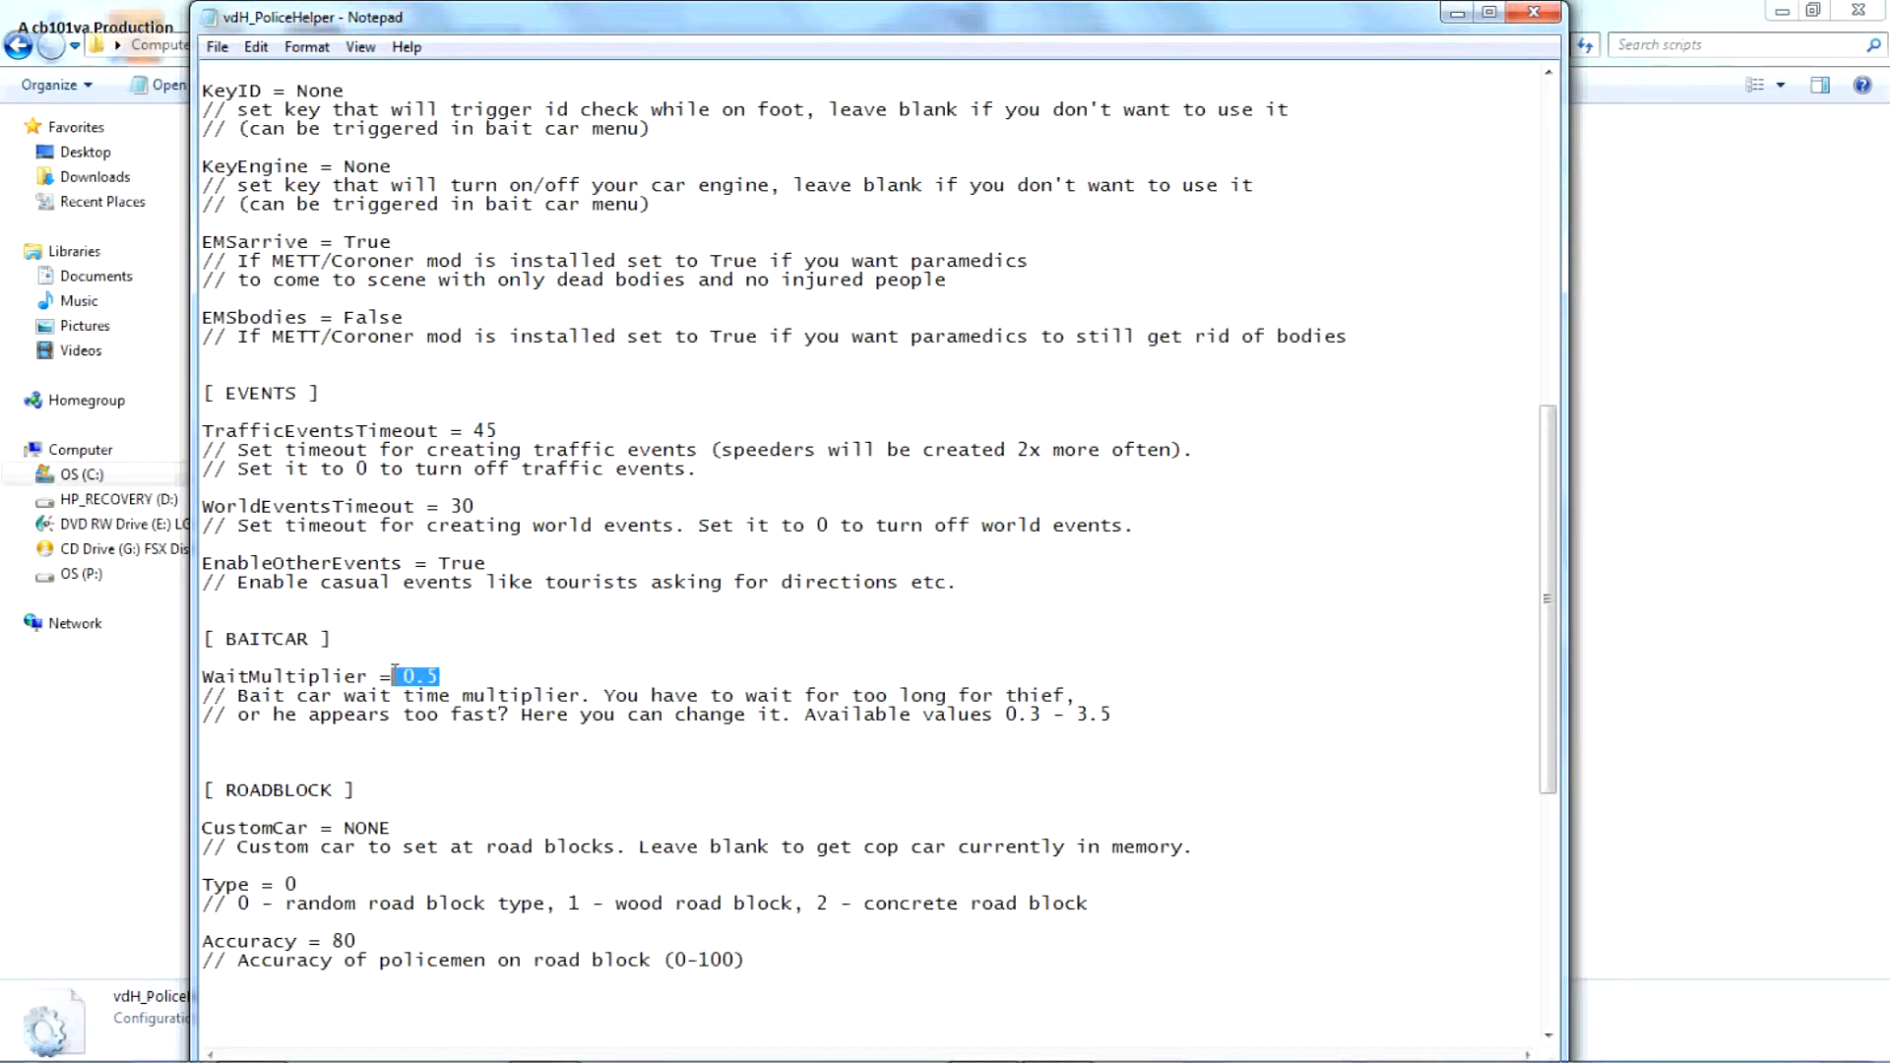
{"action": "mouse_move", "coordinate": [488, 634]}
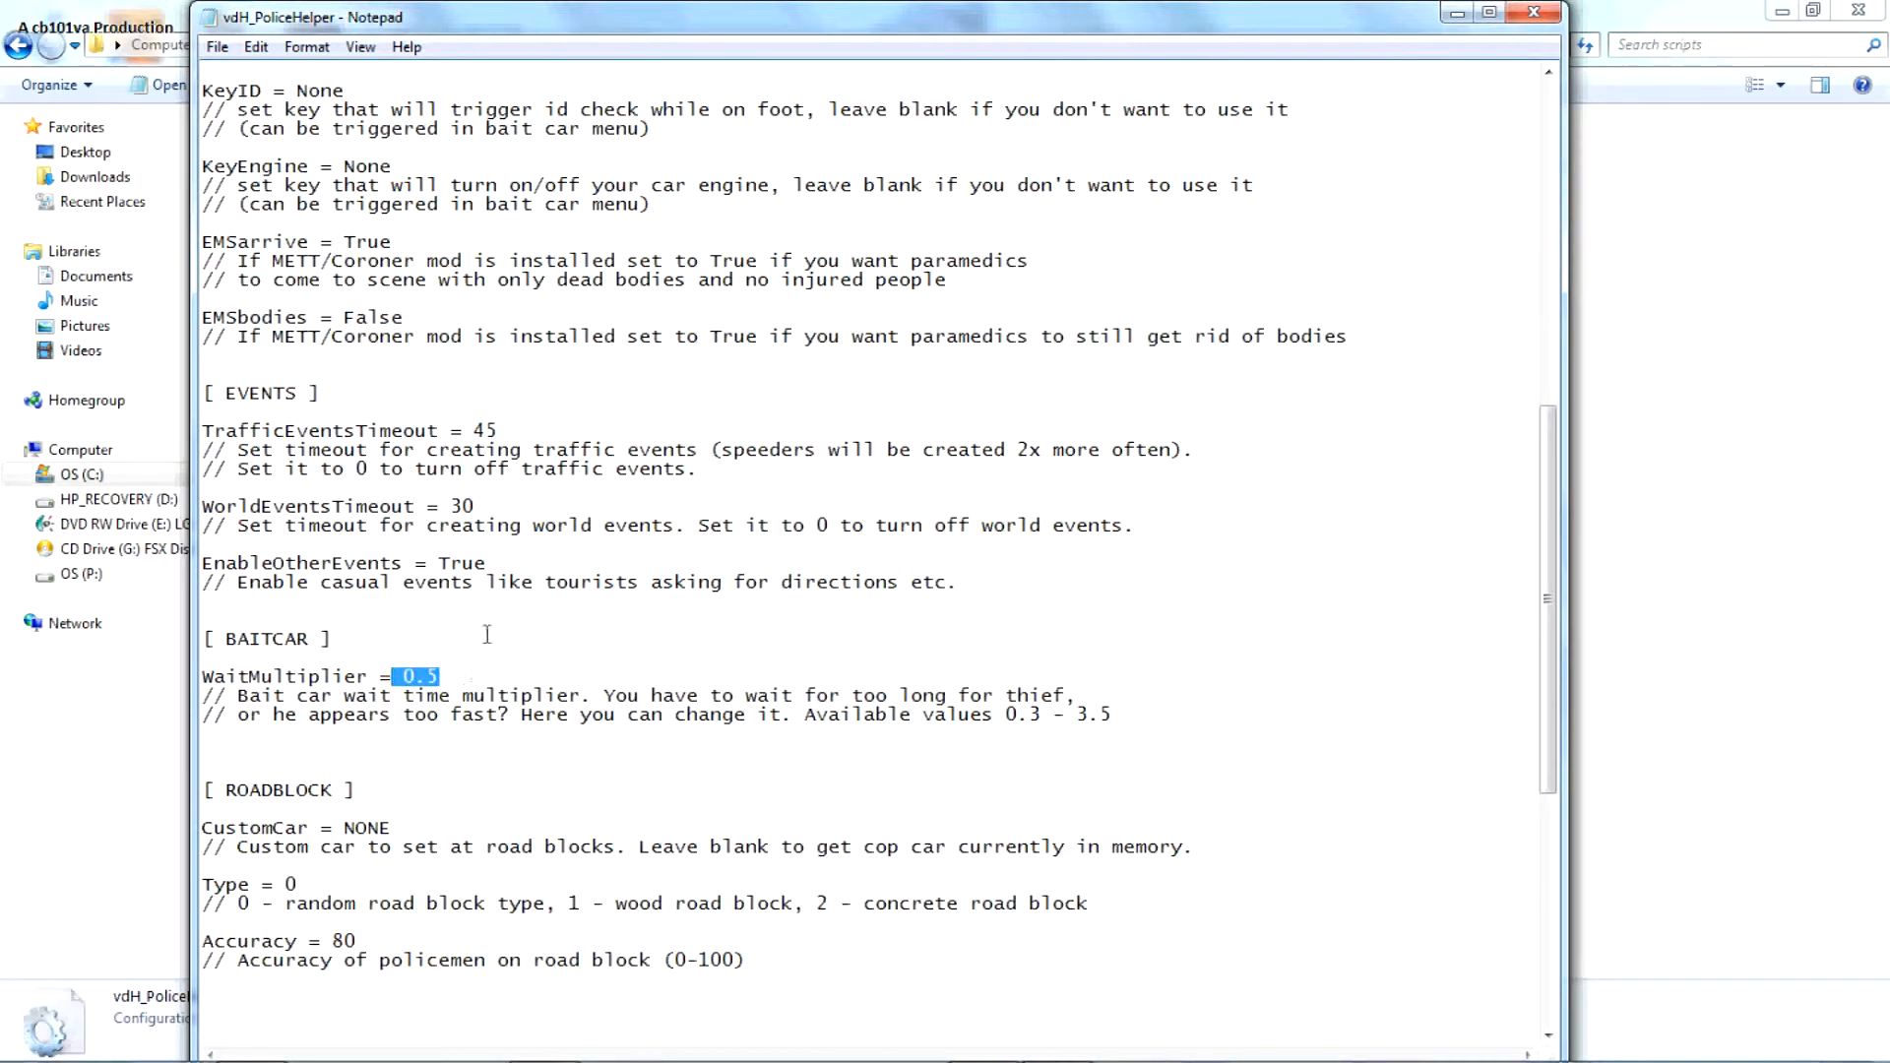
{"action": "mouse_move", "coordinate": [459, 762]}
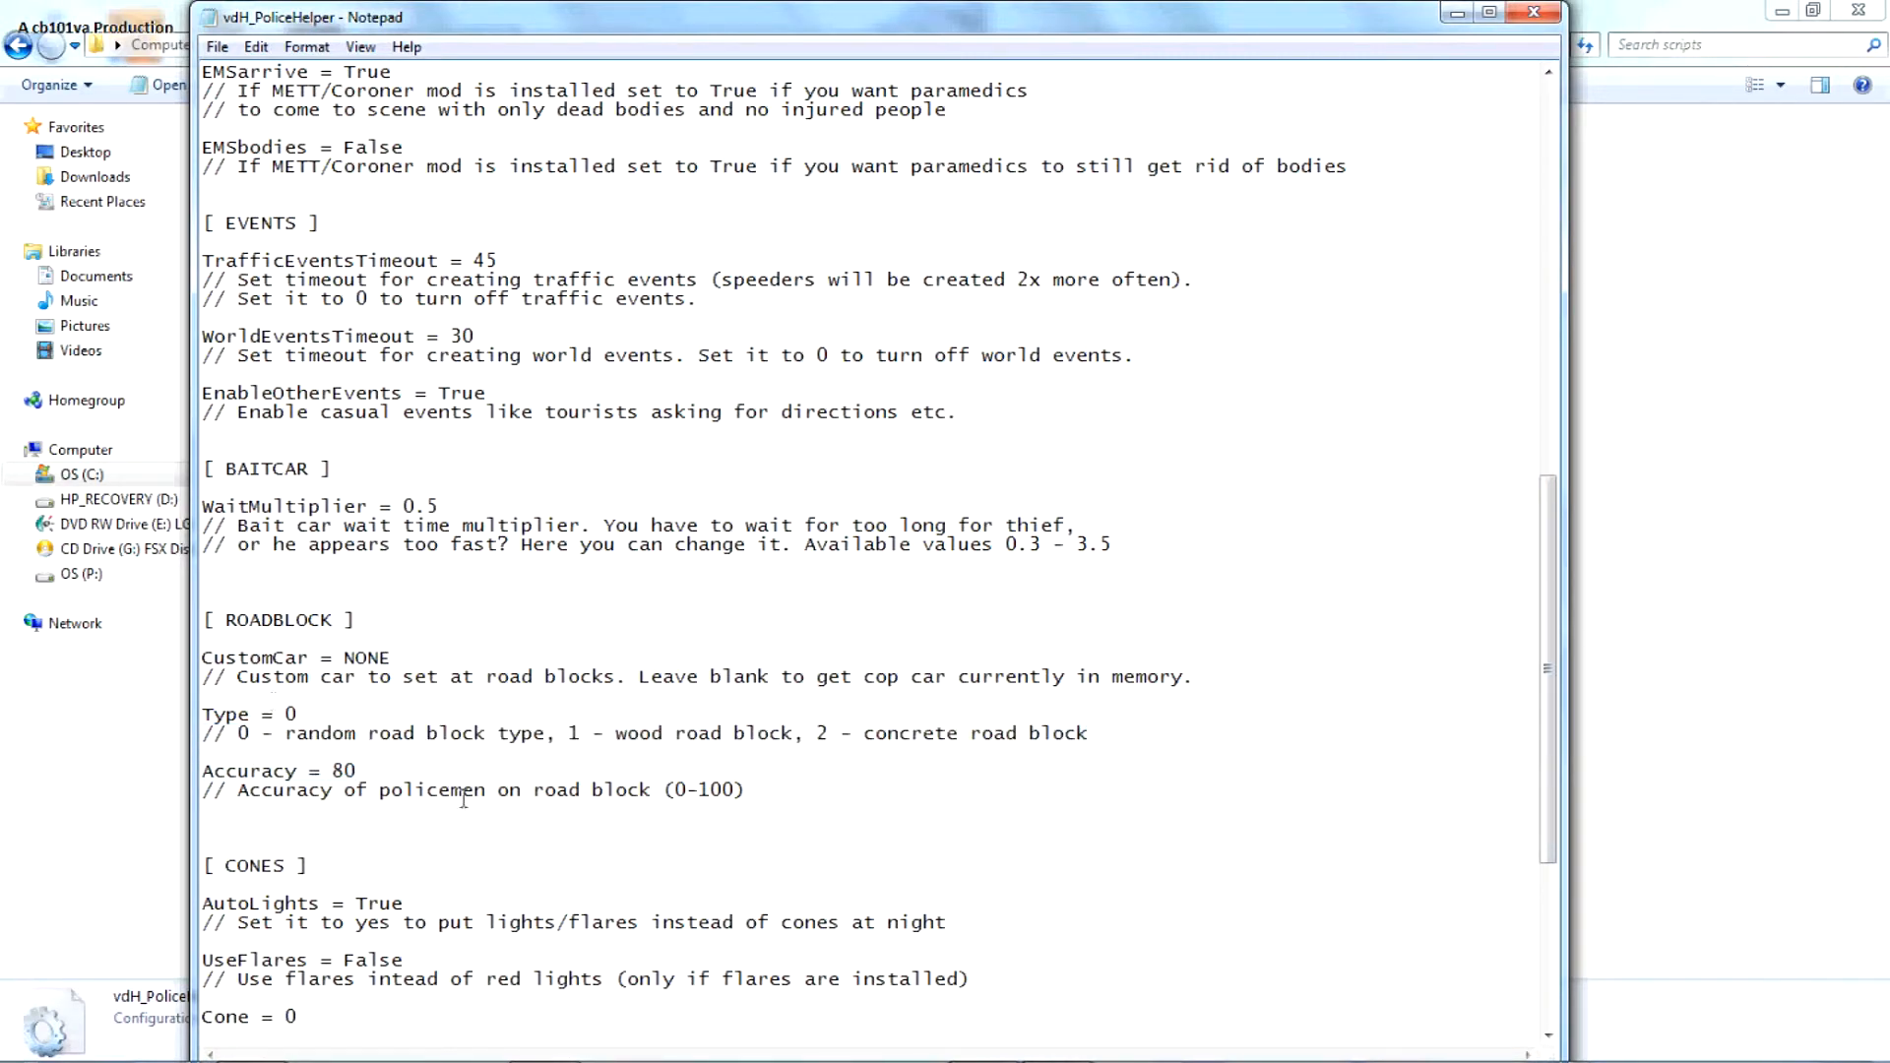
{"action": "left_click_drag", "start_coordinate": [308, 770], "coordinate": [359, 770]}
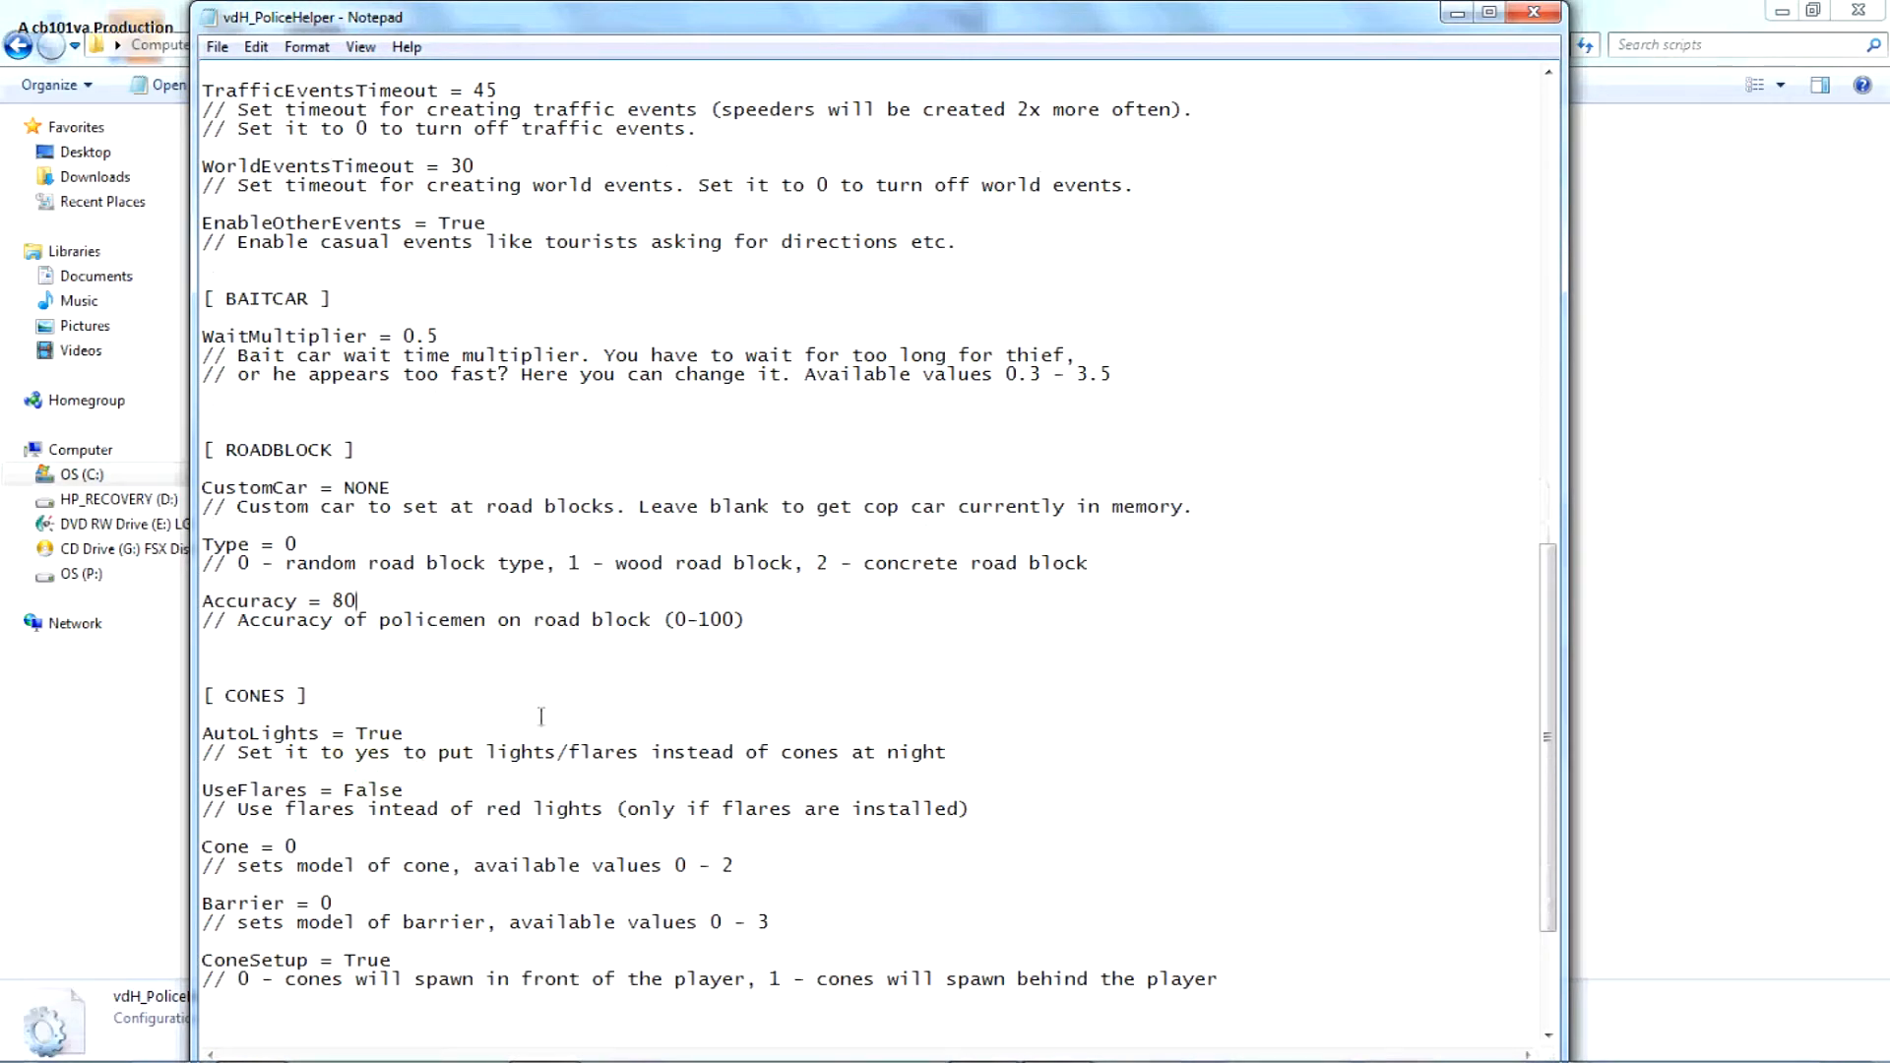
{"action": "left_click_drag", "start_coordinate": [238, 752], "coordinate": [946, 753]}
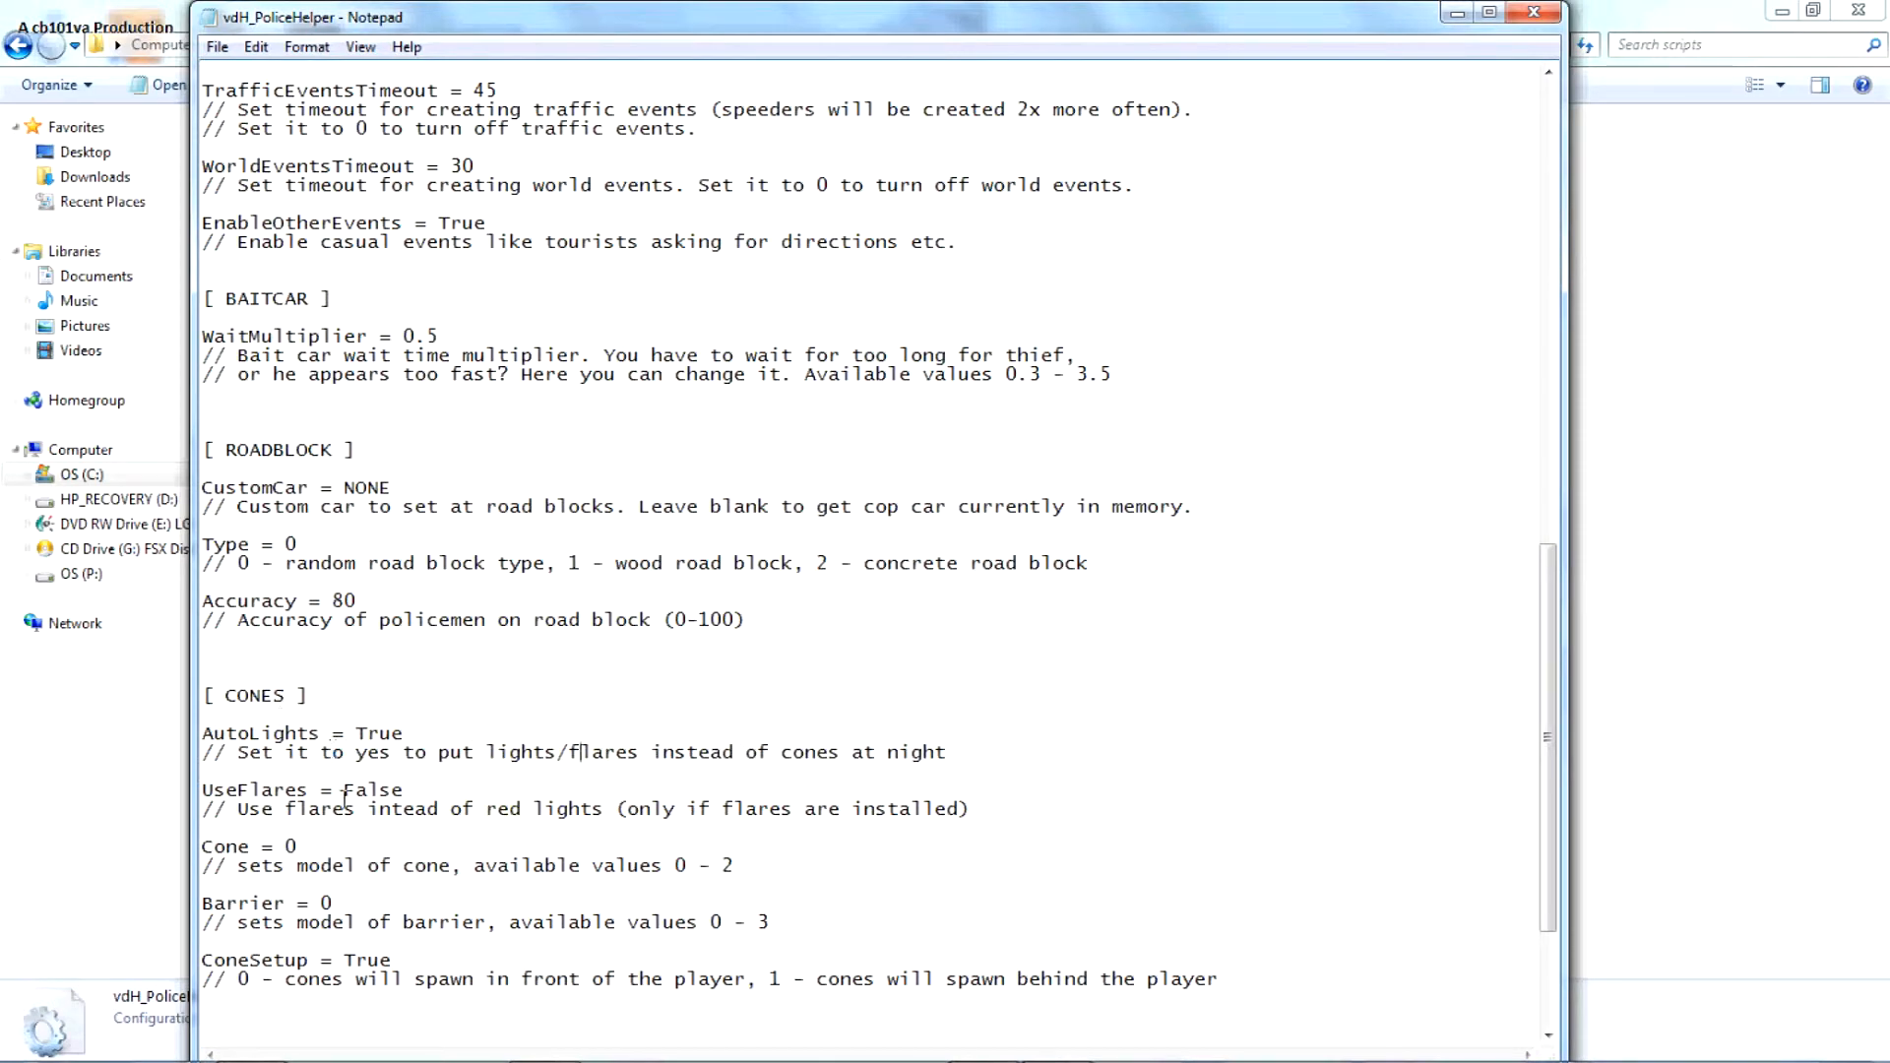
{"action": "left_click_drag", "start_coordinate": [599, 809], "coordinate": [976, 809]}
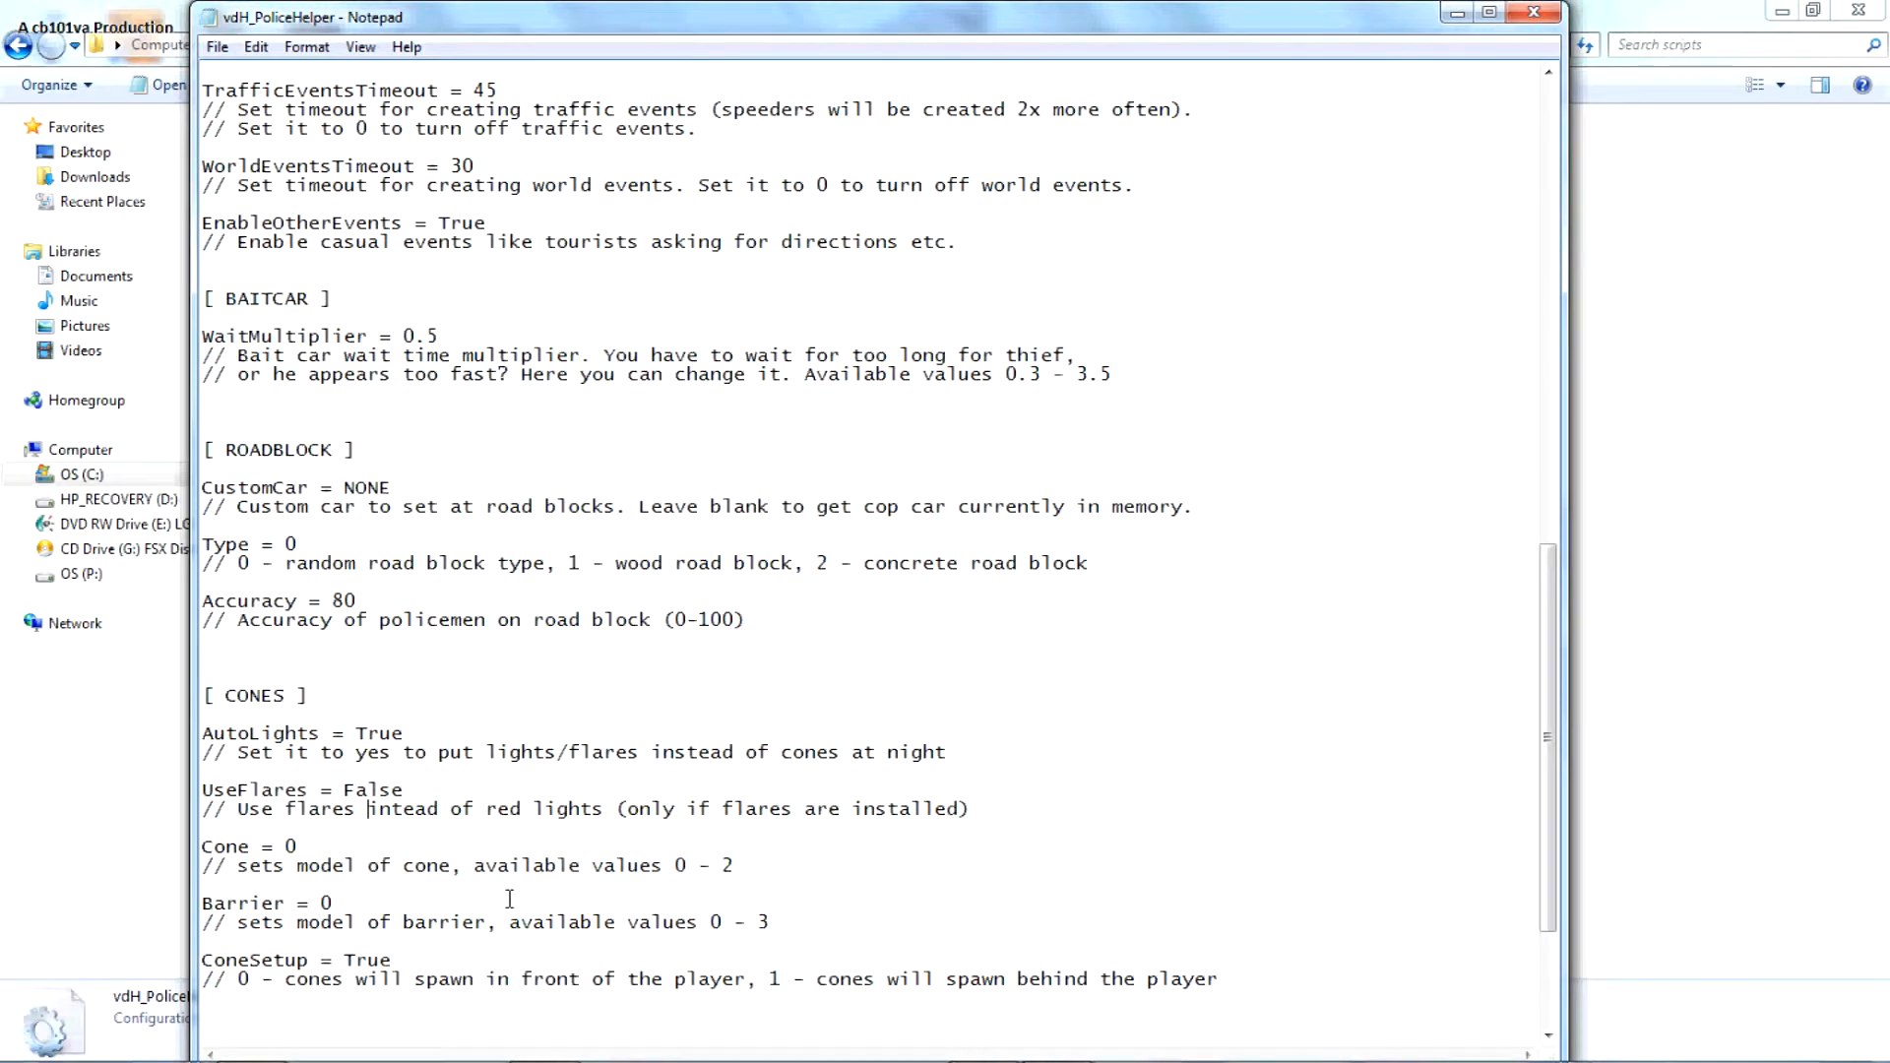
{"action": "scroll", "scroll_direction": "down", "scroll_amount": 3}
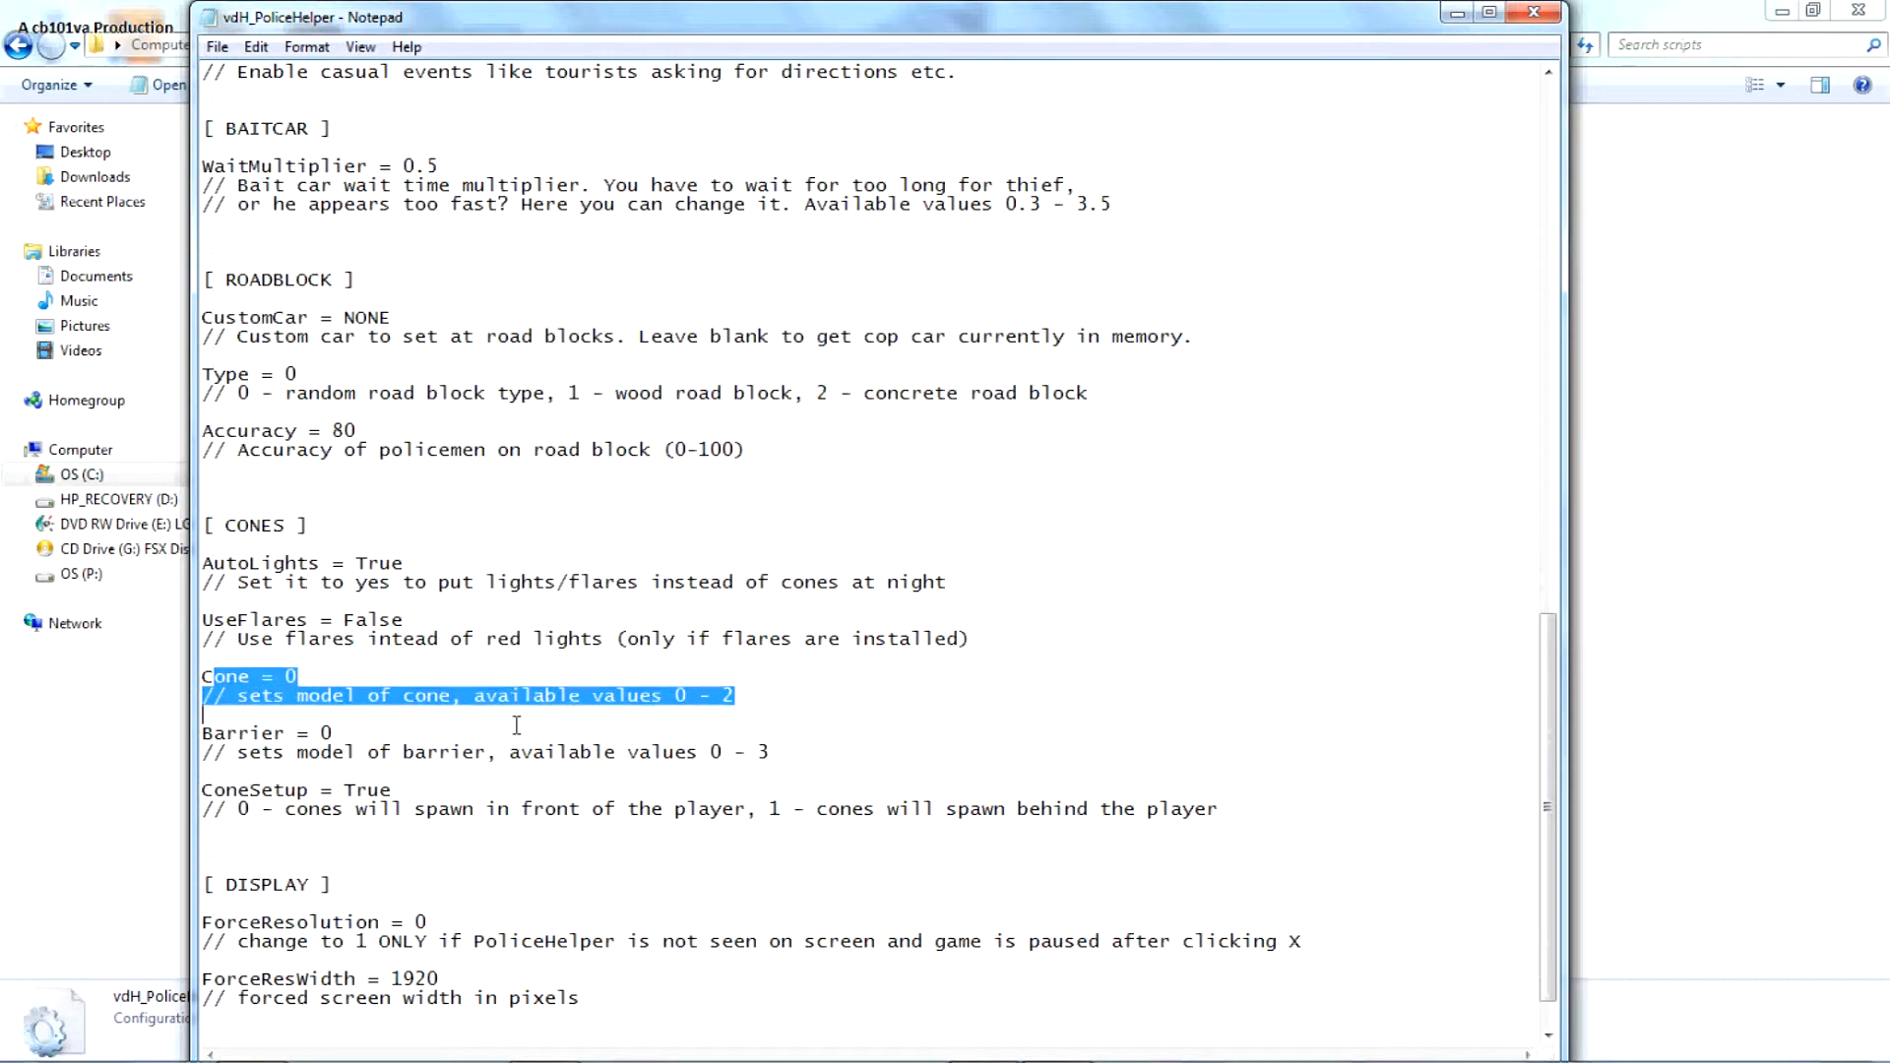
{"action": "left_click", "coordinate": [336, 774]}
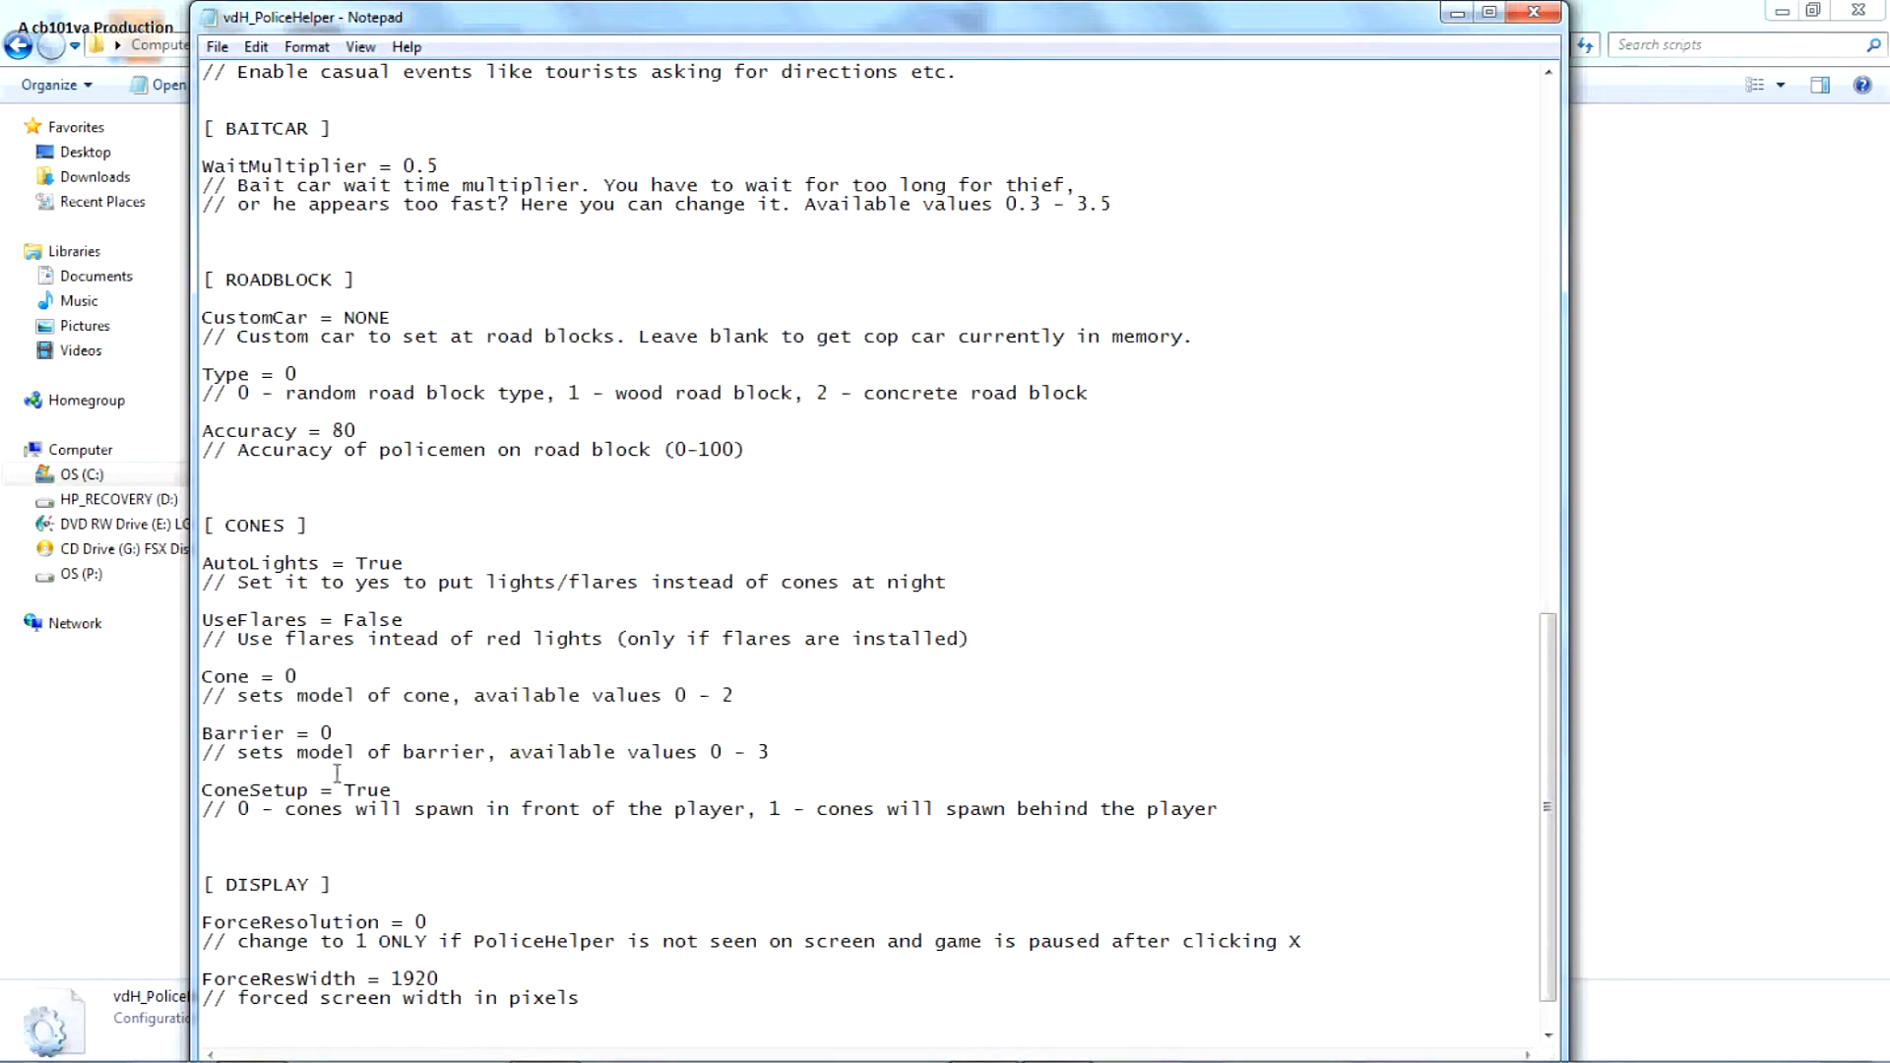
{"action": "mouse_move", "coordinate": [795, 838]}
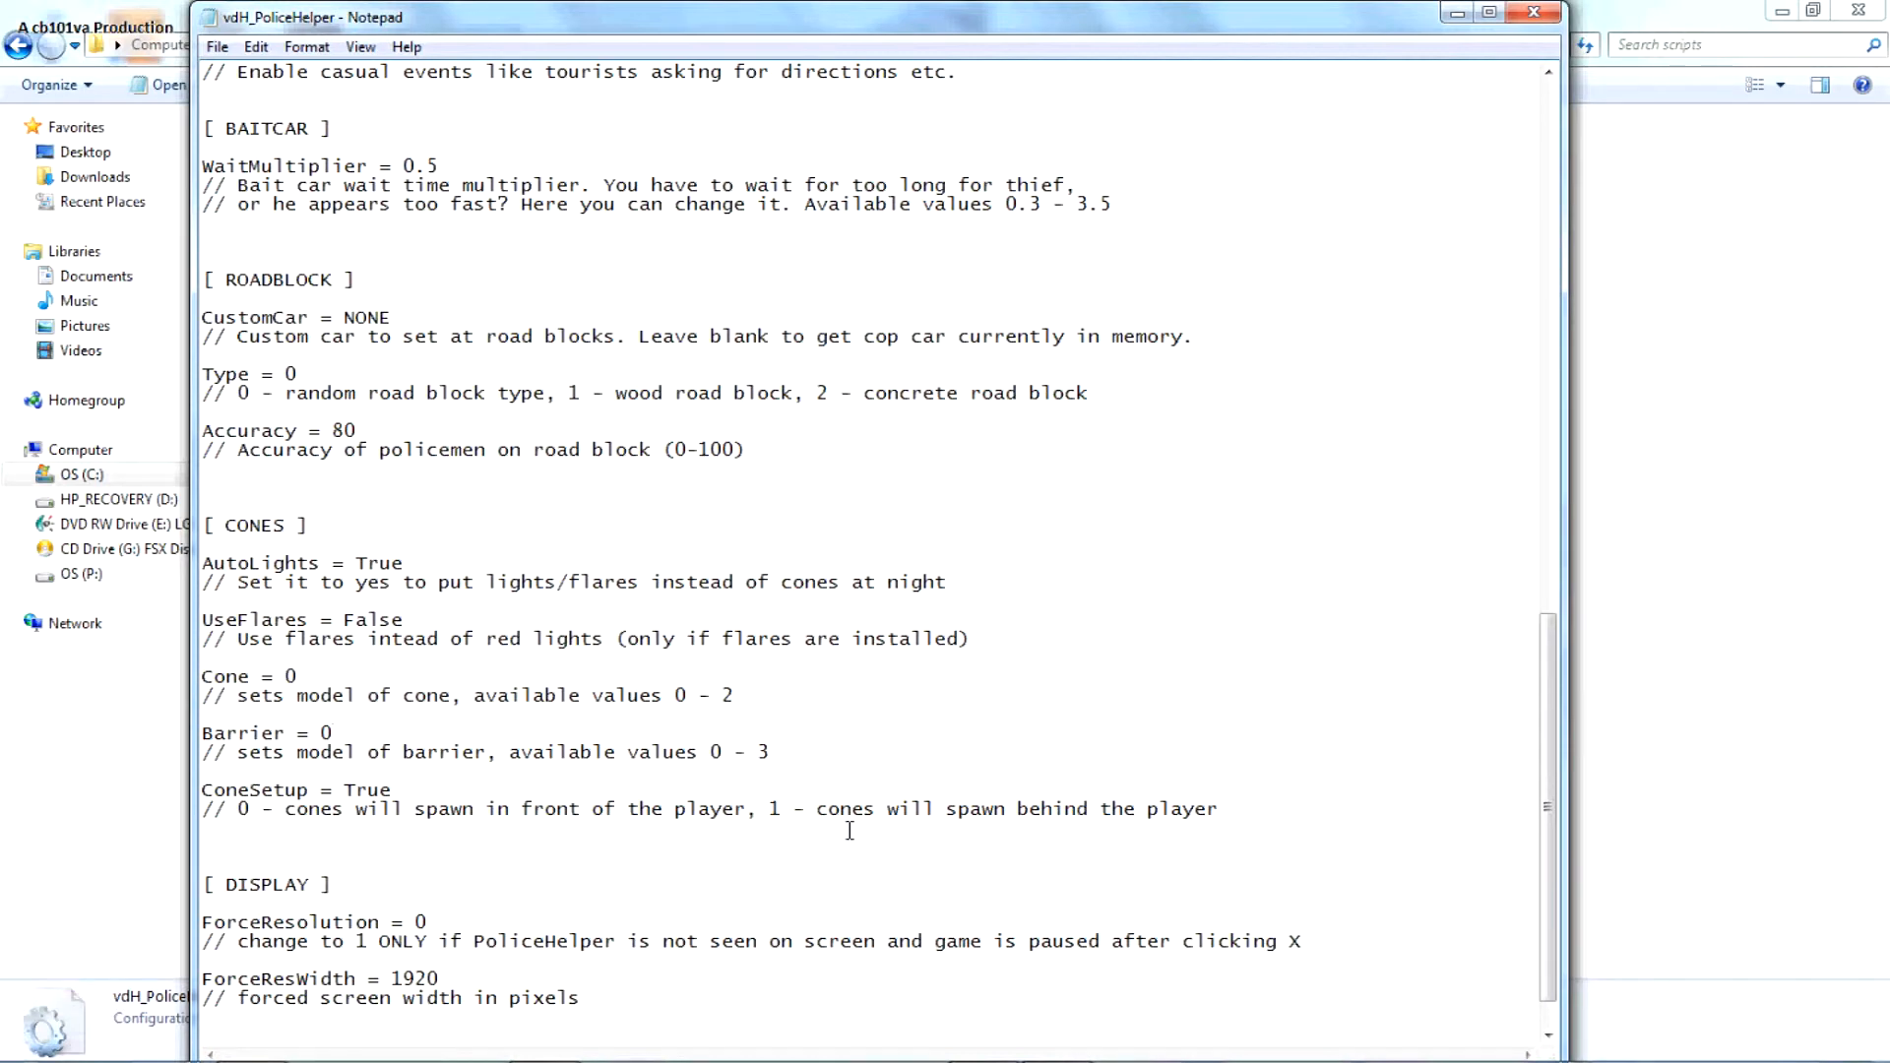
{"action": "scroll", "scroll_direction": "down", "scroll_amount": 3}
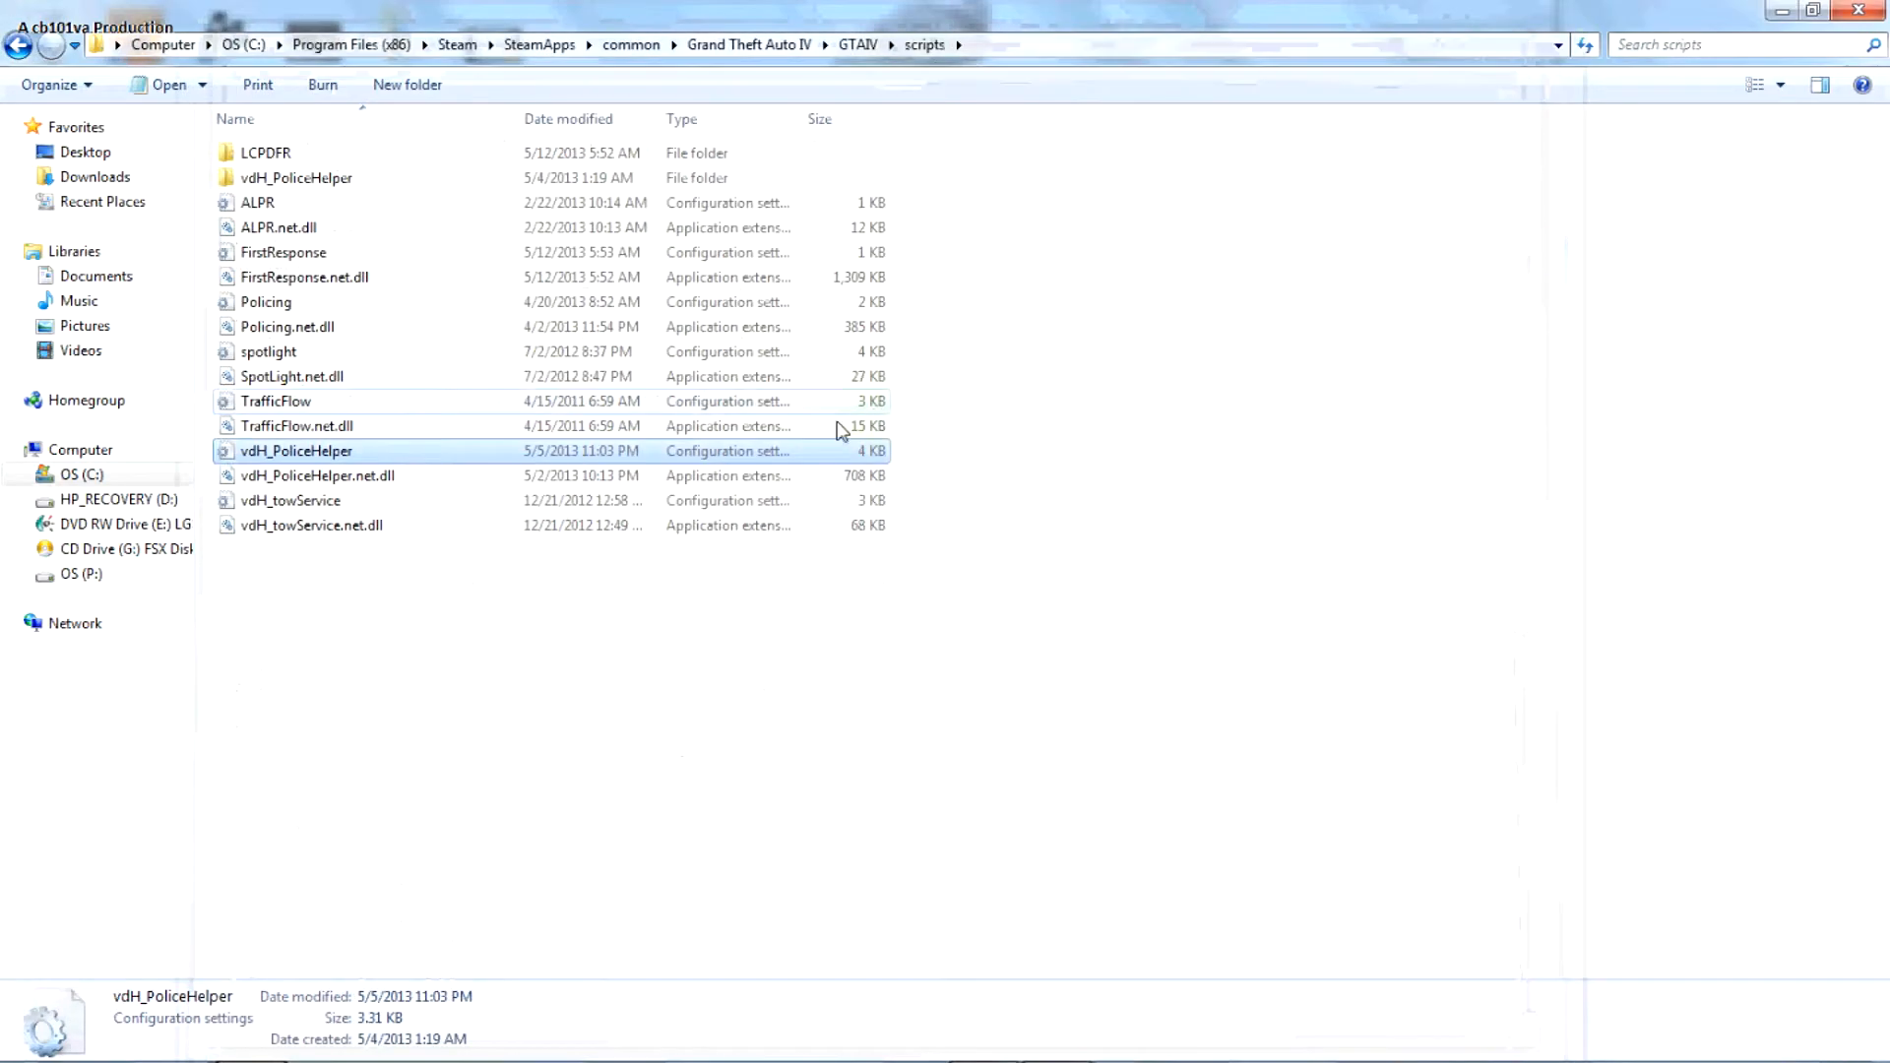
- Open vdH_towService.ini and scroll through its settings down to the FLATBEDS section
{"action": "double_click", "coordinate": [290, 501]}
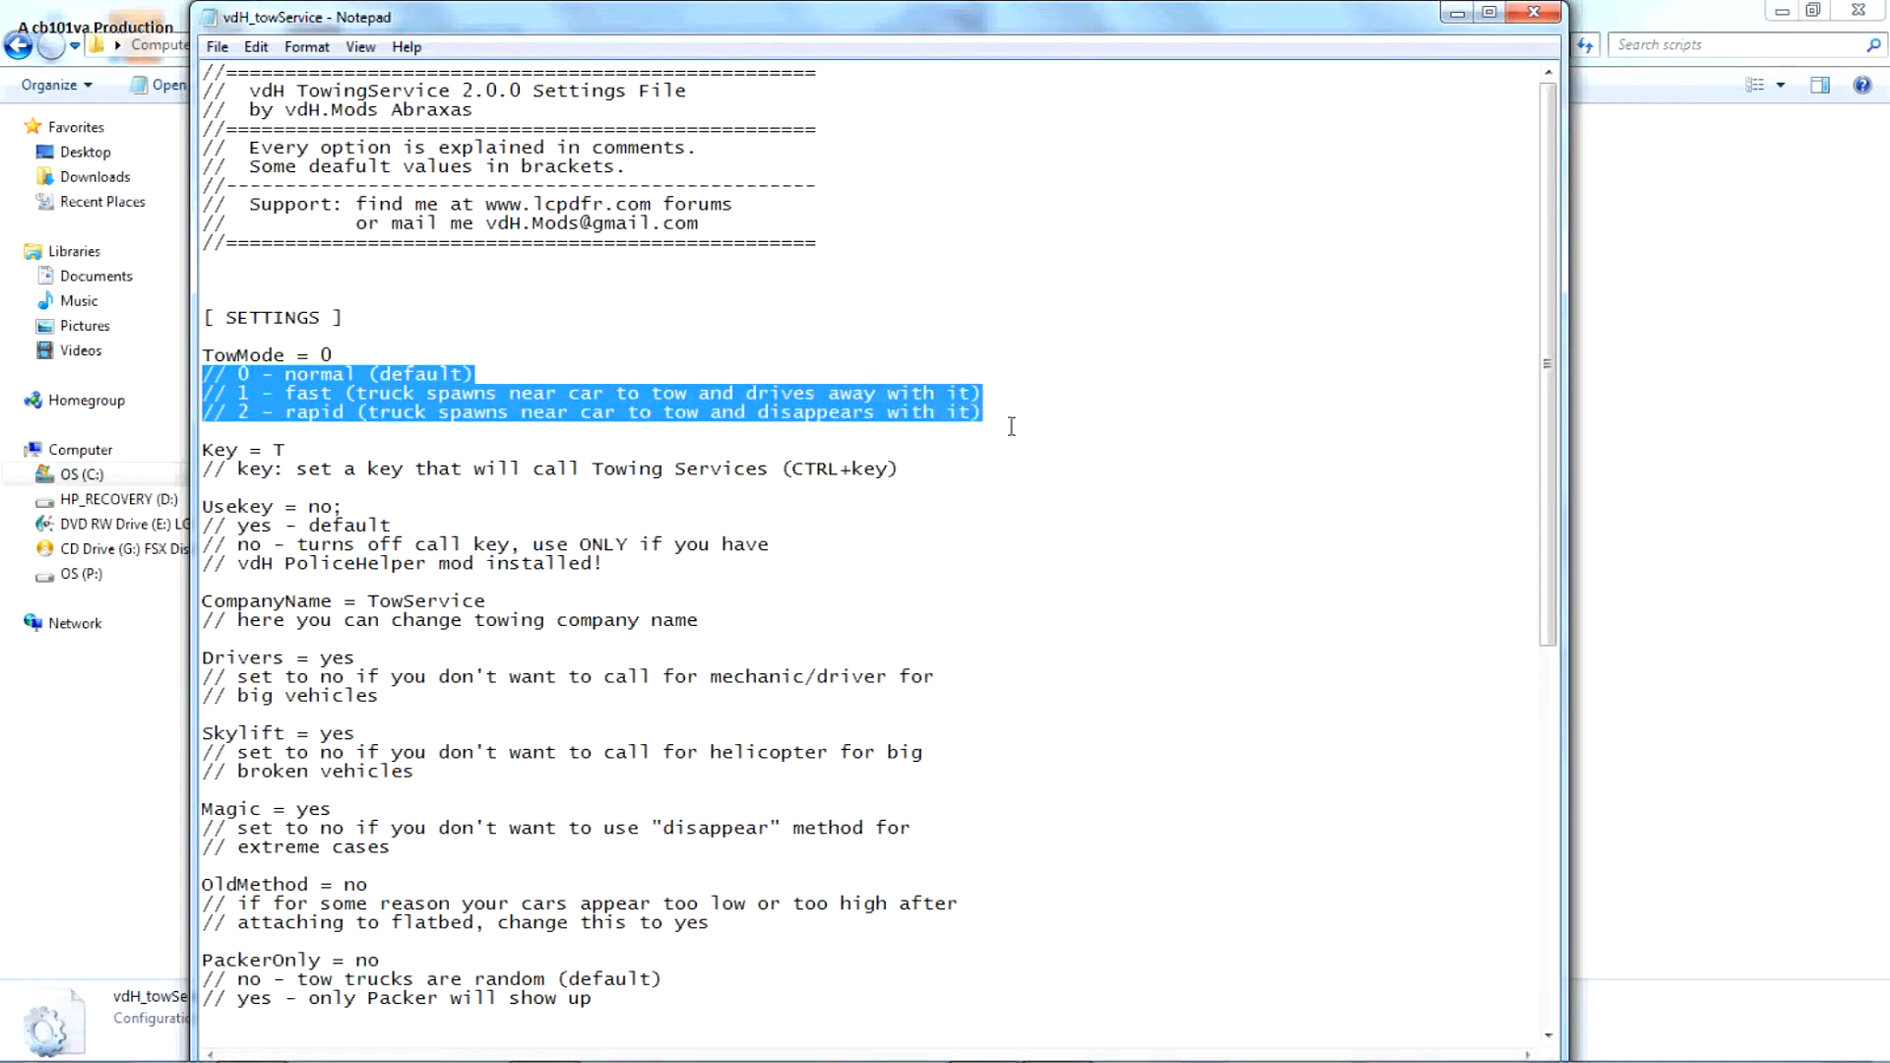
{"action": "mouse_move", "coordinate": [289, 468]}
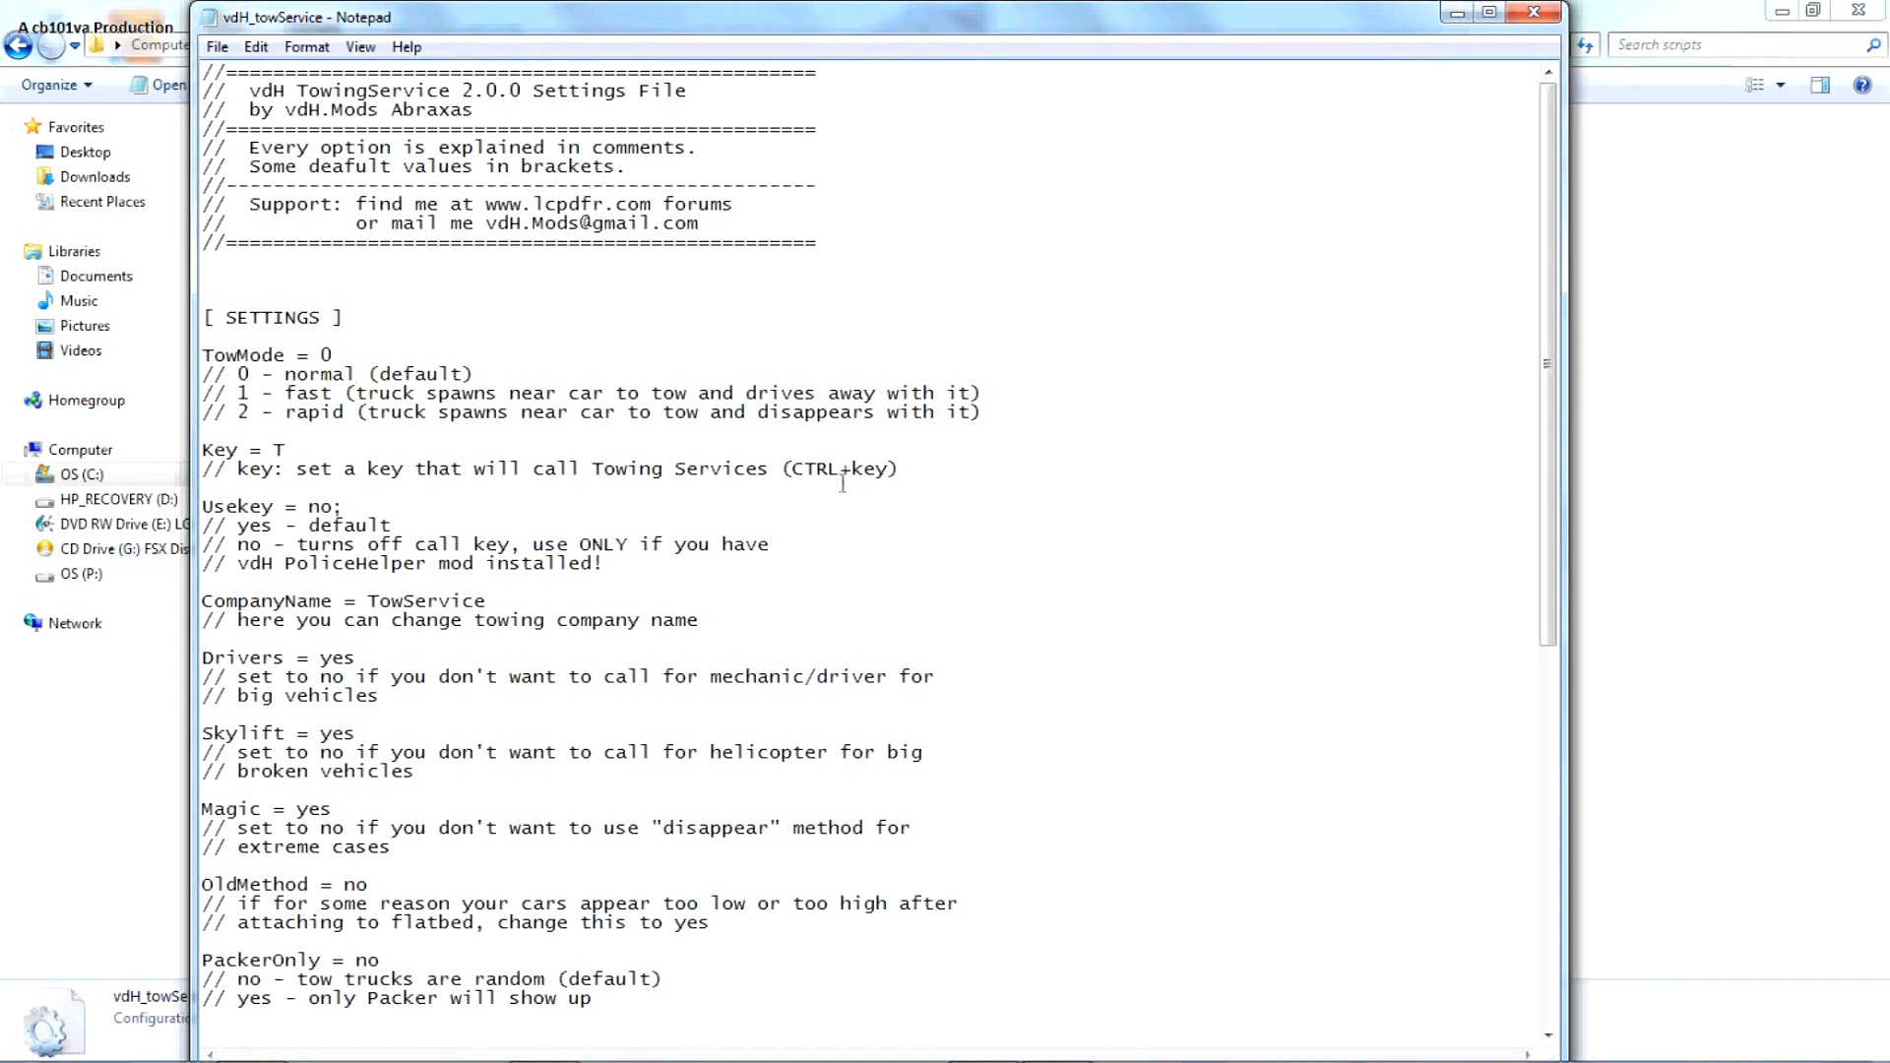
{"action": "left_click_drag", "start_coordinate": [216, 450], "coordinate": [898, 468]}
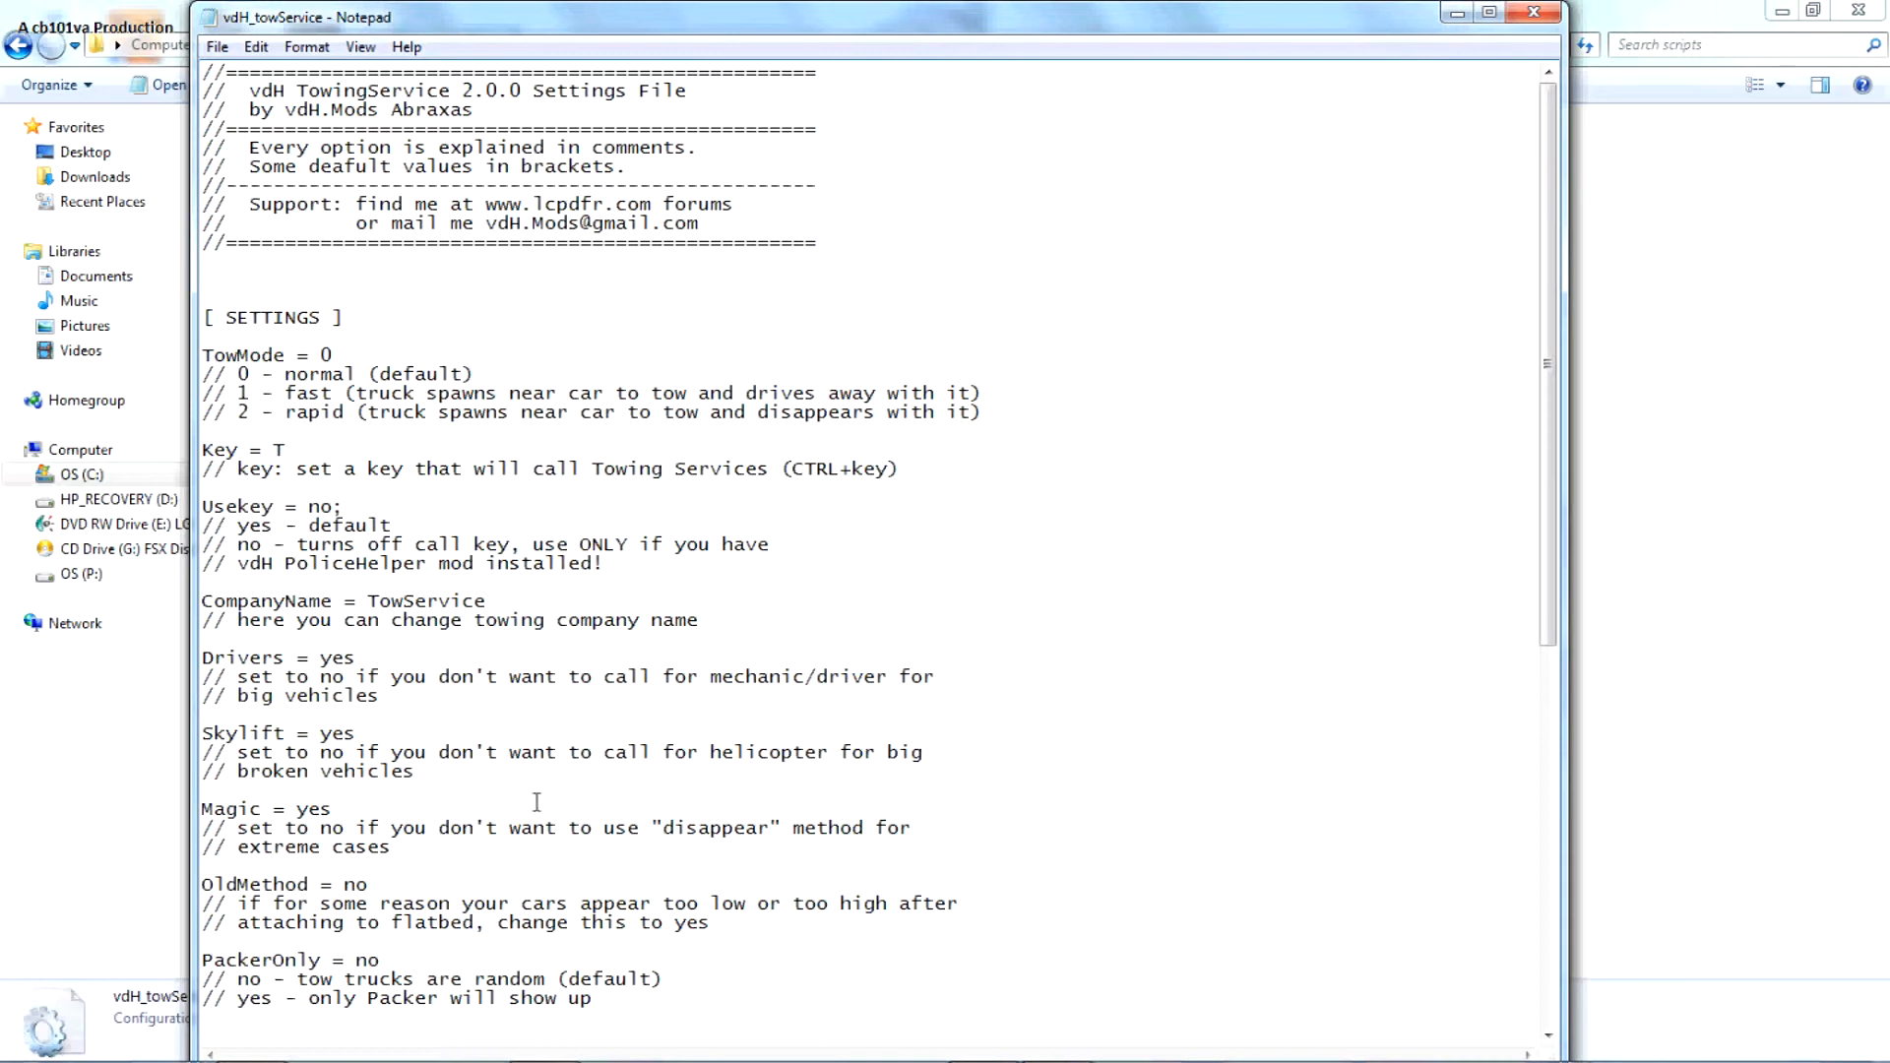
{"action": "mouse_move", "coordinate": [583, 664]}
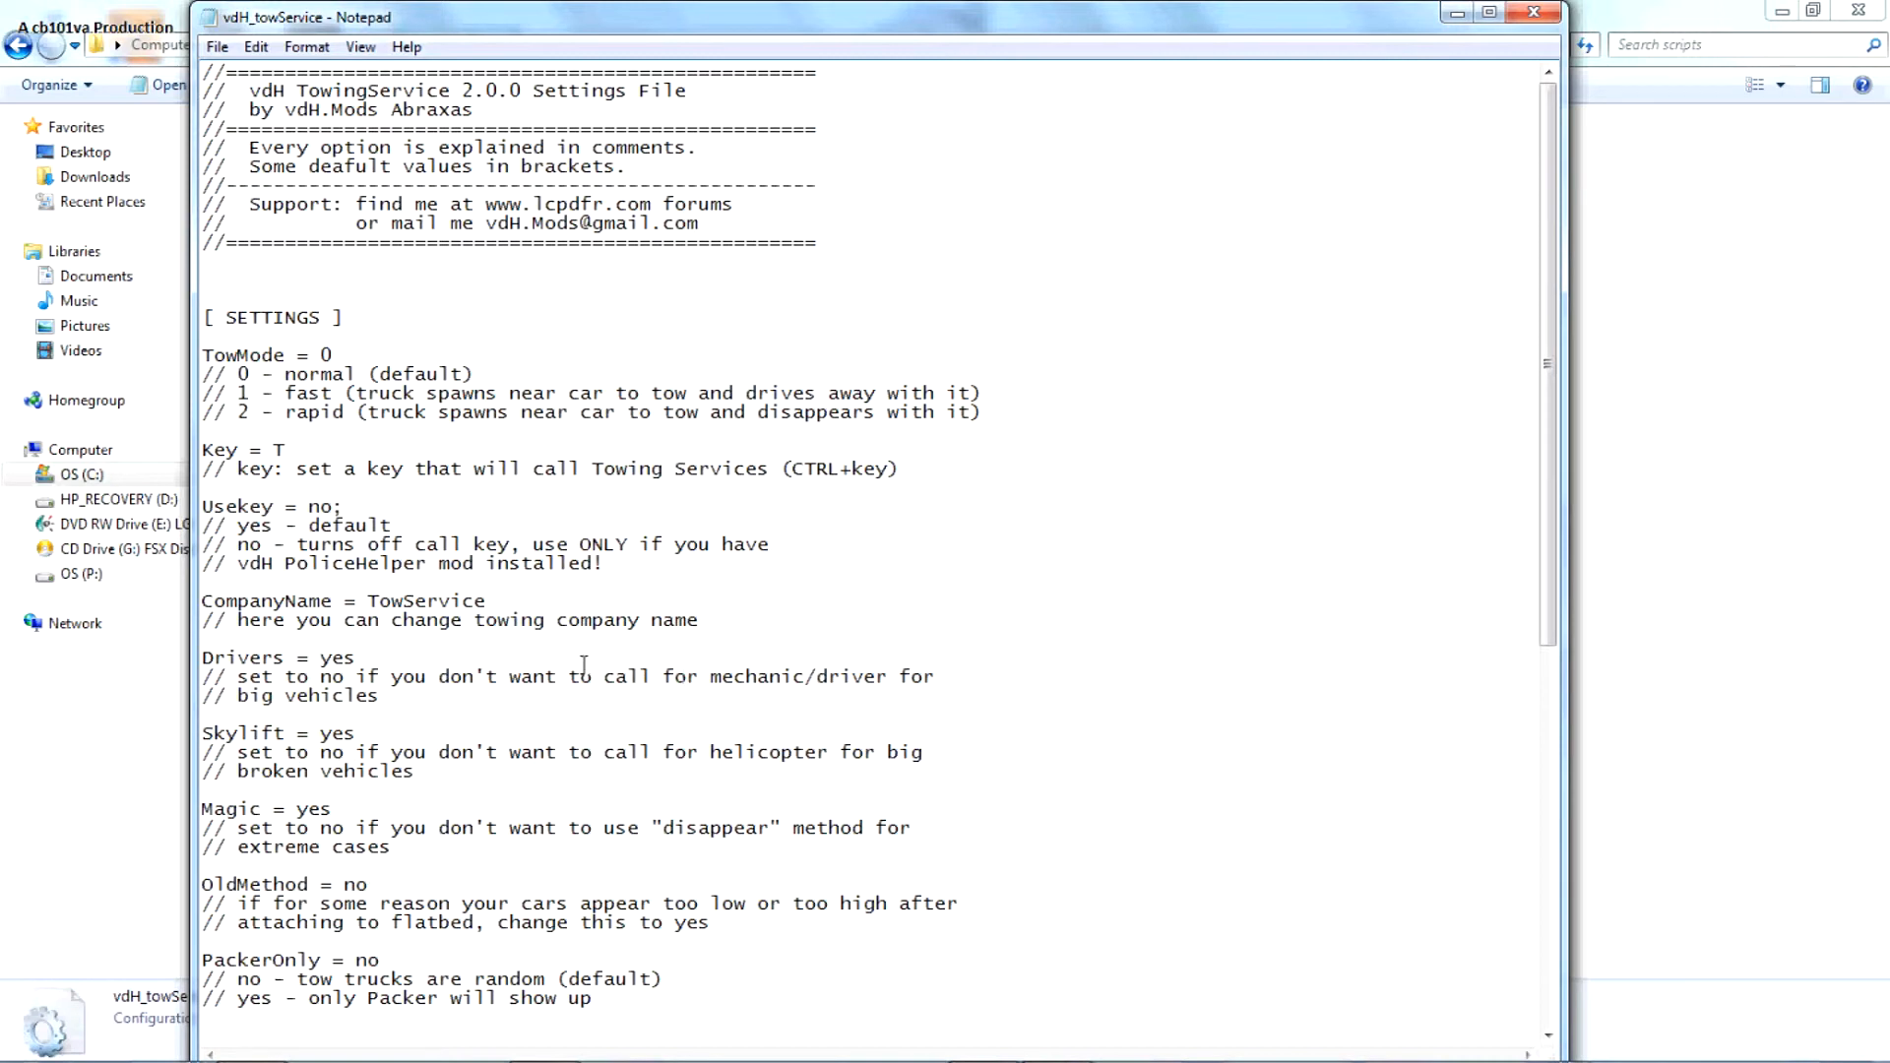
{"action": "left_click", "coordinate": [513, 601]}
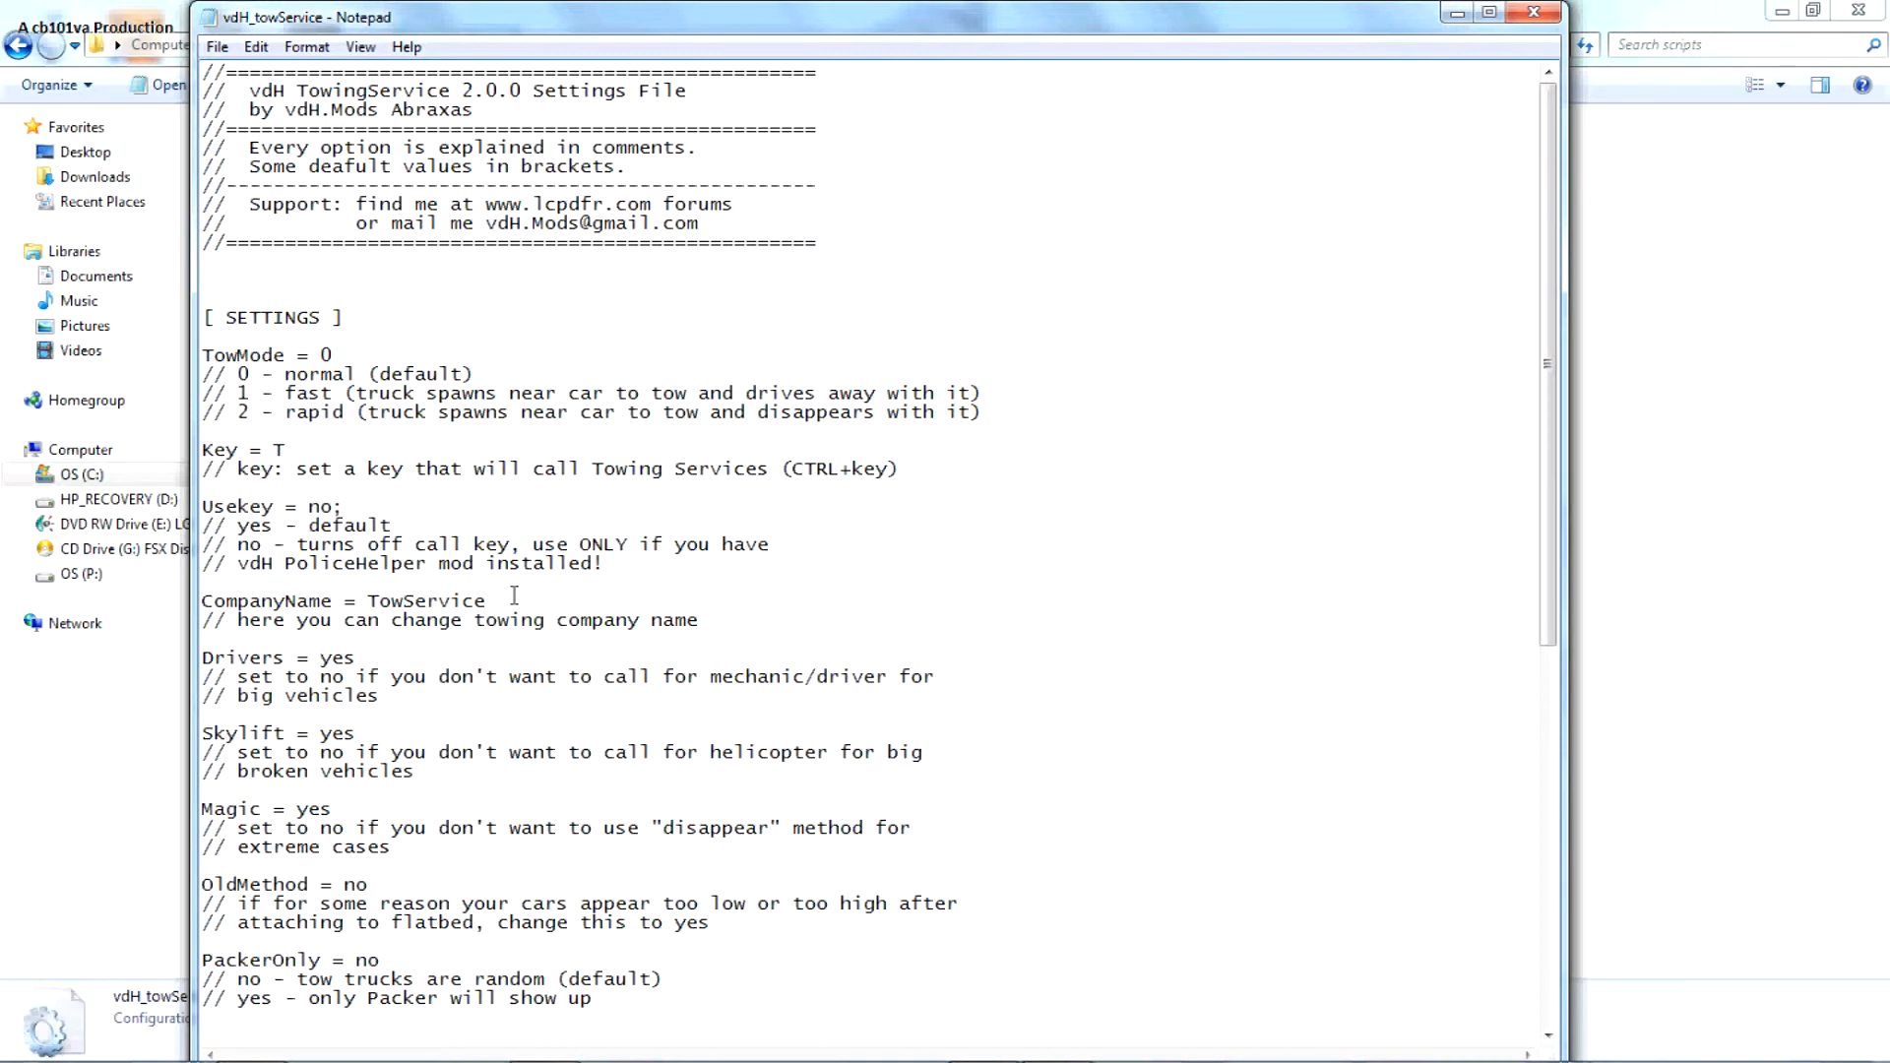
{"action": "mouse_move", "coordinate": [754, 919]}
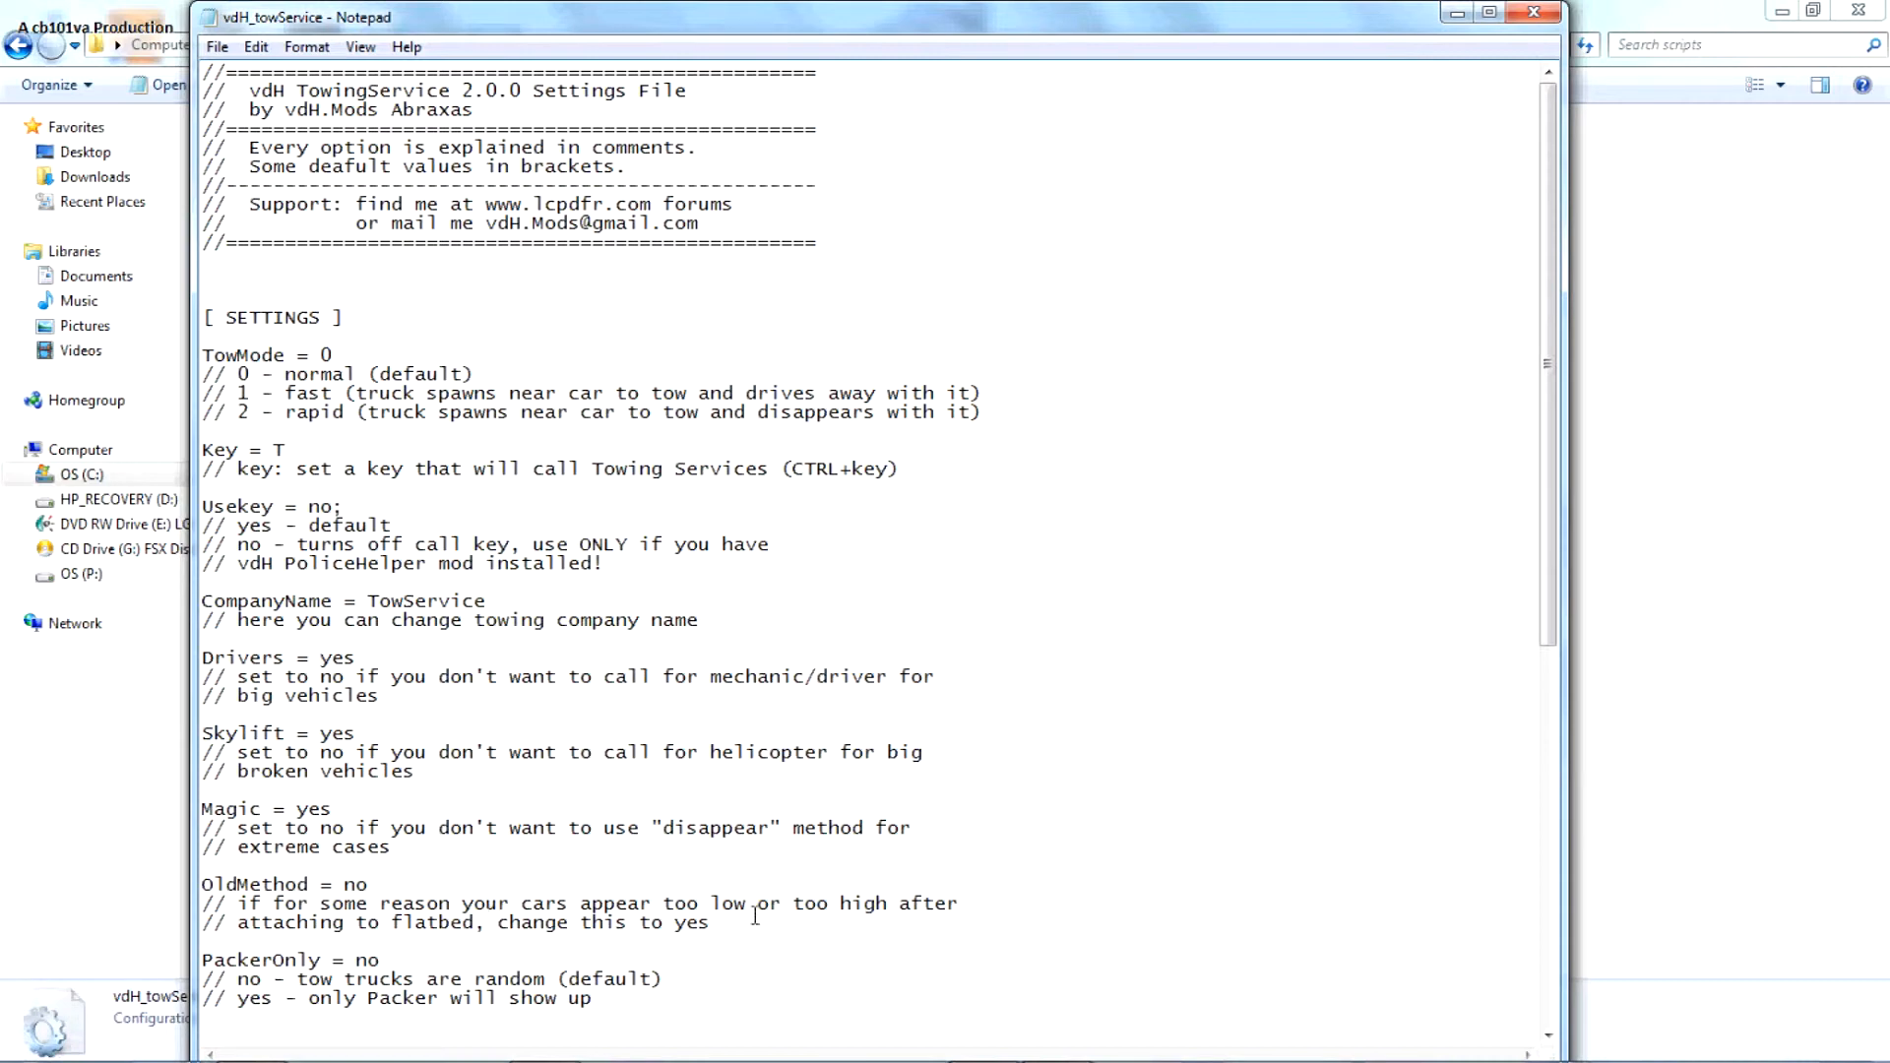
{"action": "scroll", "scroll_direction": "down", "scroll_amount": 3}
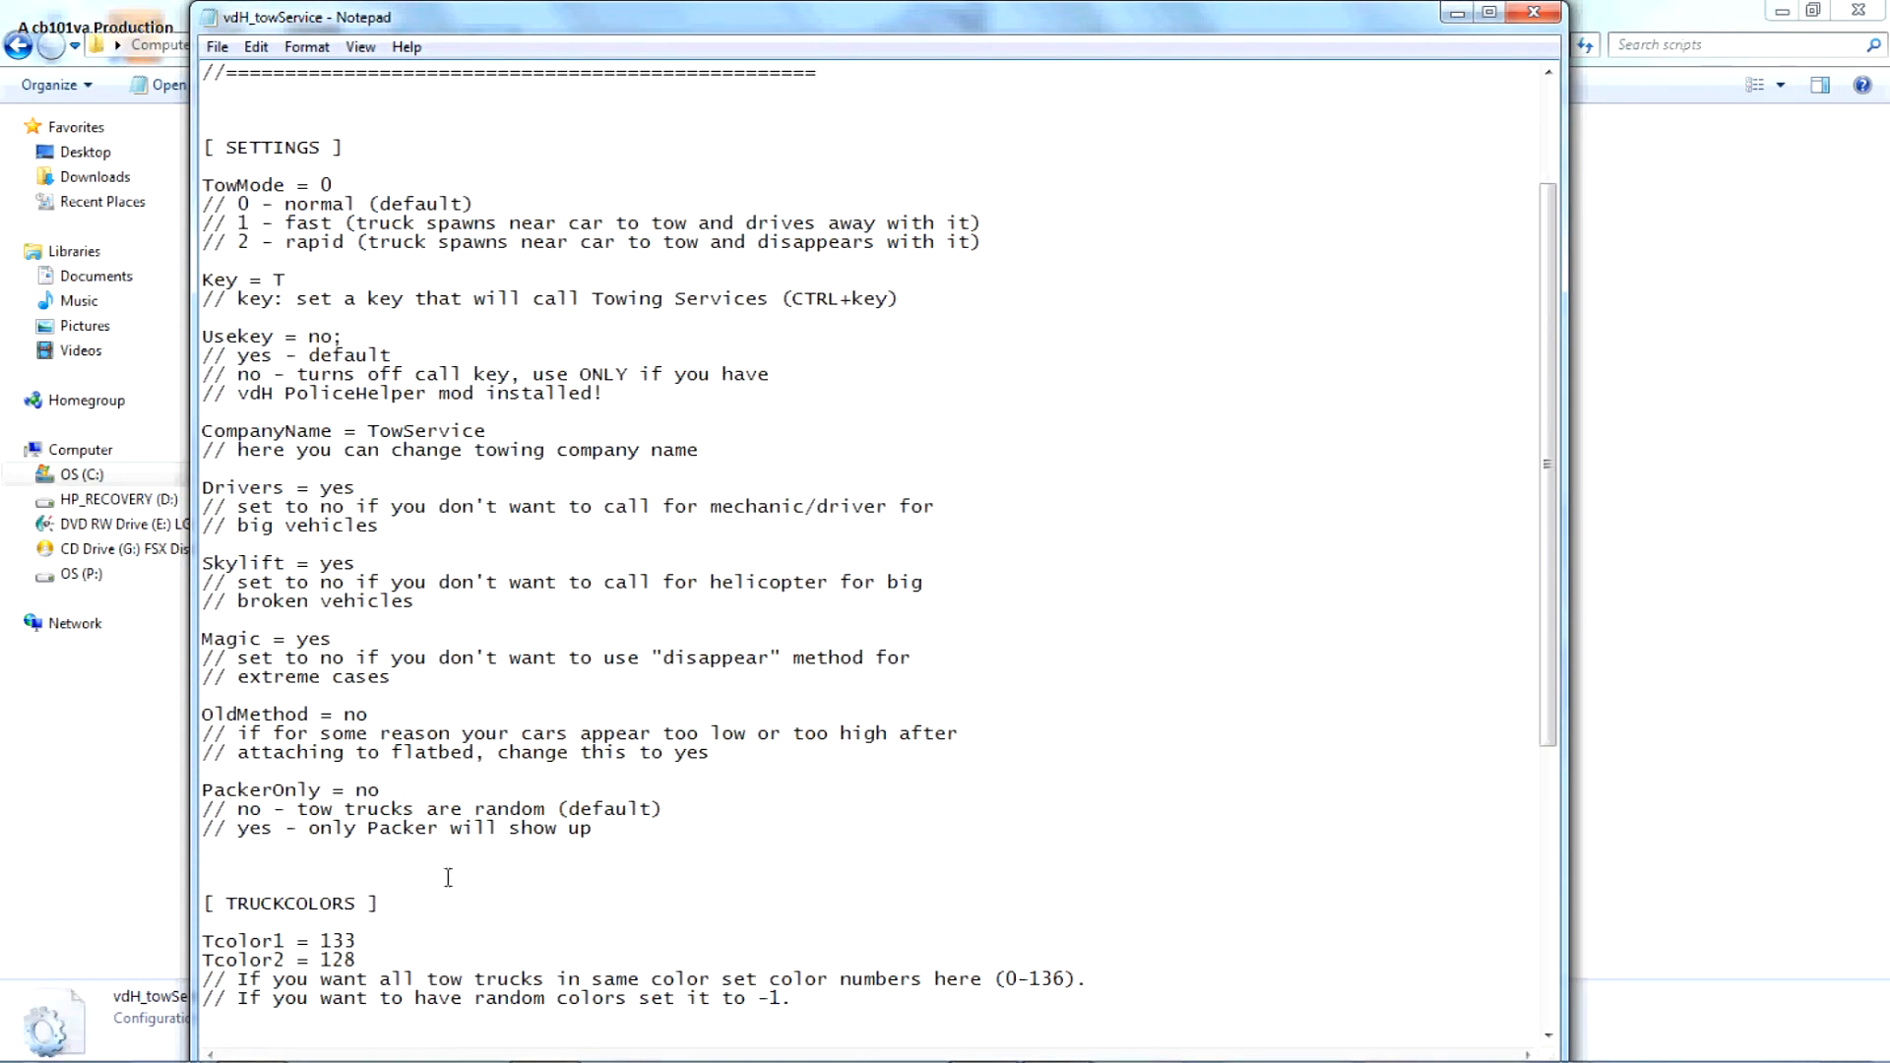
{"action": "scroll", "scroll_direction": "down", "scroll_amount": 3}
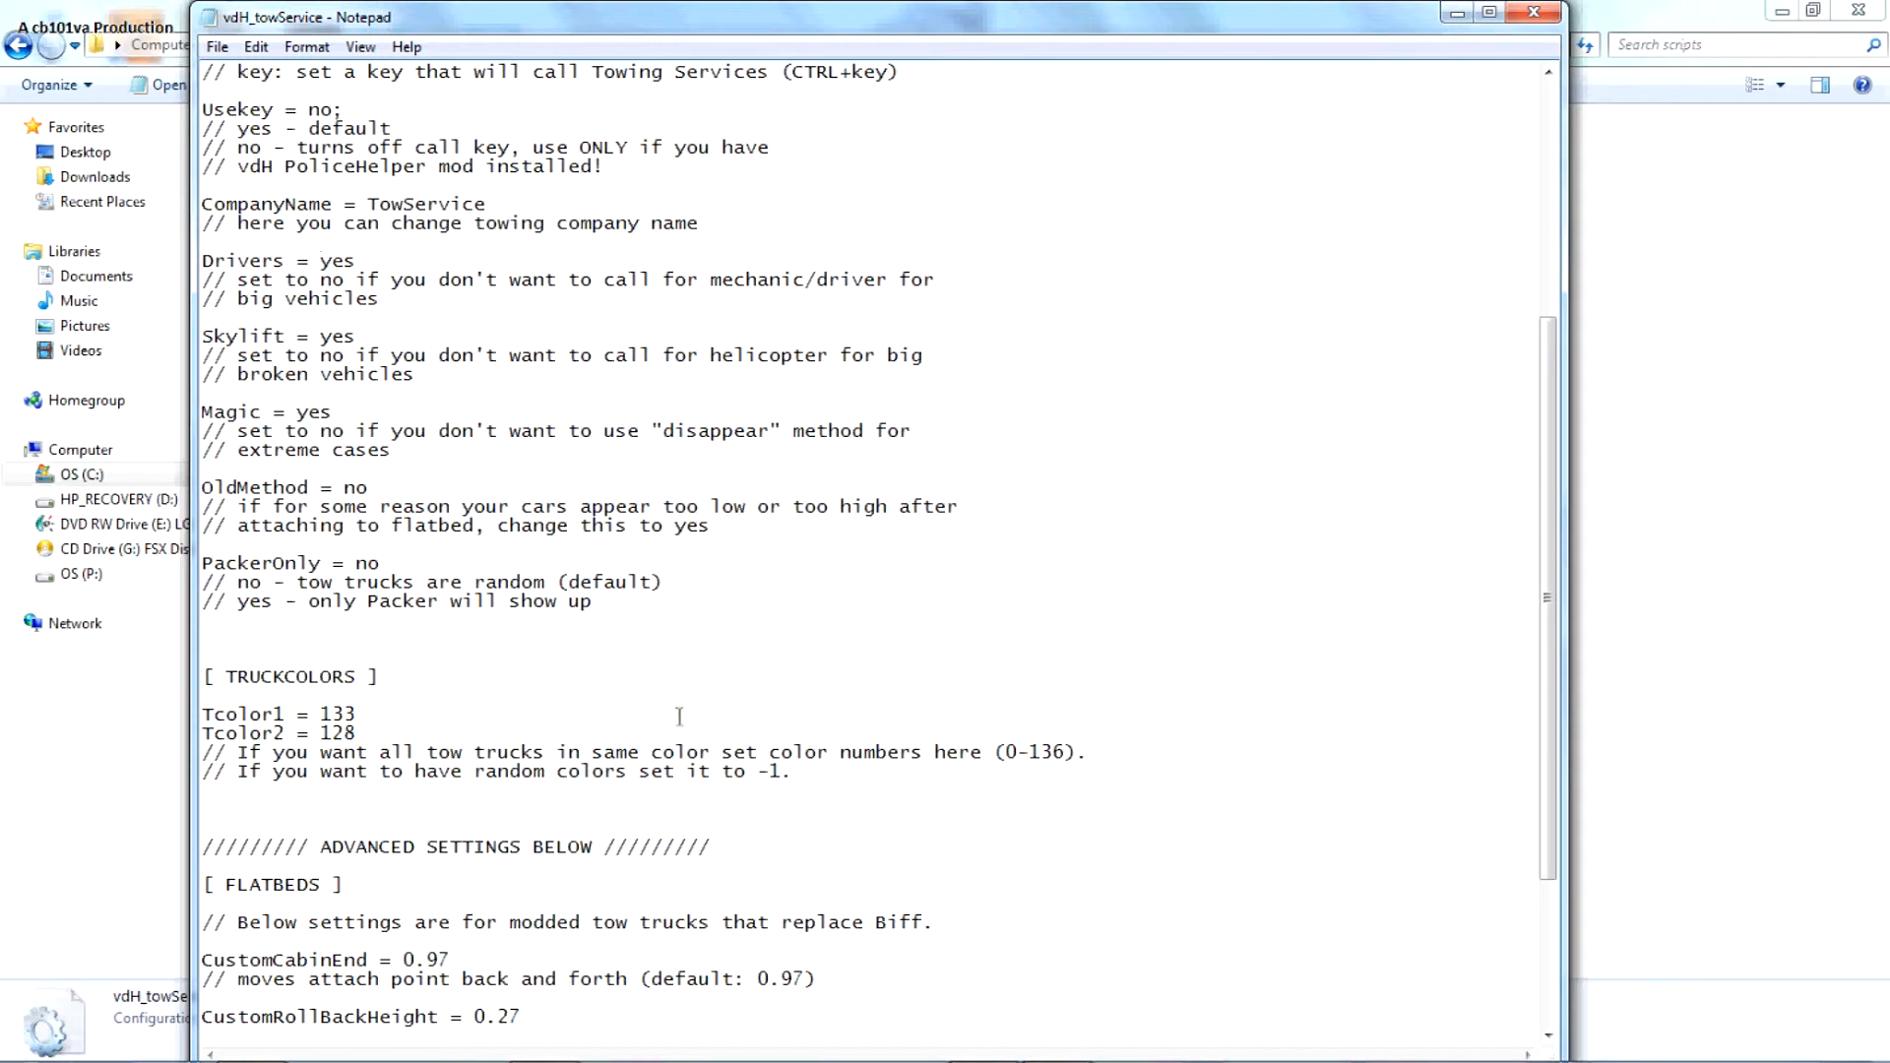
{"action": "mouse_move", "coordinate": [612, 785]}
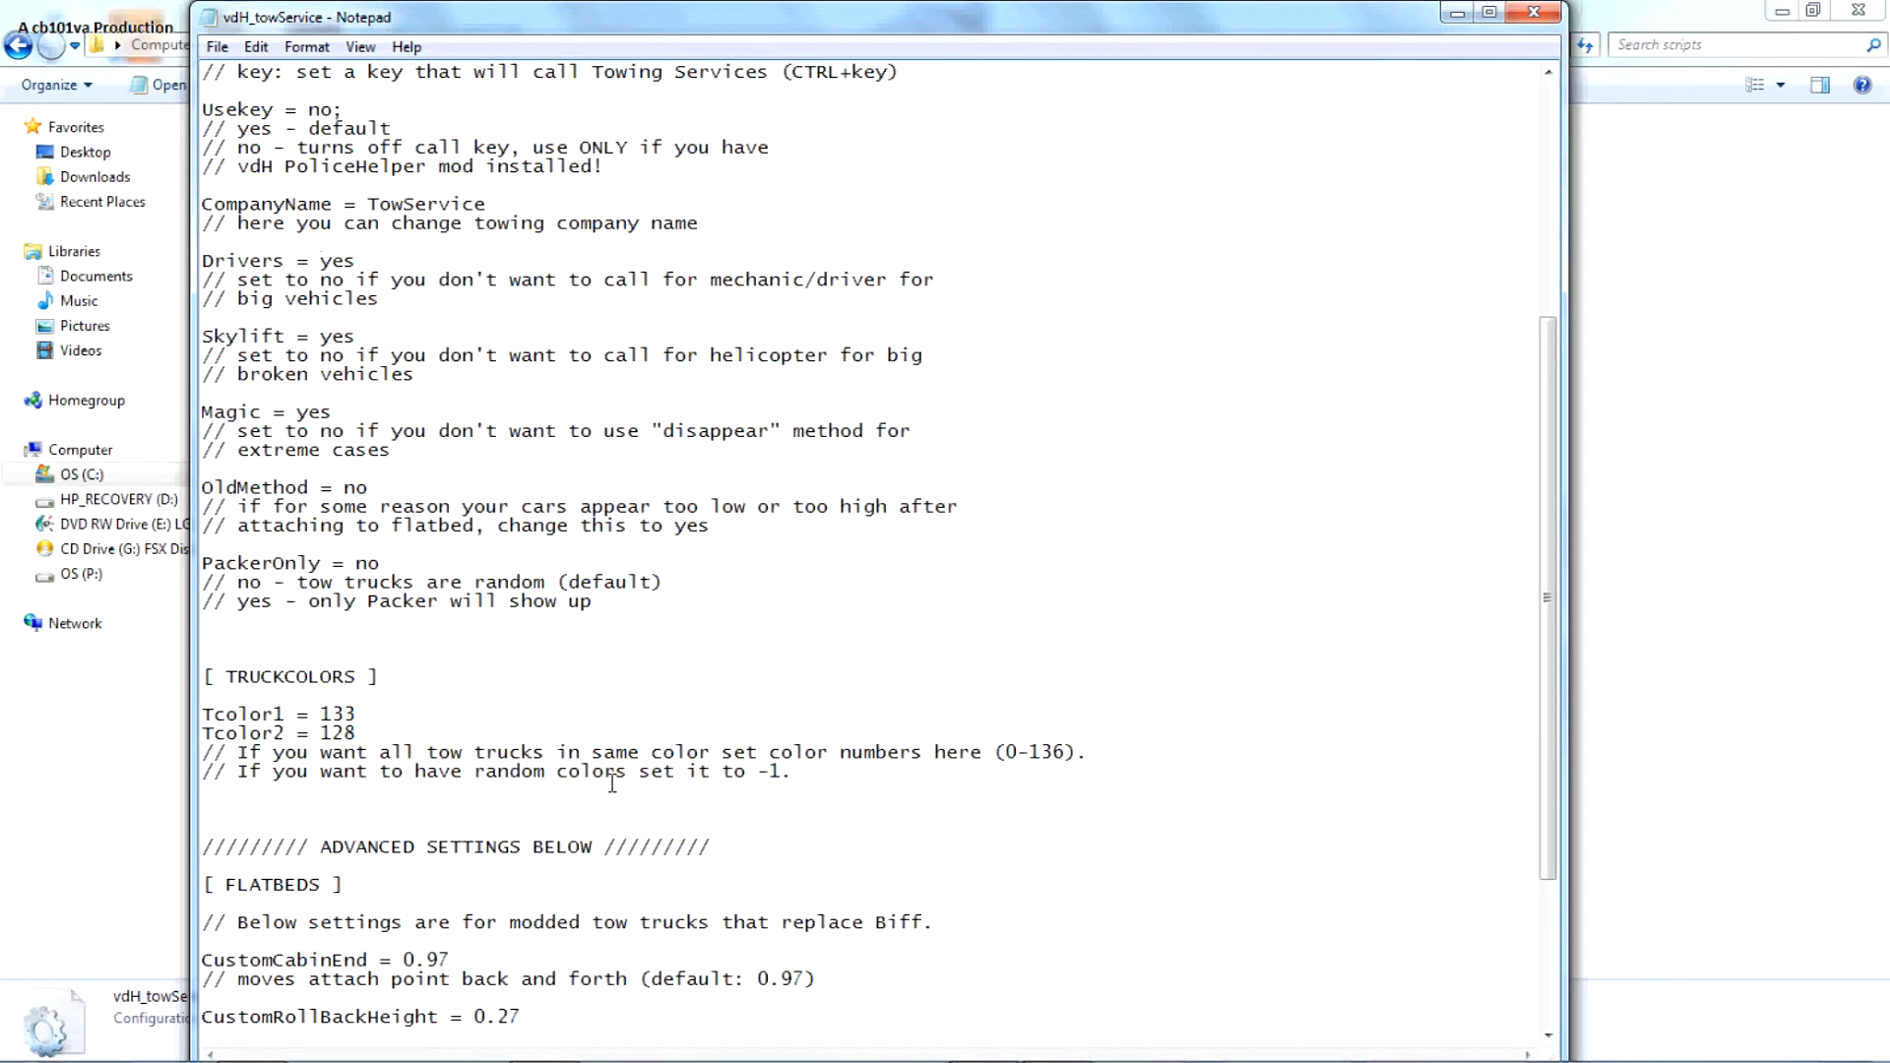
{"action": "scroll", "scroll_direction": "down", "scroll_amount": 3}
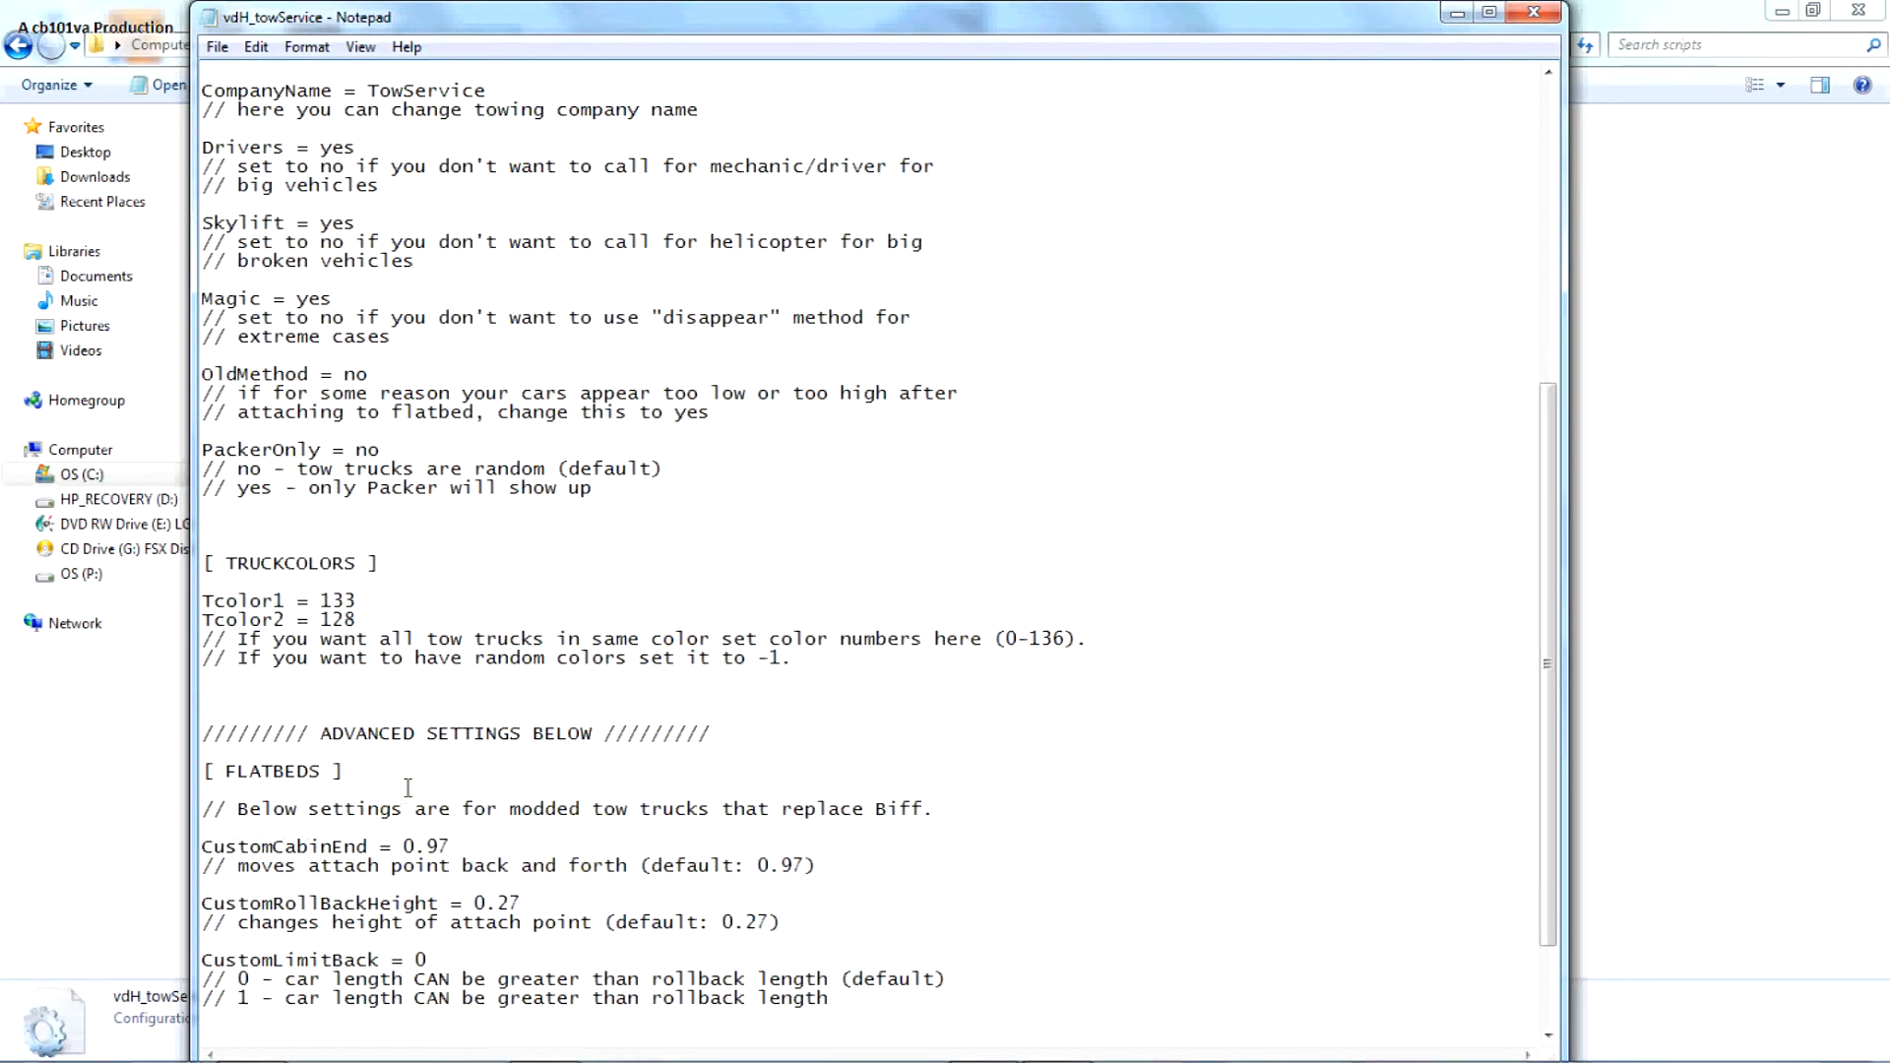
{"action": "scroll", "scroll_direction": "down", "scroll_amount": 3}
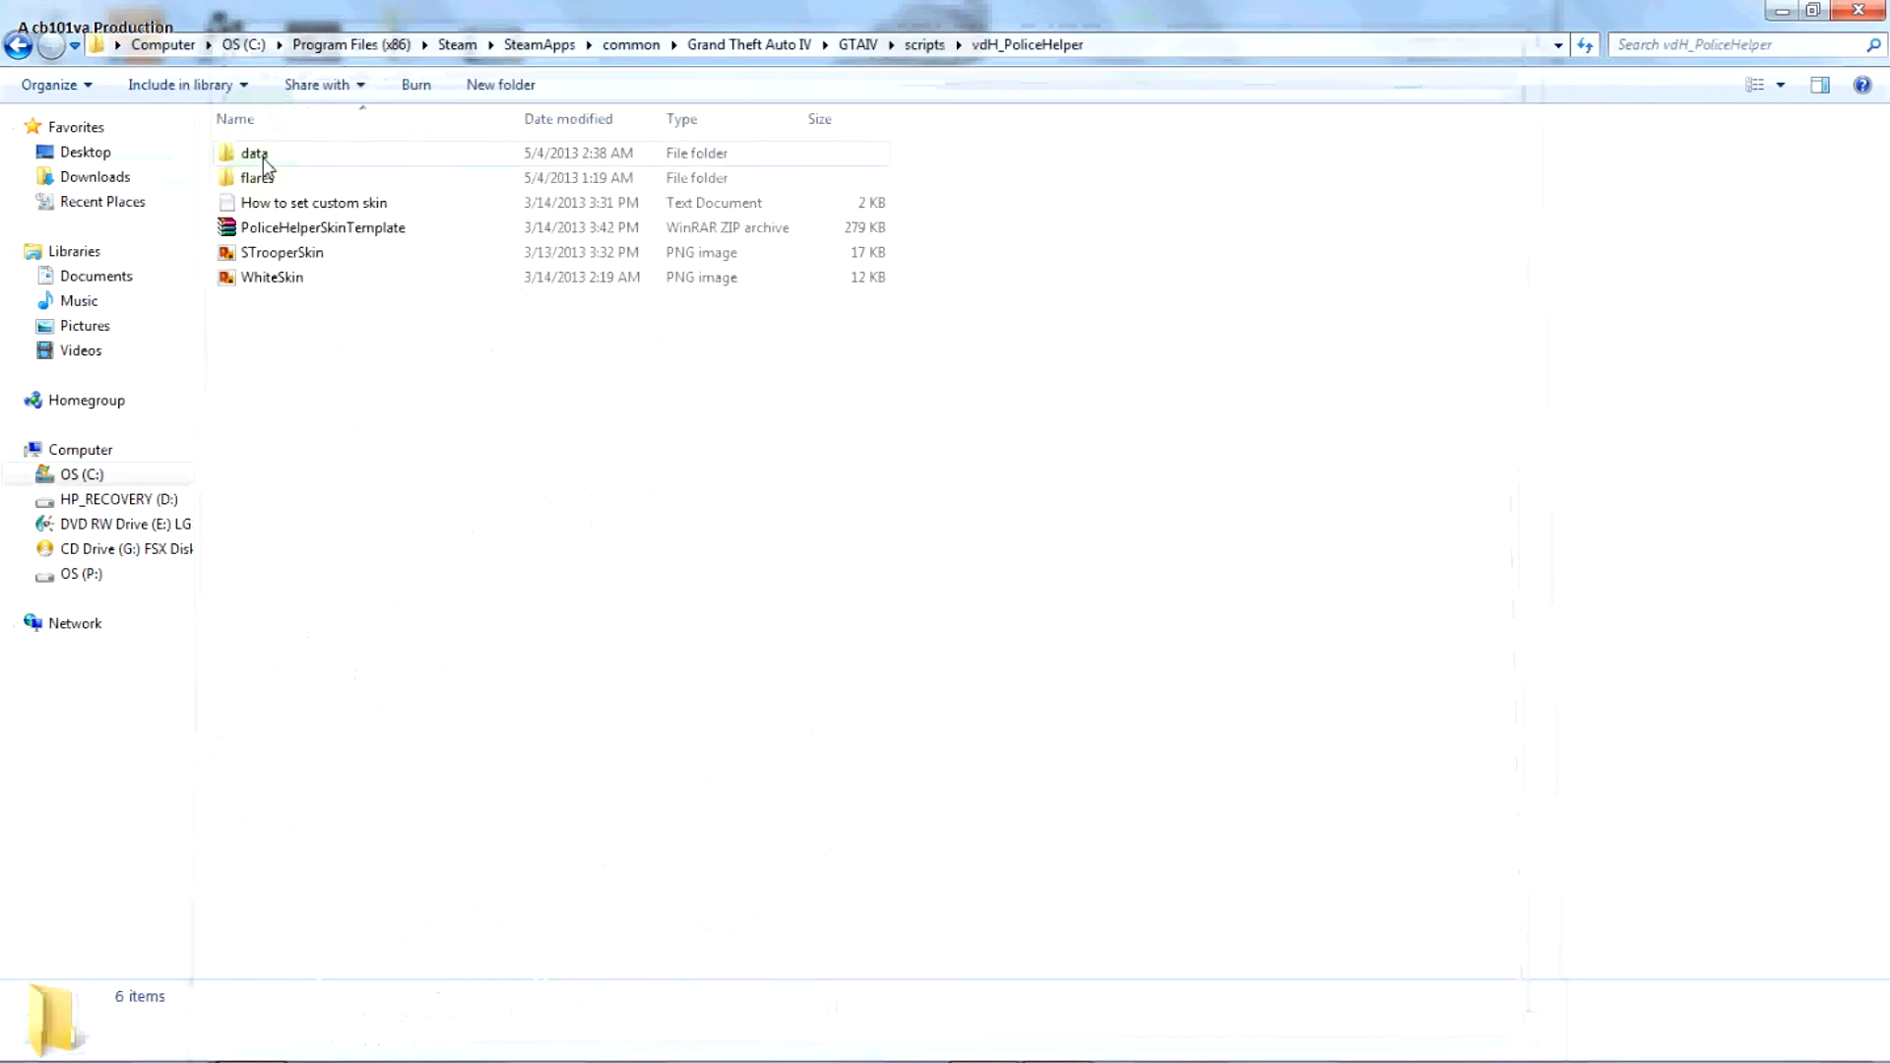
{"action": "double_click", "coordinate": [274, 278]}
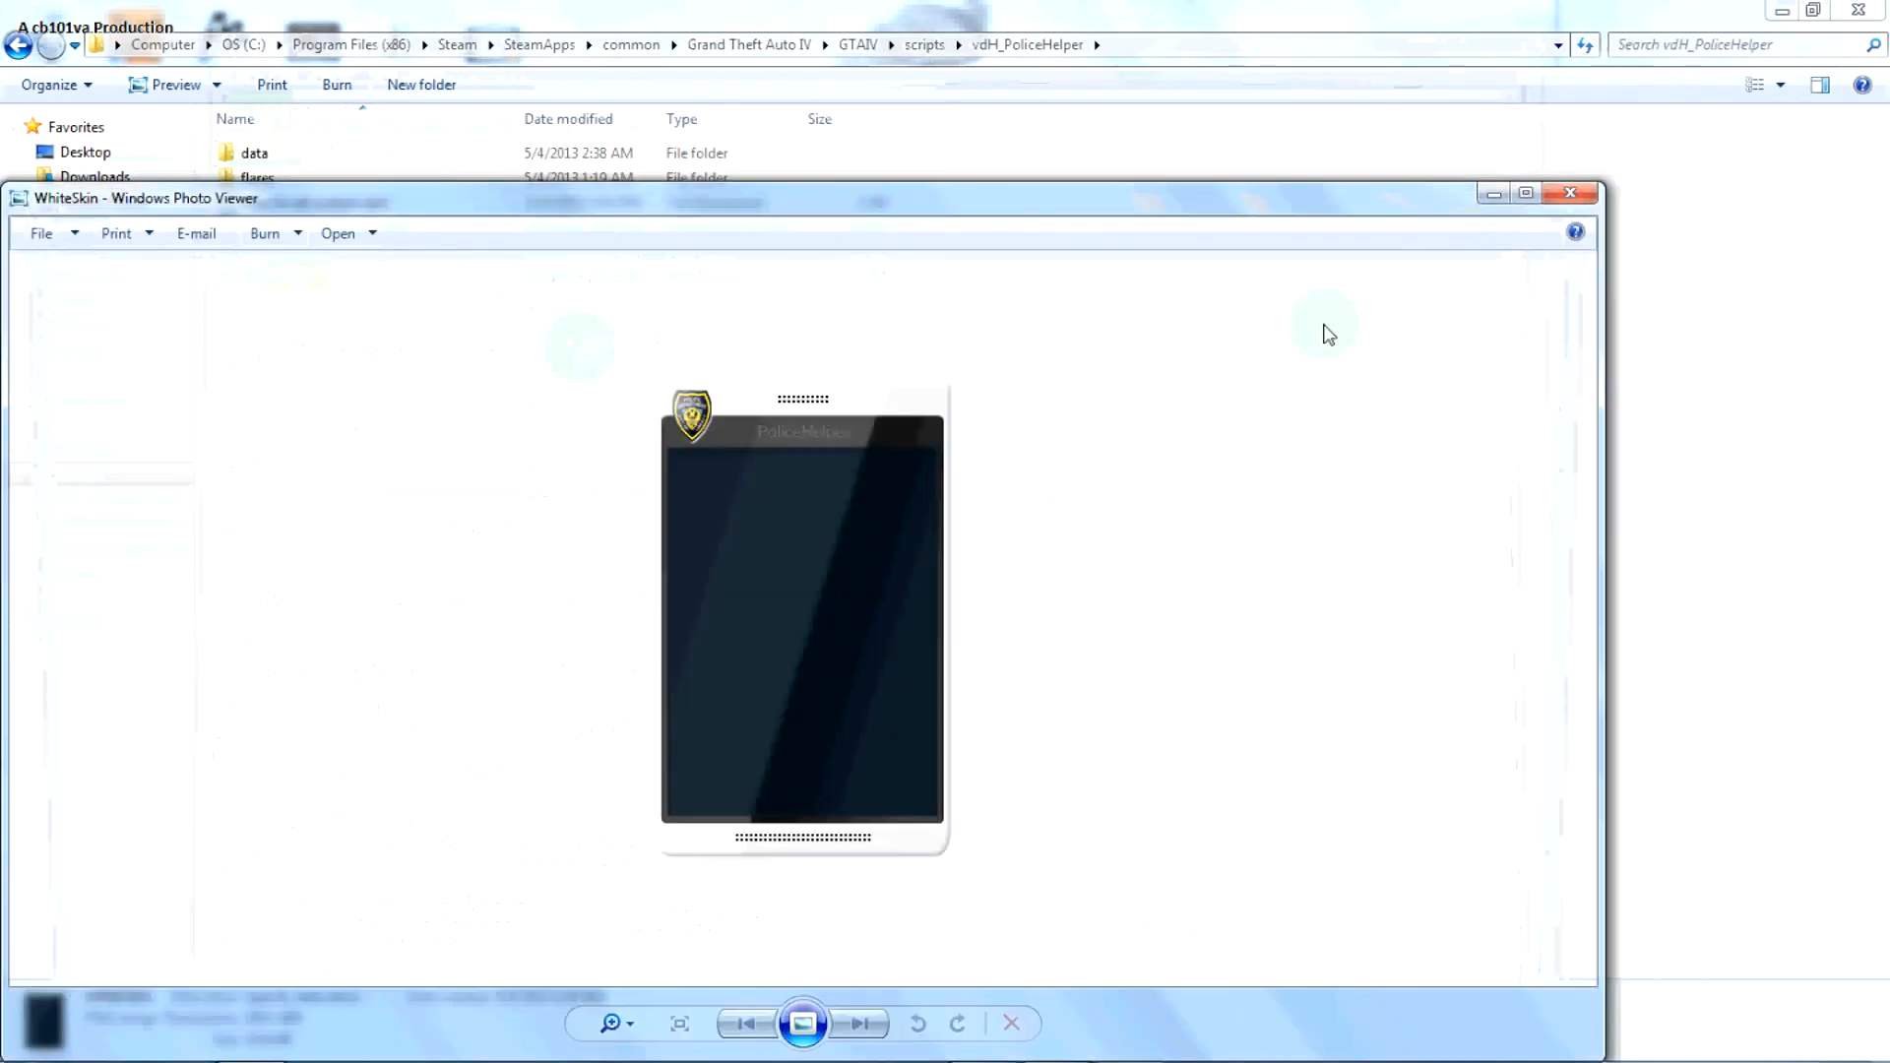
{"action": "left_click", "coordinate": [1570, 193]}
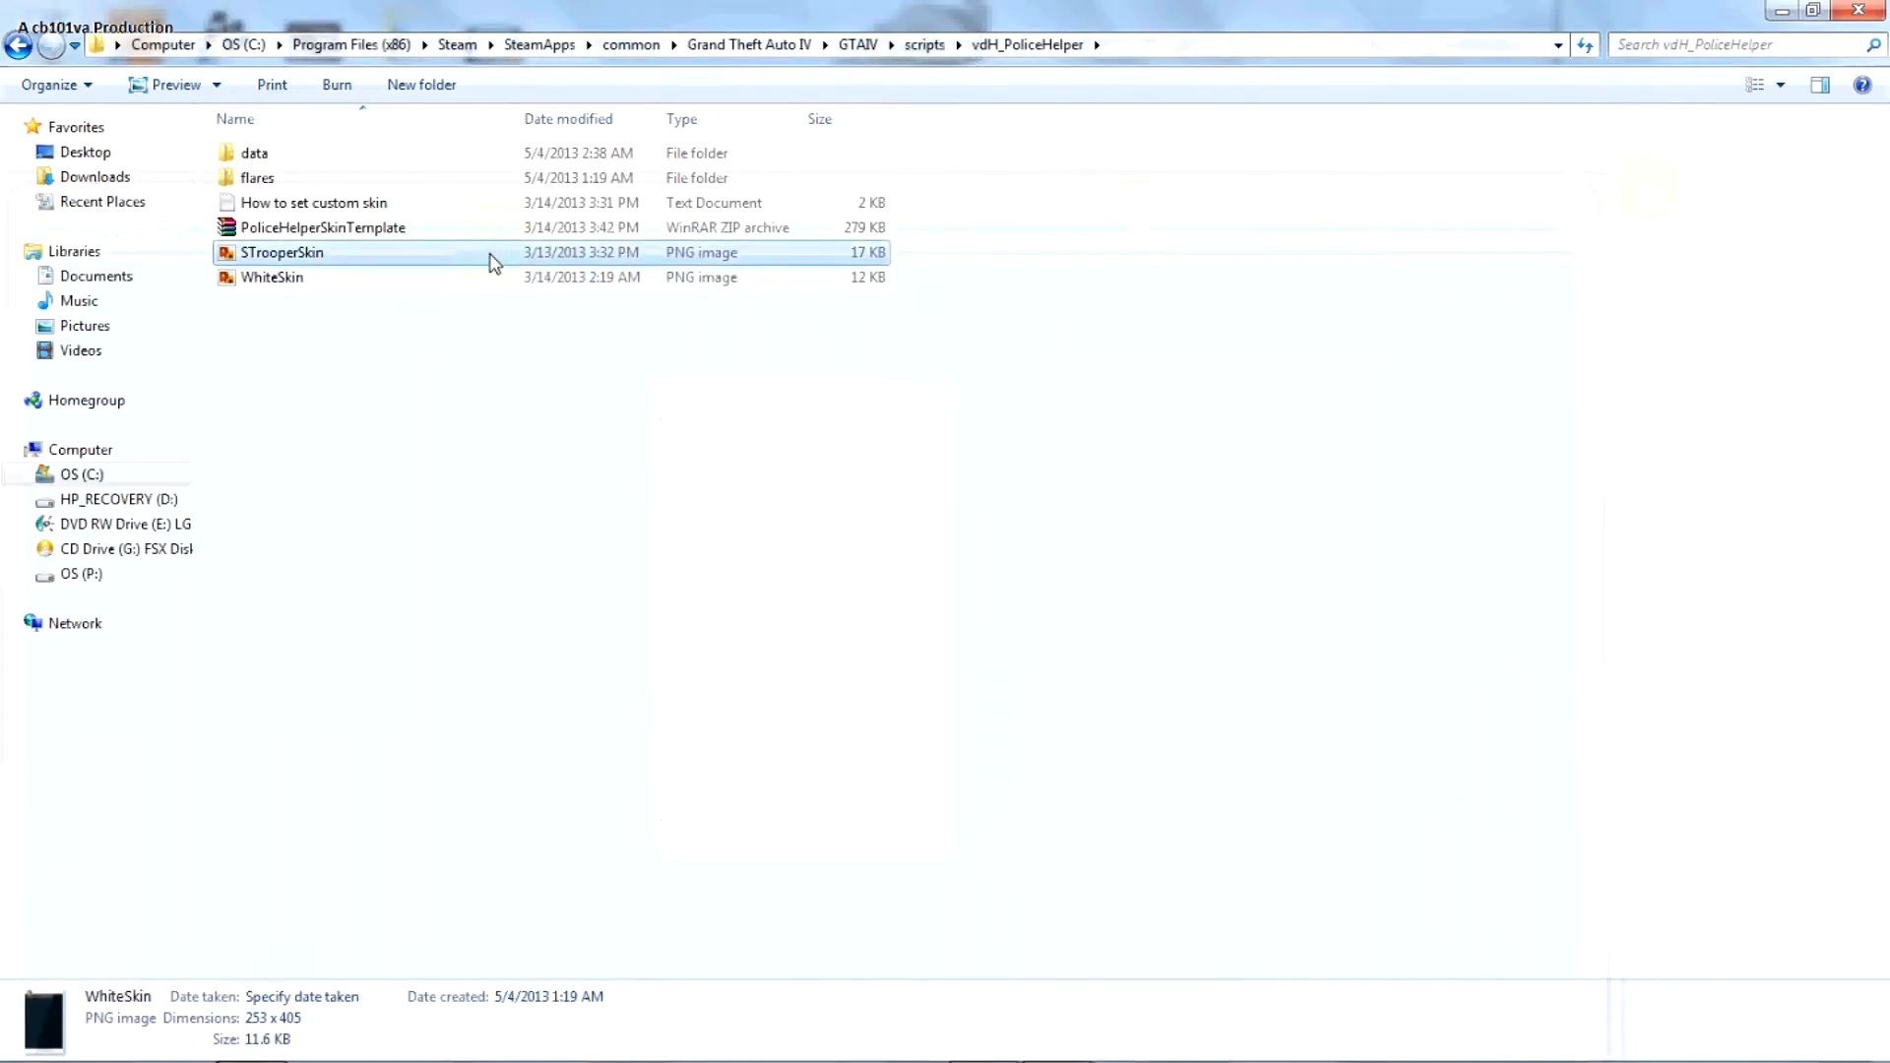
{"action": "double_click", "coordinate": [282, 253]}
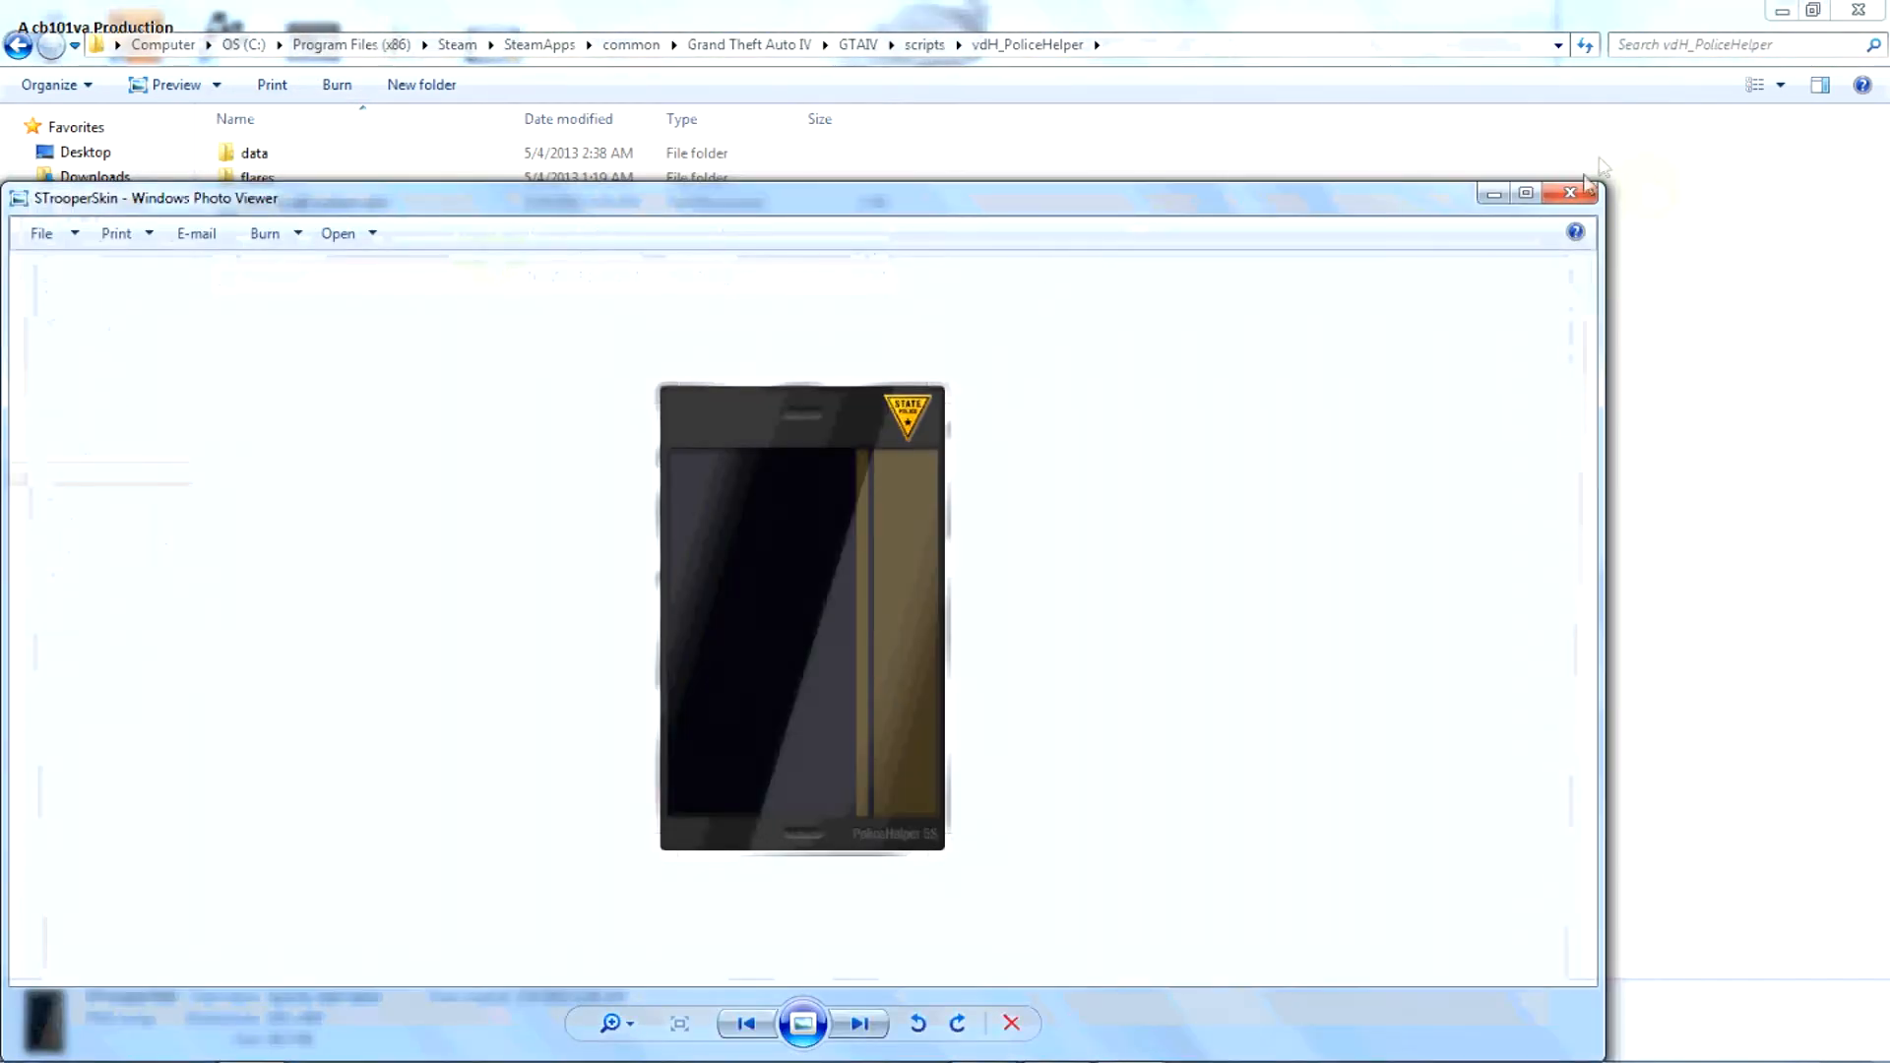
{"action": "left_click", "coordinate": [1568, 193]}
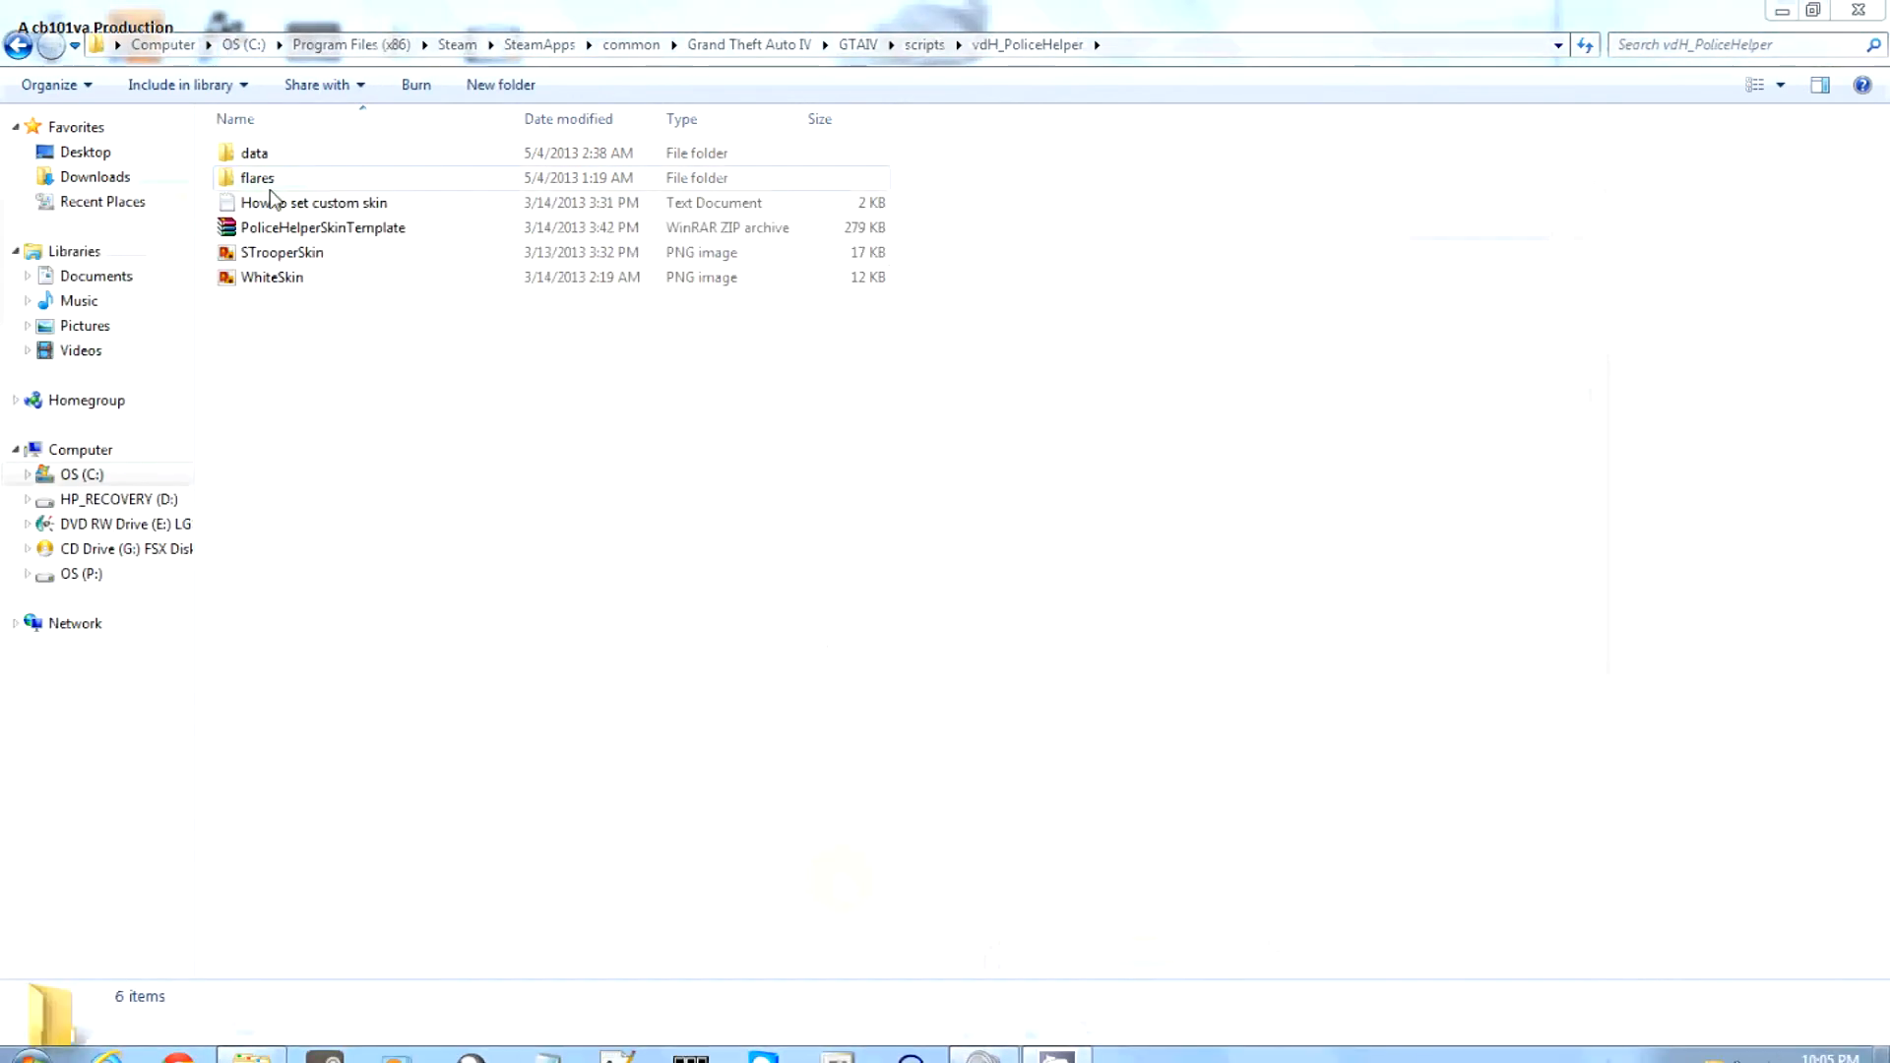
{"action": "double_click", "coordinate": [321, 228]}
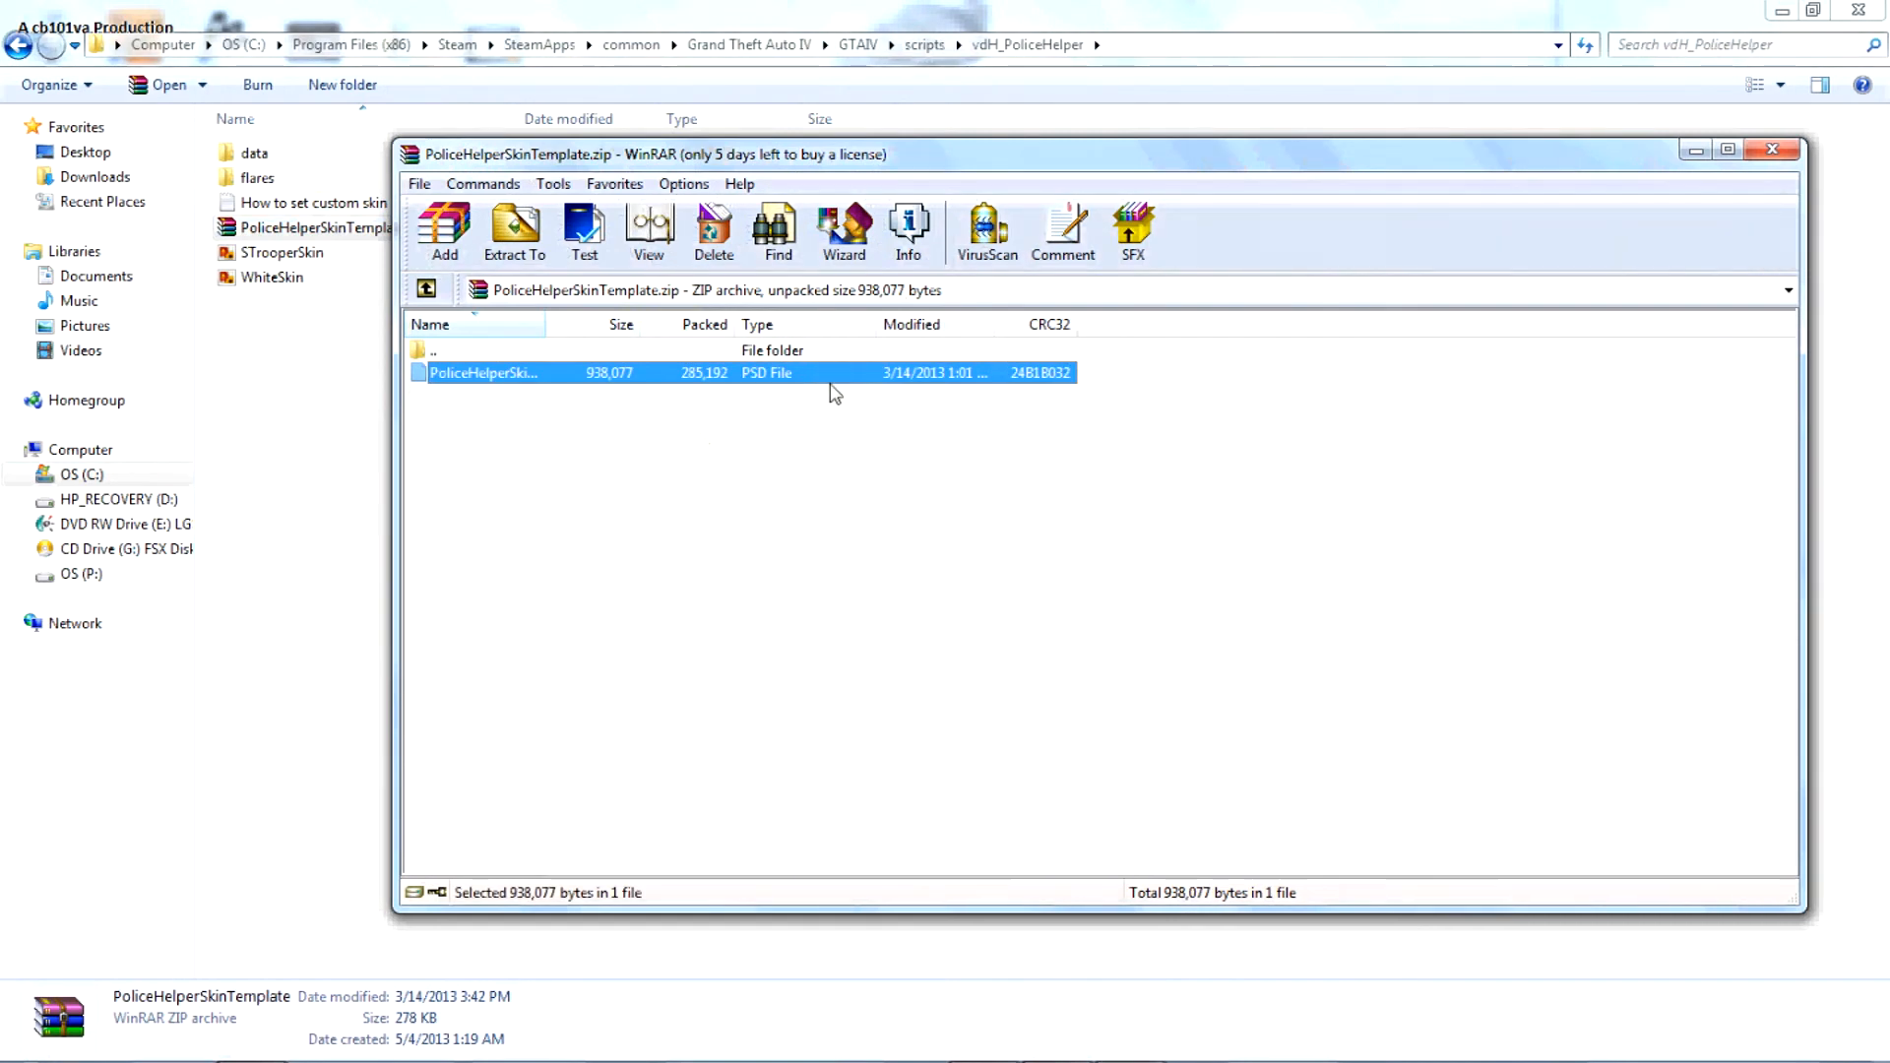
{"action": "mouse_move", "coordinate": [1470, 250]}
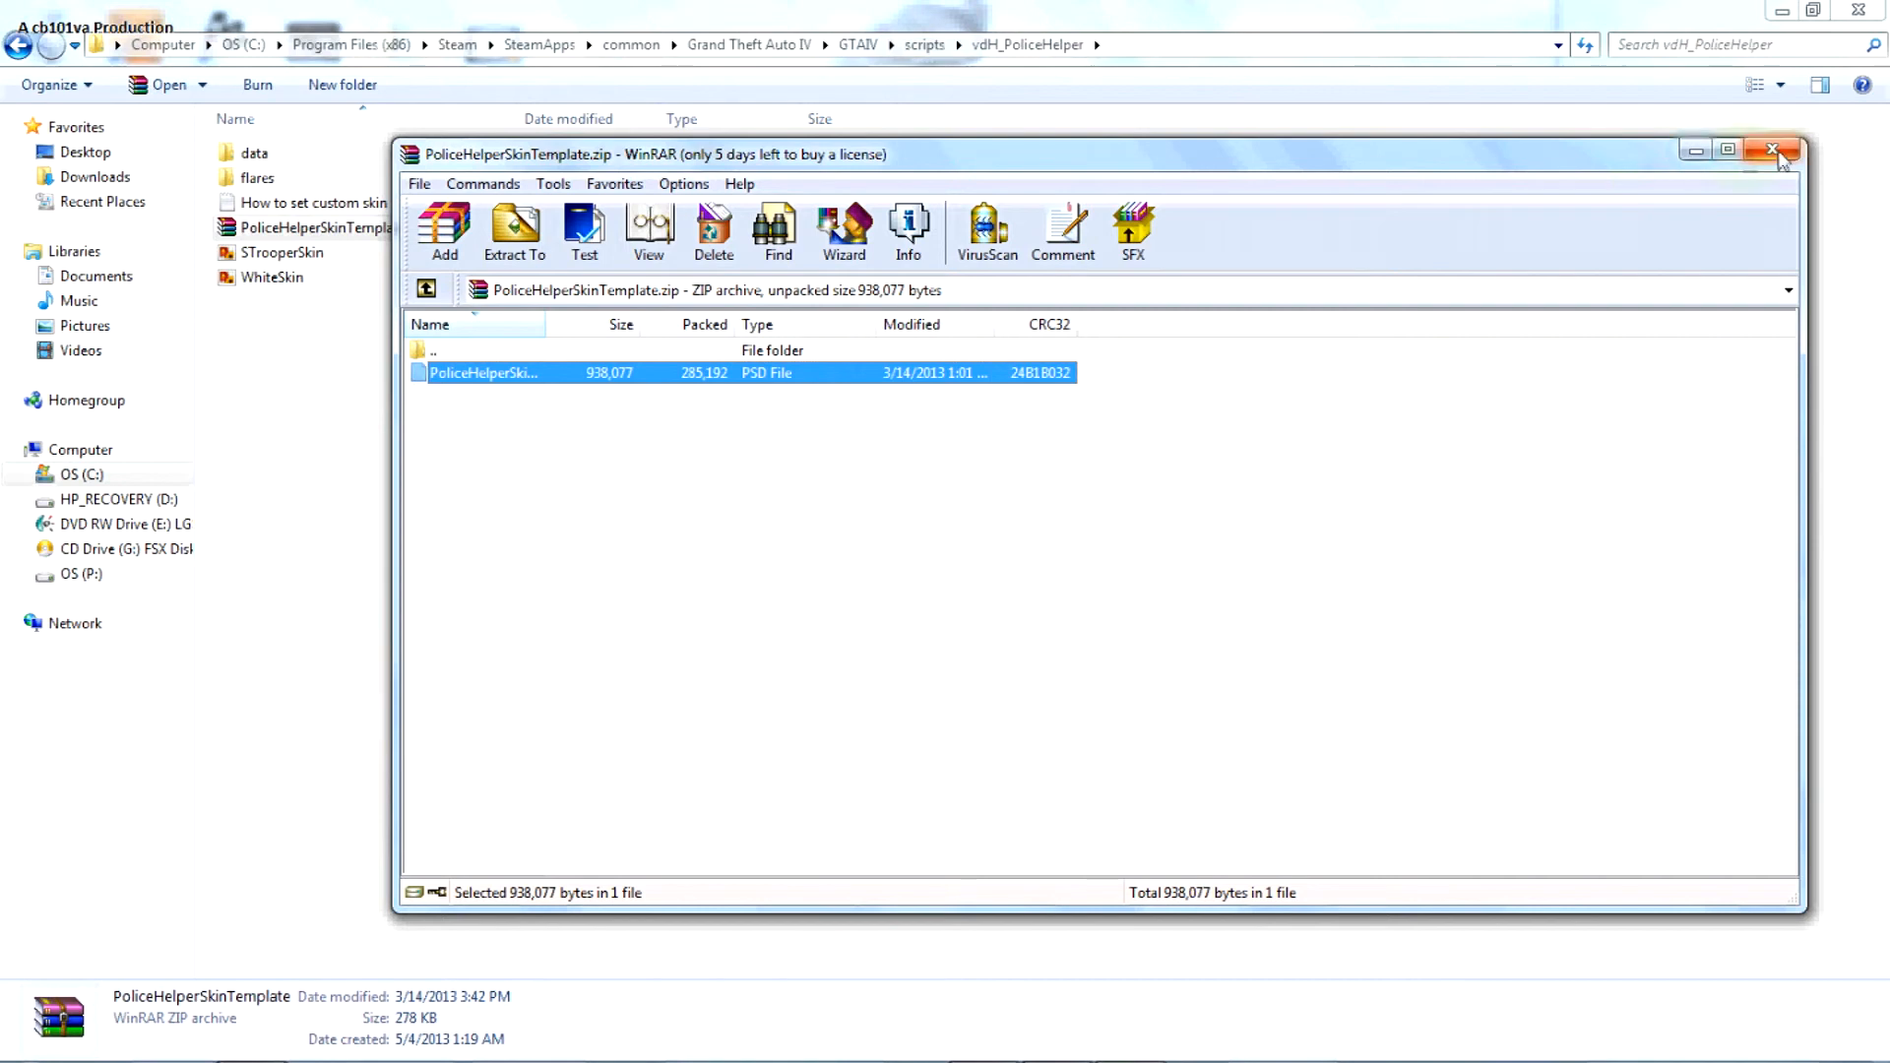
{"action": "left_click", "coordinate": [1773, 149]}
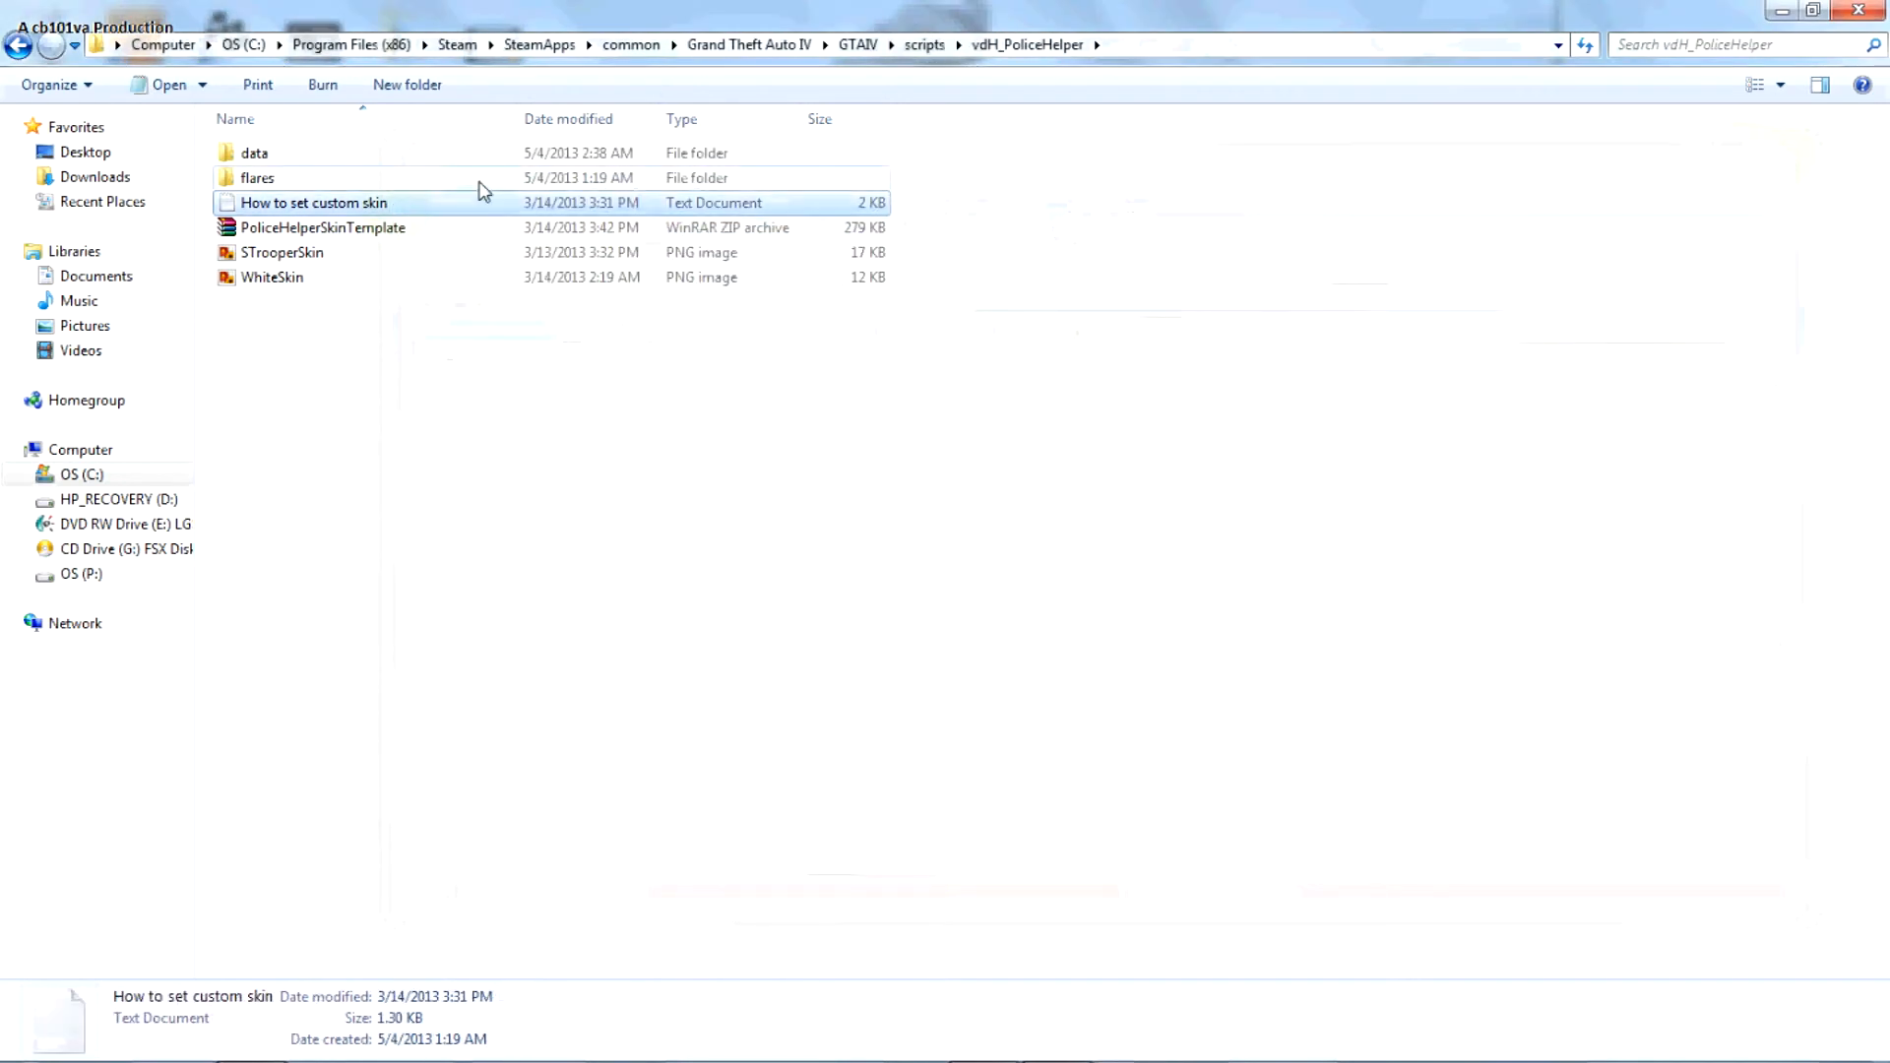
- Browse the flares and data subfolders, return to the GTAIV folder, and show hidden tray icons
{"action": "double_click", "coordinate": [256, 177]}
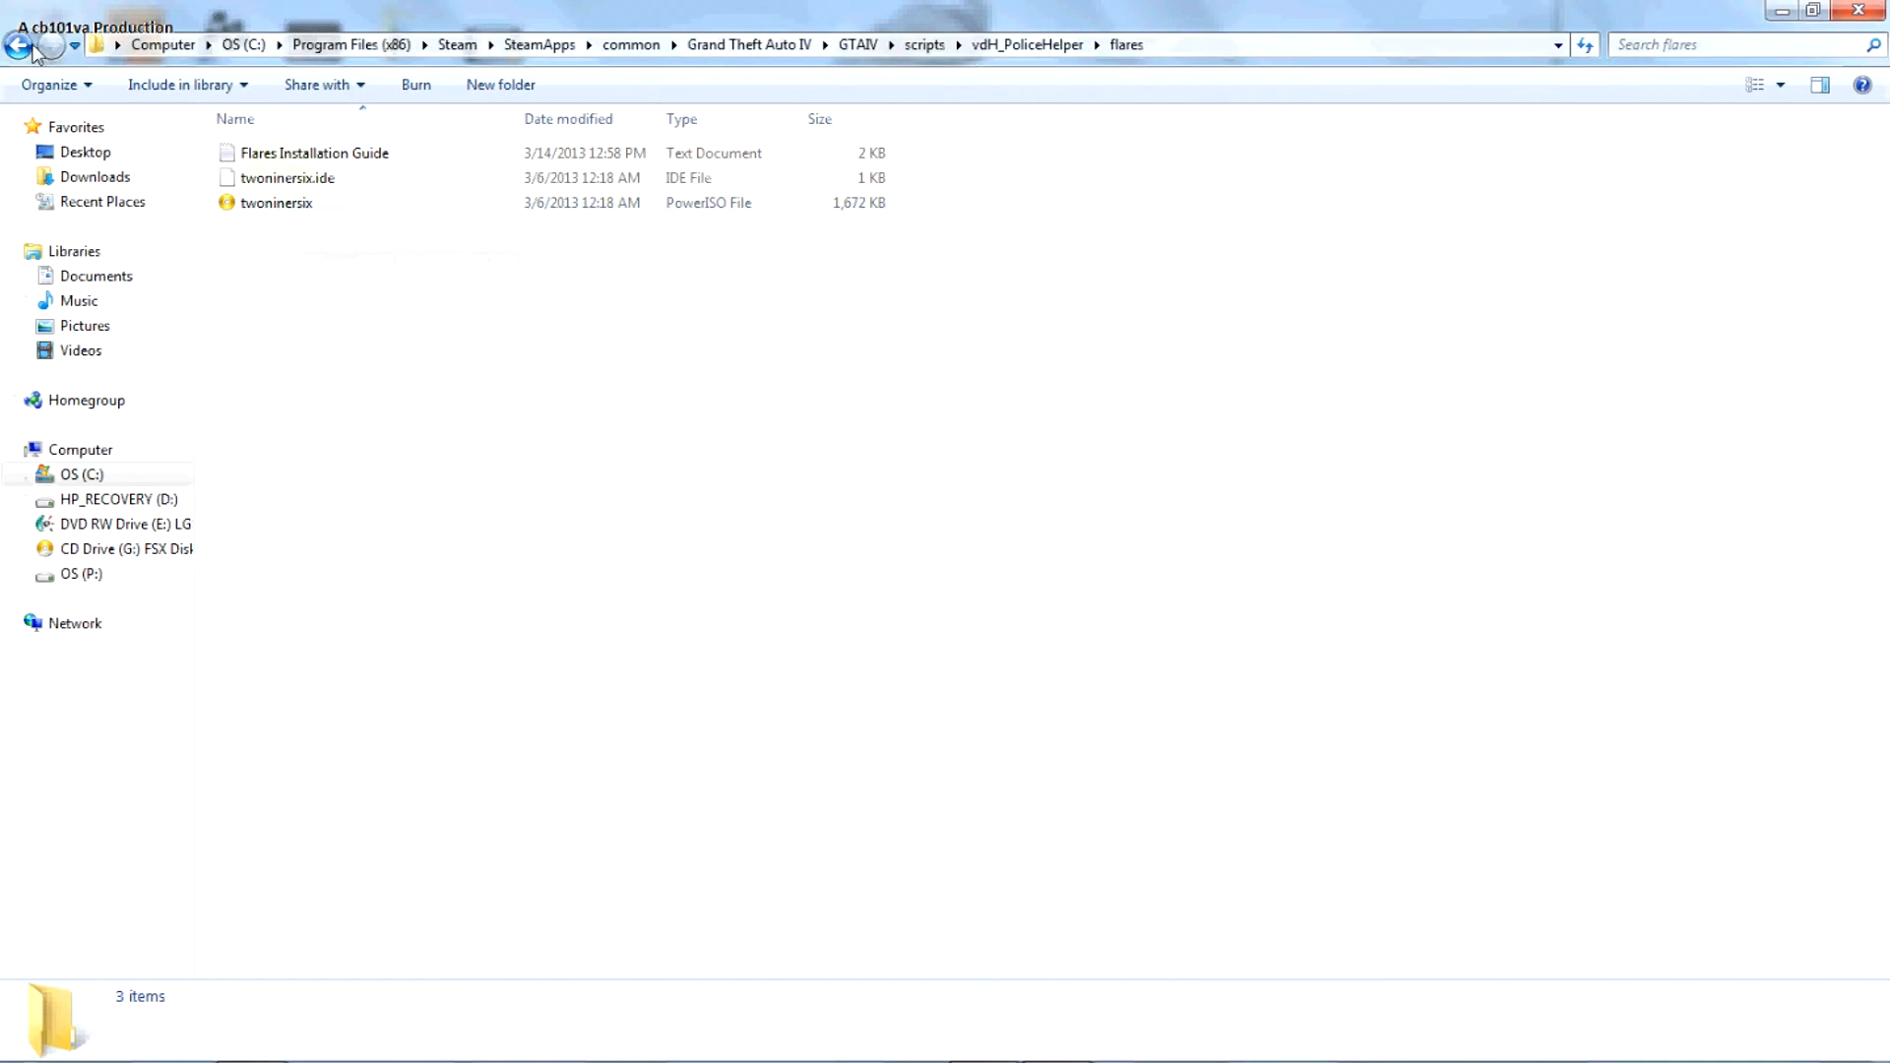
{"action": "left_click", "coordinate": [20, 47]}
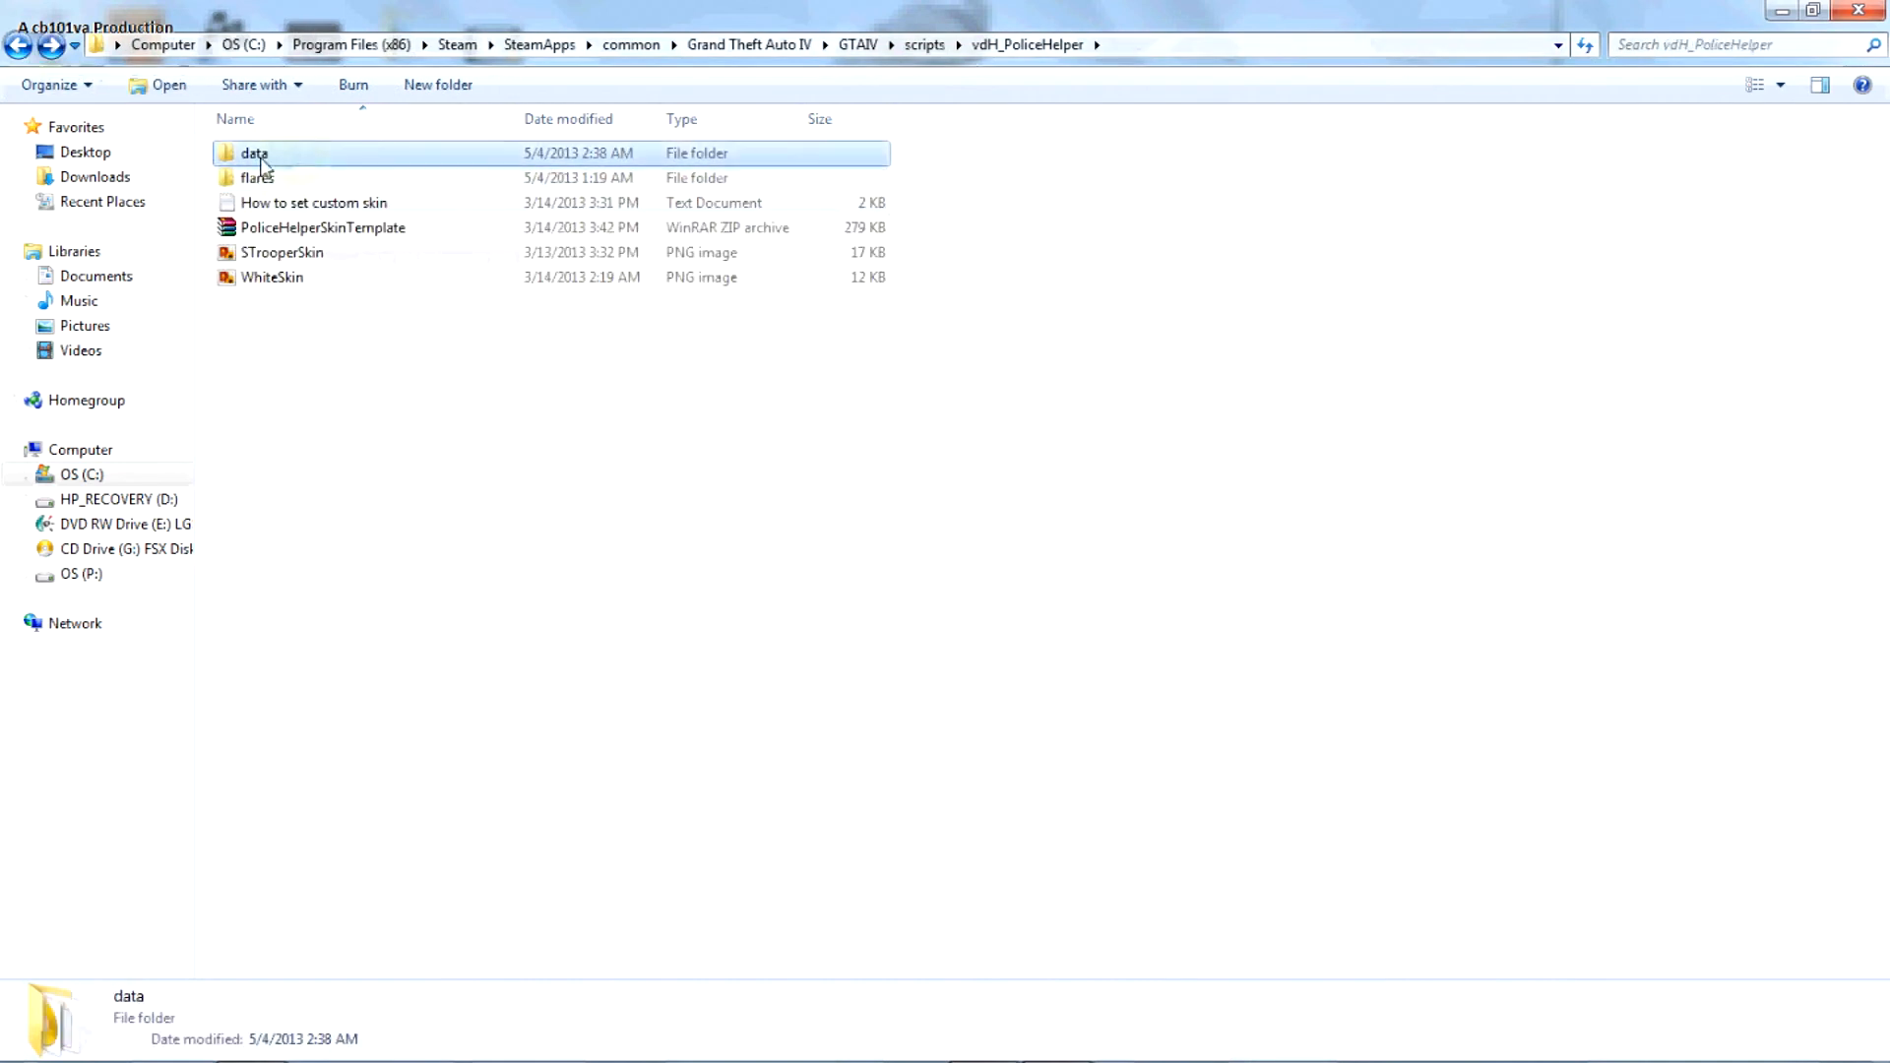
{"action": "double_click", "coordinate": [252, 153]}
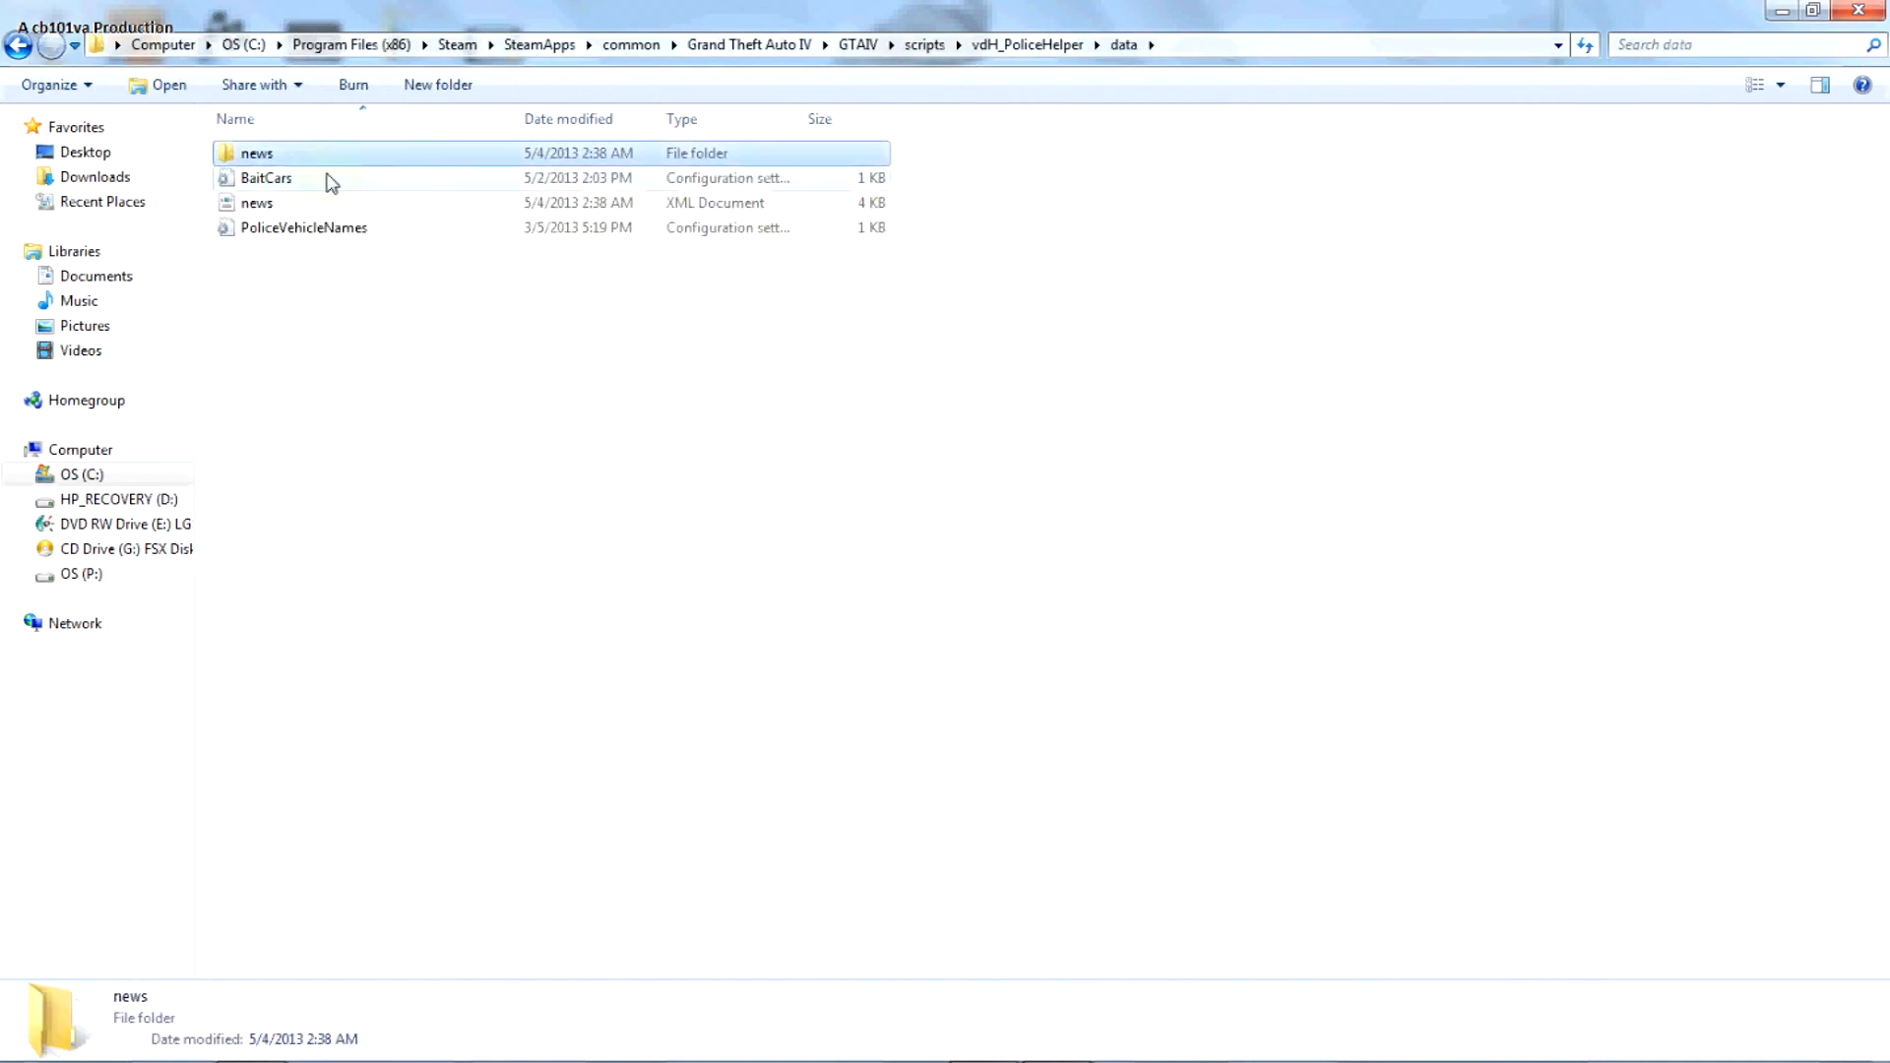
{"action": "left_click", "coordinate": [19, 51]}
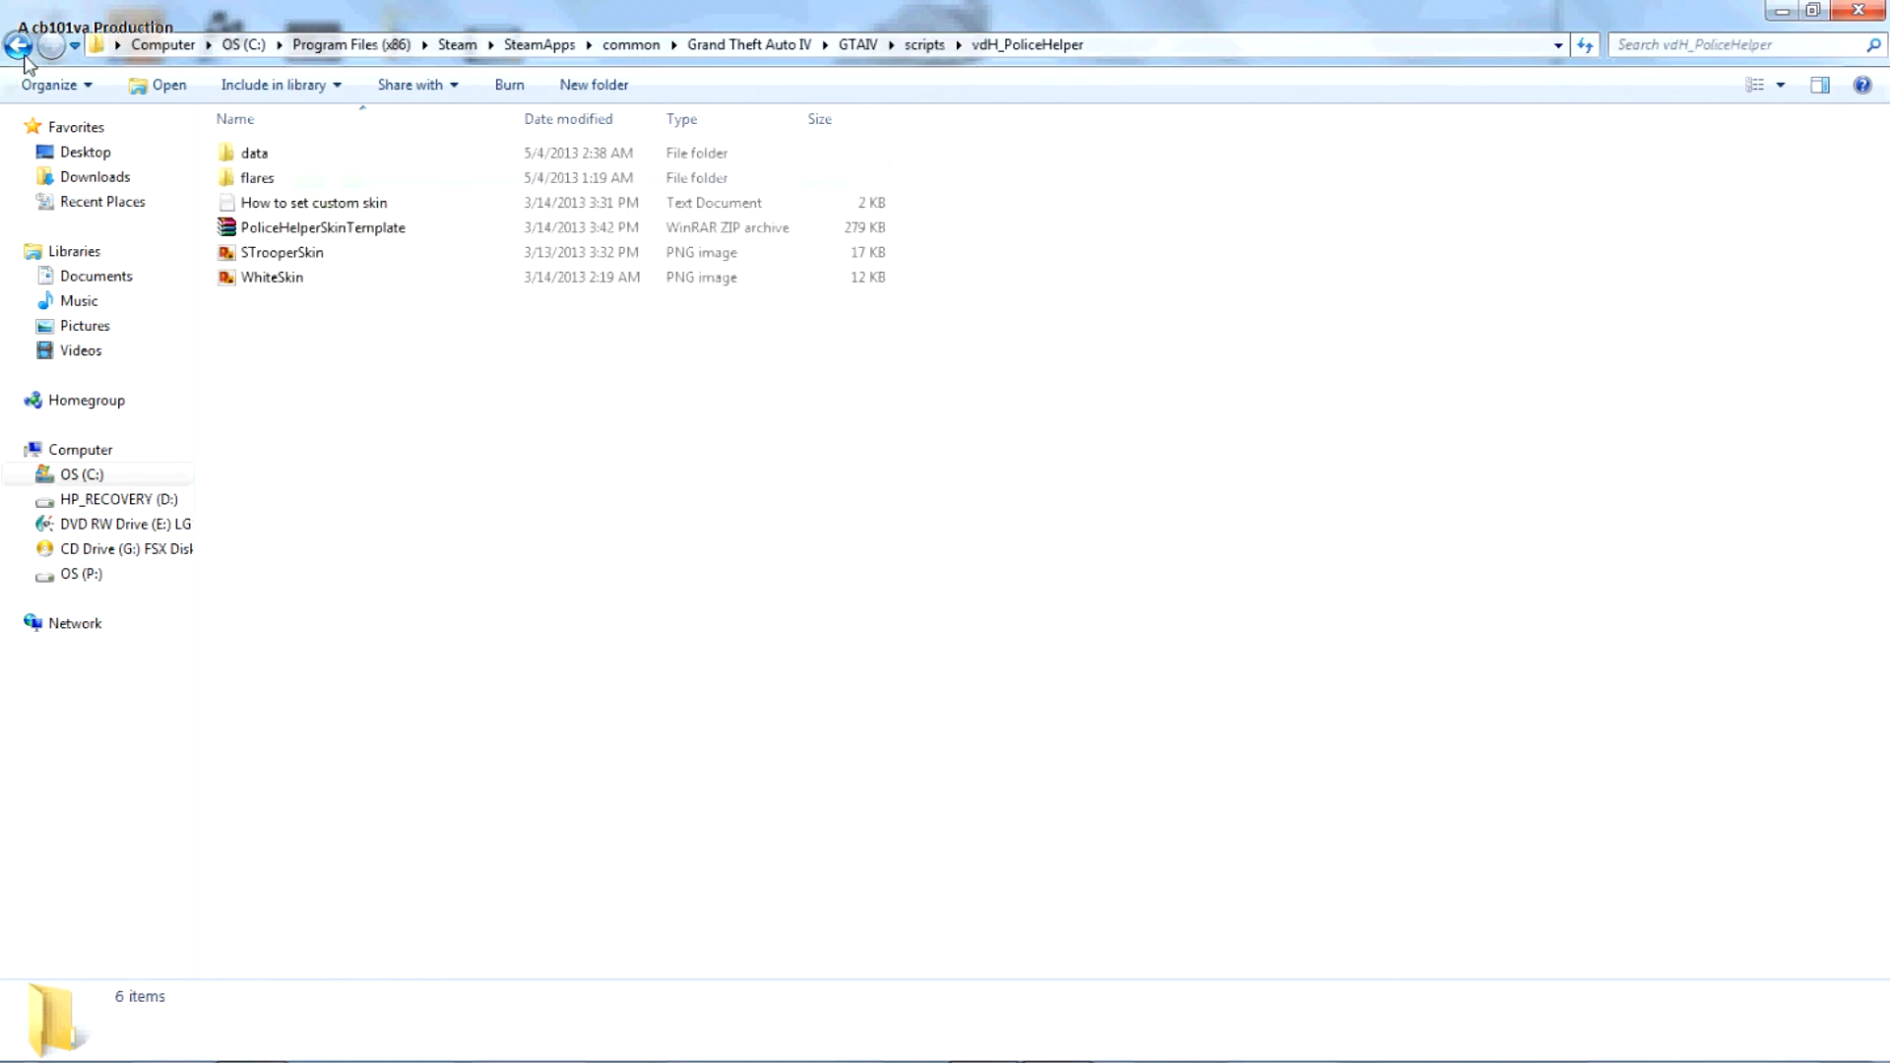
{"action": "left_click", "coordinate": [19, 48]}
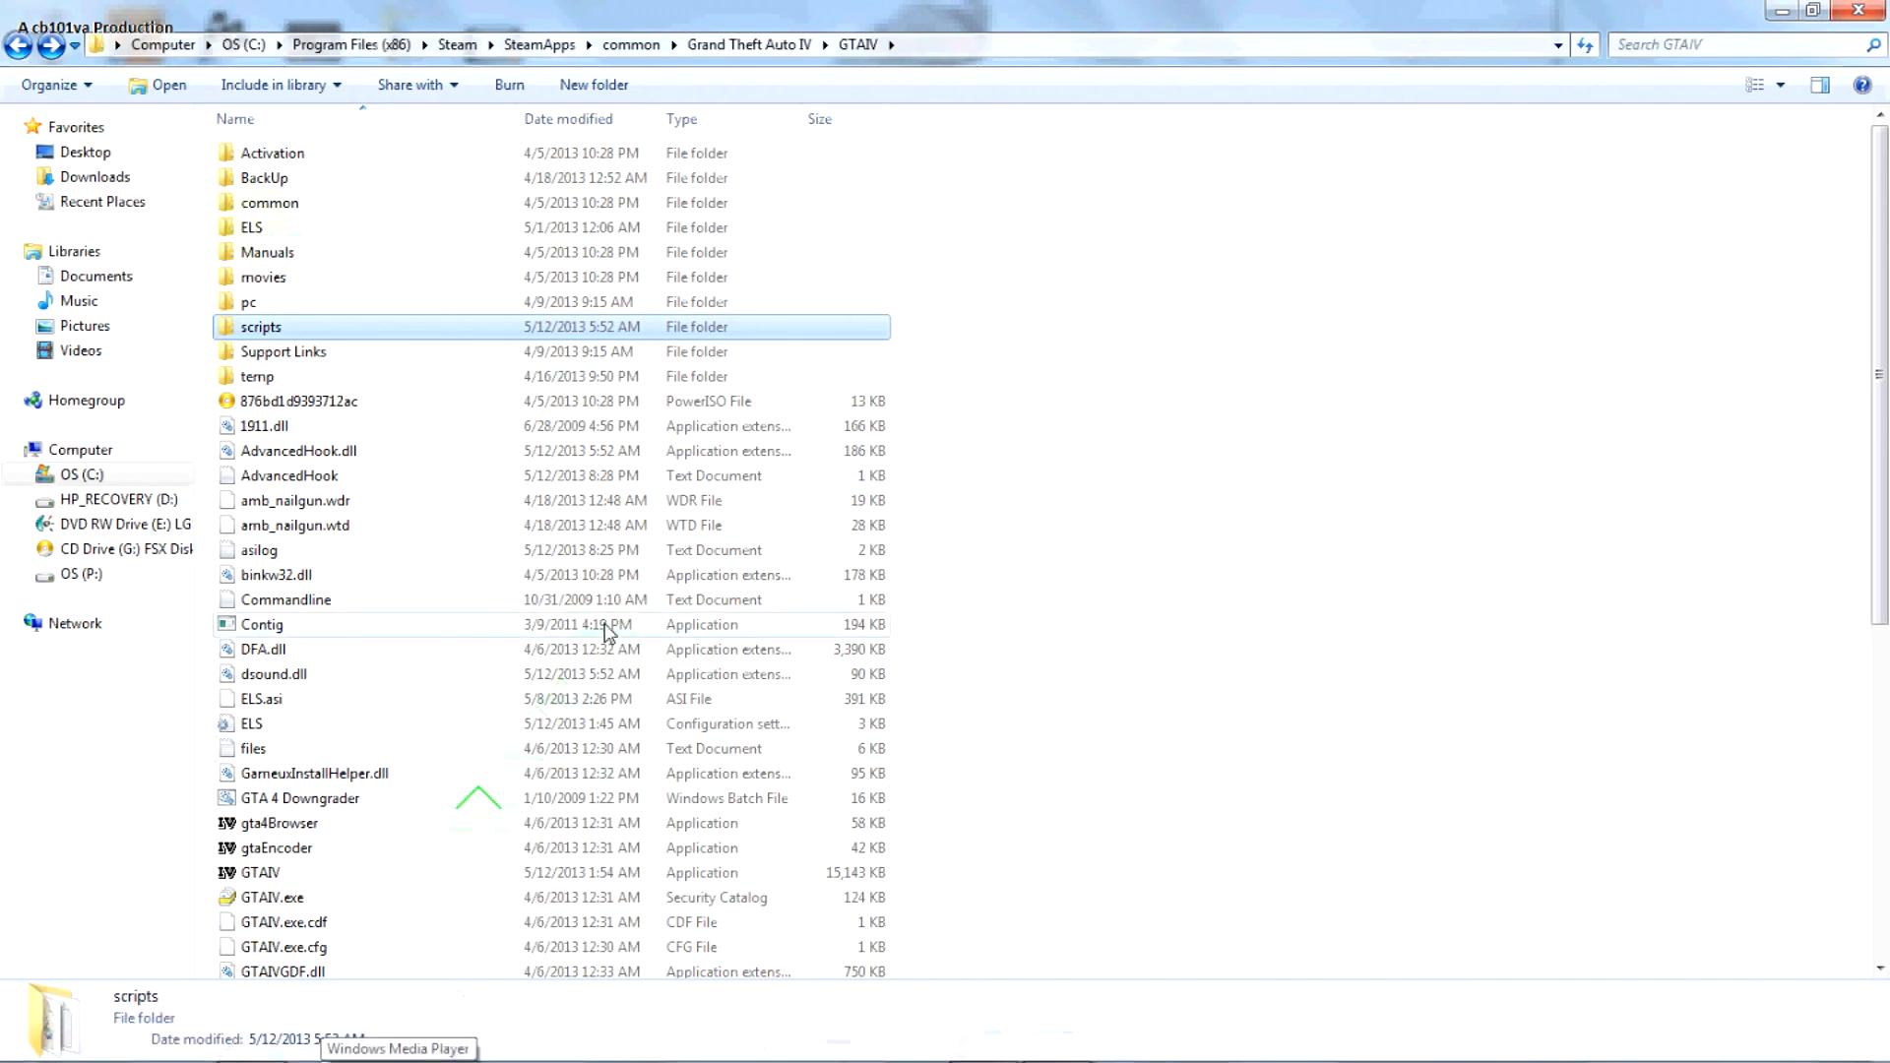
{"action": "left_click", "coordinate": [262, 624]}
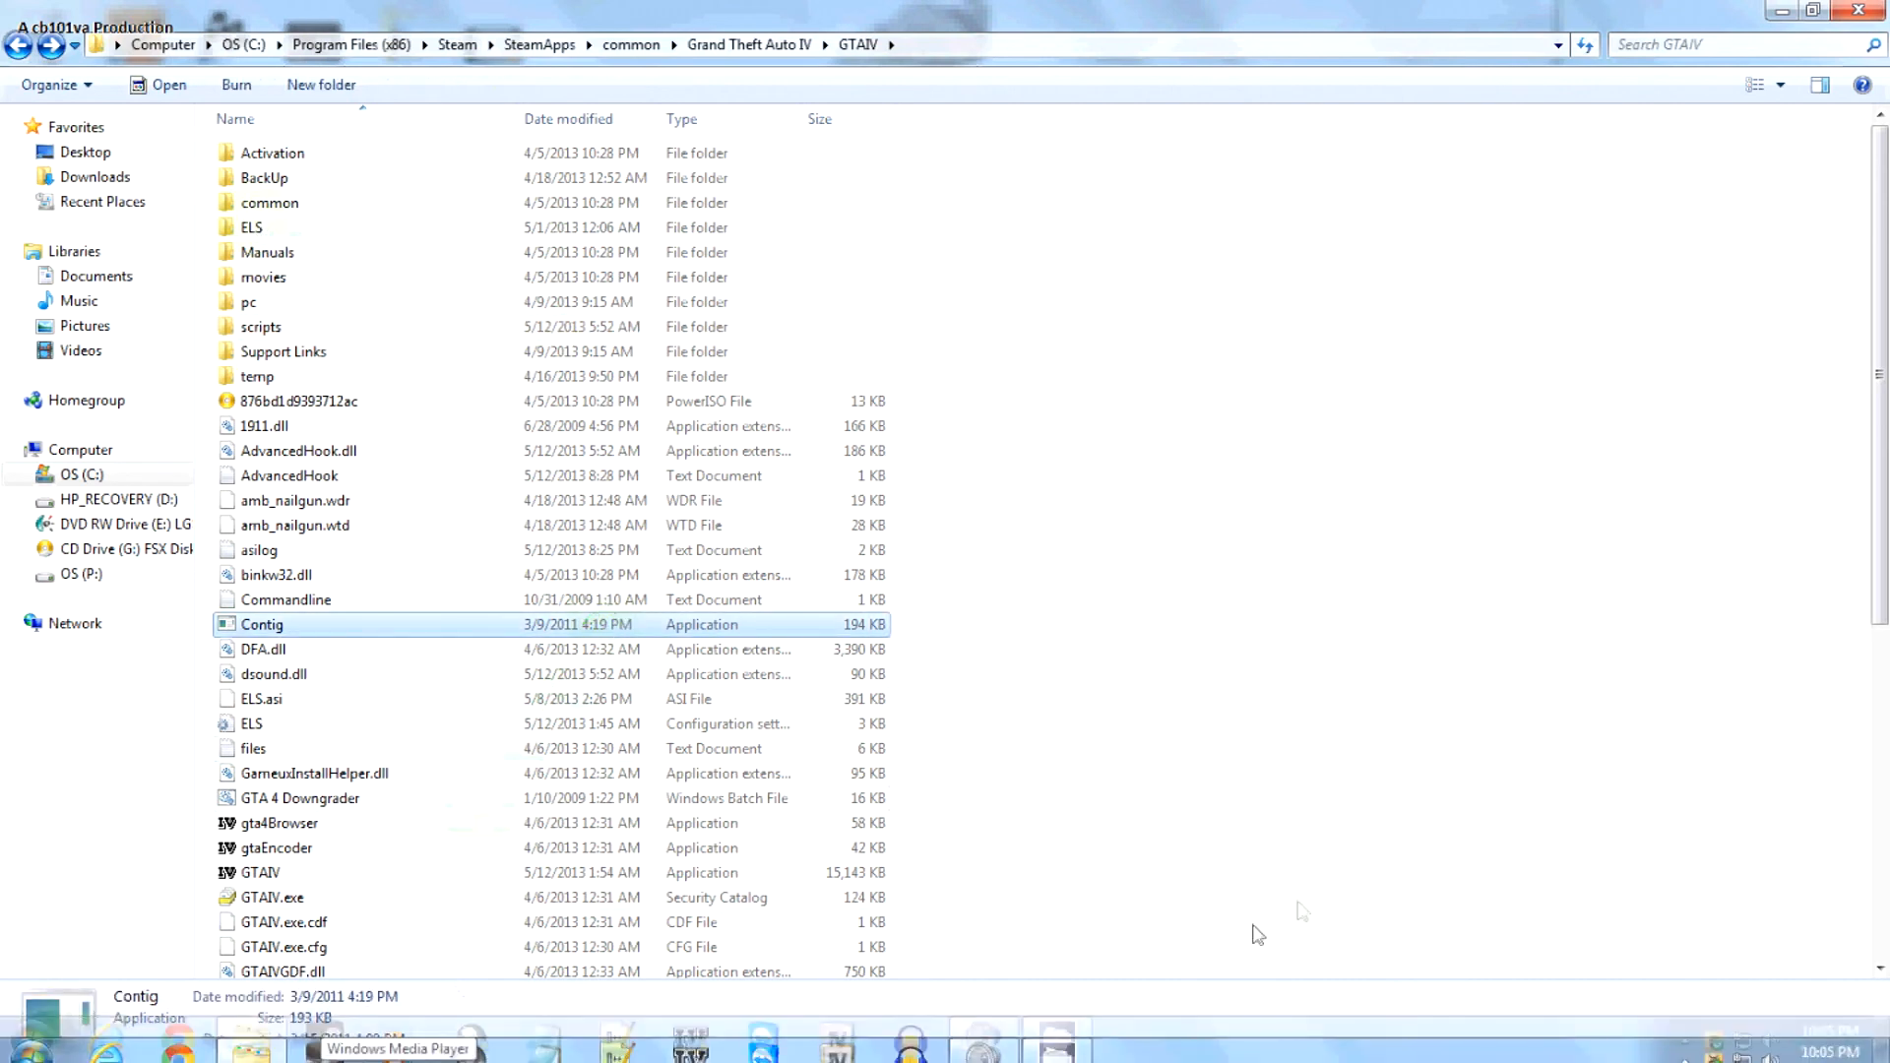
{"action": "left_click", "coordinate": [1688, 1046]}
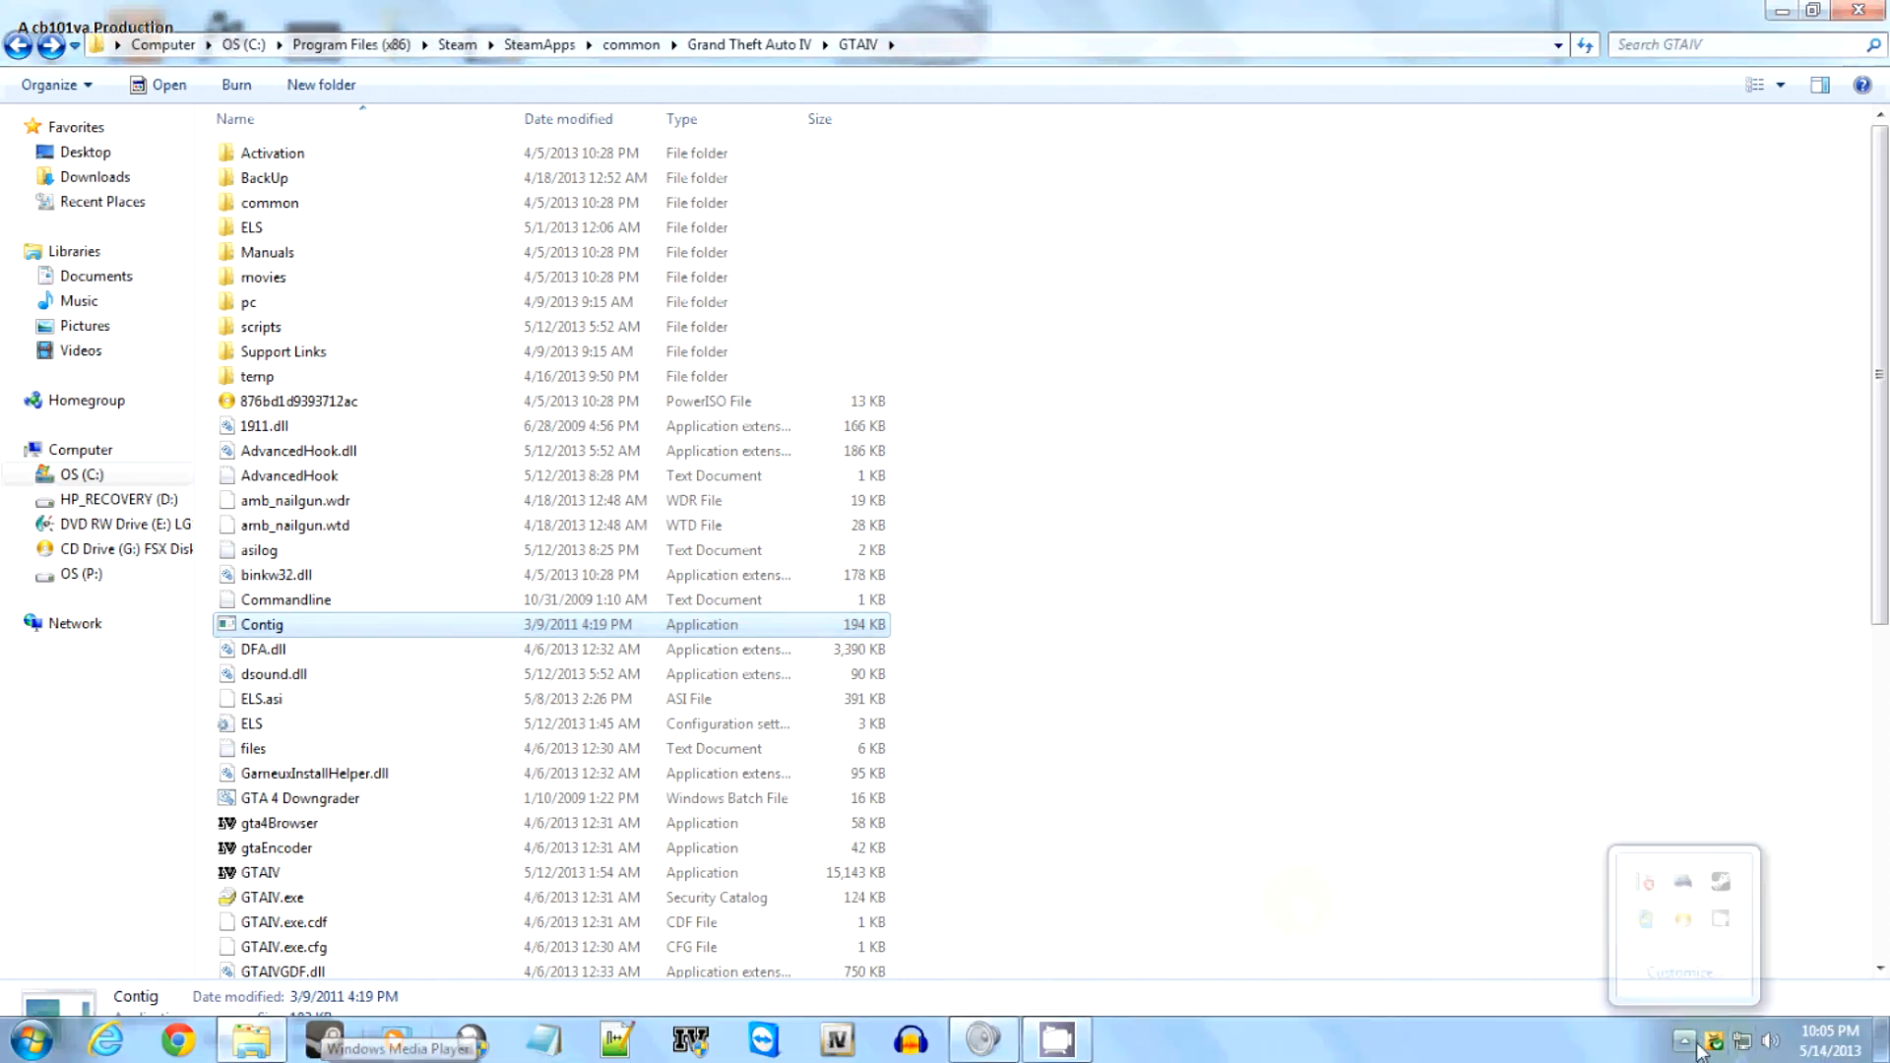